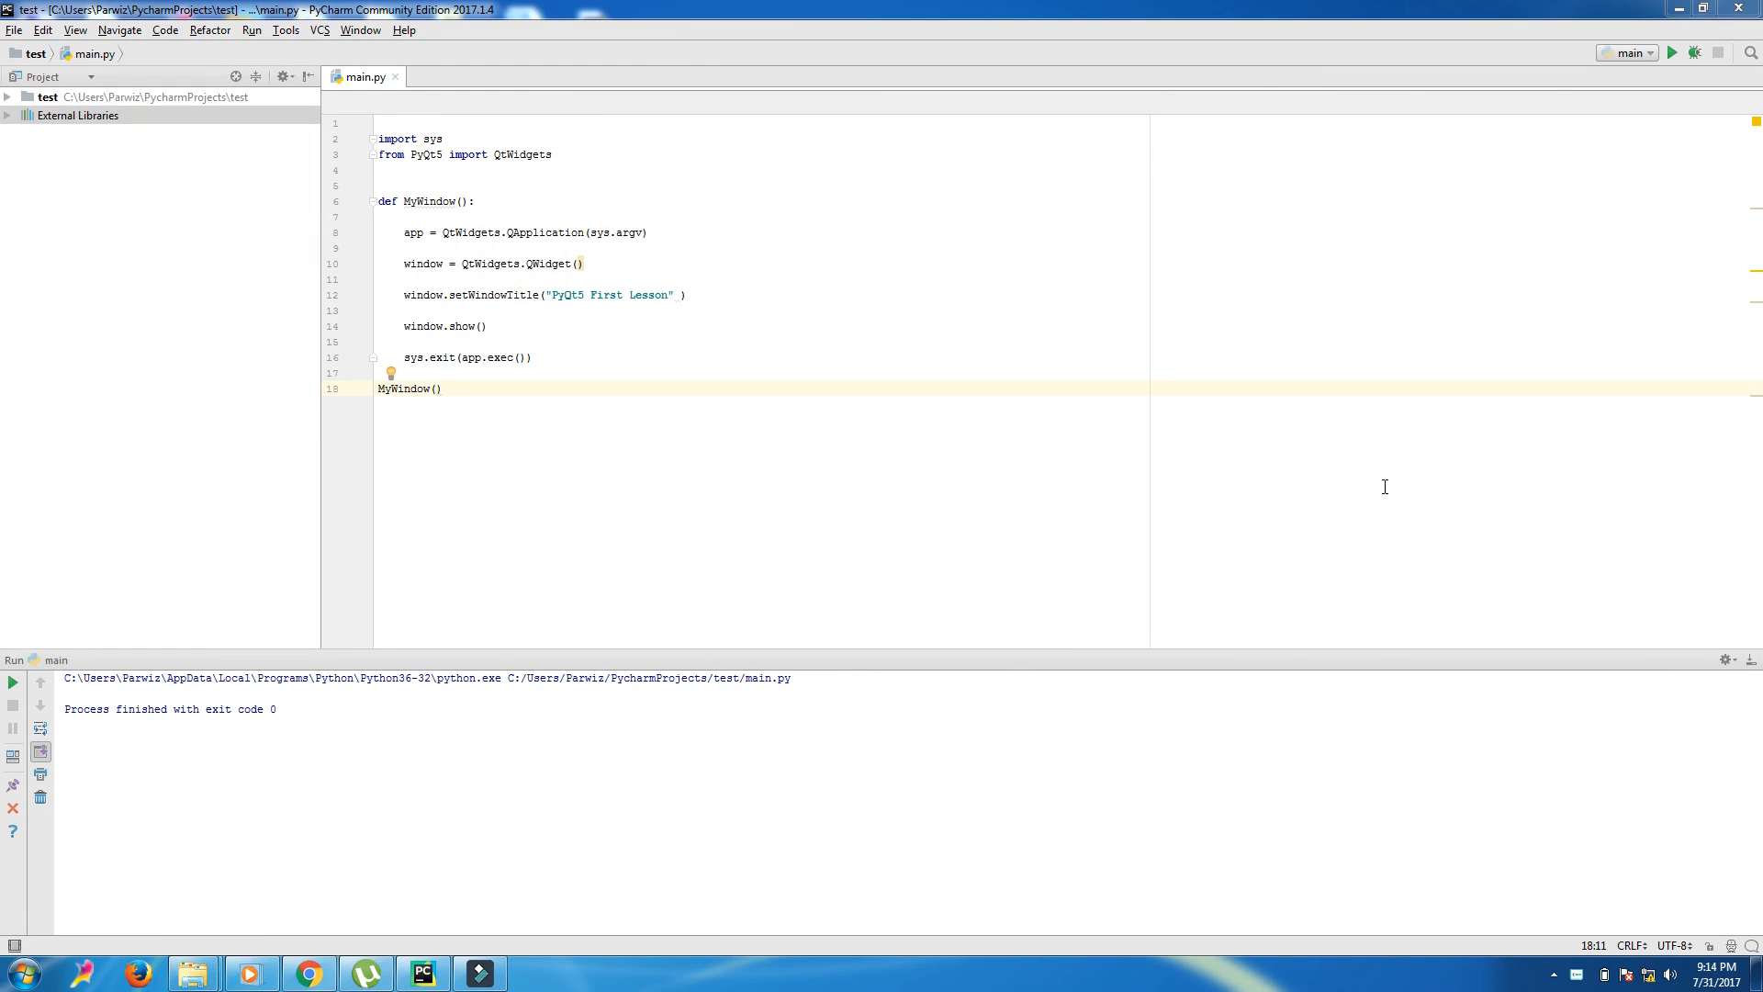
pyautogui.moveTo(1416, 482)
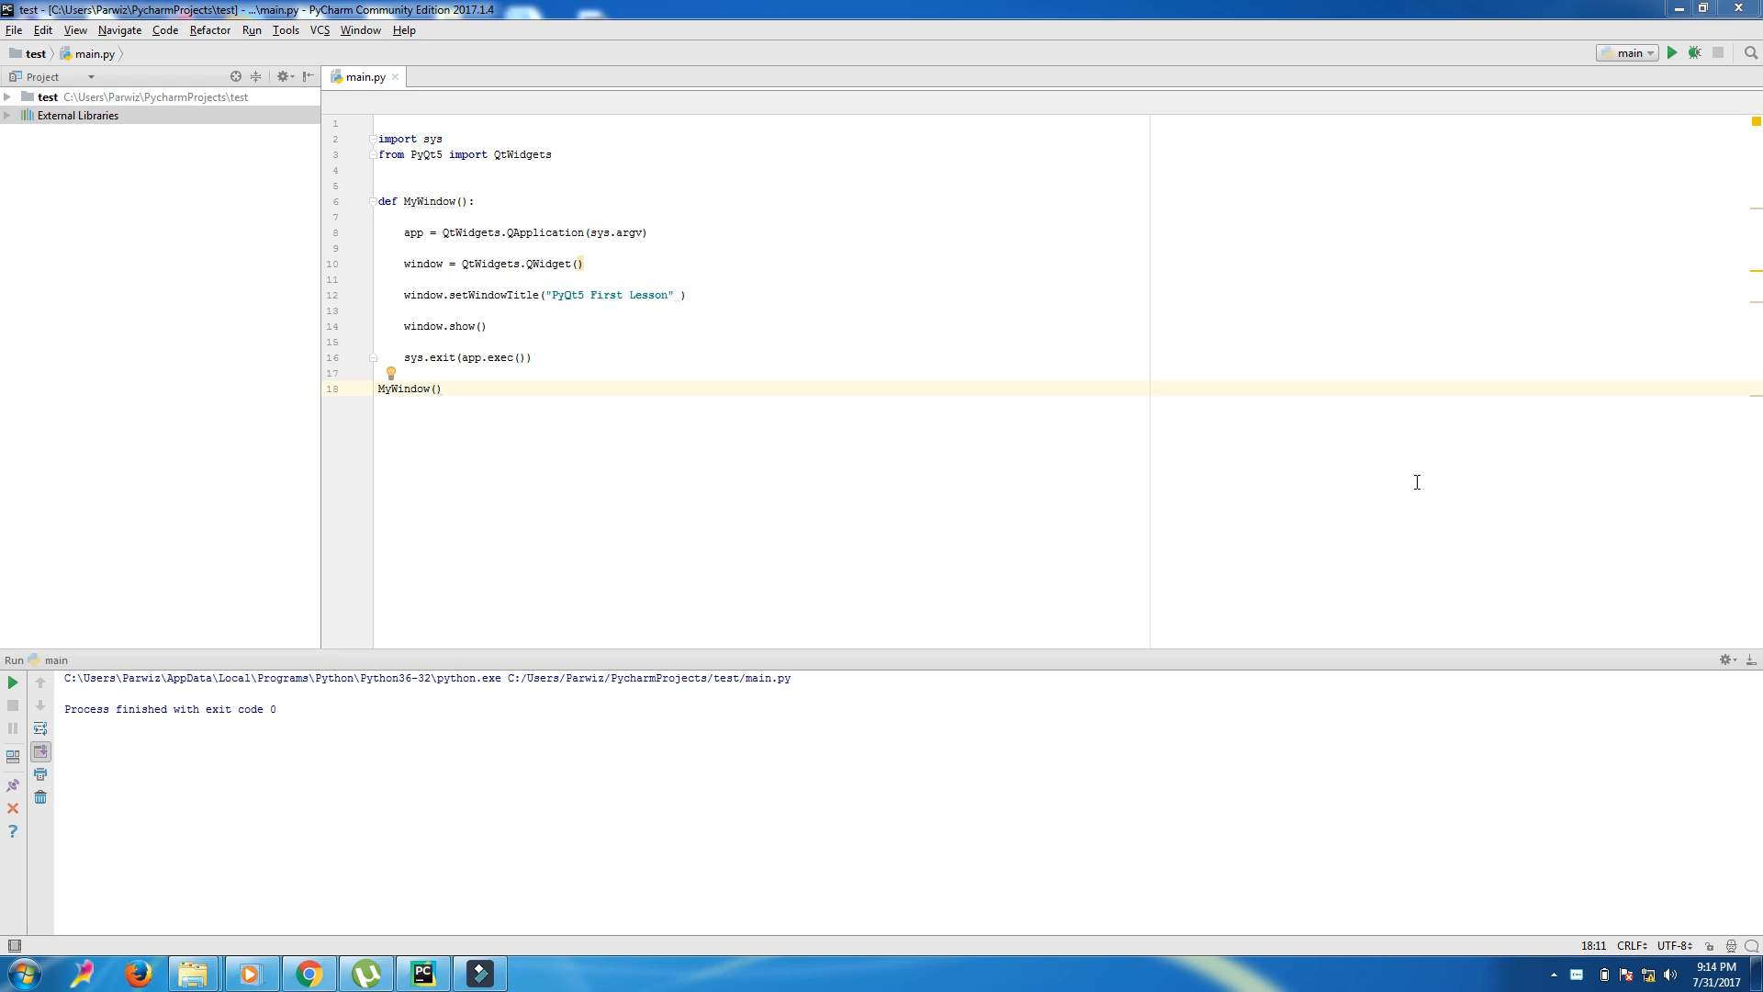
pyautogui.moveTo(846, 237)
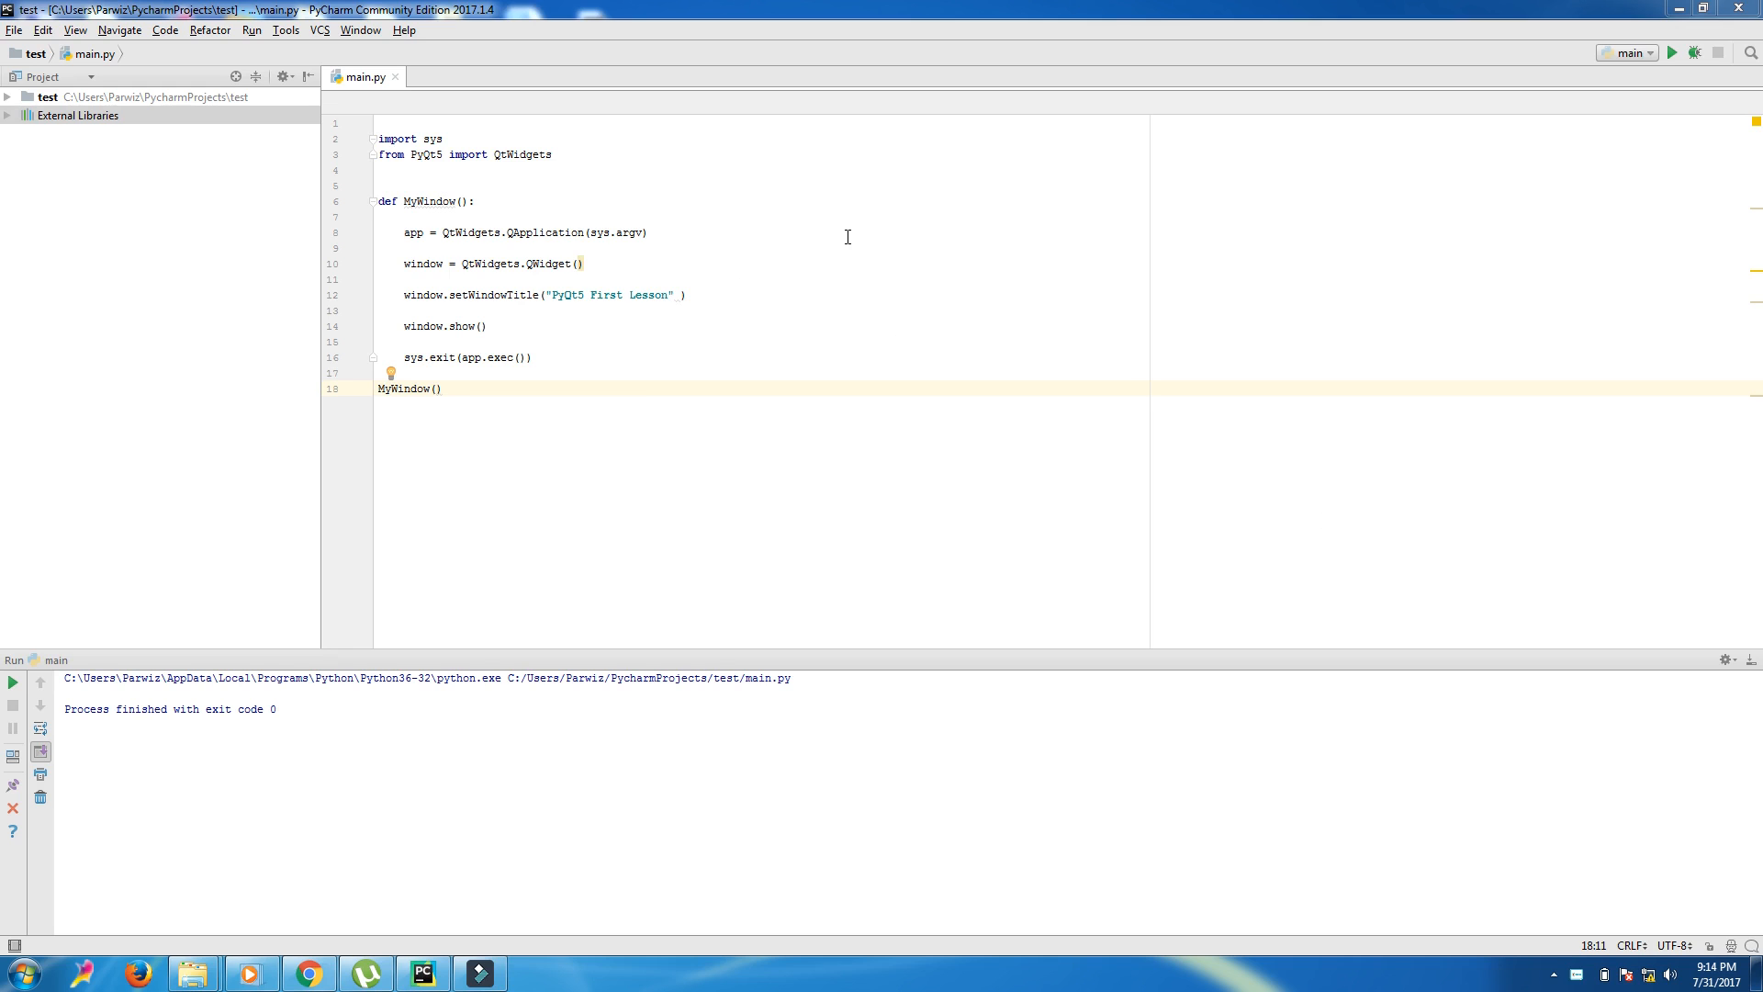
# - Run main.py to open the empty 'PyQt5 First Lesson' window and drag it aside
pyautogui.rightClick(847, 232)
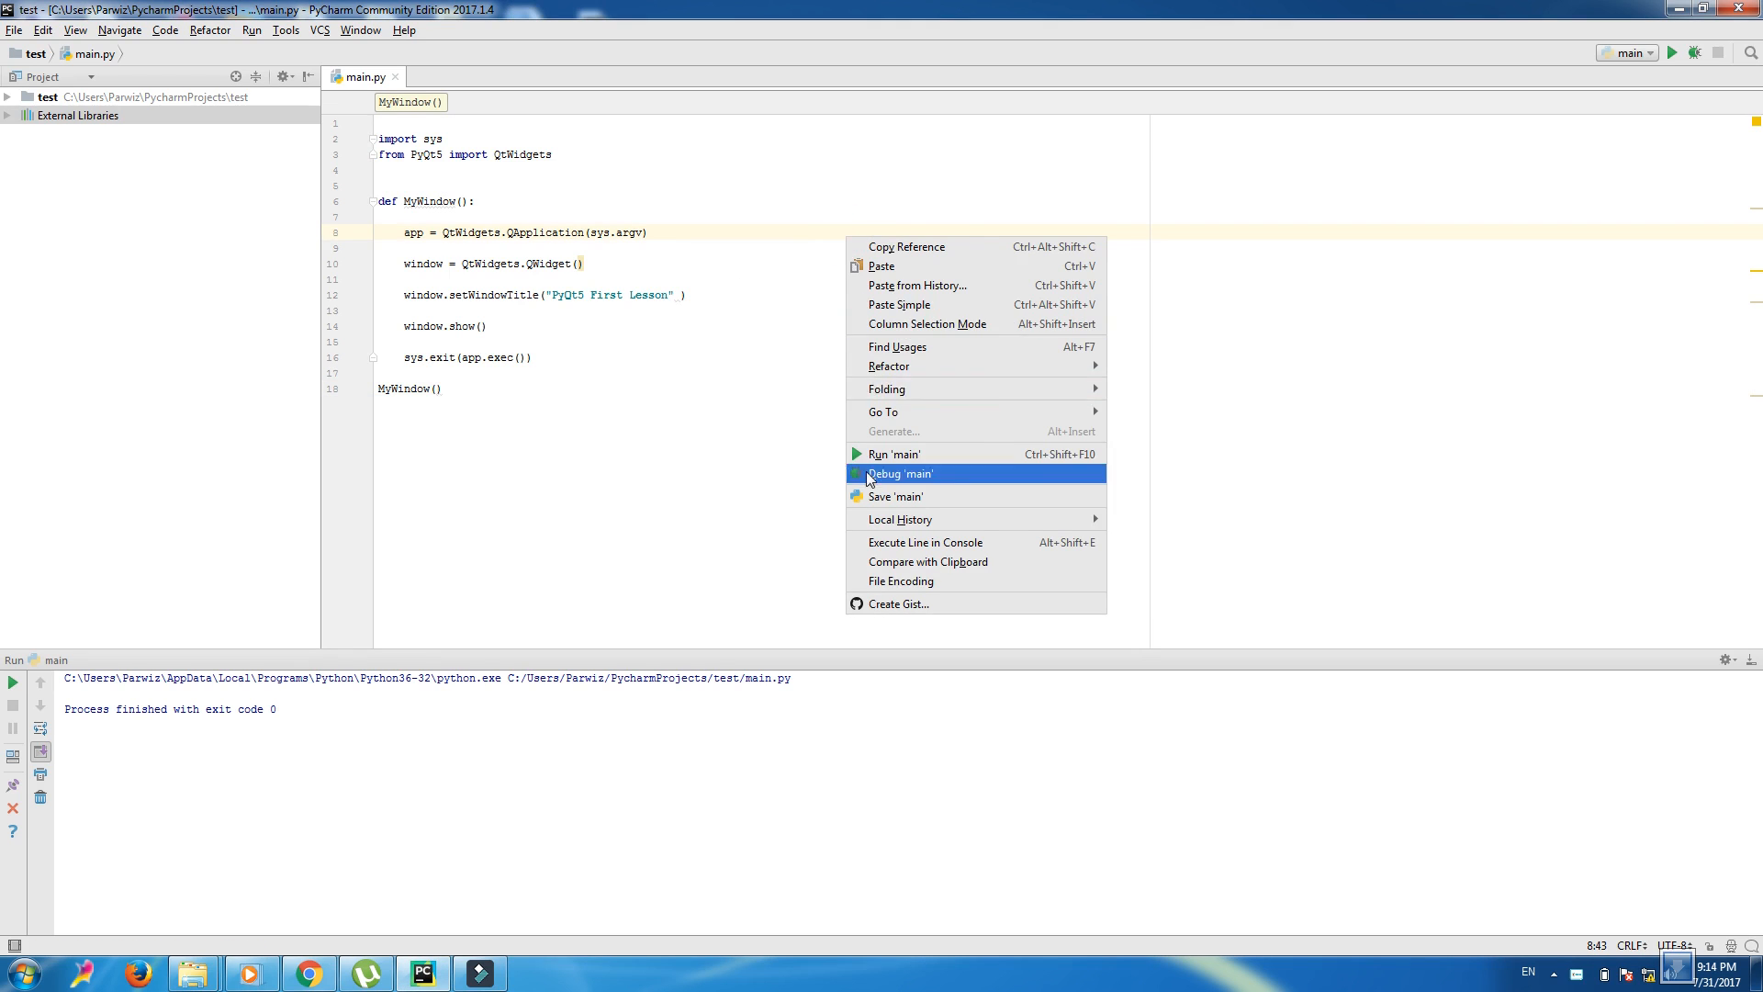
pyautogui.click(893, 452)
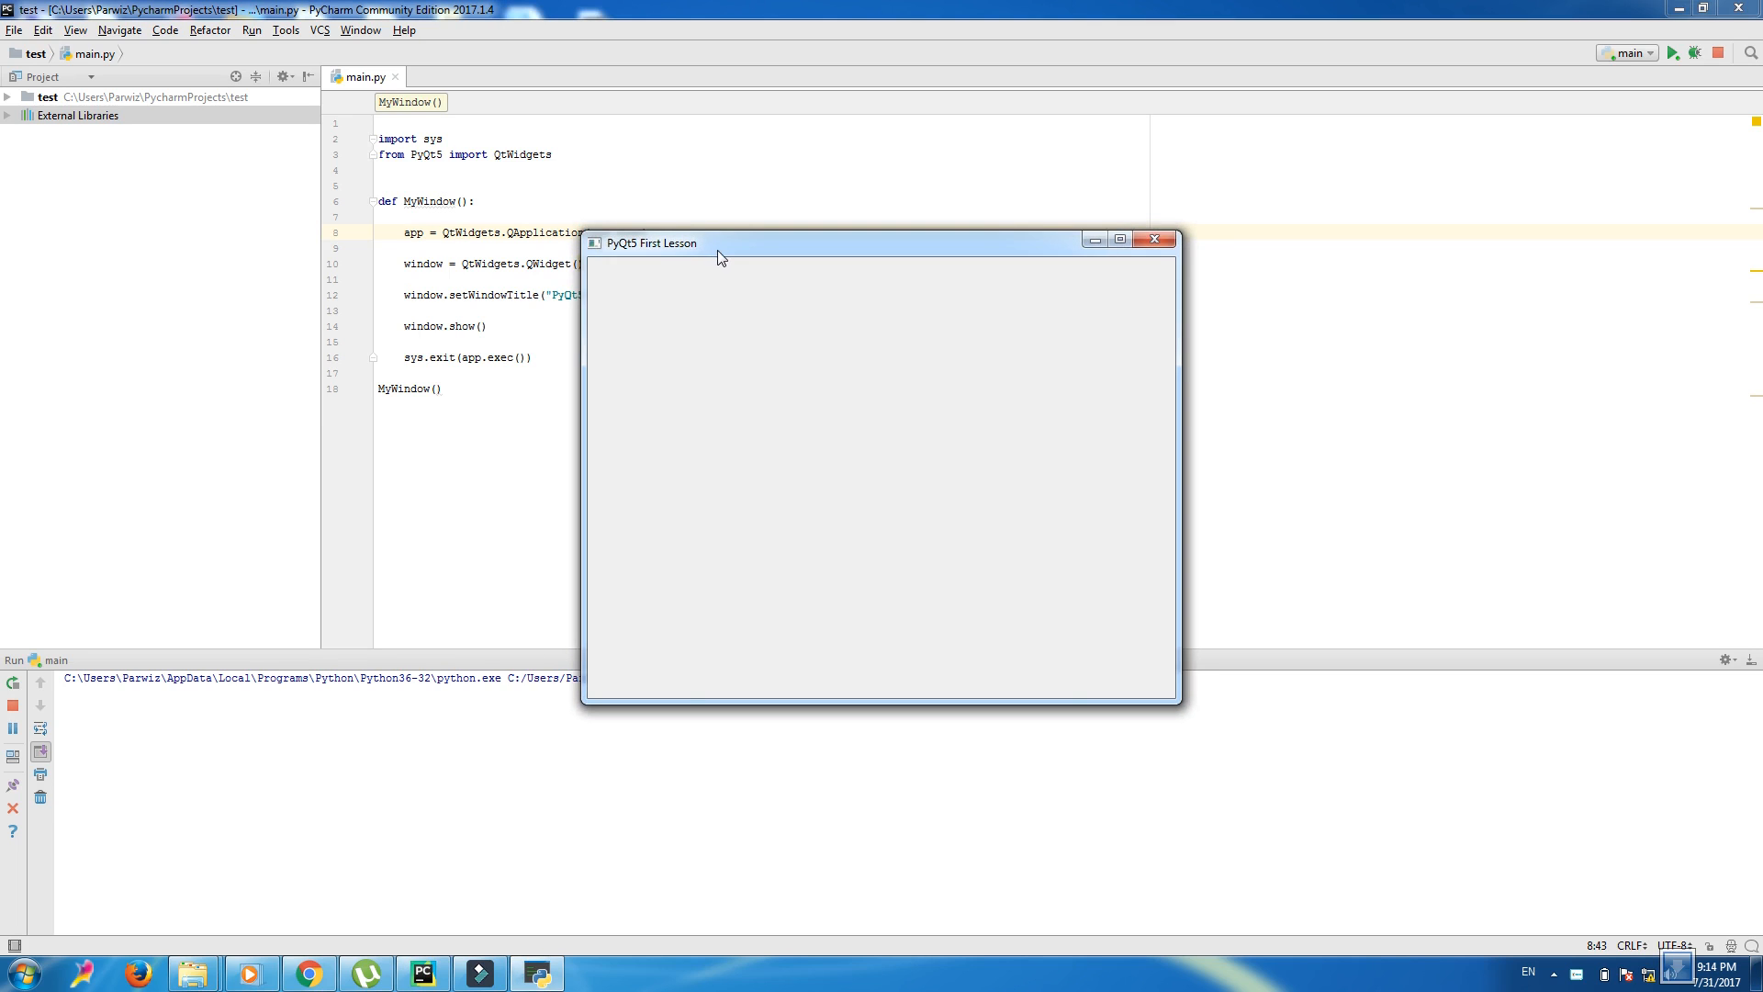
pyautogui.moveTo(720, 243); pyautogui.dragTo(821, 248)
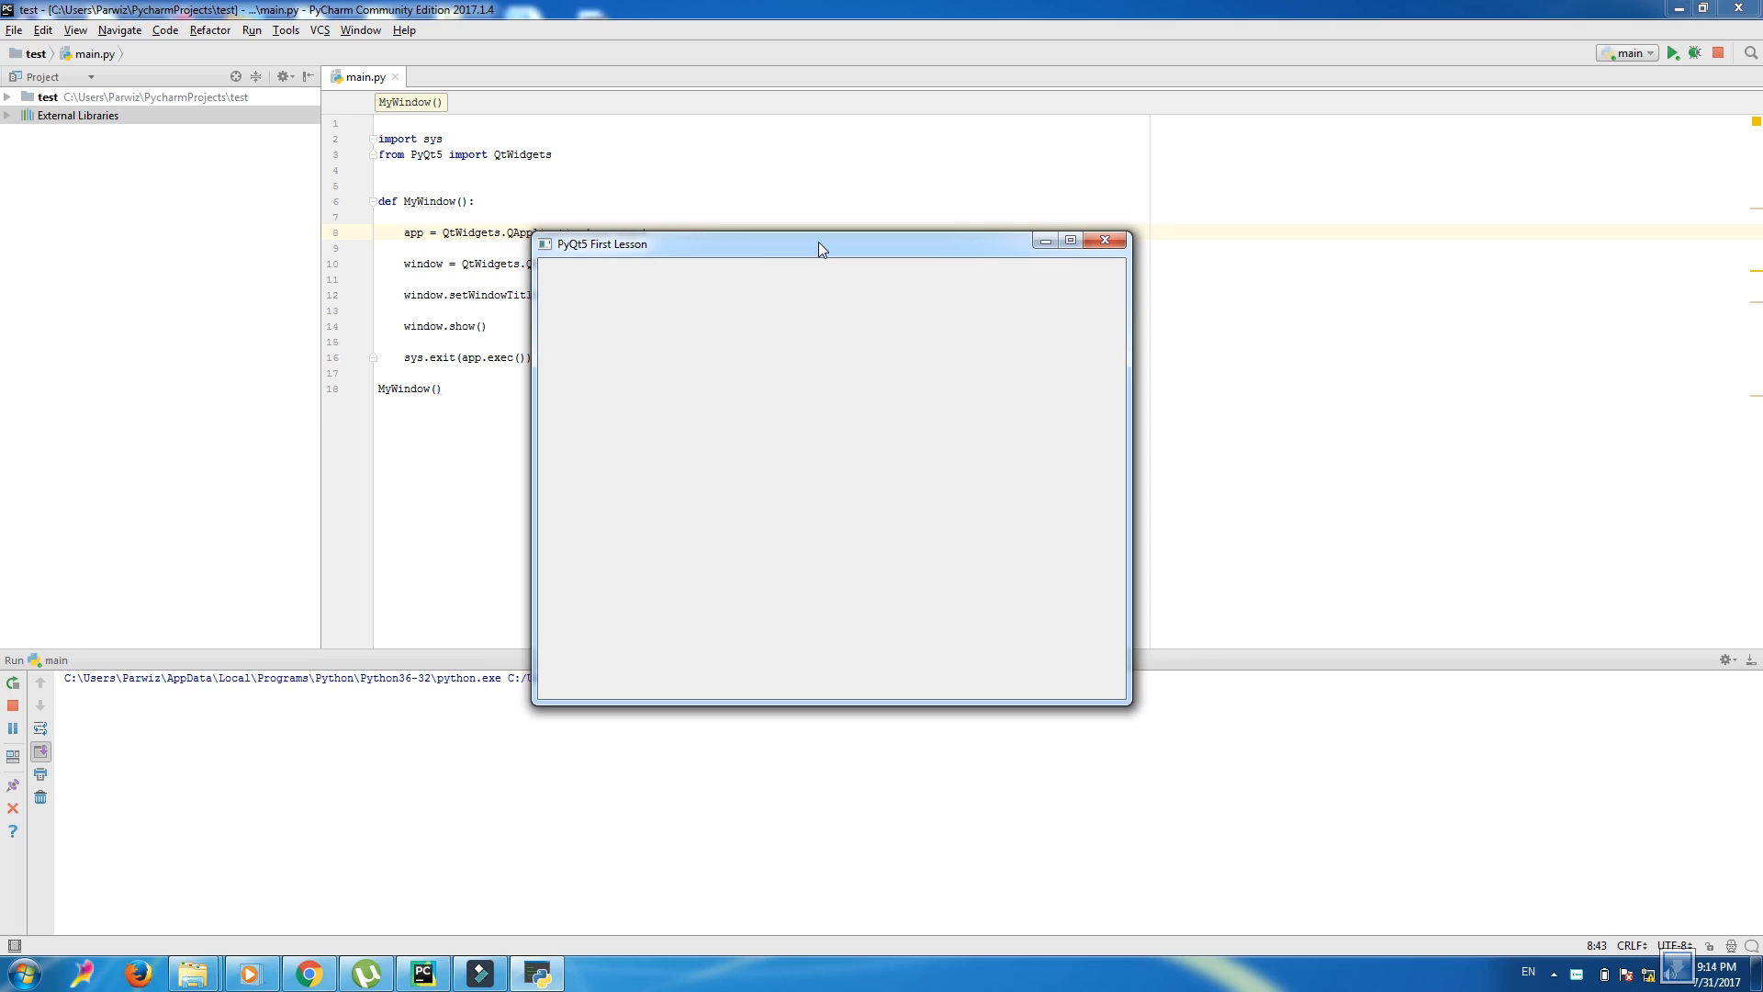
pyautogui.click(1106, 240)
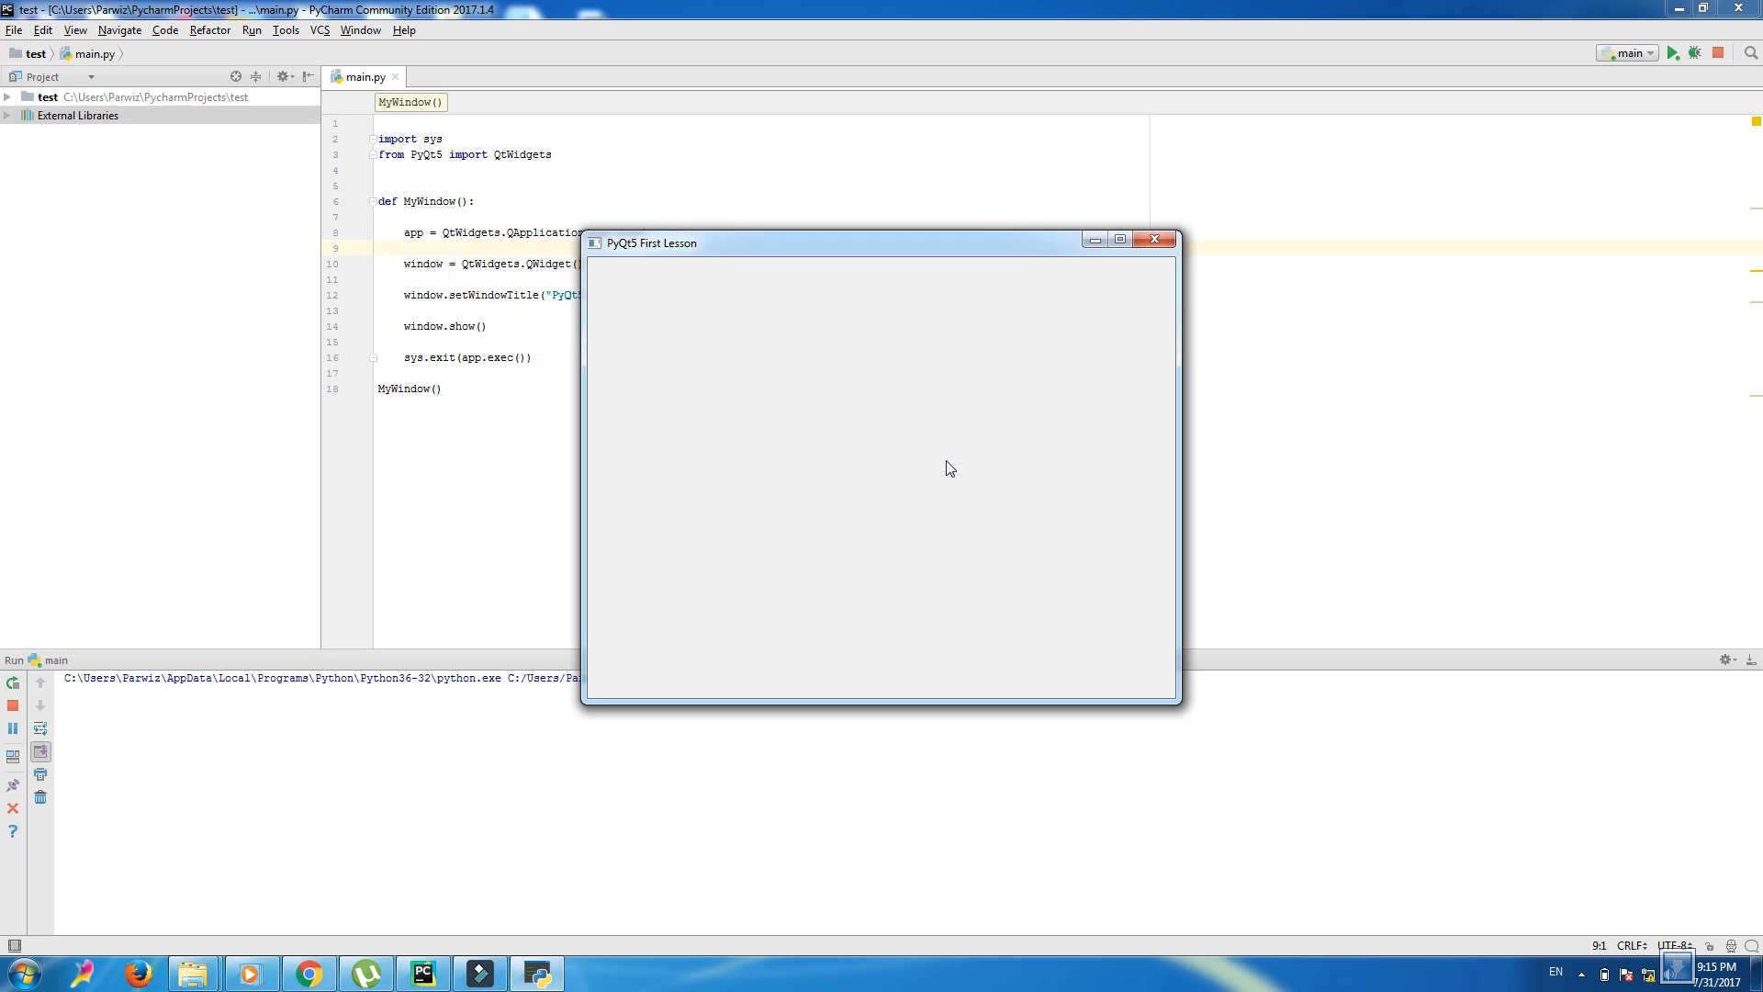
pyautogui.moveTo(599, 250)
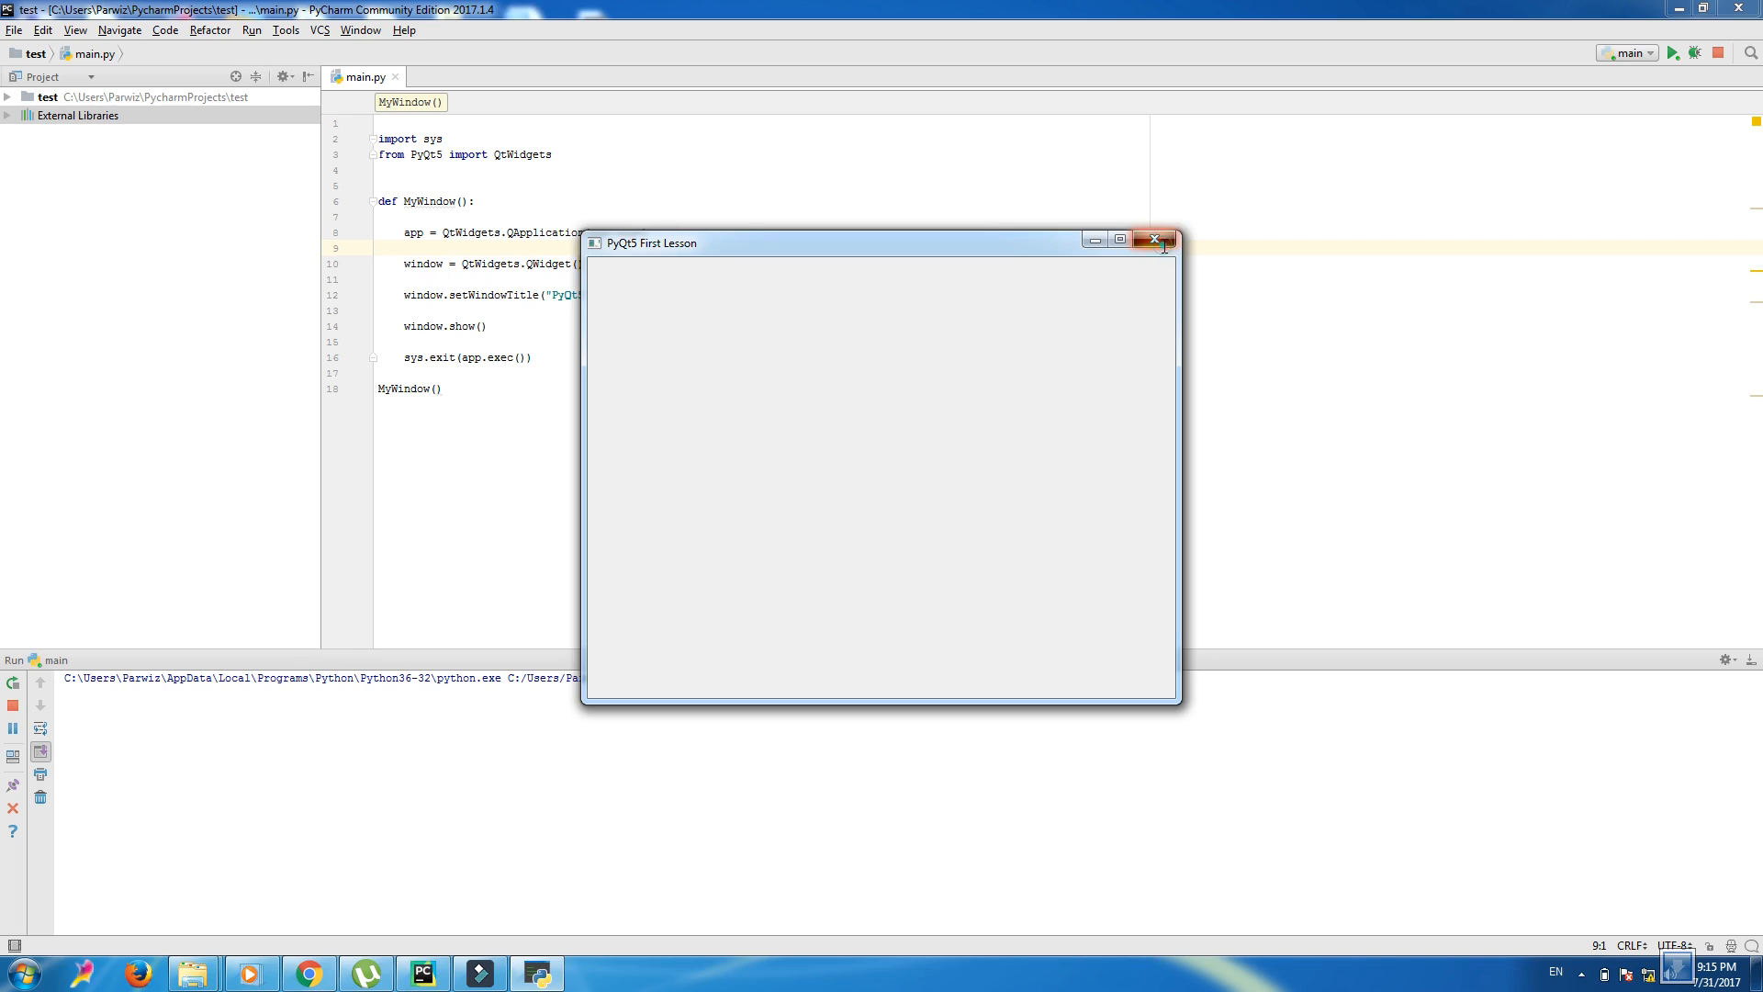
# - Close the test window and add label1 = QtWidgets.QLabel(window) below the QWidget line
pyautogui.click(1155, 238)
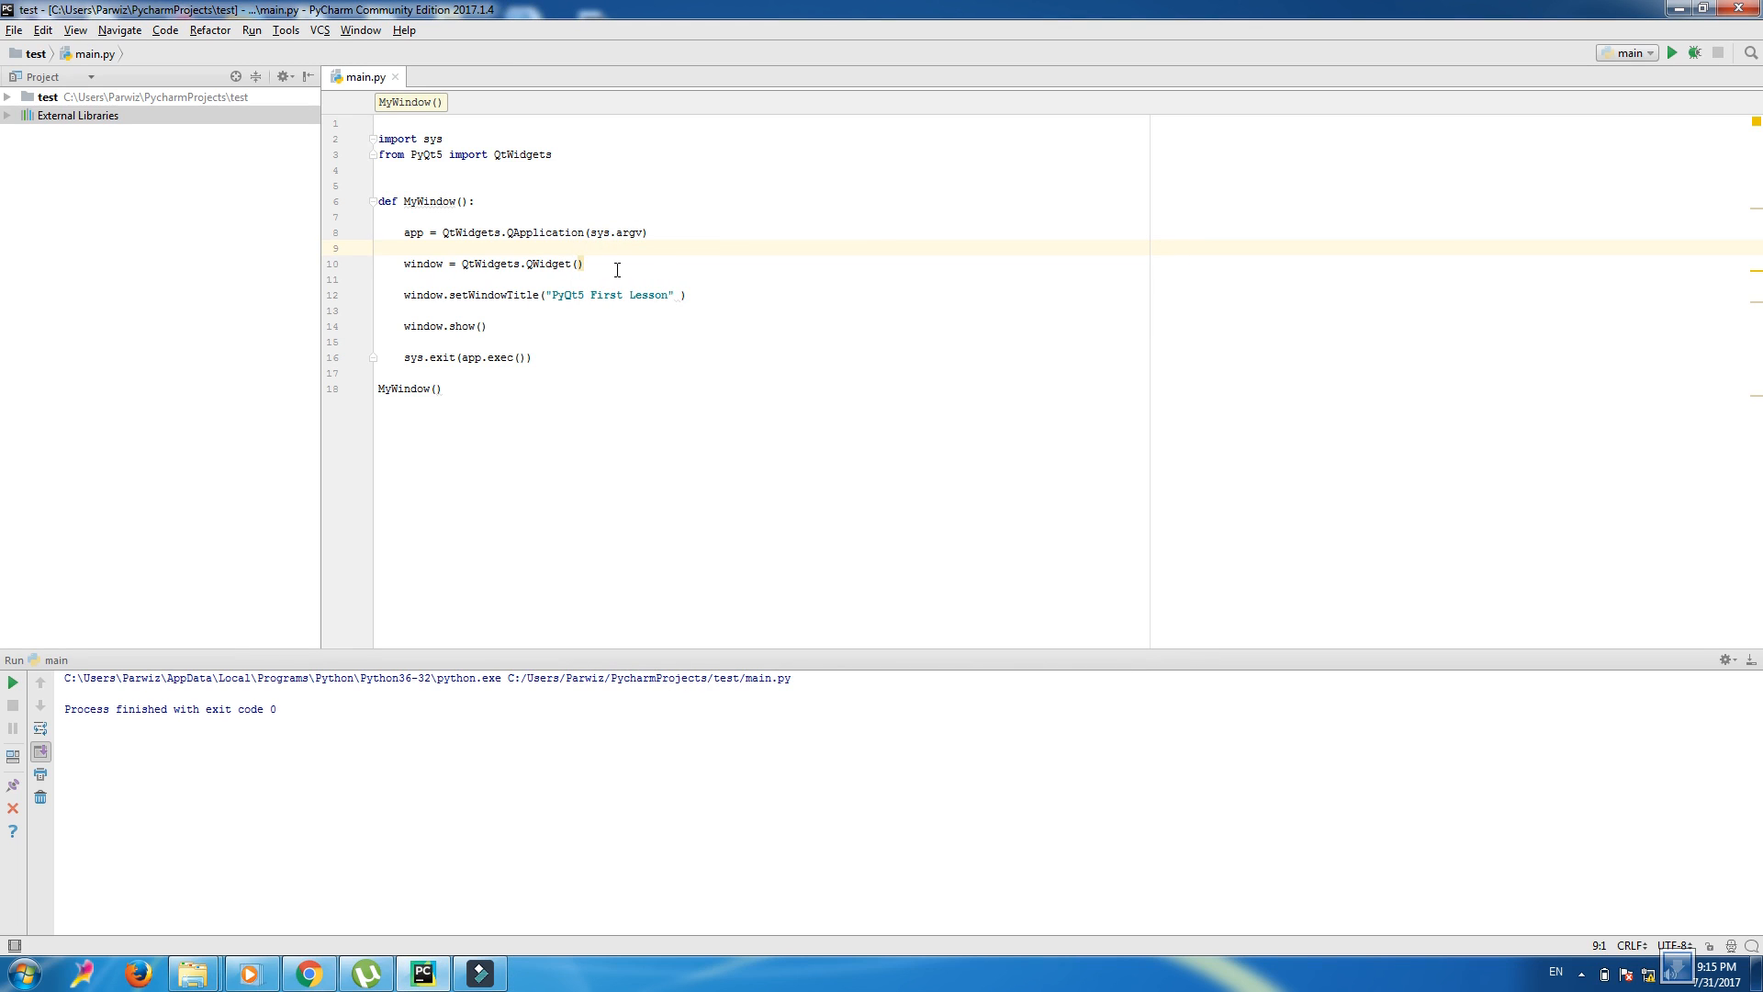
pyautogui.click(579, 264)
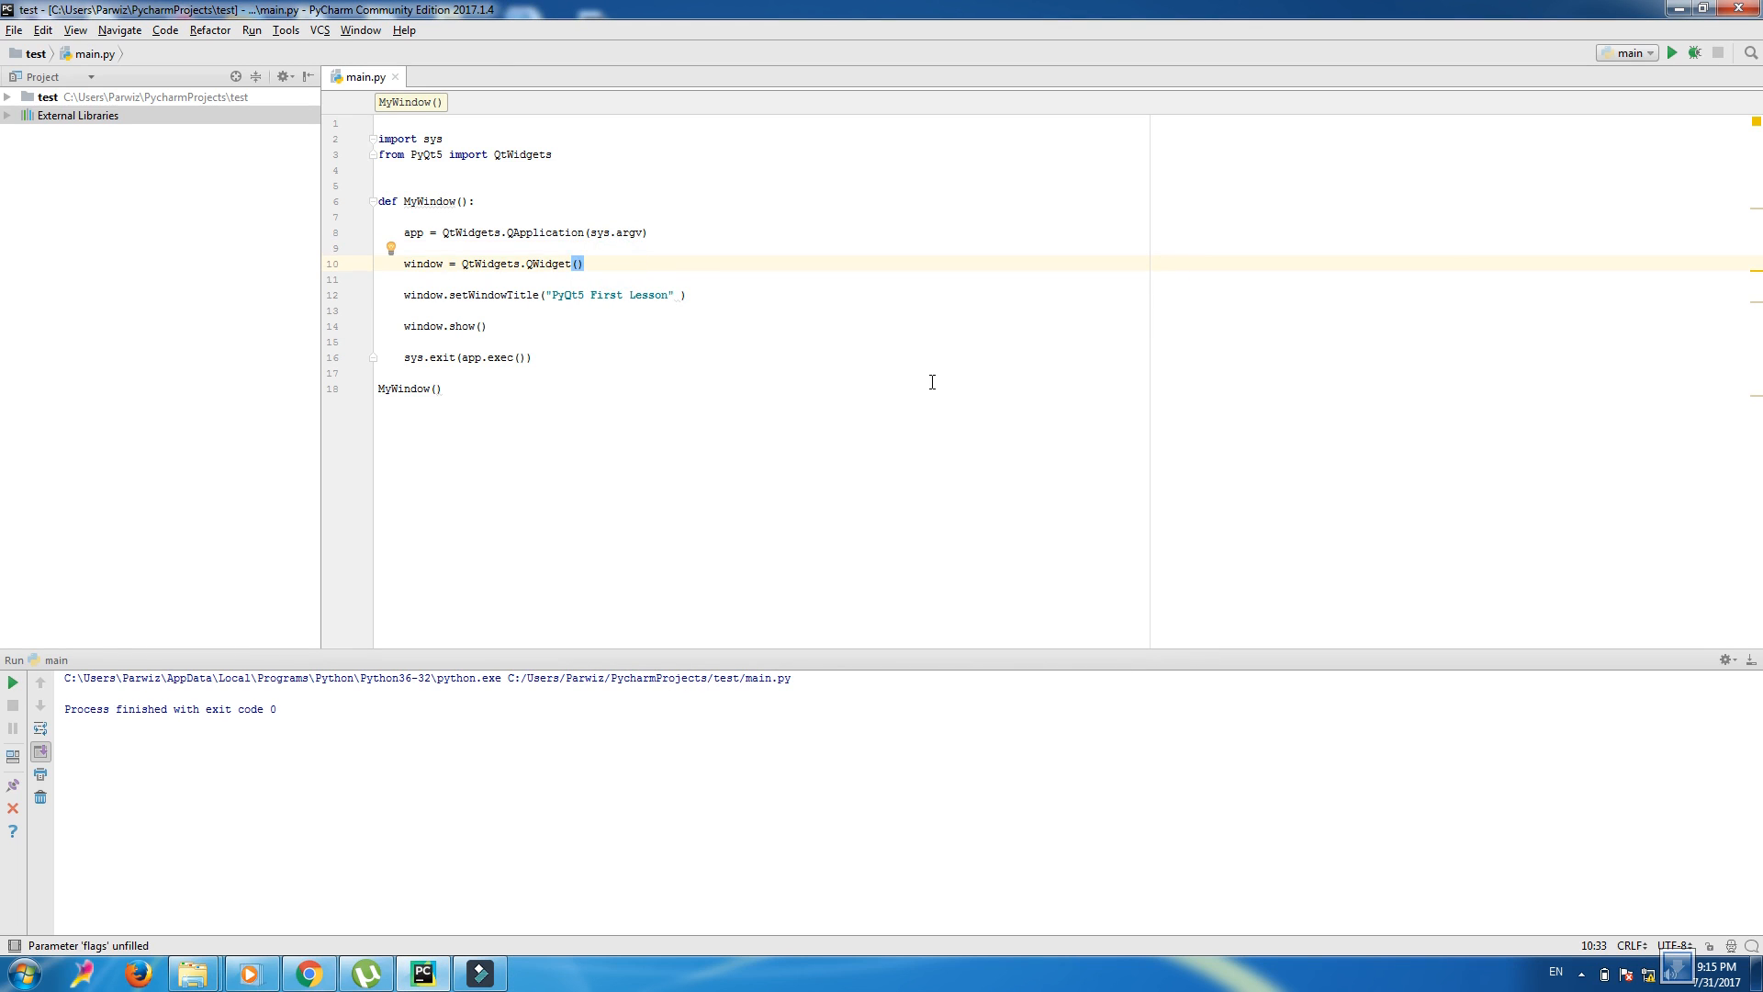
pyautogui.press('enter')
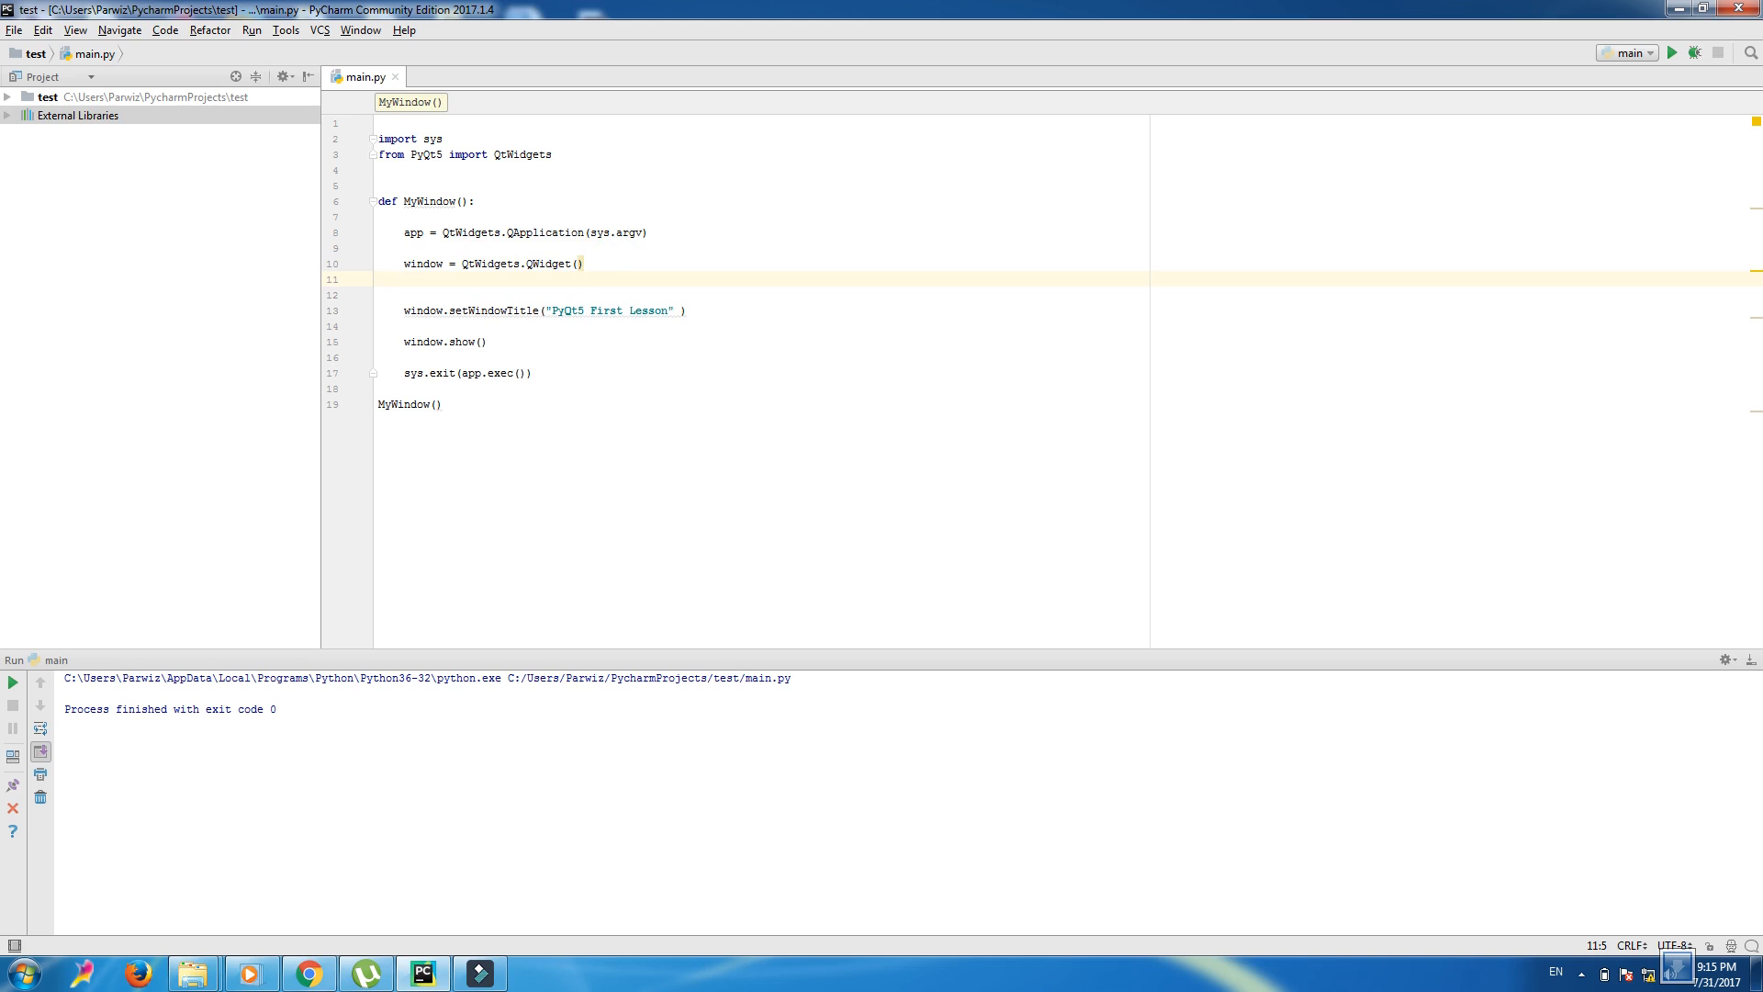
pyautogui.write('labe')
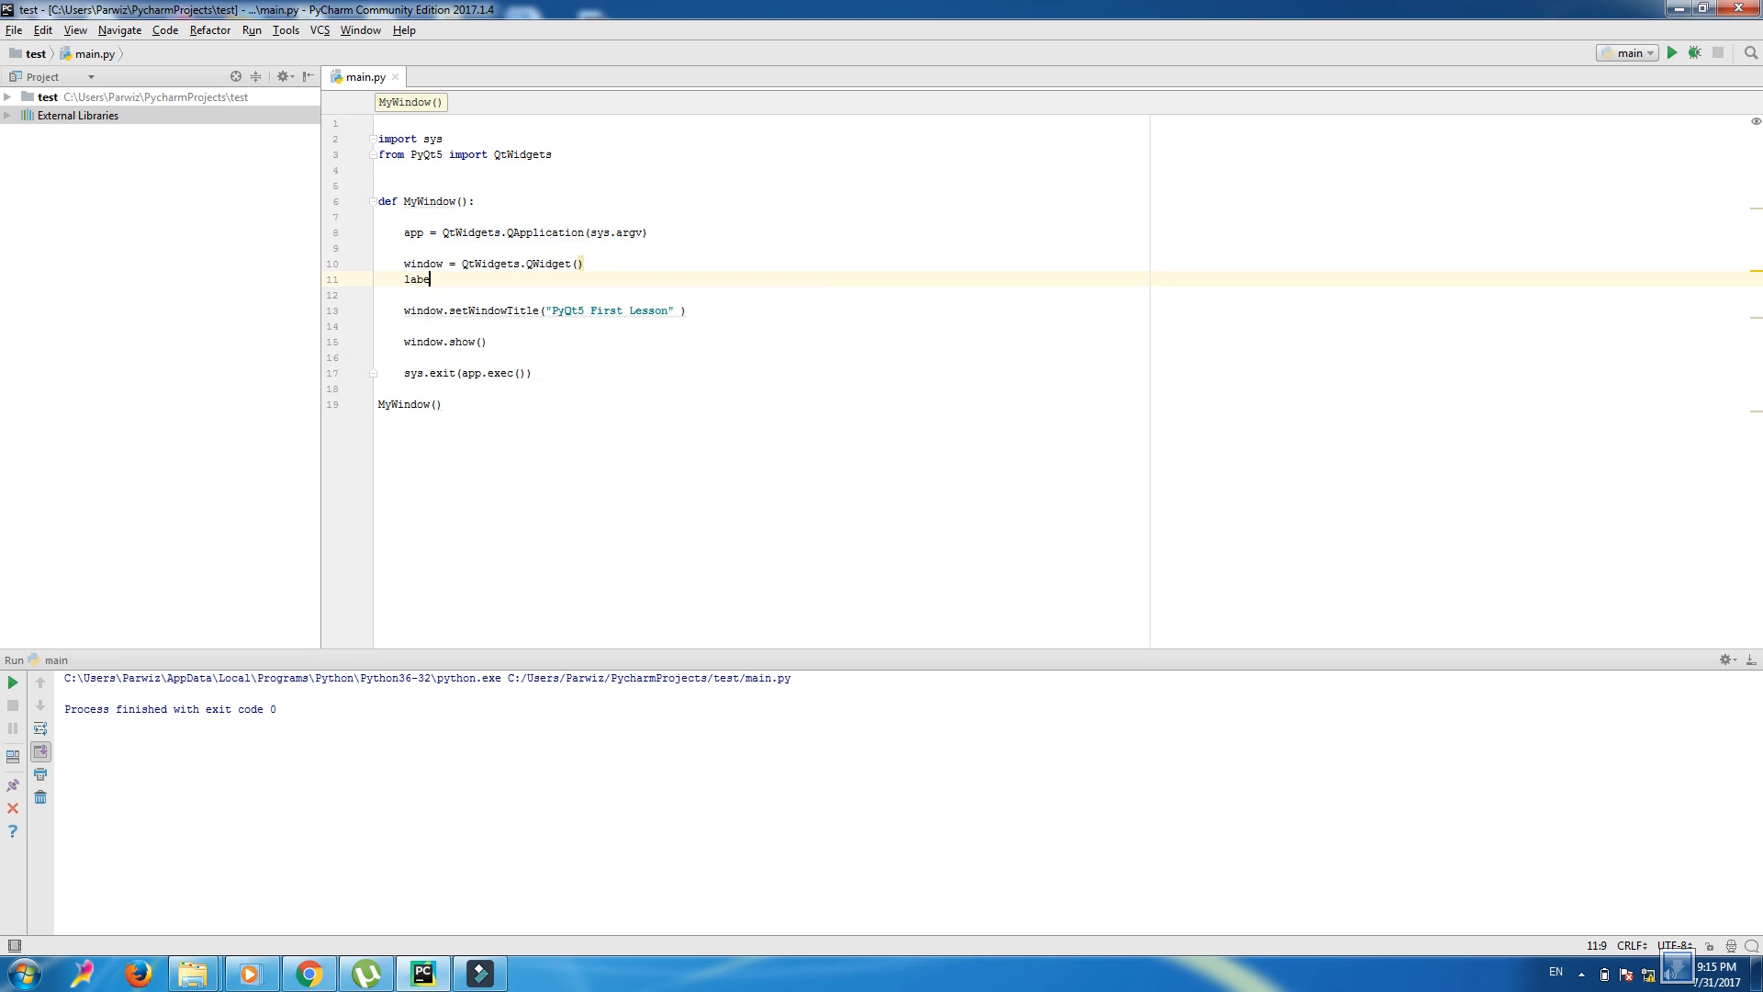
pyautogui.write('l1')
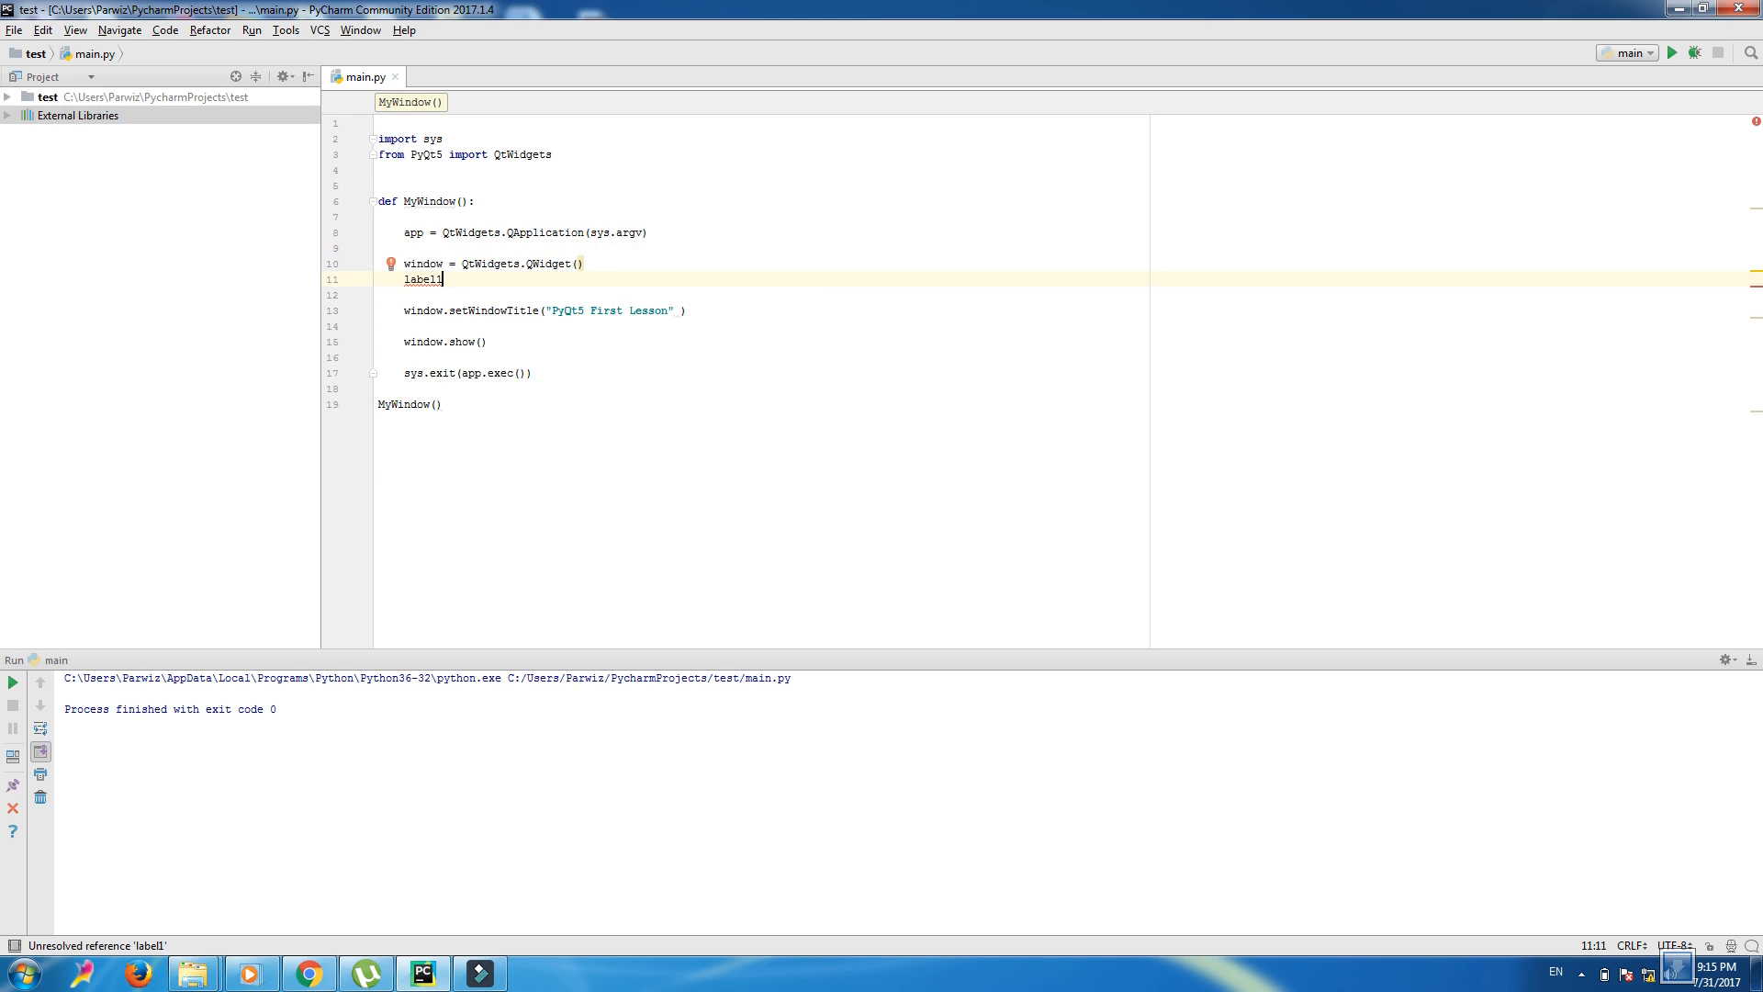
pyautogui.write('= Q')
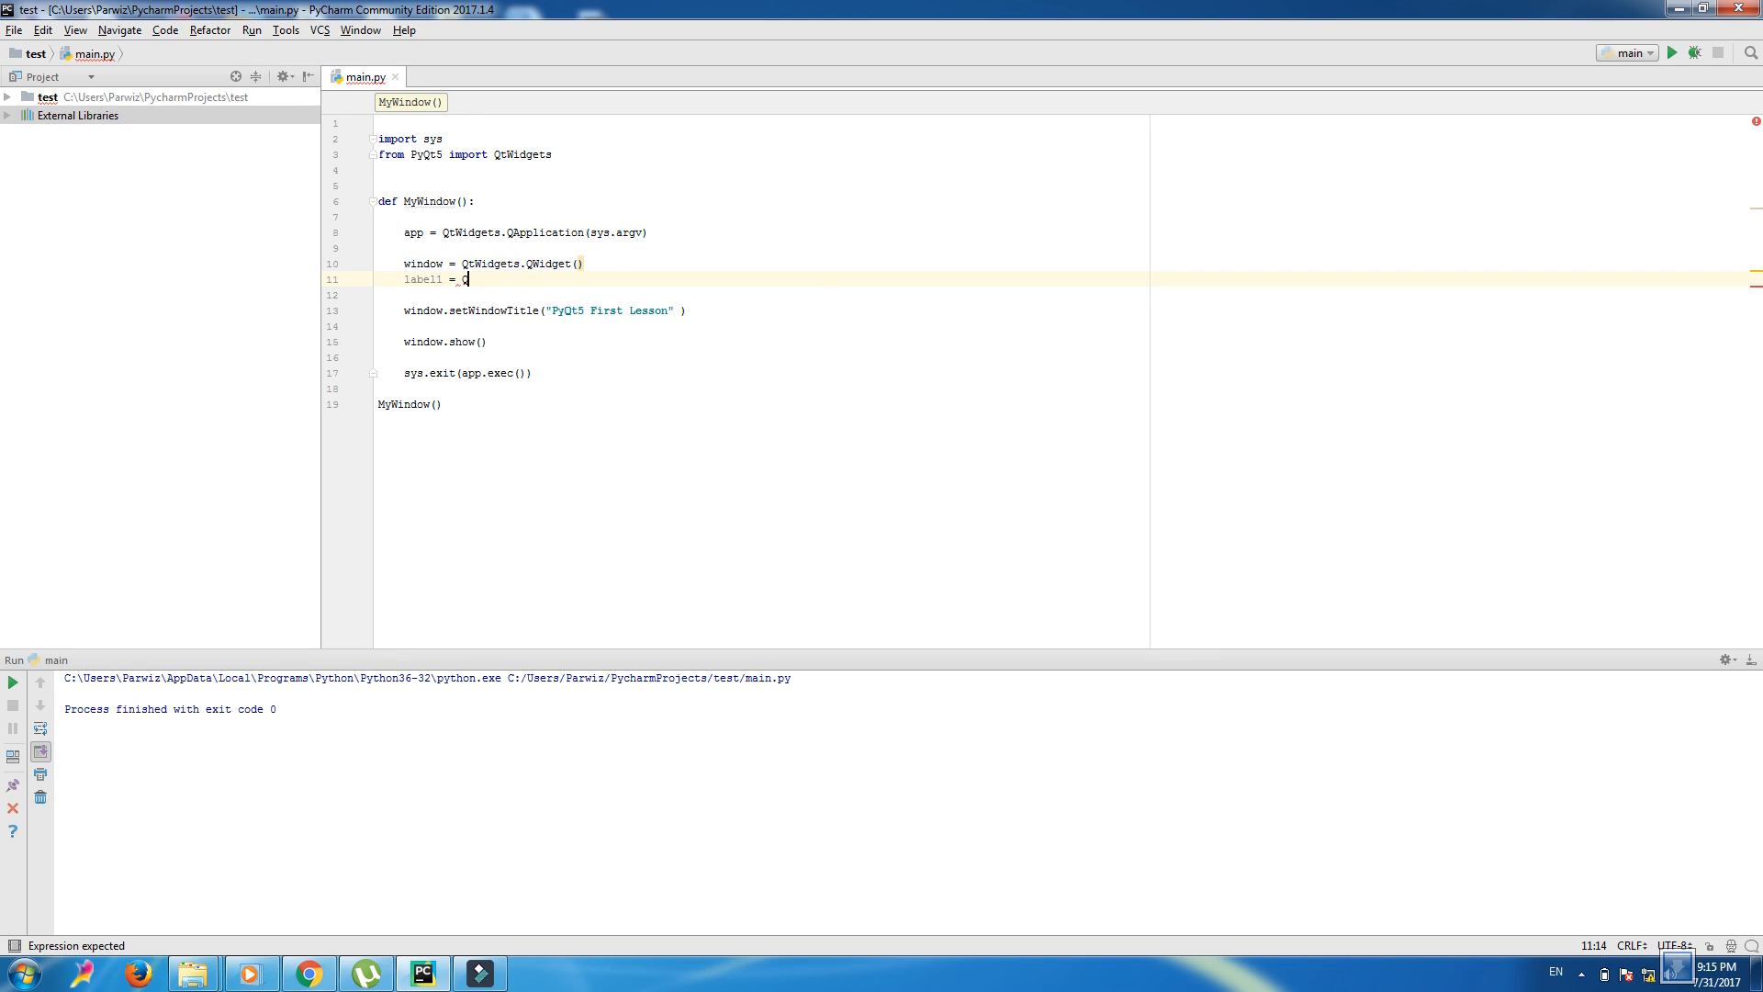
pyautogui.write('Q')
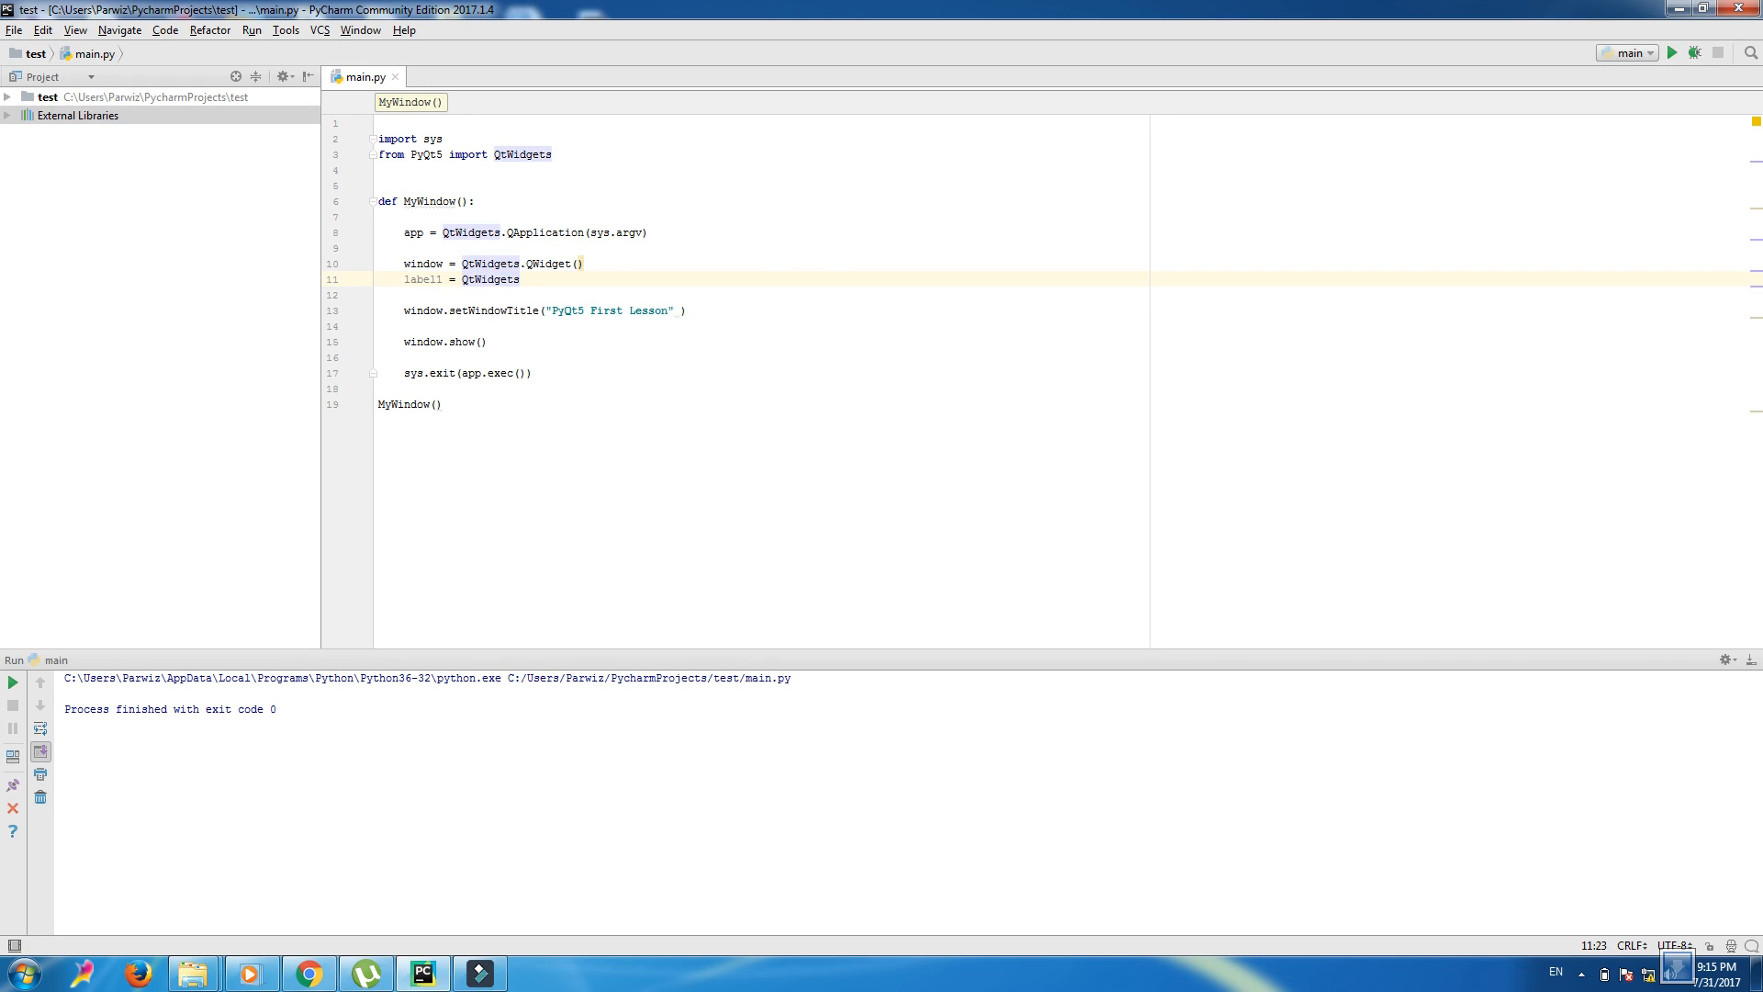
pyautogui.write('.')
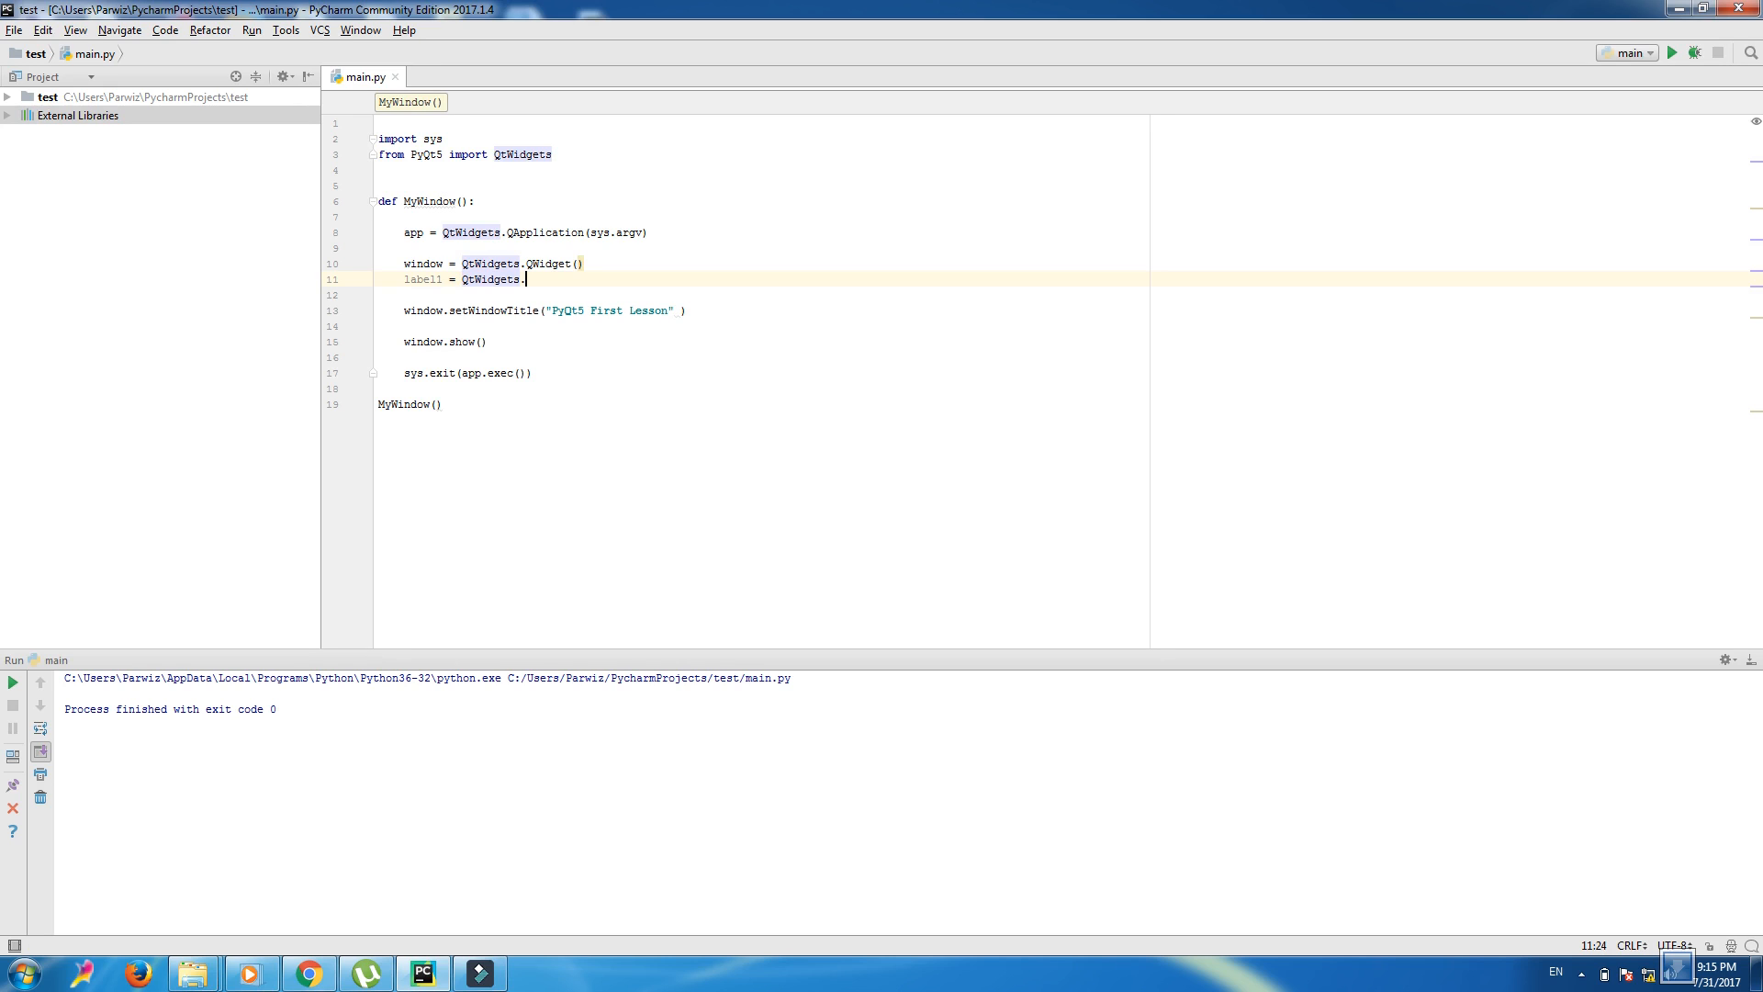
pyautogui.write('QLabel')
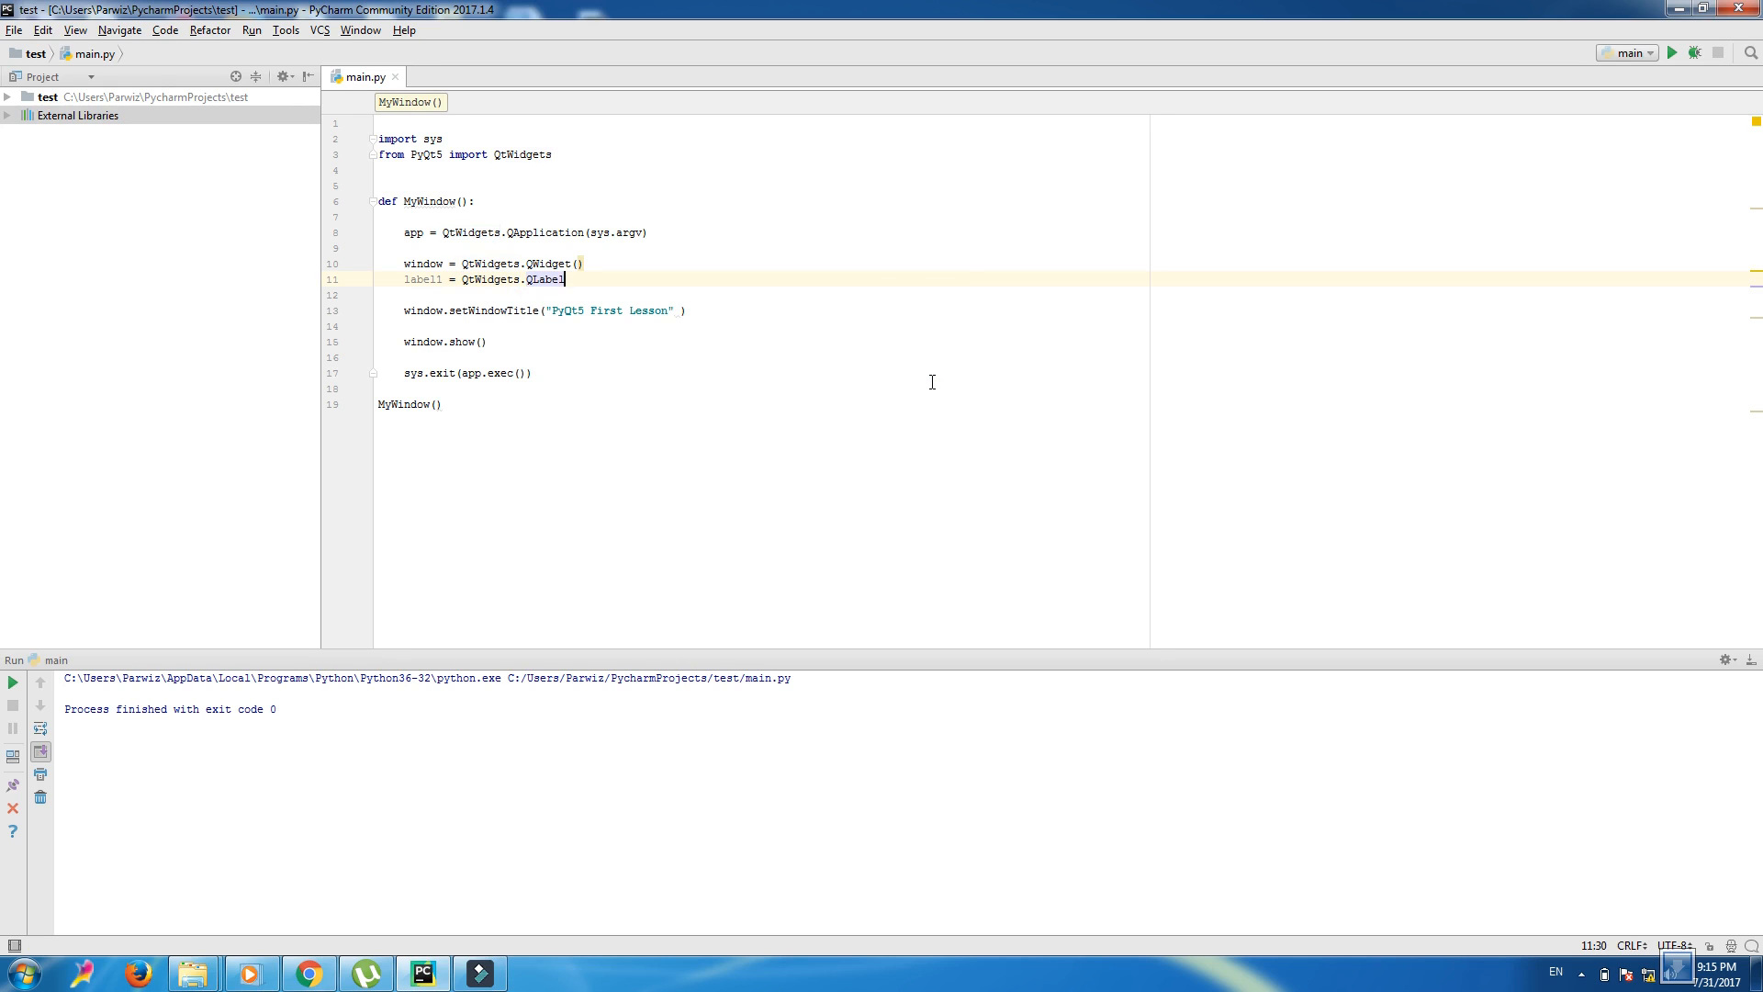
pyautogui.write('(')
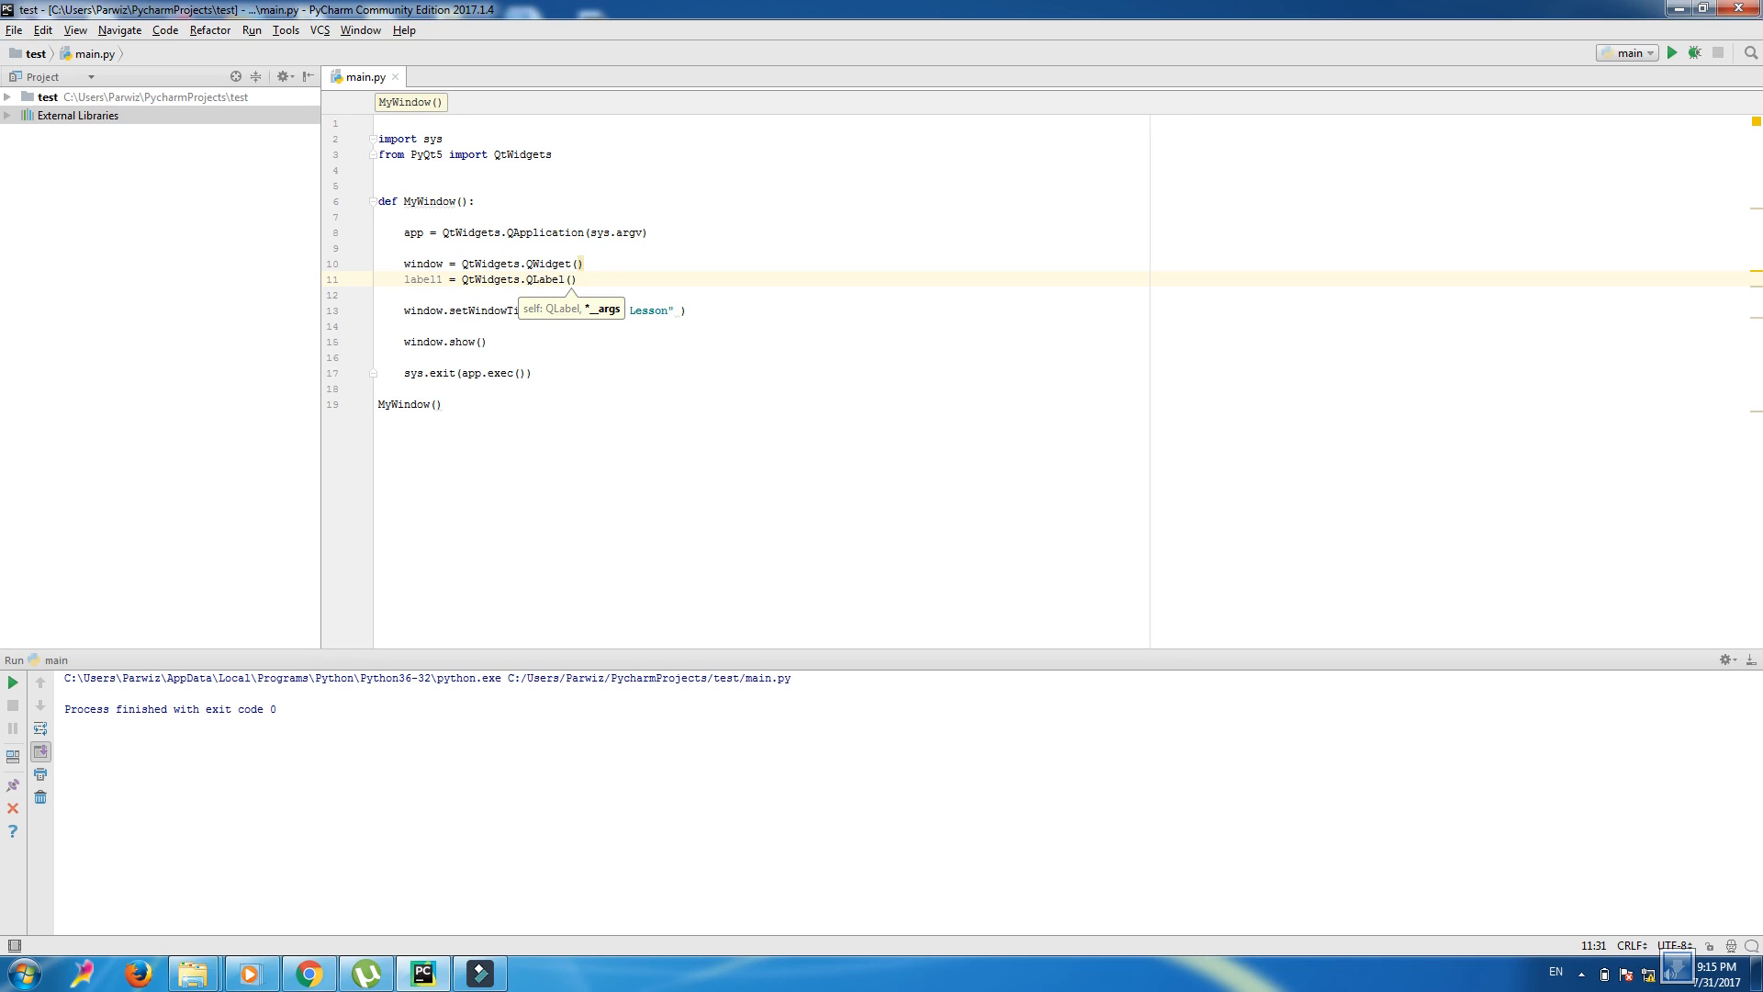
pyautogui.write('window')
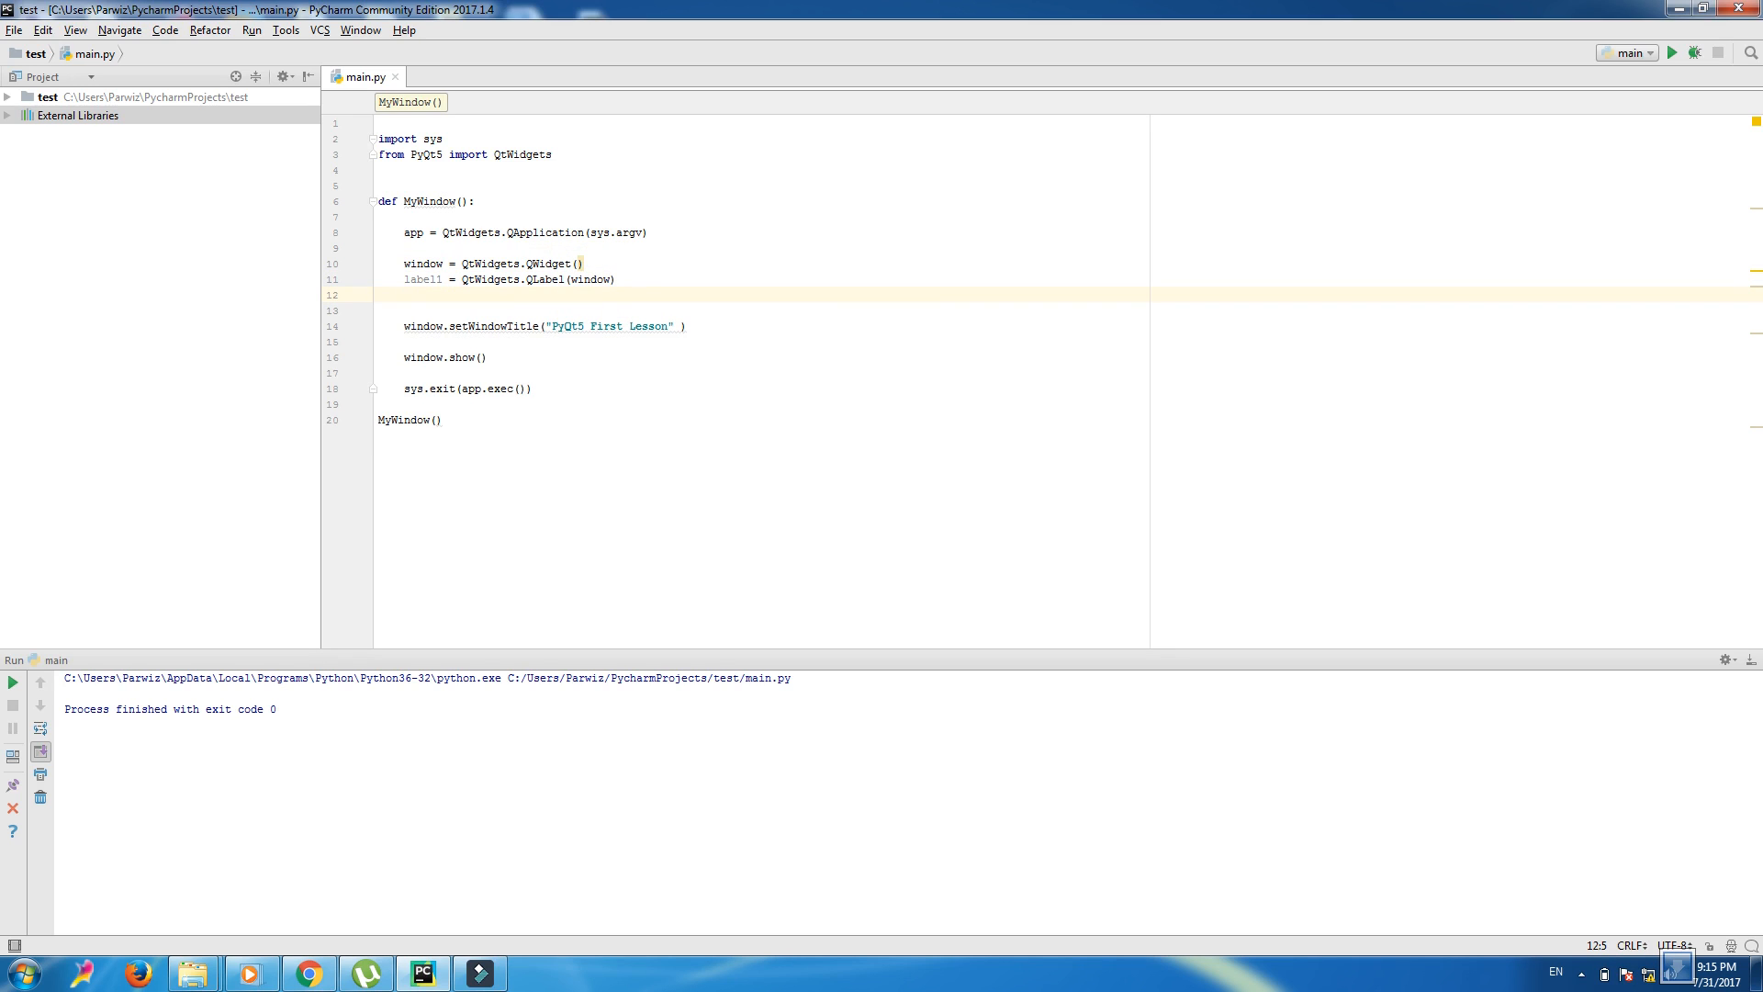
# - Set label1's text to "PyQt5 Gui Programming" with label1.setText
pyautogui.write('label1')
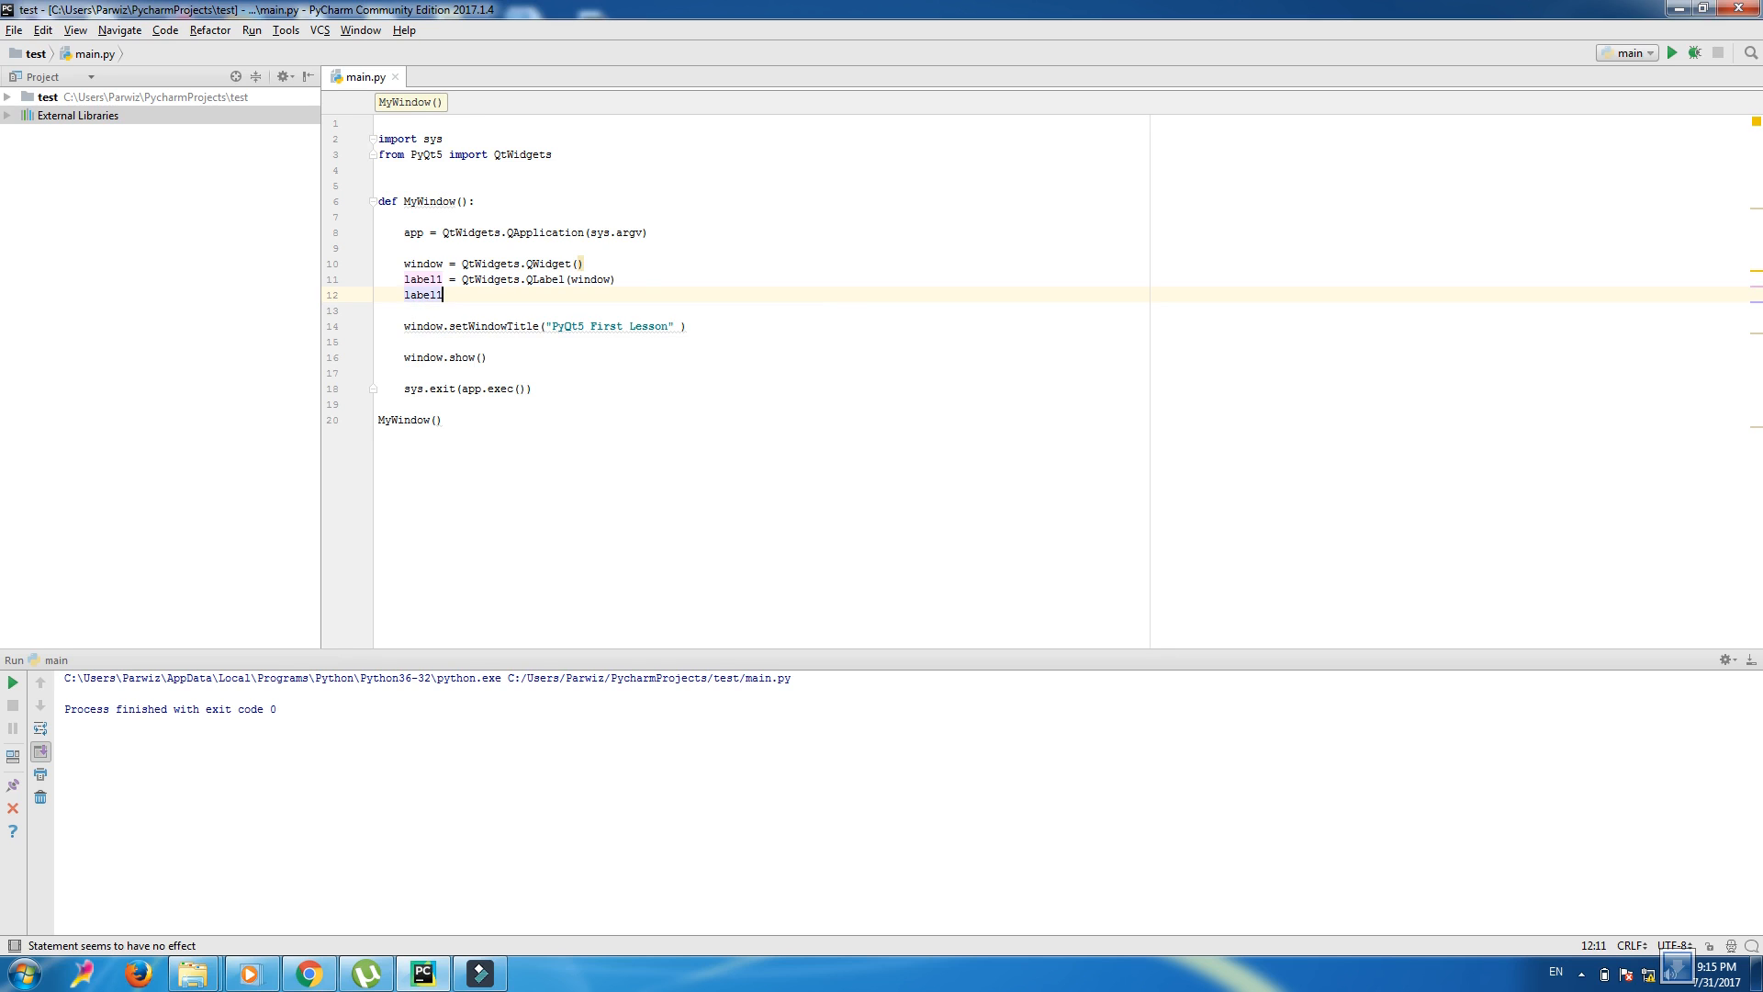
pyautogui.write('.setText(')
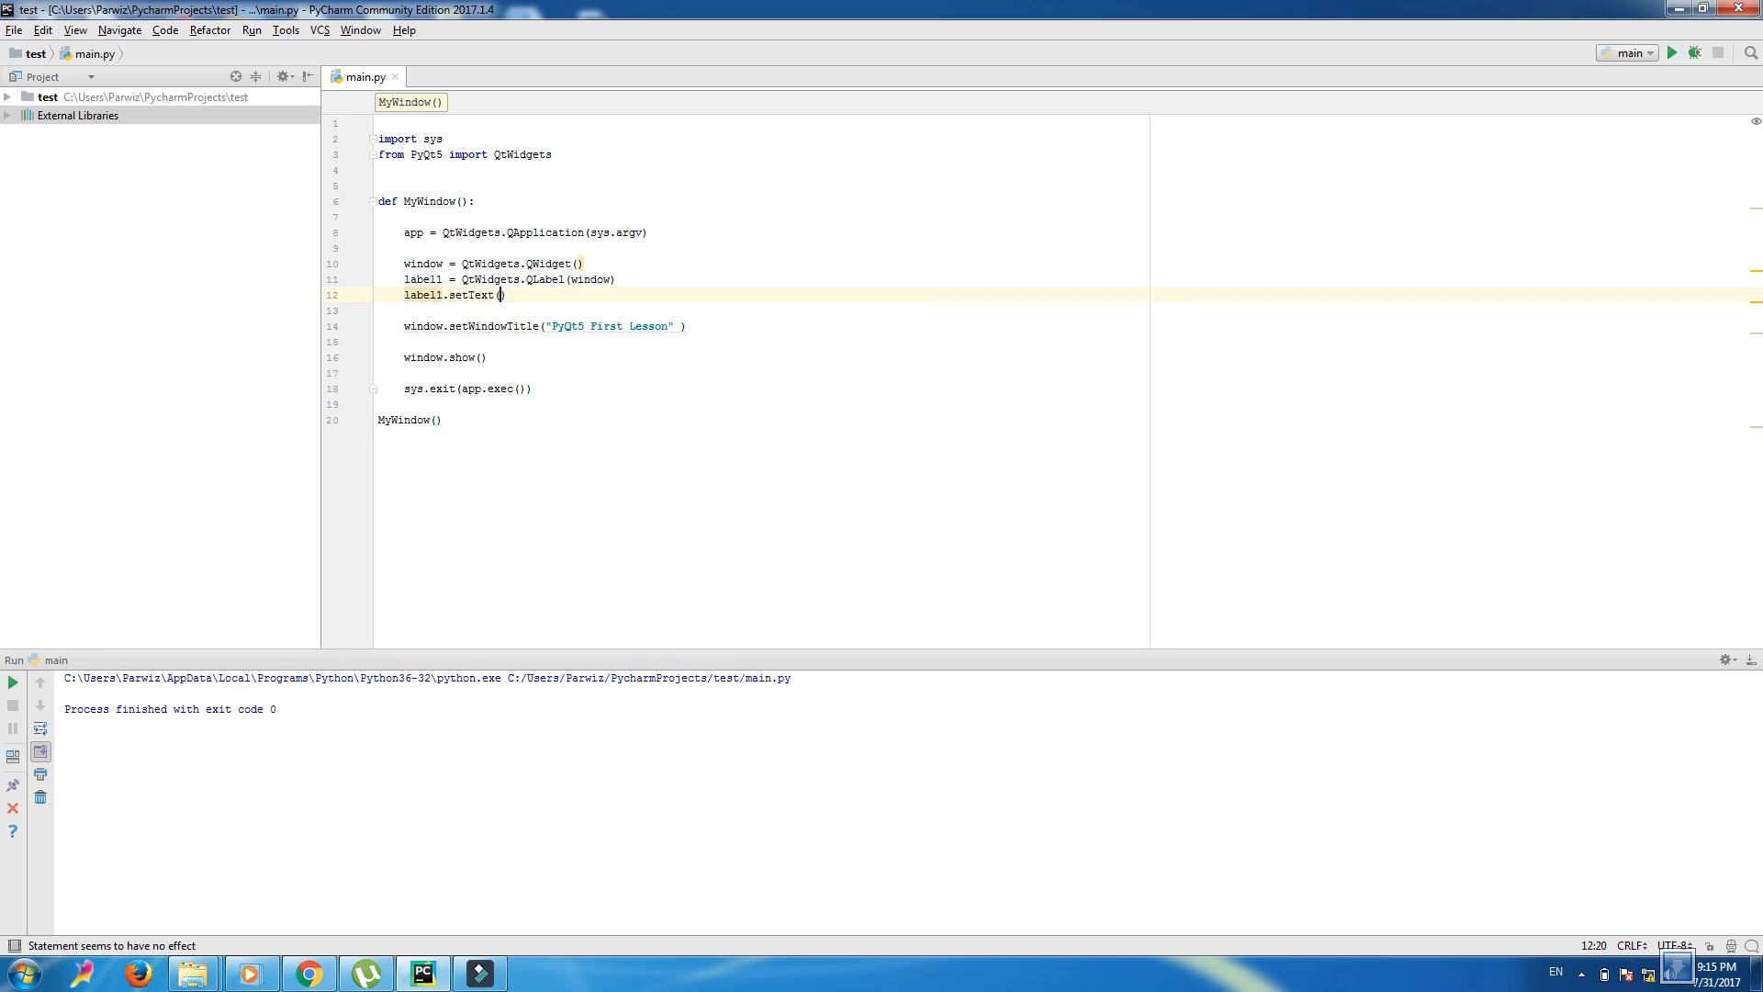
pyautogui.write('"P')
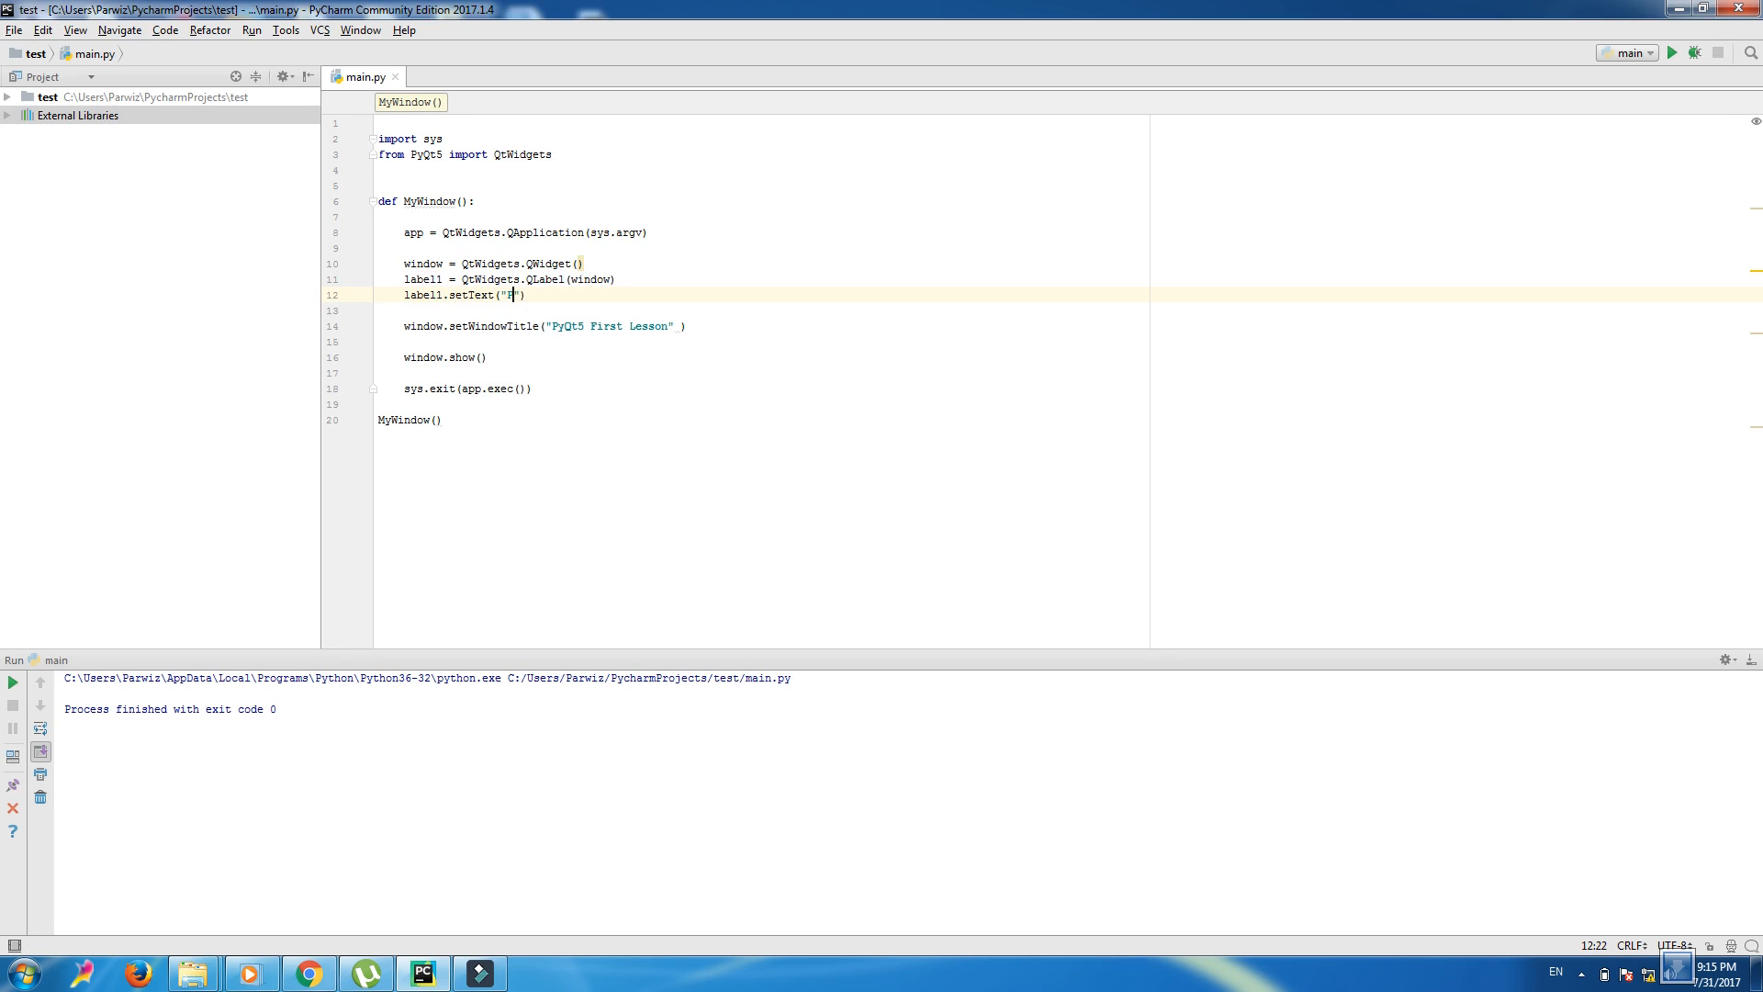
pyautogui.write('yQt5 Gui Programmi')
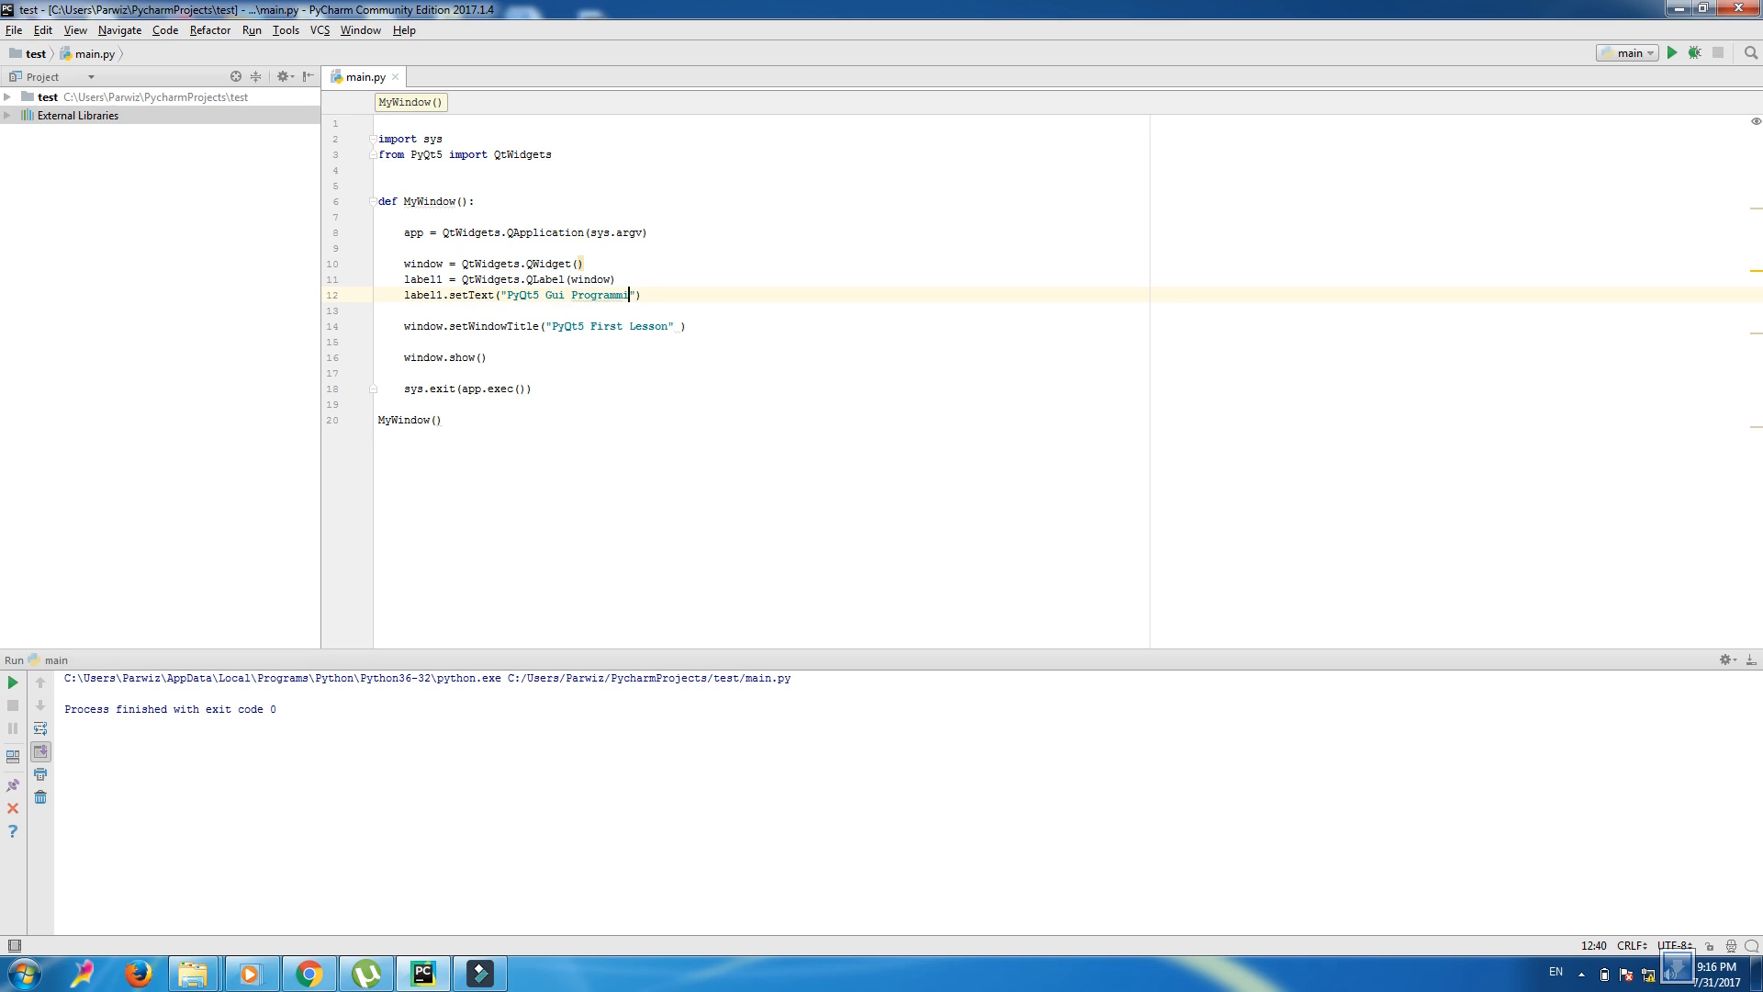
pyautogui.write('ng')
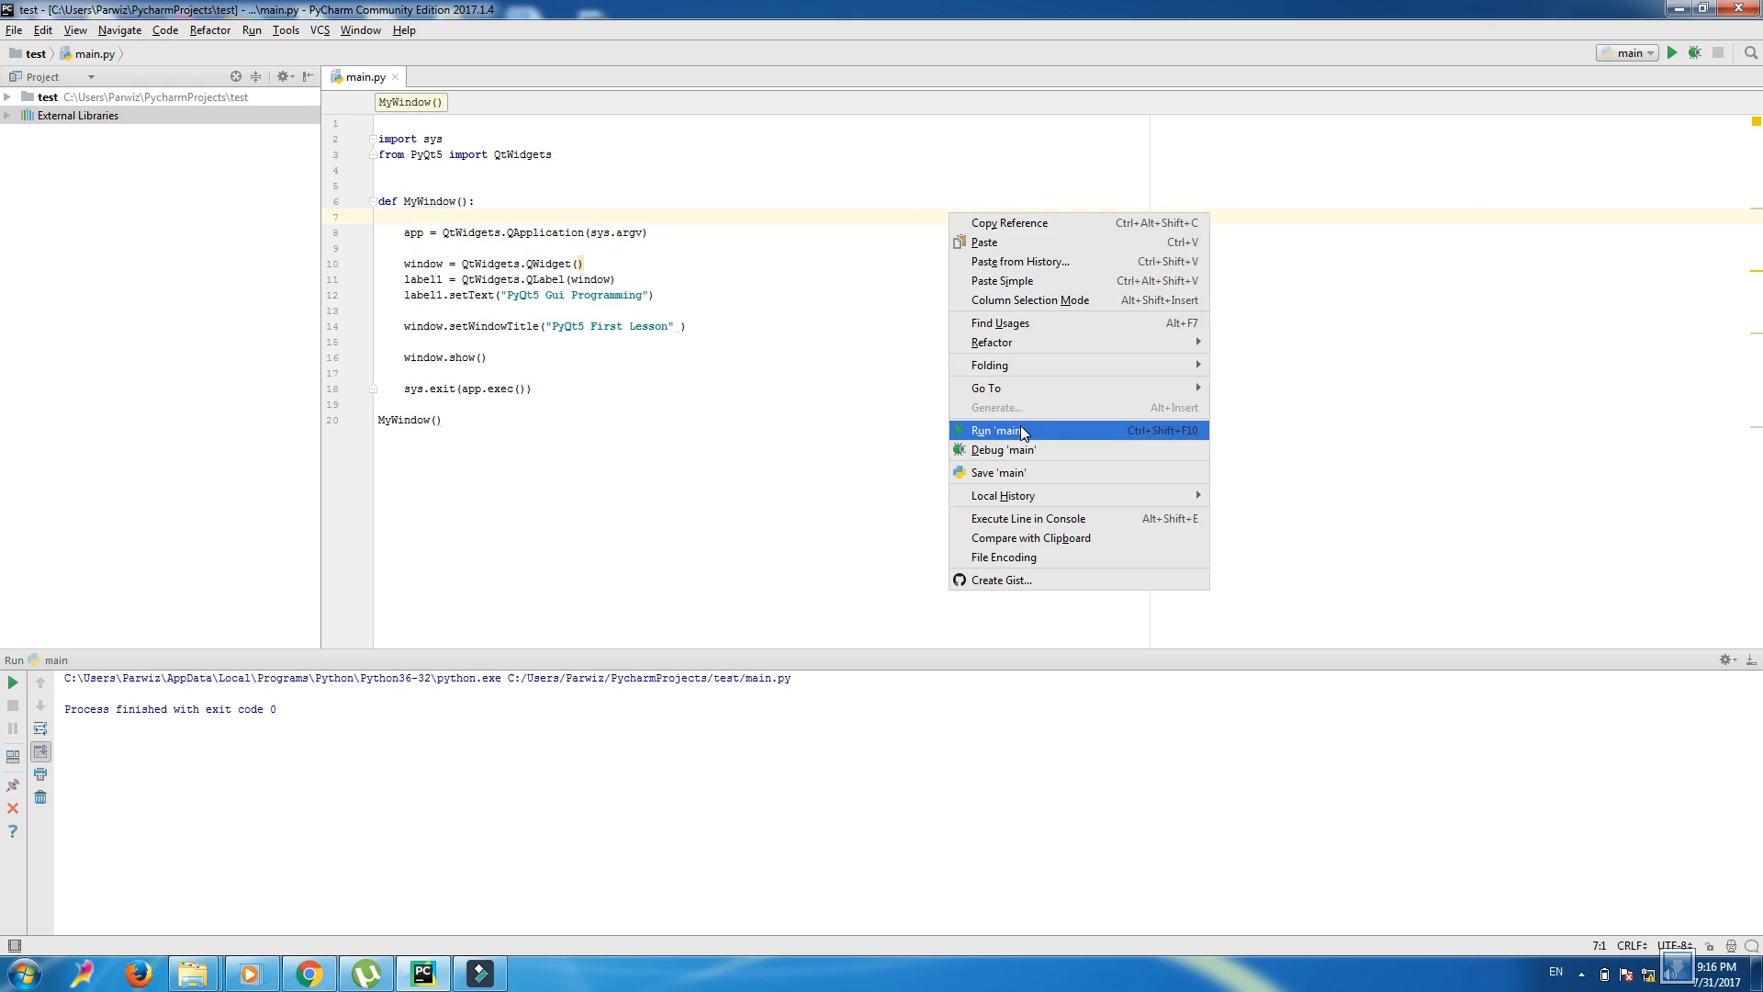
pyautogui.moveTo(1031, 430)
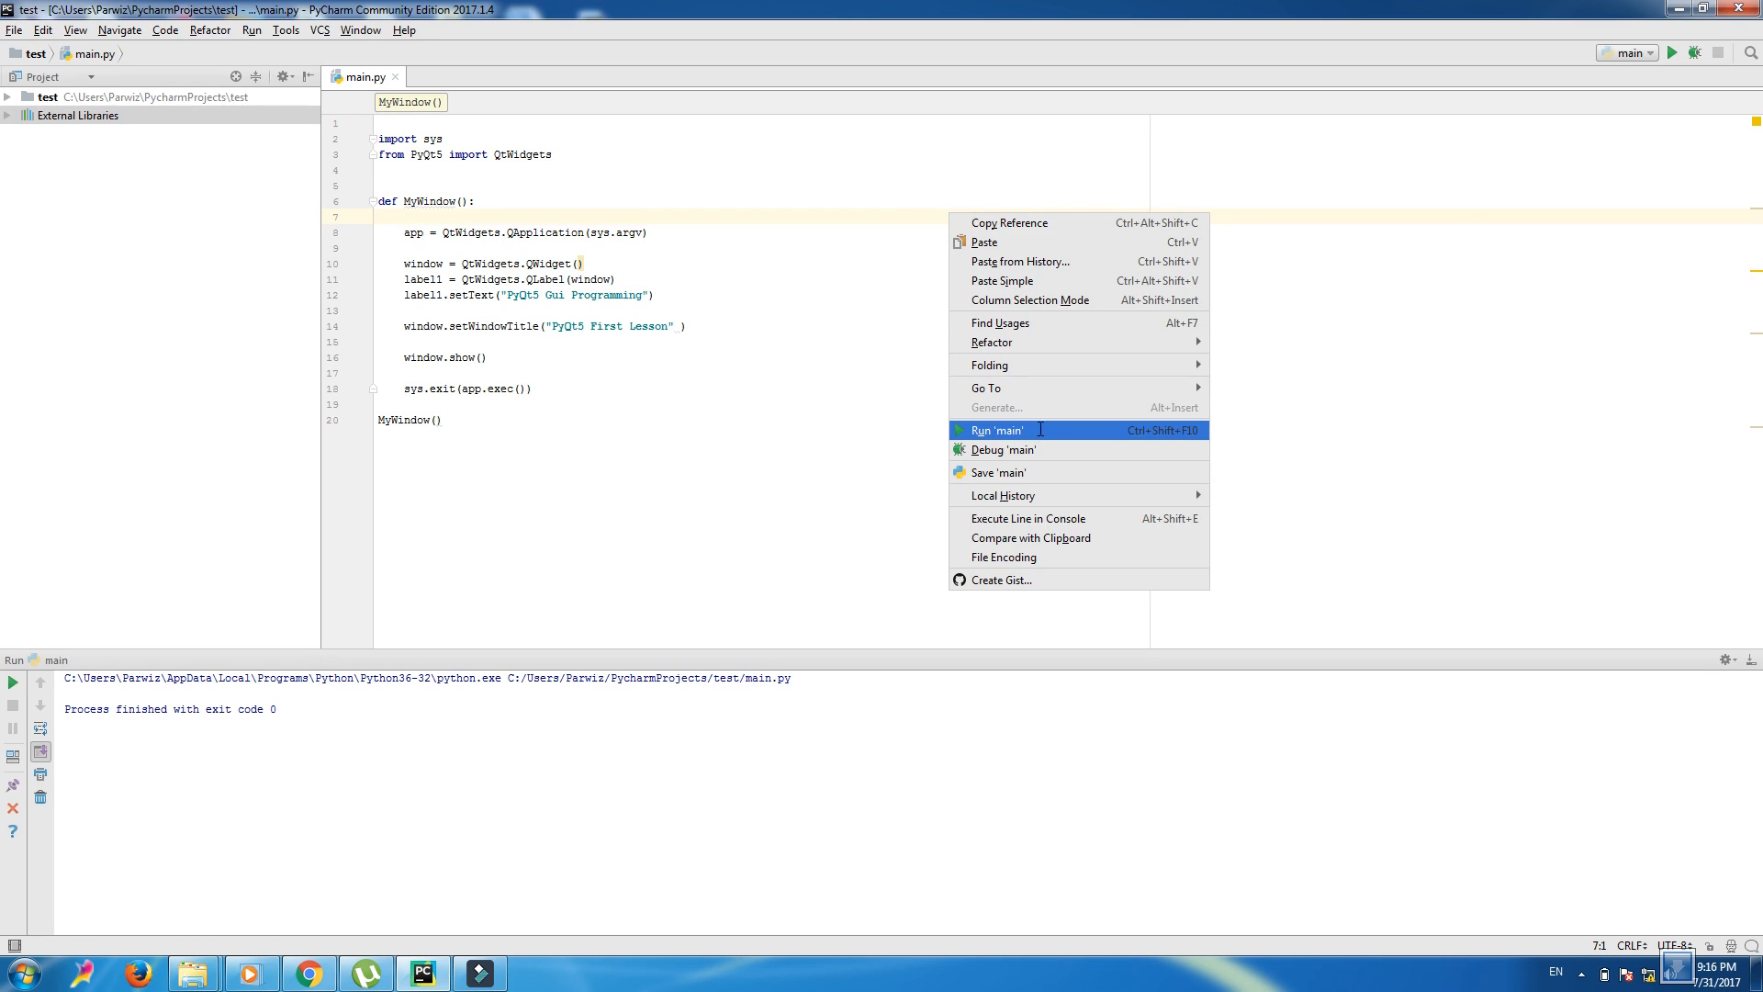
# - Run the updated script, enlarge and move the label window, then close it
pyautogui.click(996, 429)
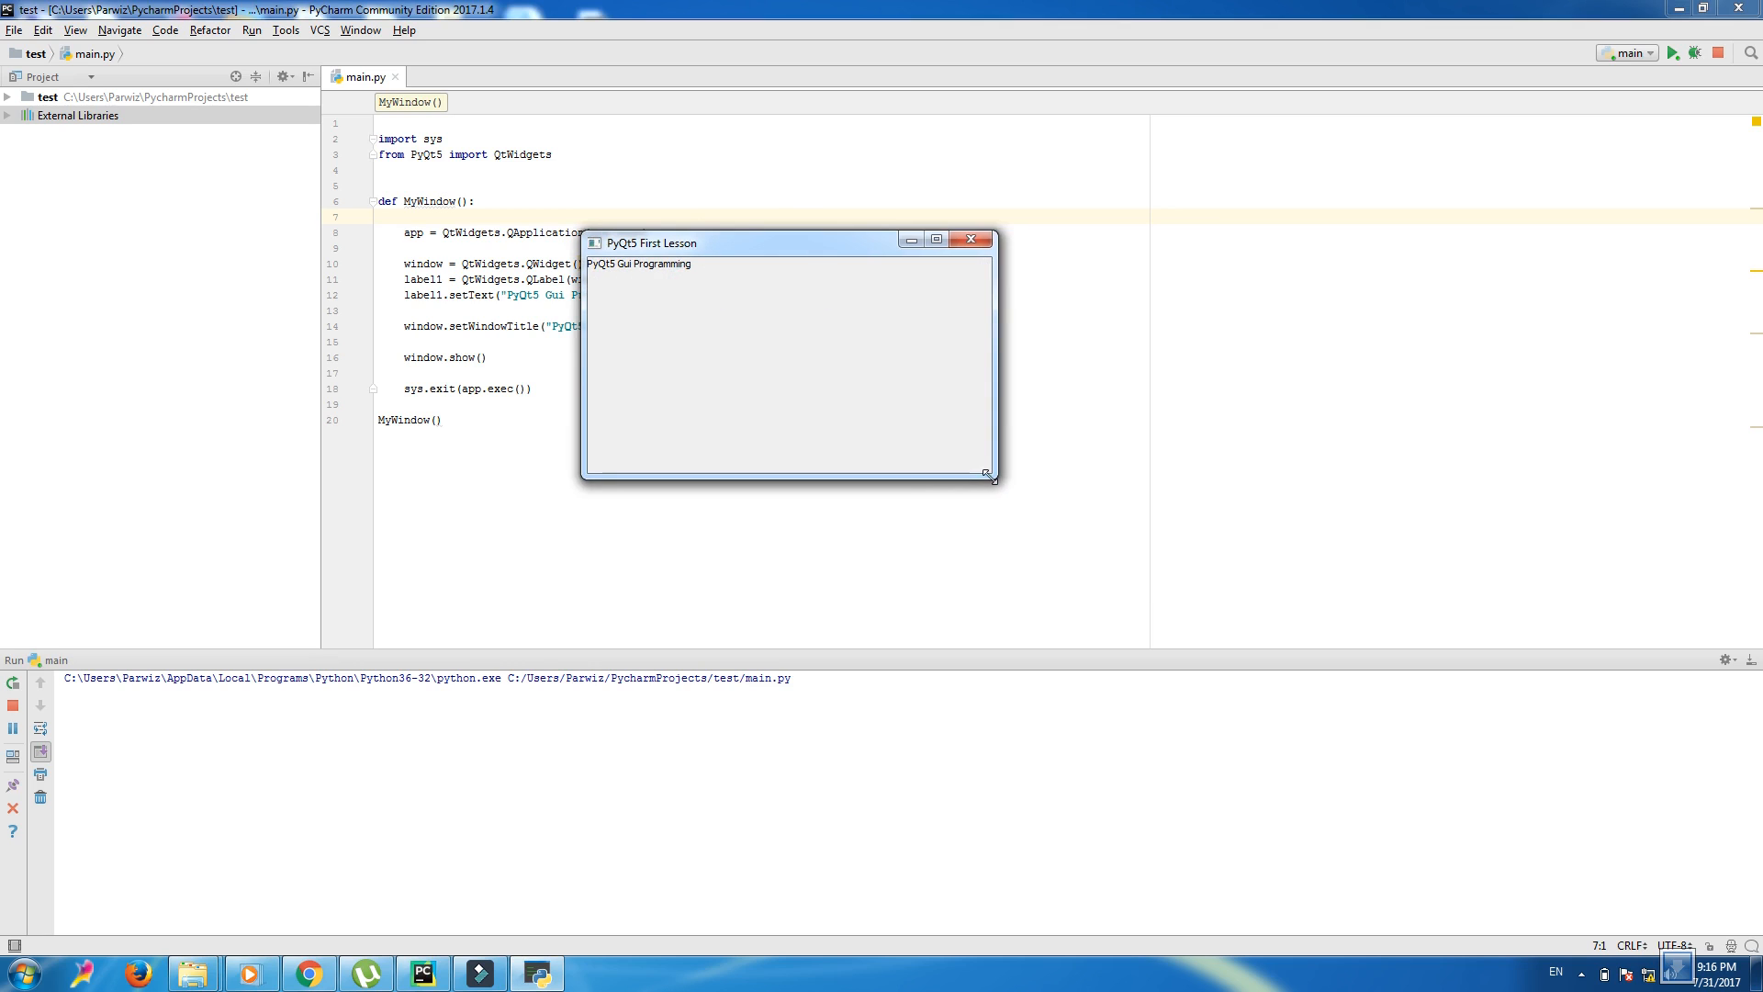
pyautogui.moveTo(987, 475); pyautogui.dragTo(1158, 586)
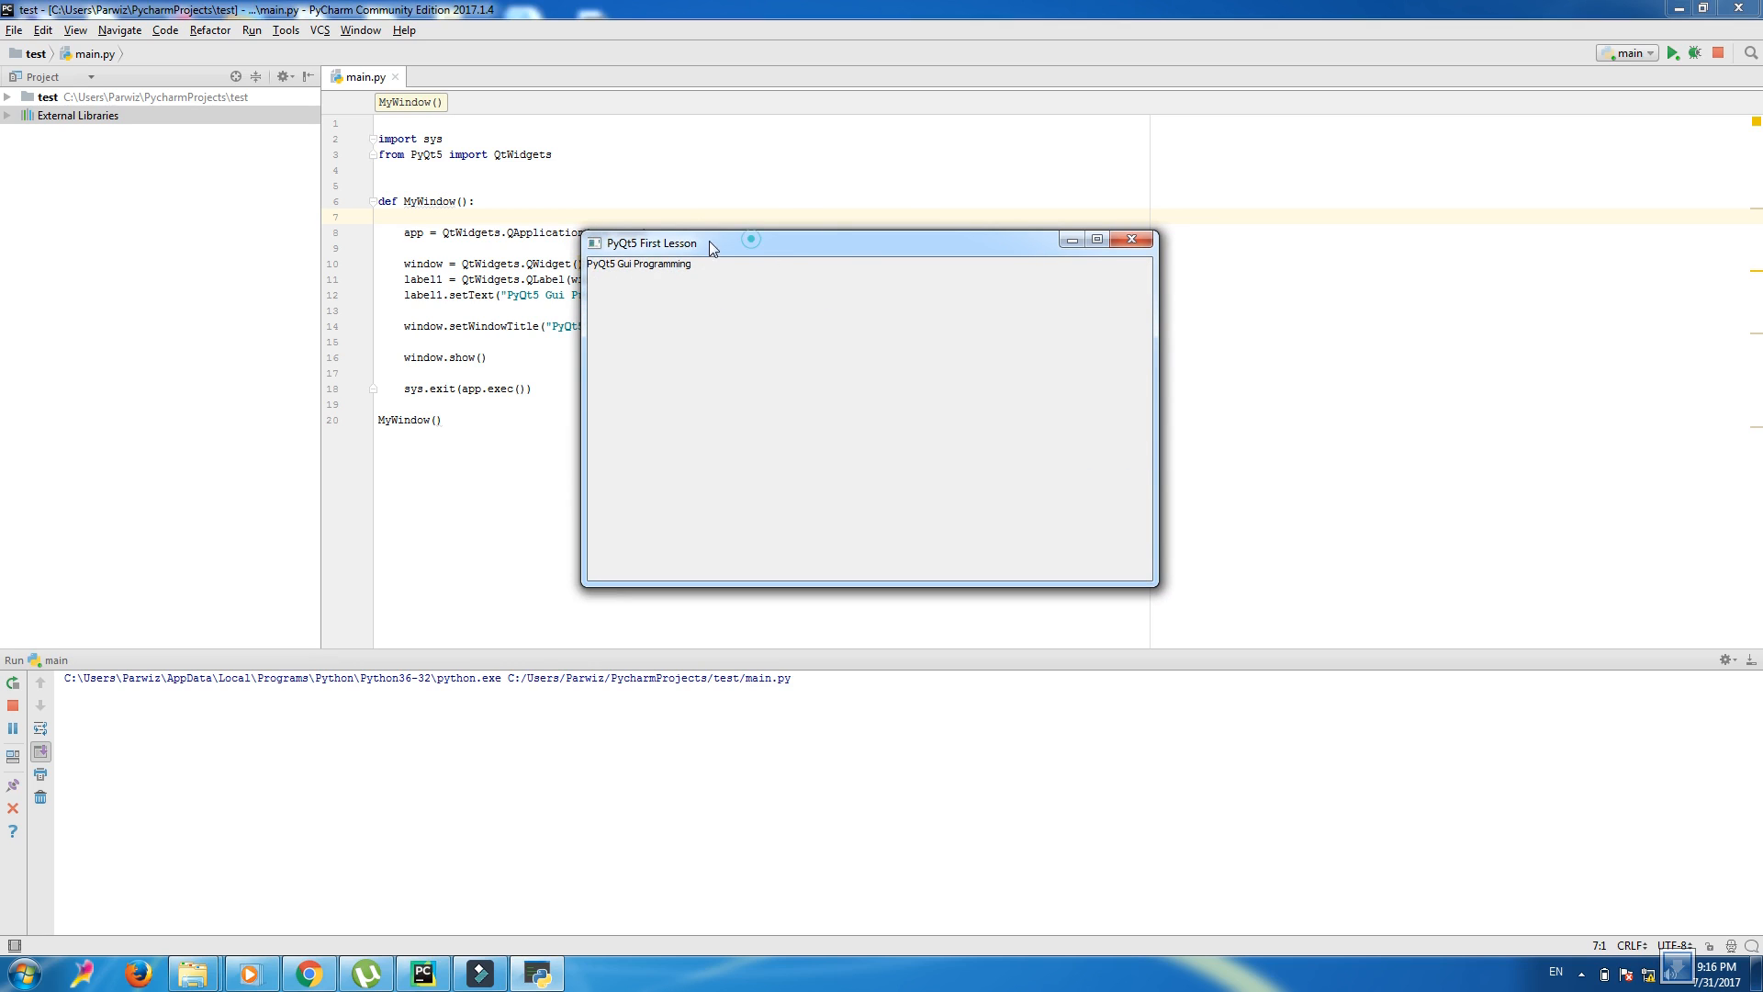
pyautogui.rightClick(843, 232)
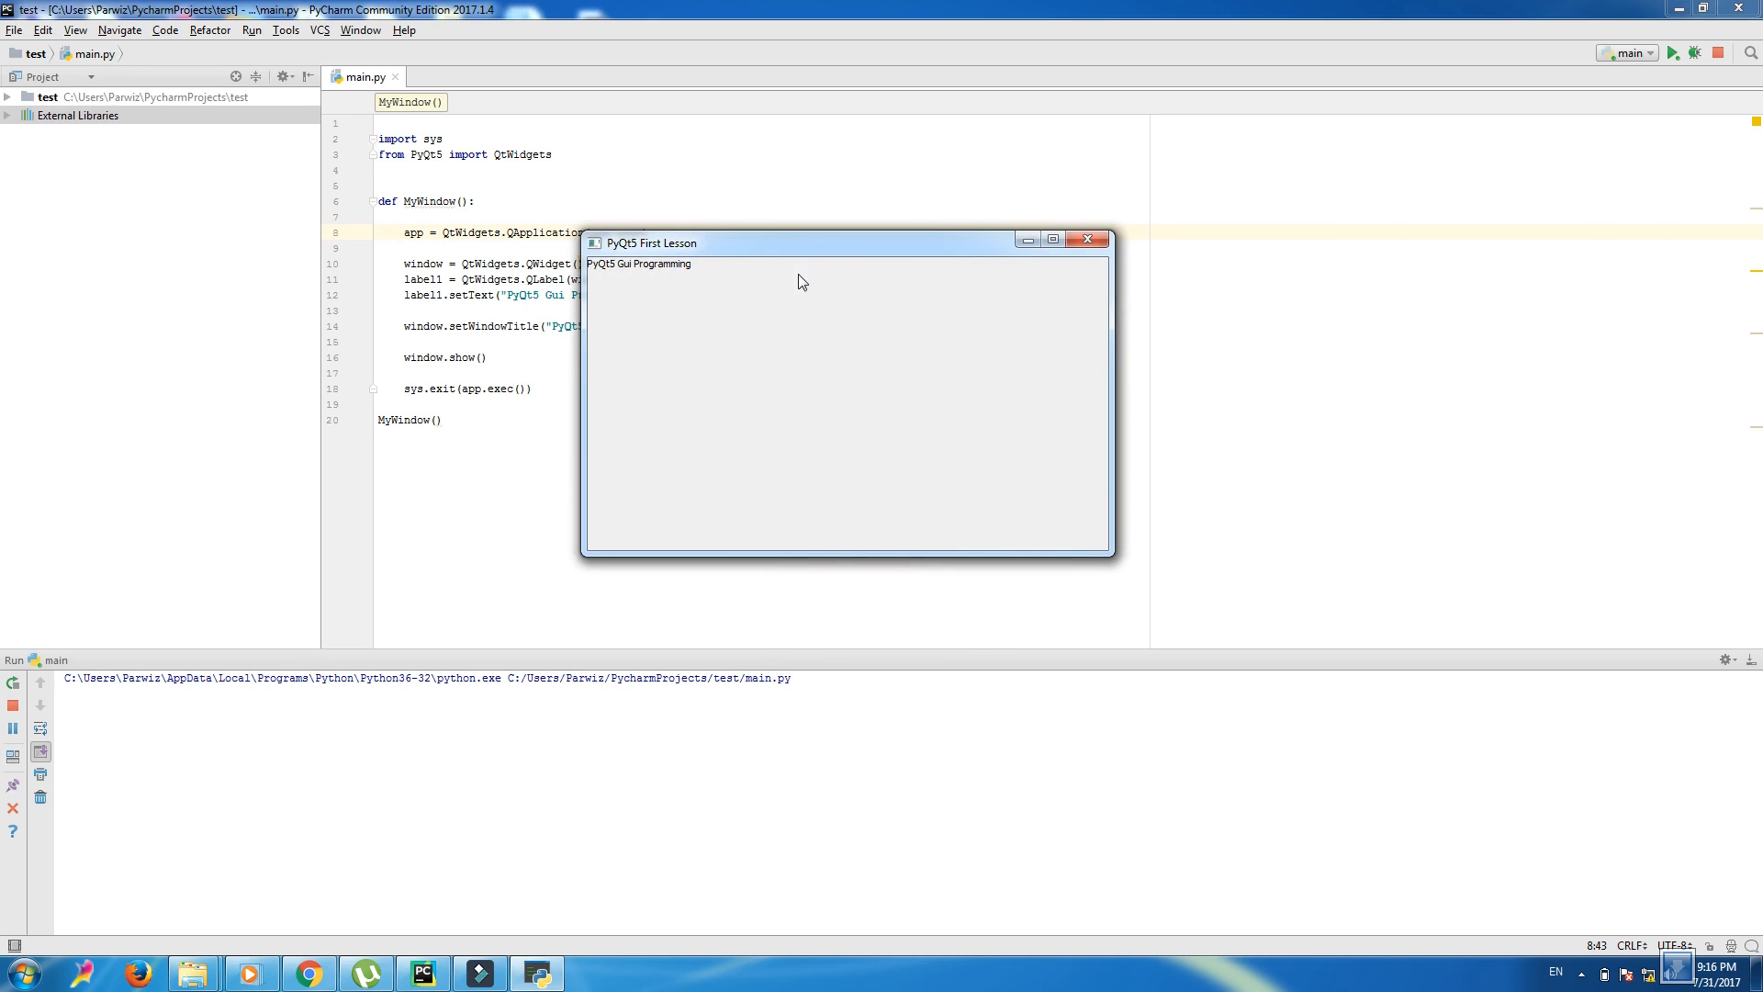
pyautogui.moveTo(798, 242); pyautogui.dragTo(783, 300)
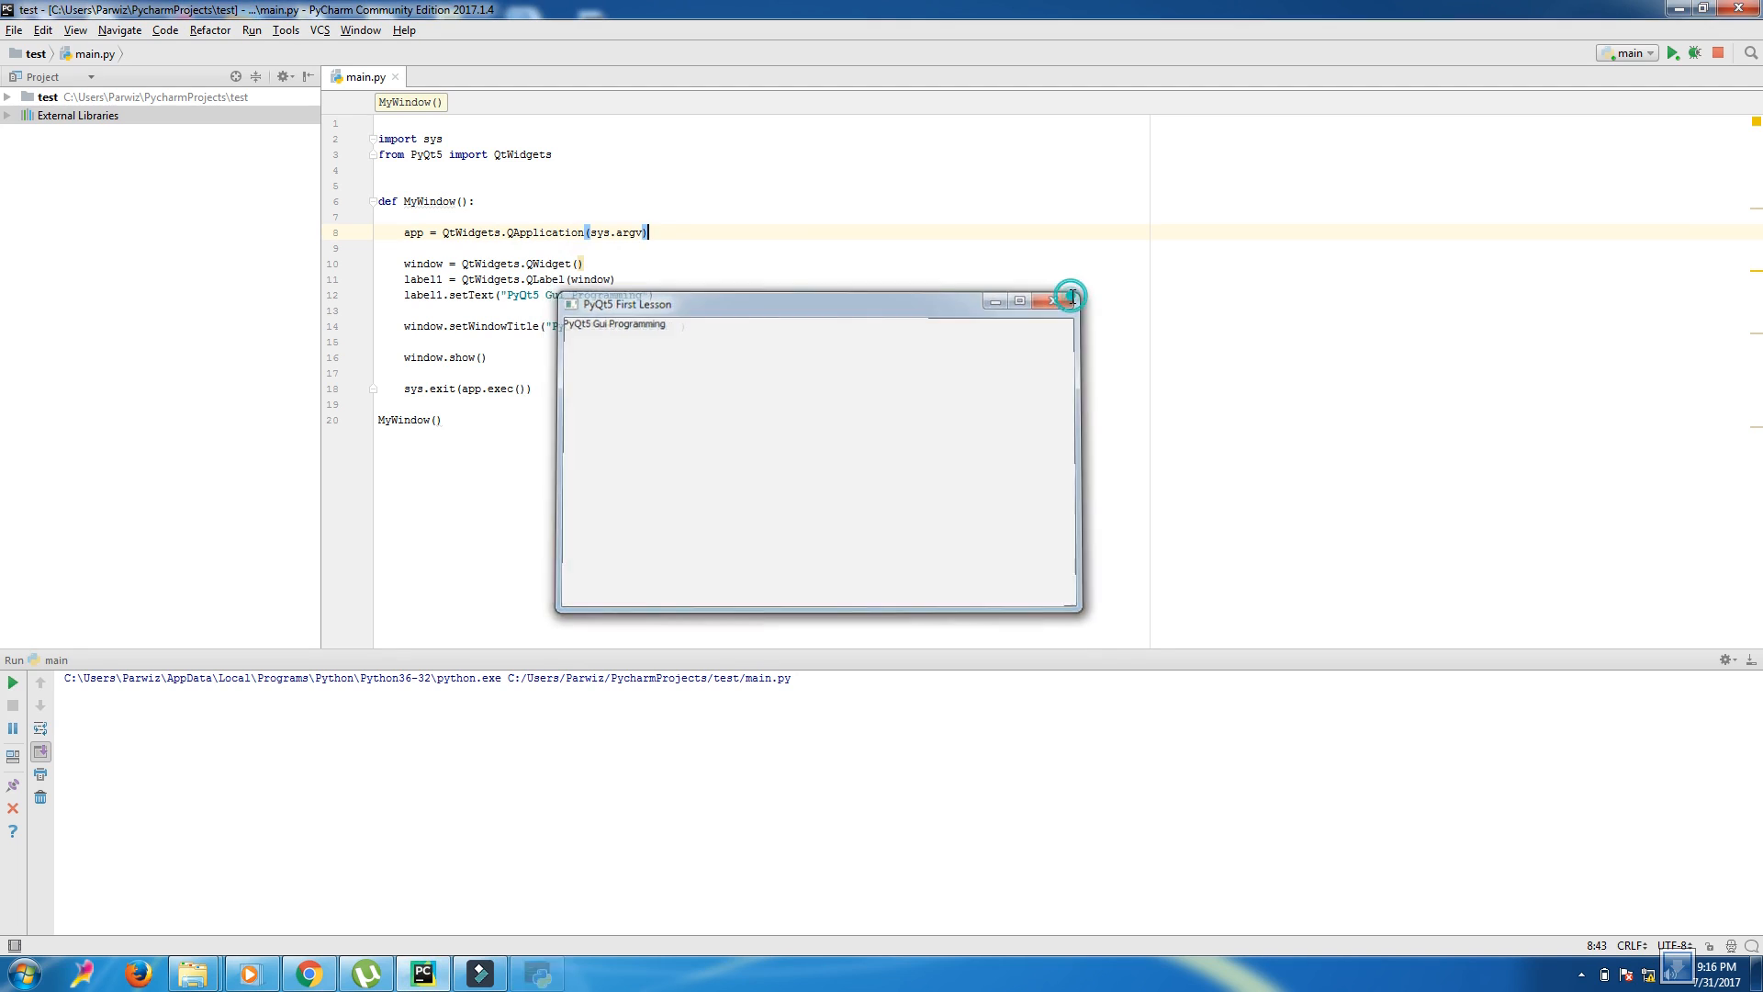
pyautogui.click(1051, 300)
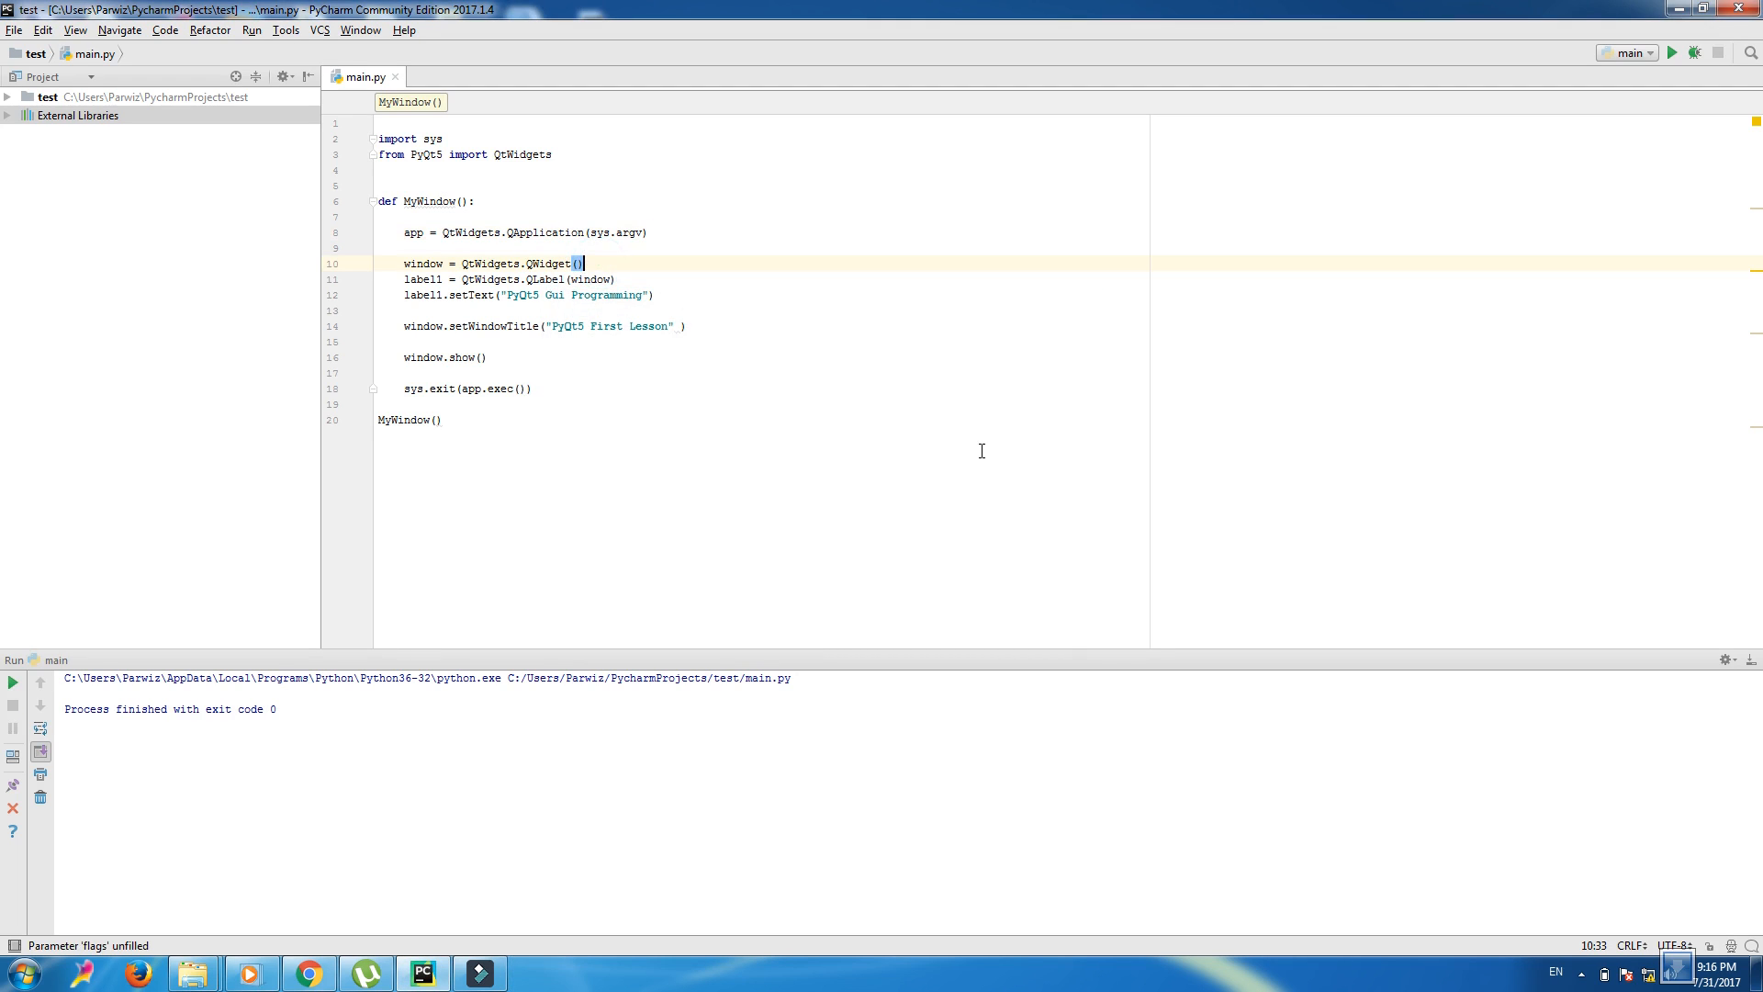
# - Type window.setGeometry(100, 100, 600, 400) on the line under the QWidget creation
pyautogui.write('w.')
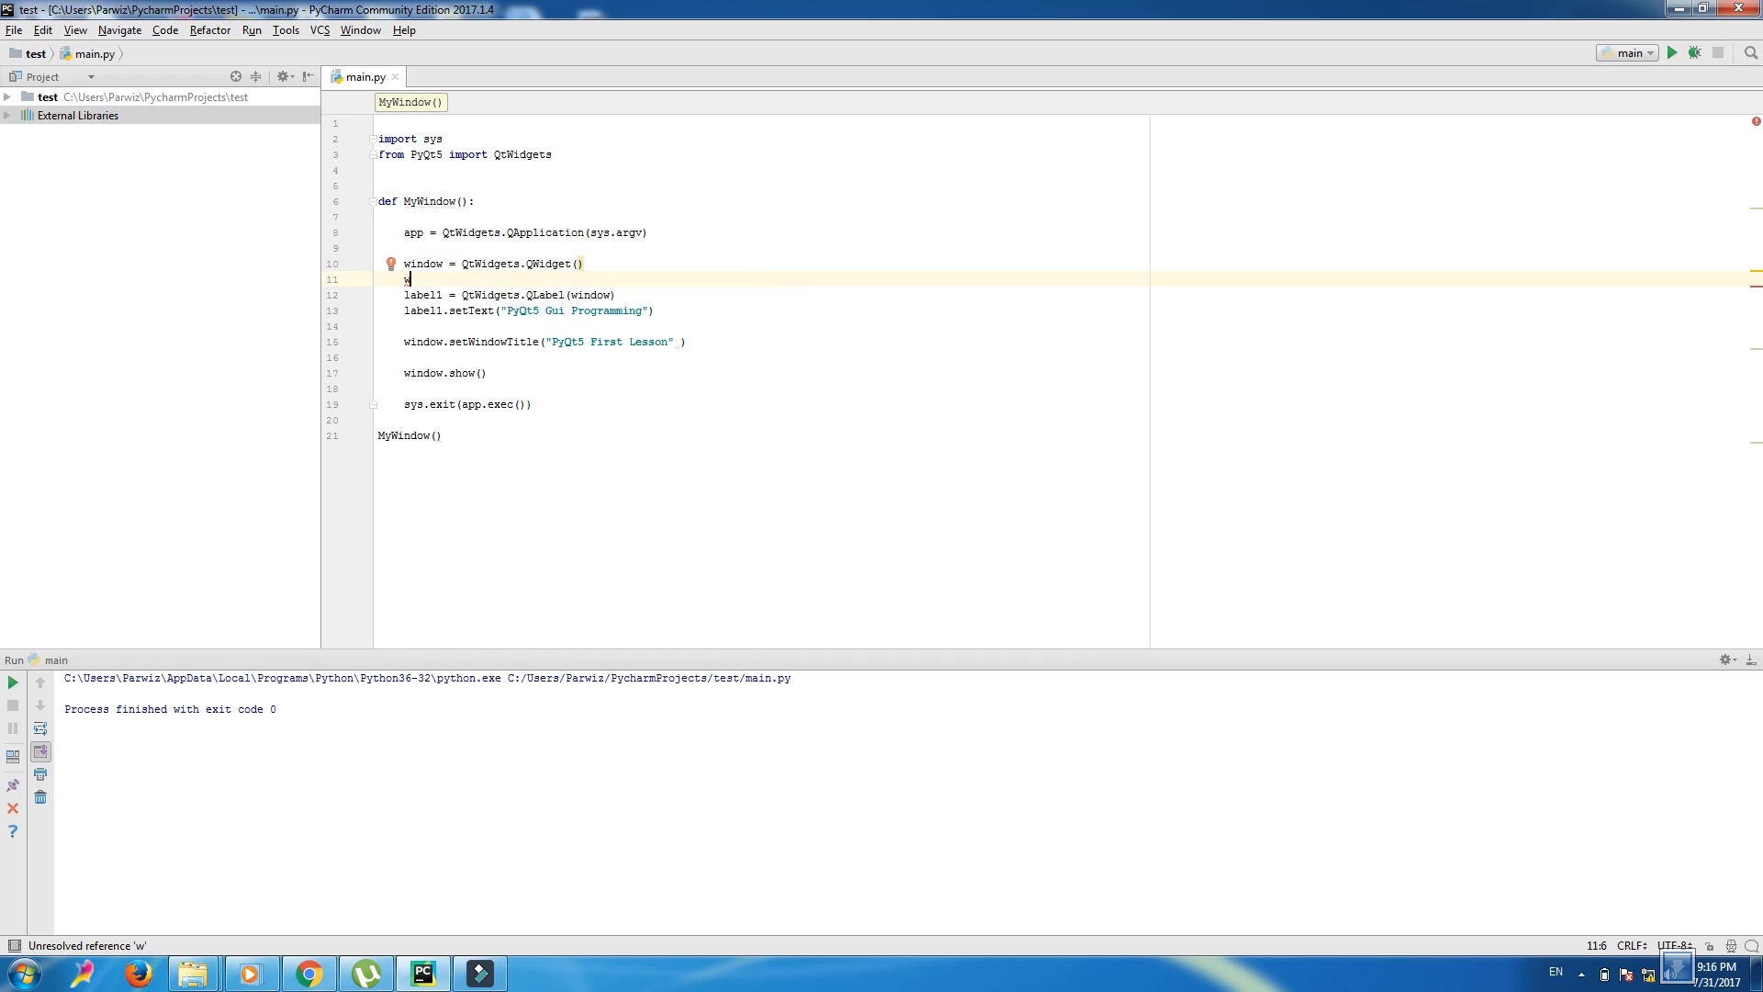
pyautogui.write('indow.')
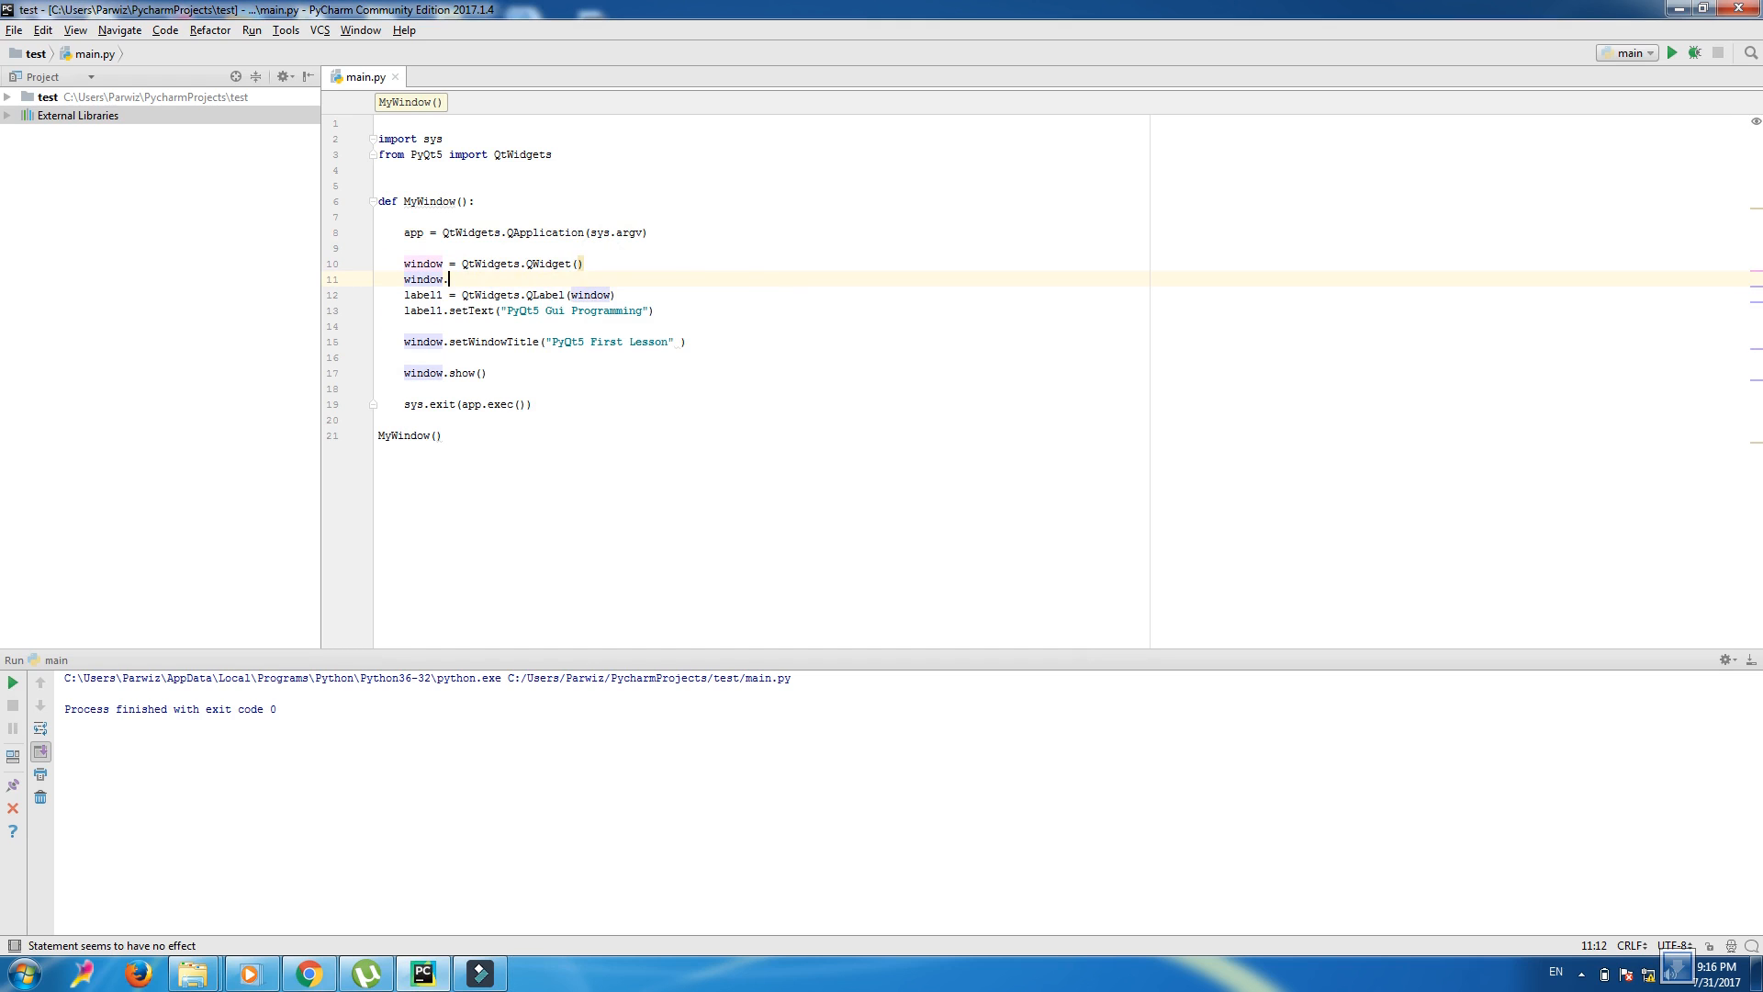
pyautogui.write('setGeometry(')
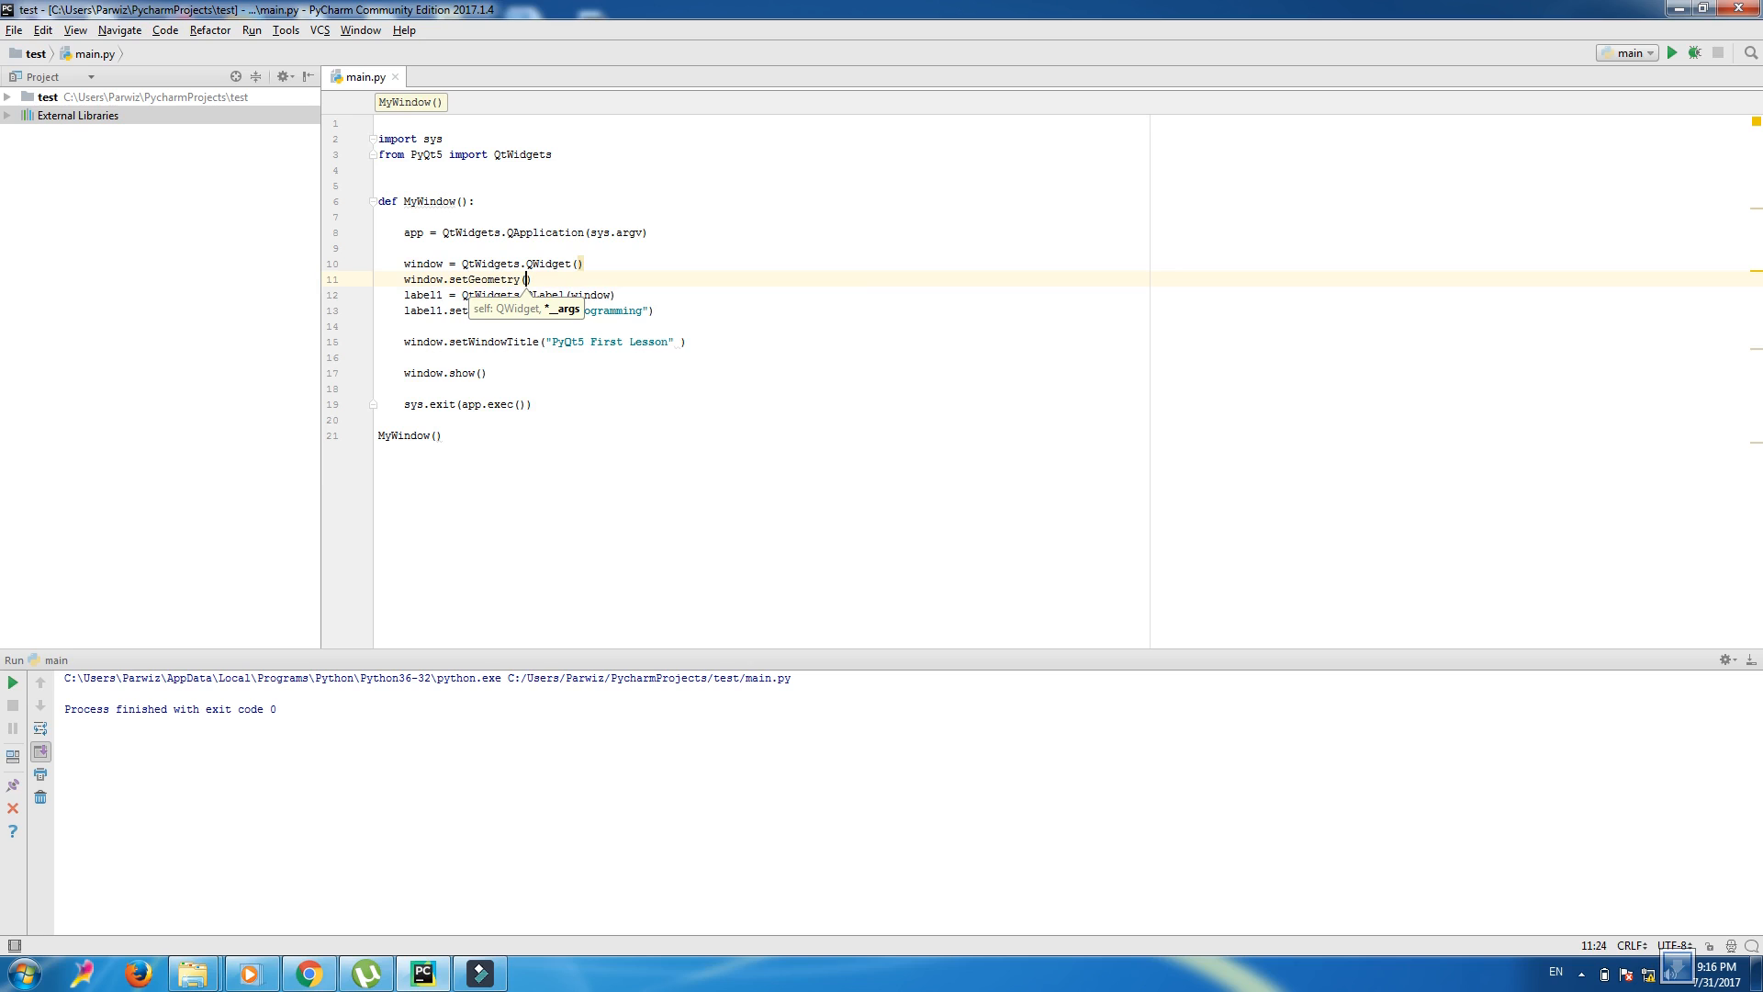
pyautogui.write('100')
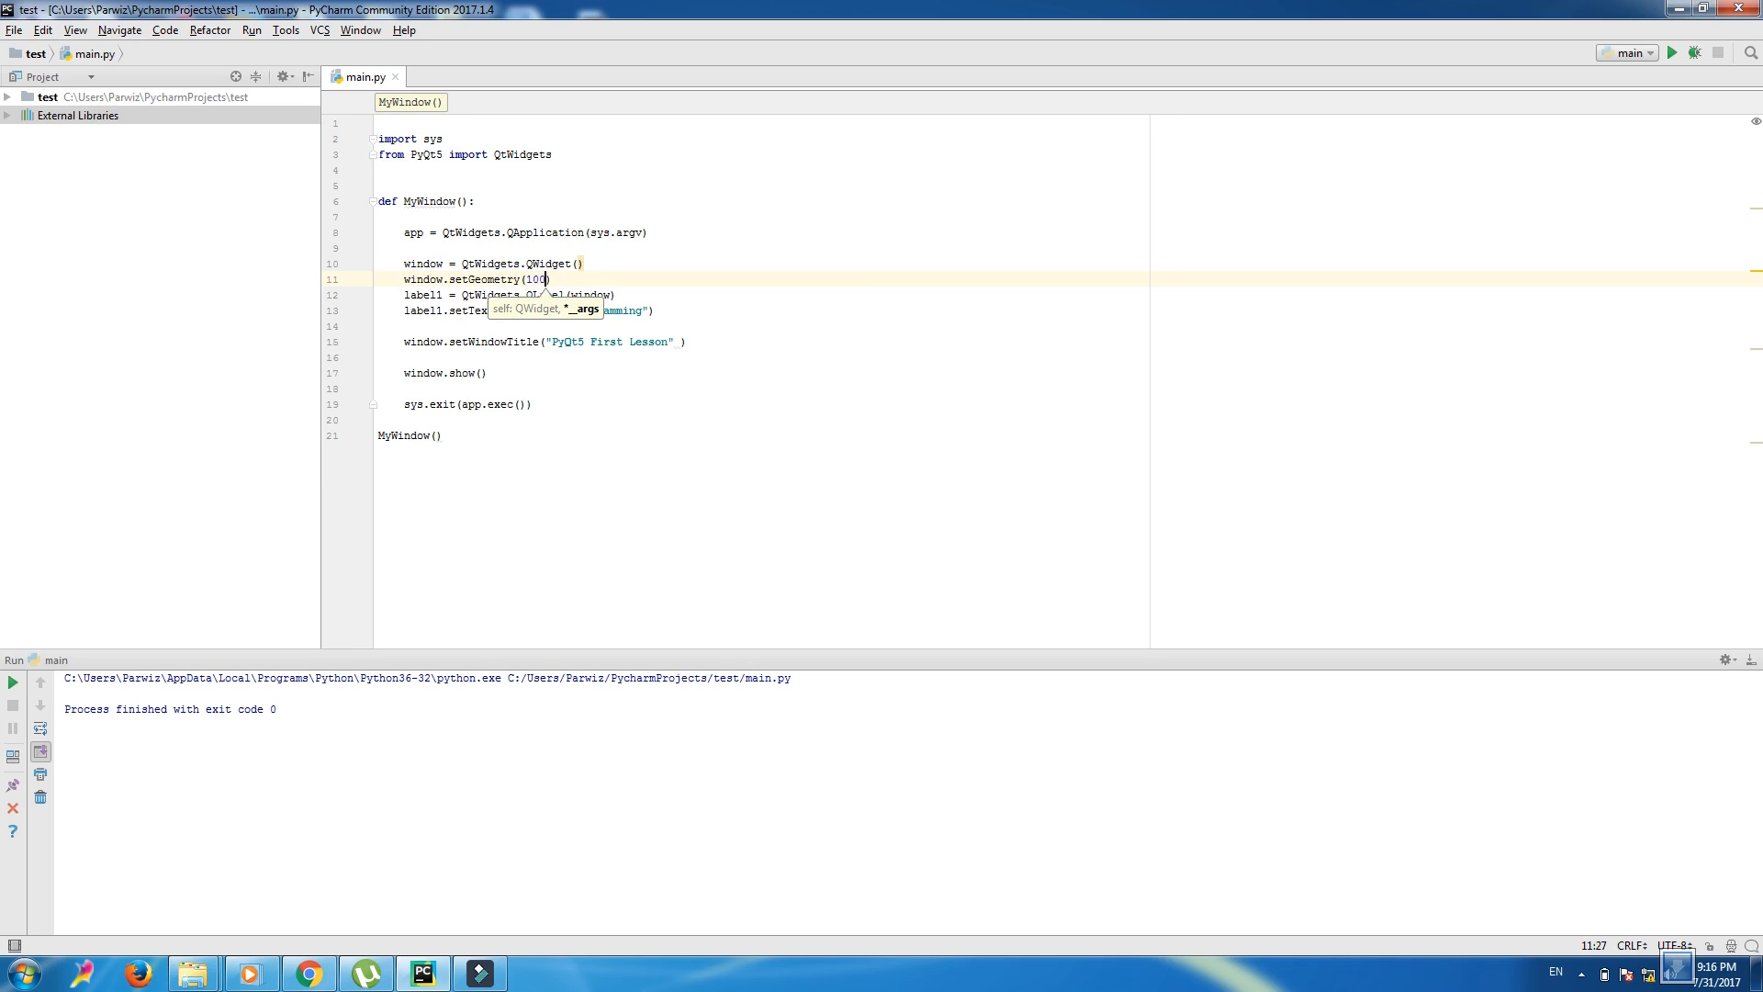
pyautogui.write(', 100,')
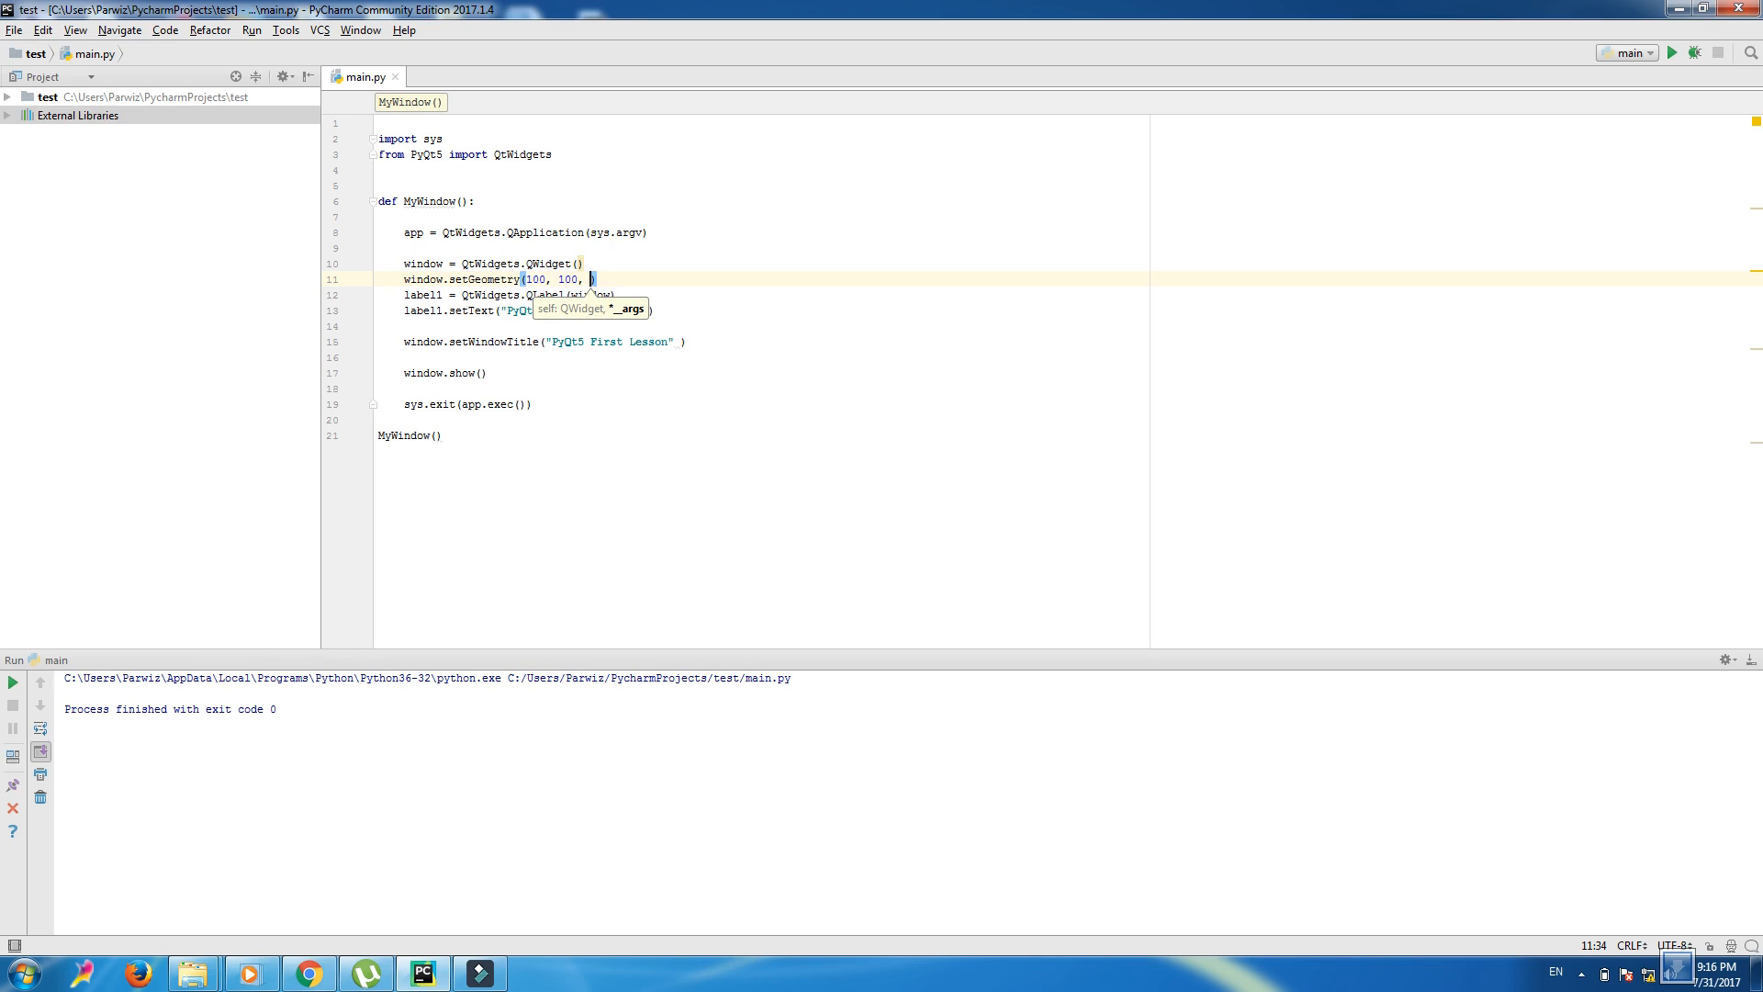
pyautogui.write('600')
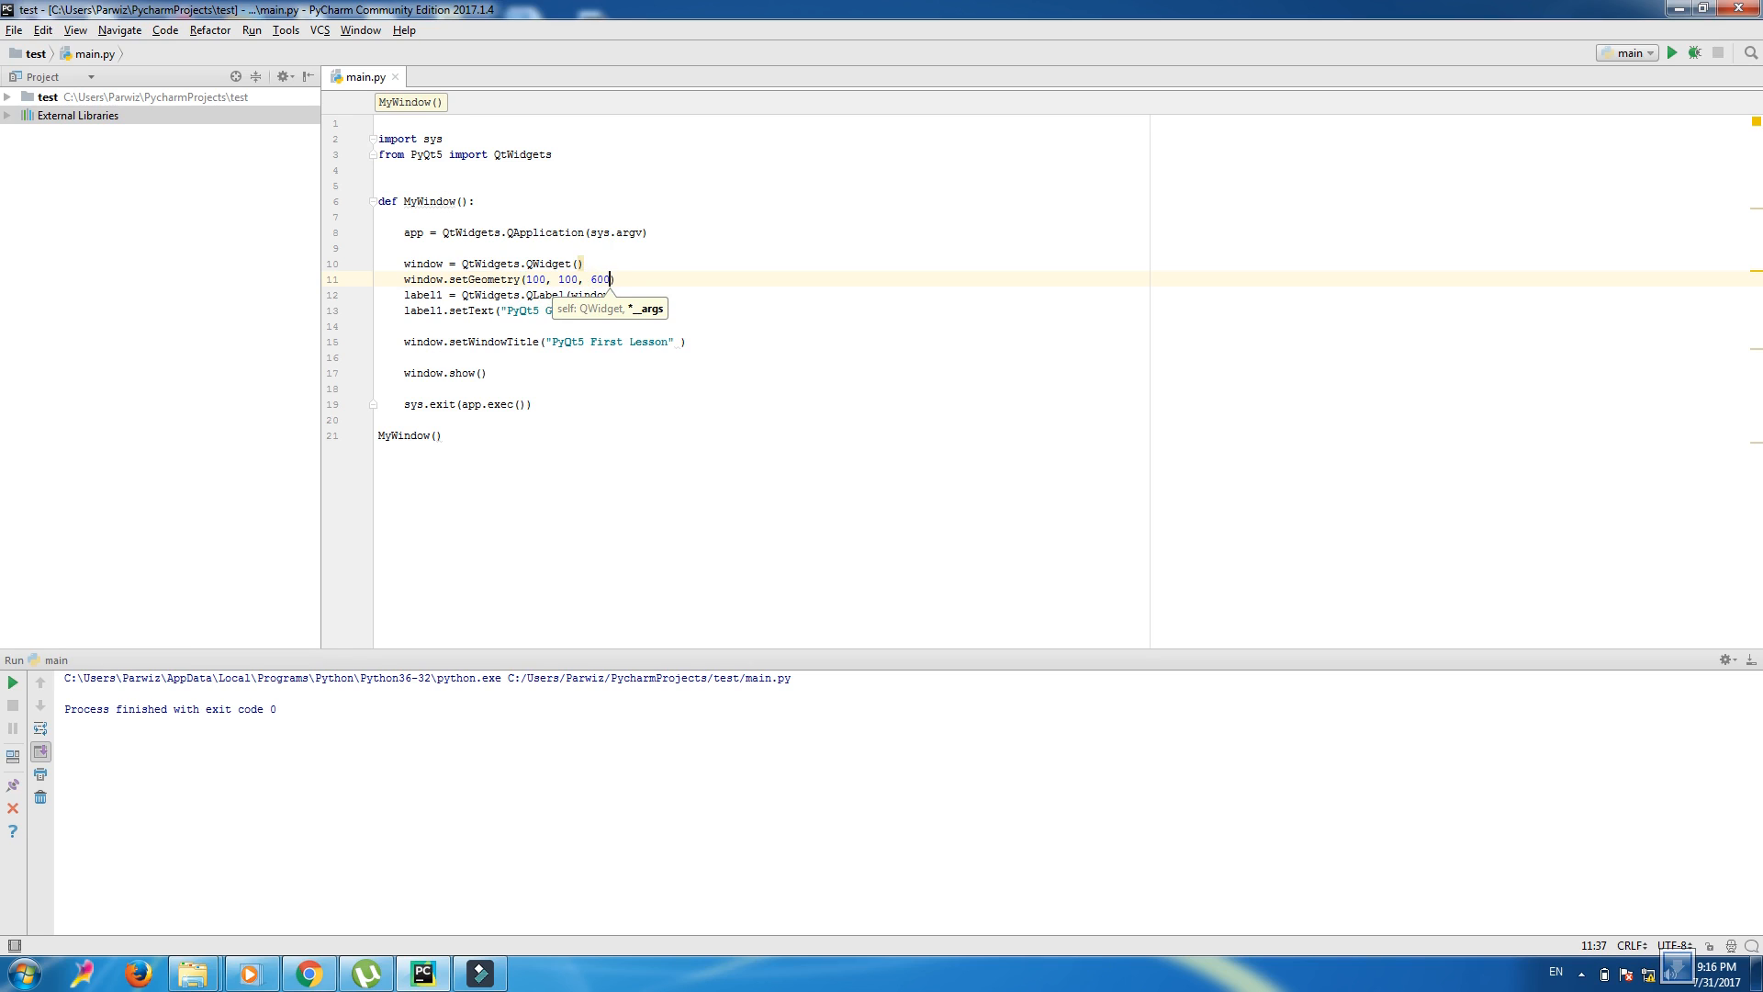
pyautogui.write(', 40')
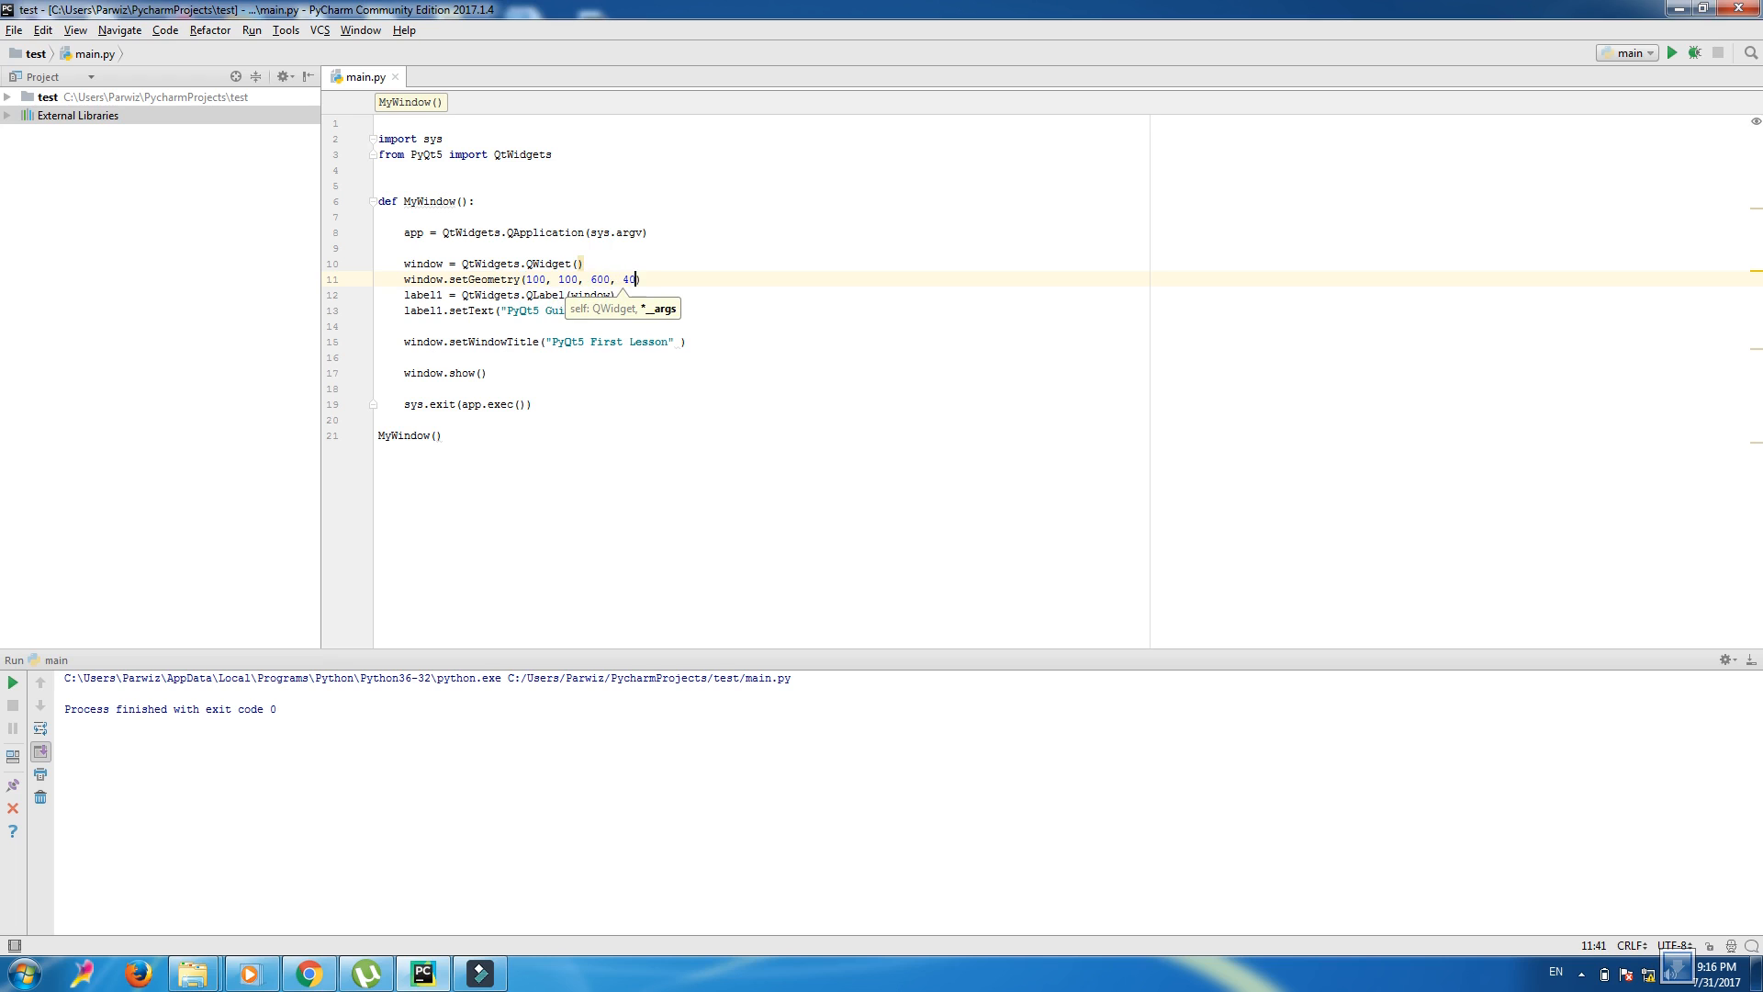
pyautogui.write('0')
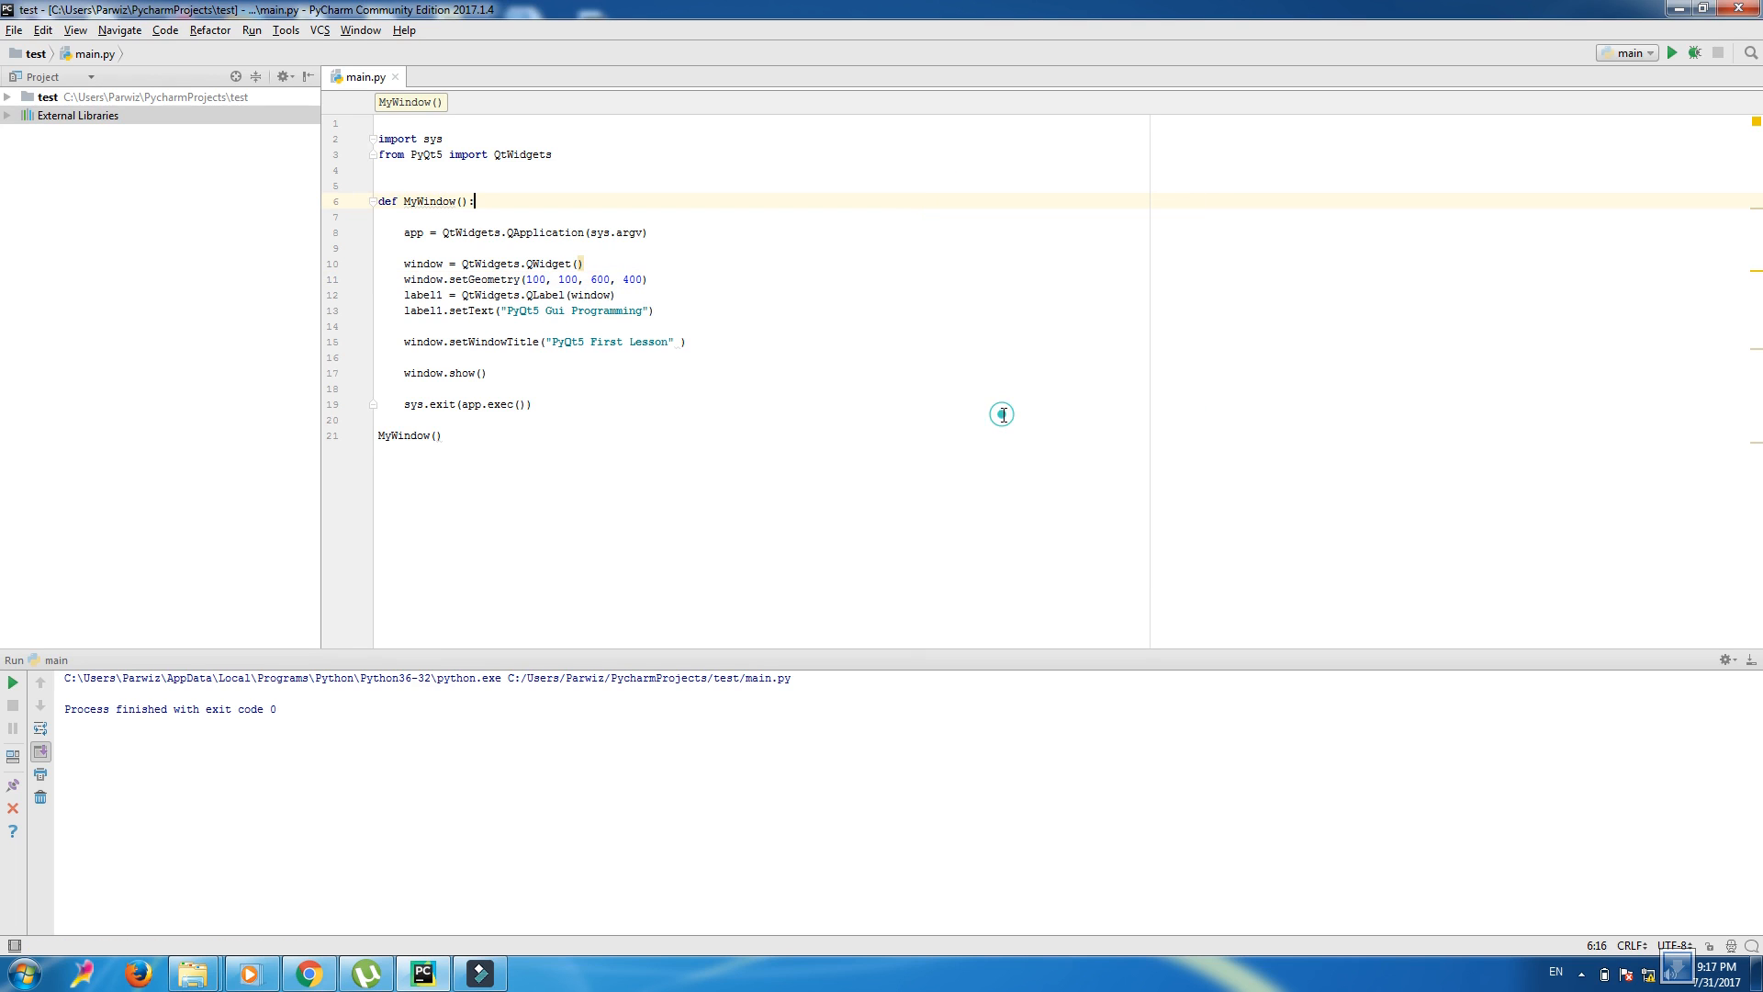
pyautogui.click(1672, 53)
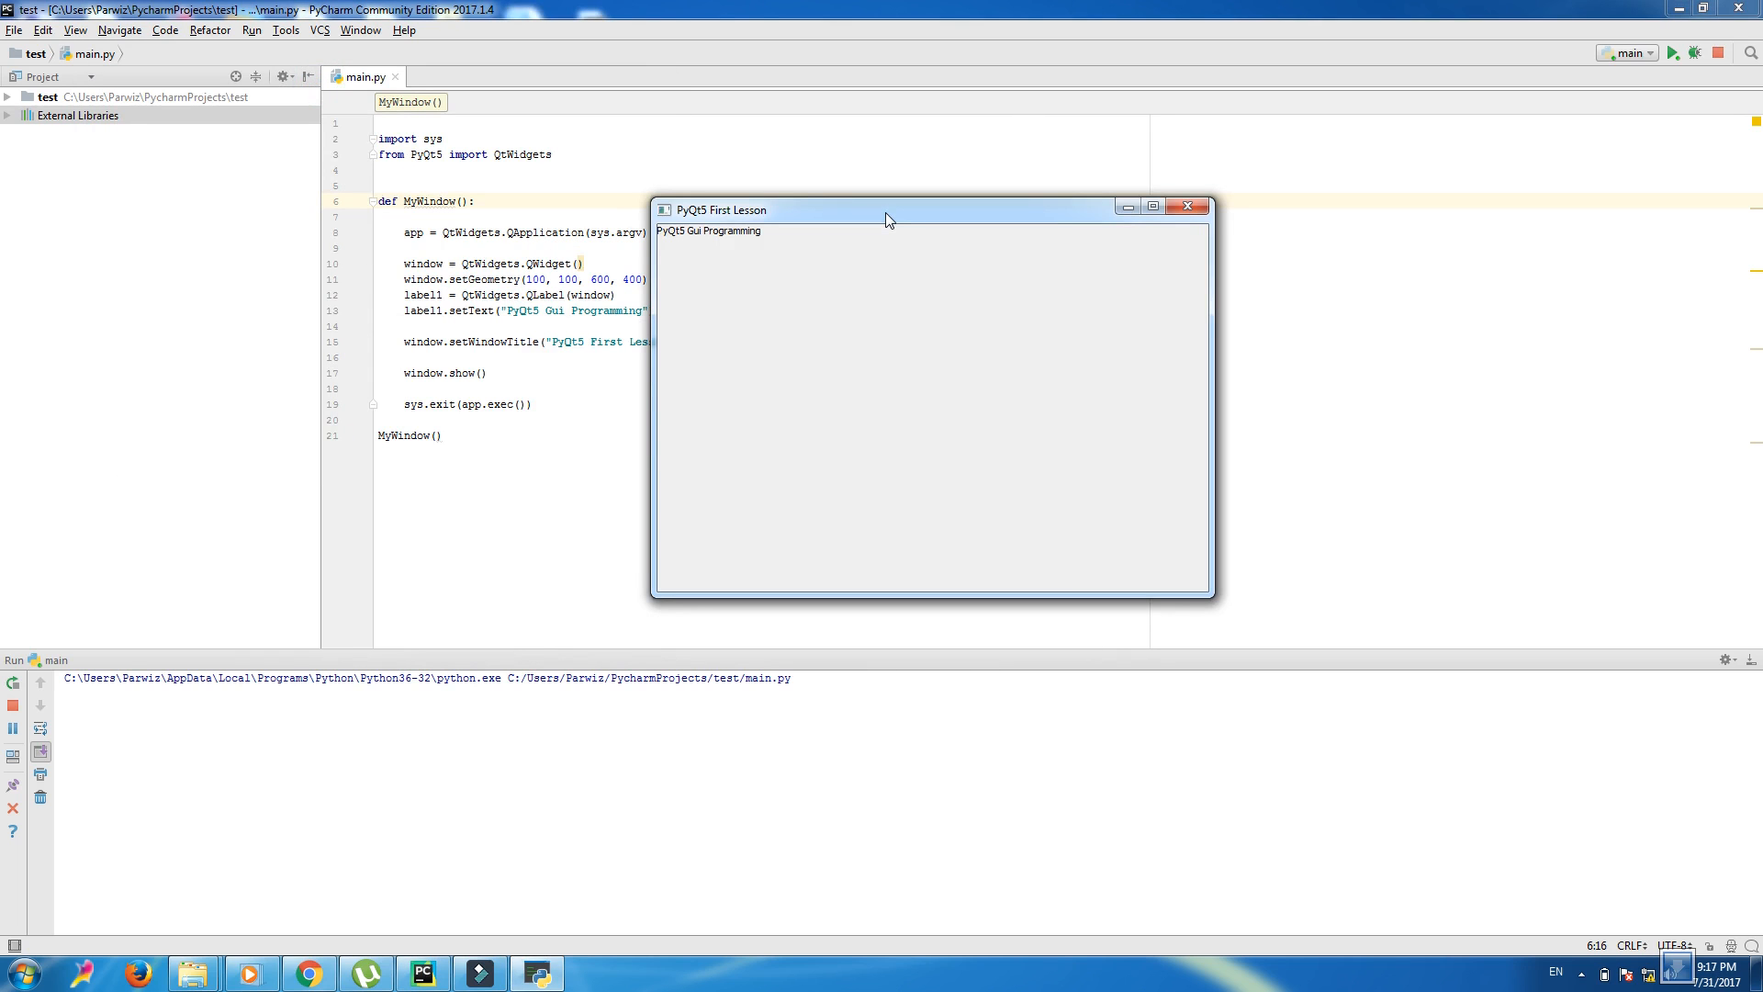
pyautogui.moveTo(678, 252)
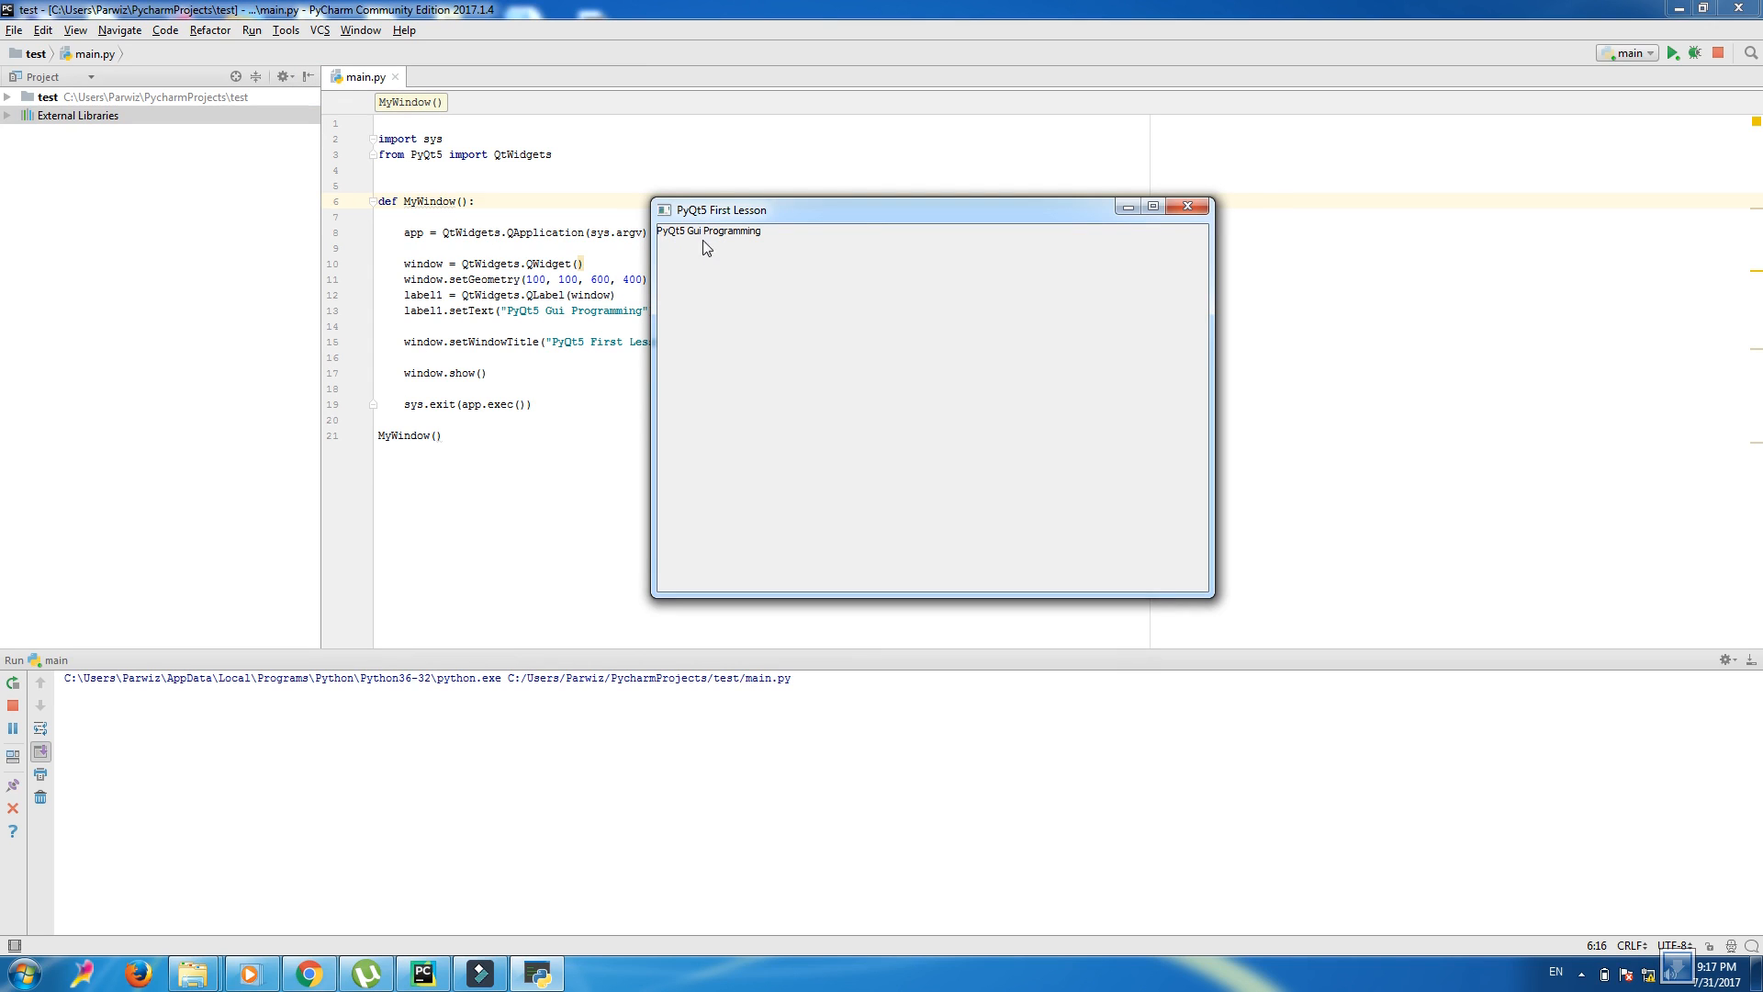
pyautogui.moveTo(711, 247)
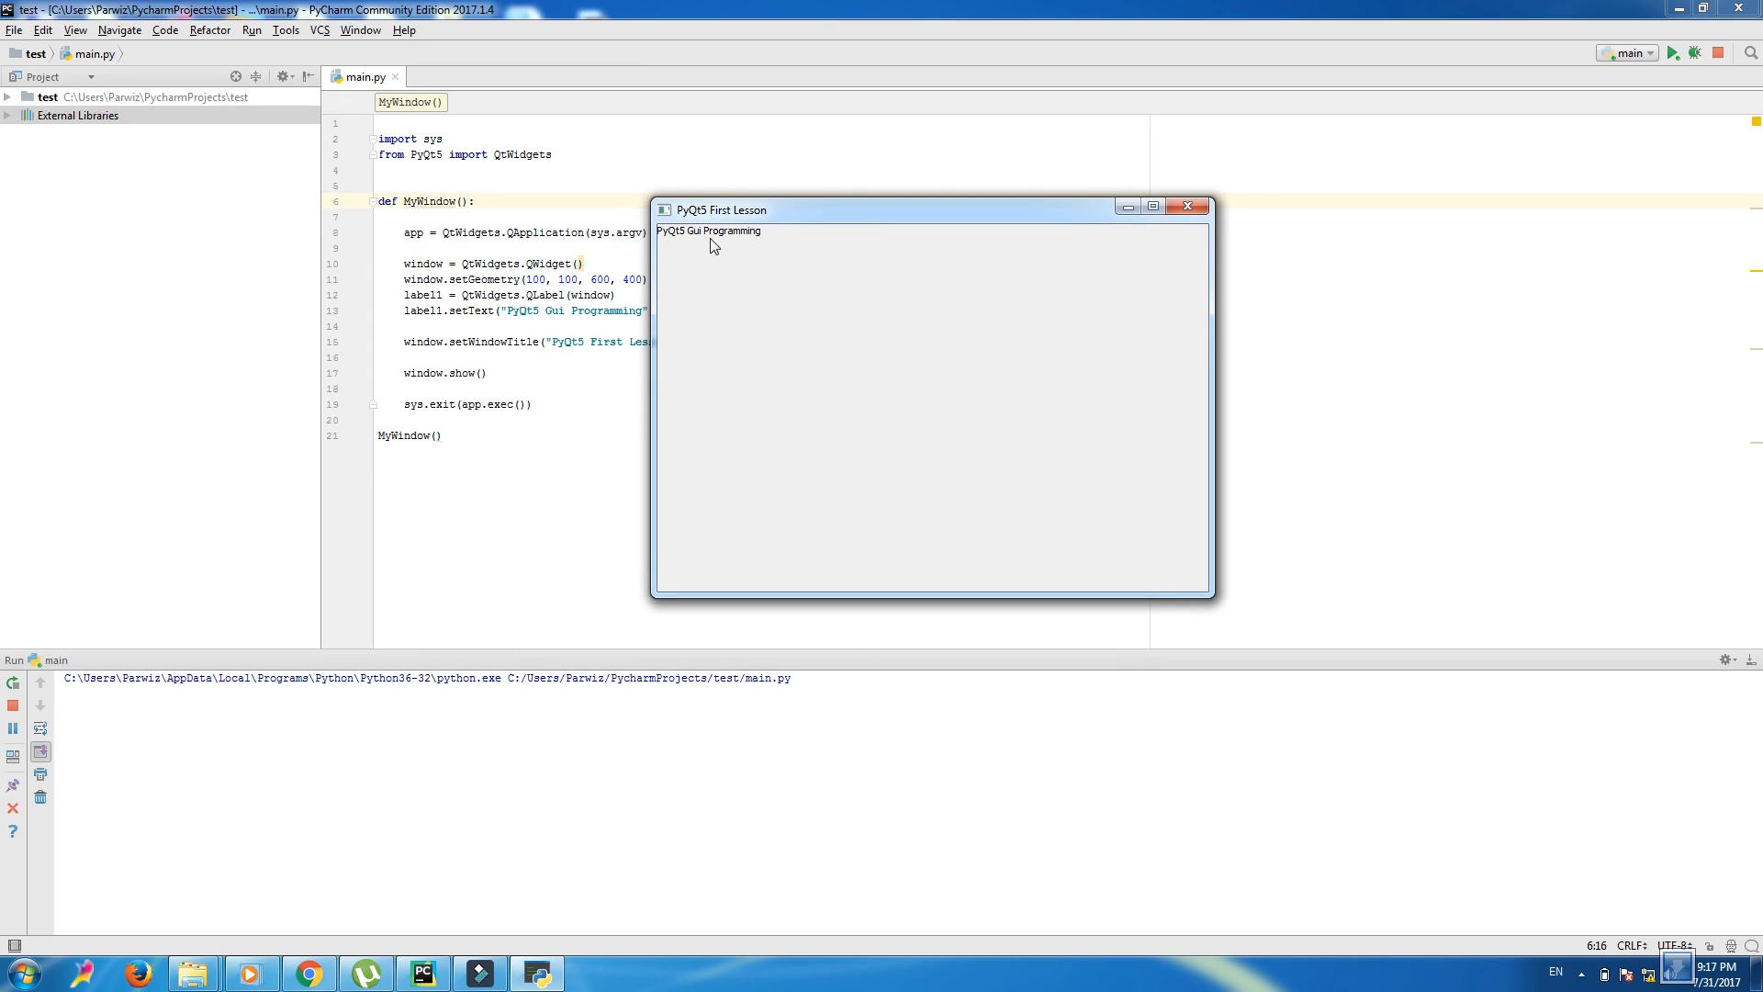
pyautogui.moveTo(896, 288)
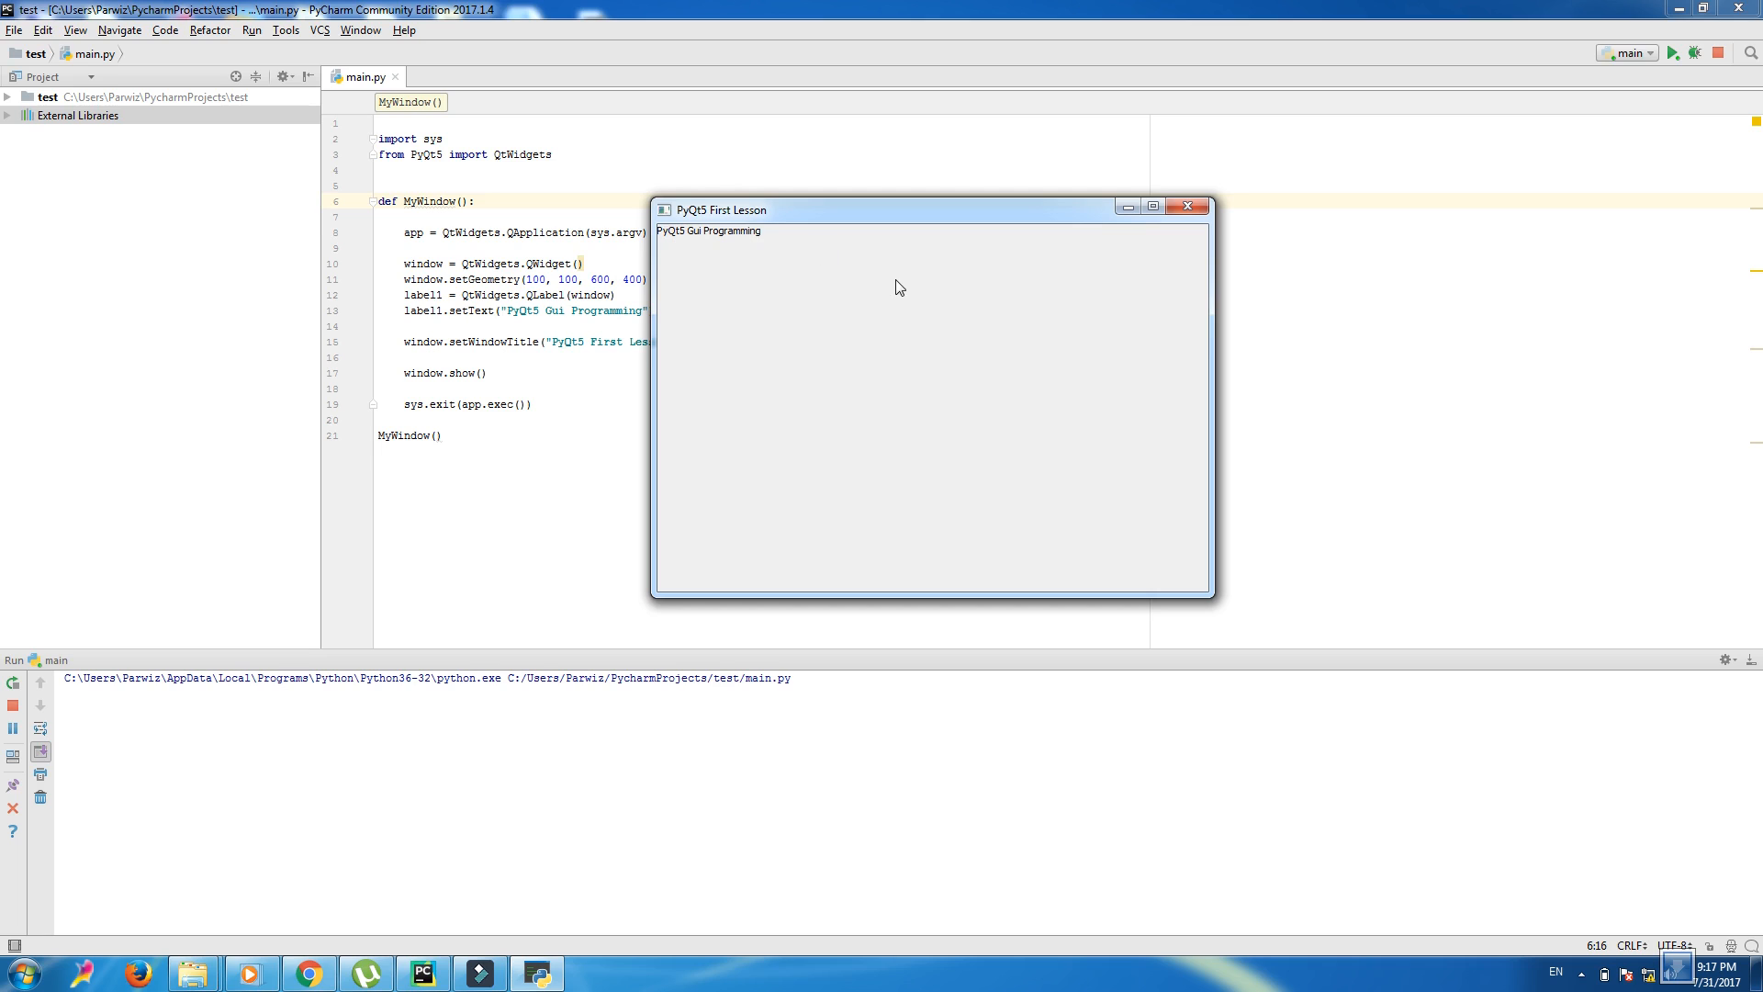
pyautogui.moveTo(1188, 206)
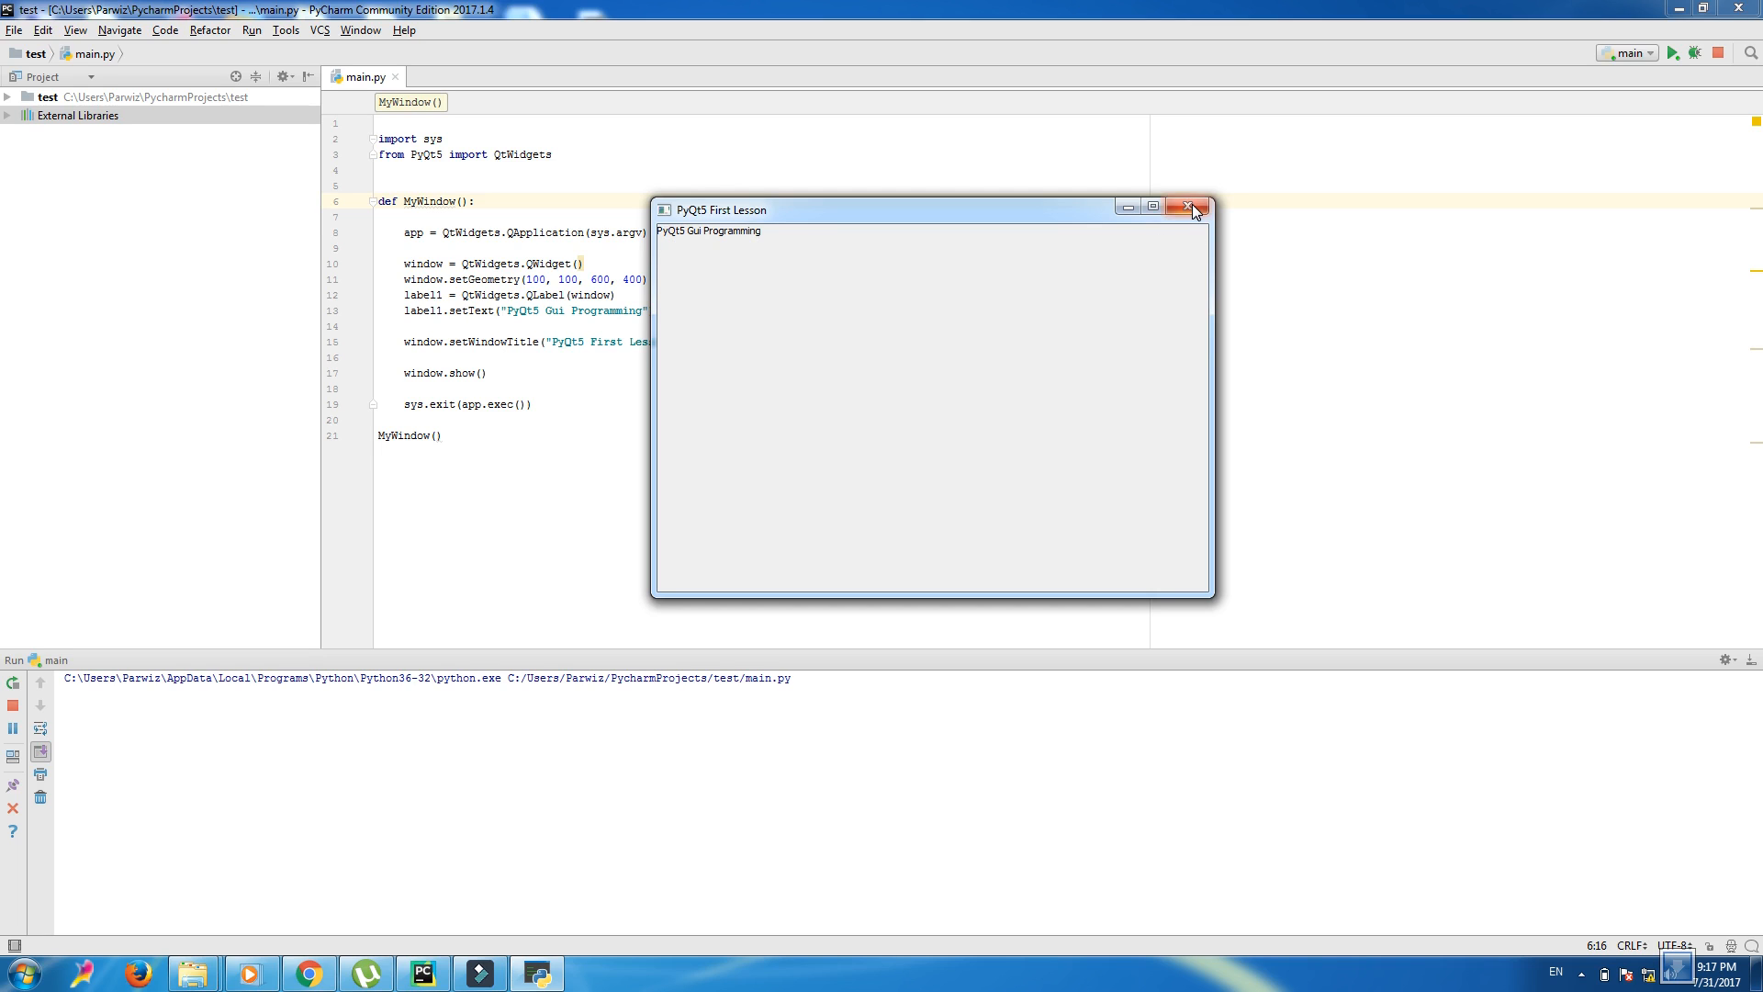
pyautogui.click(1190, 207)
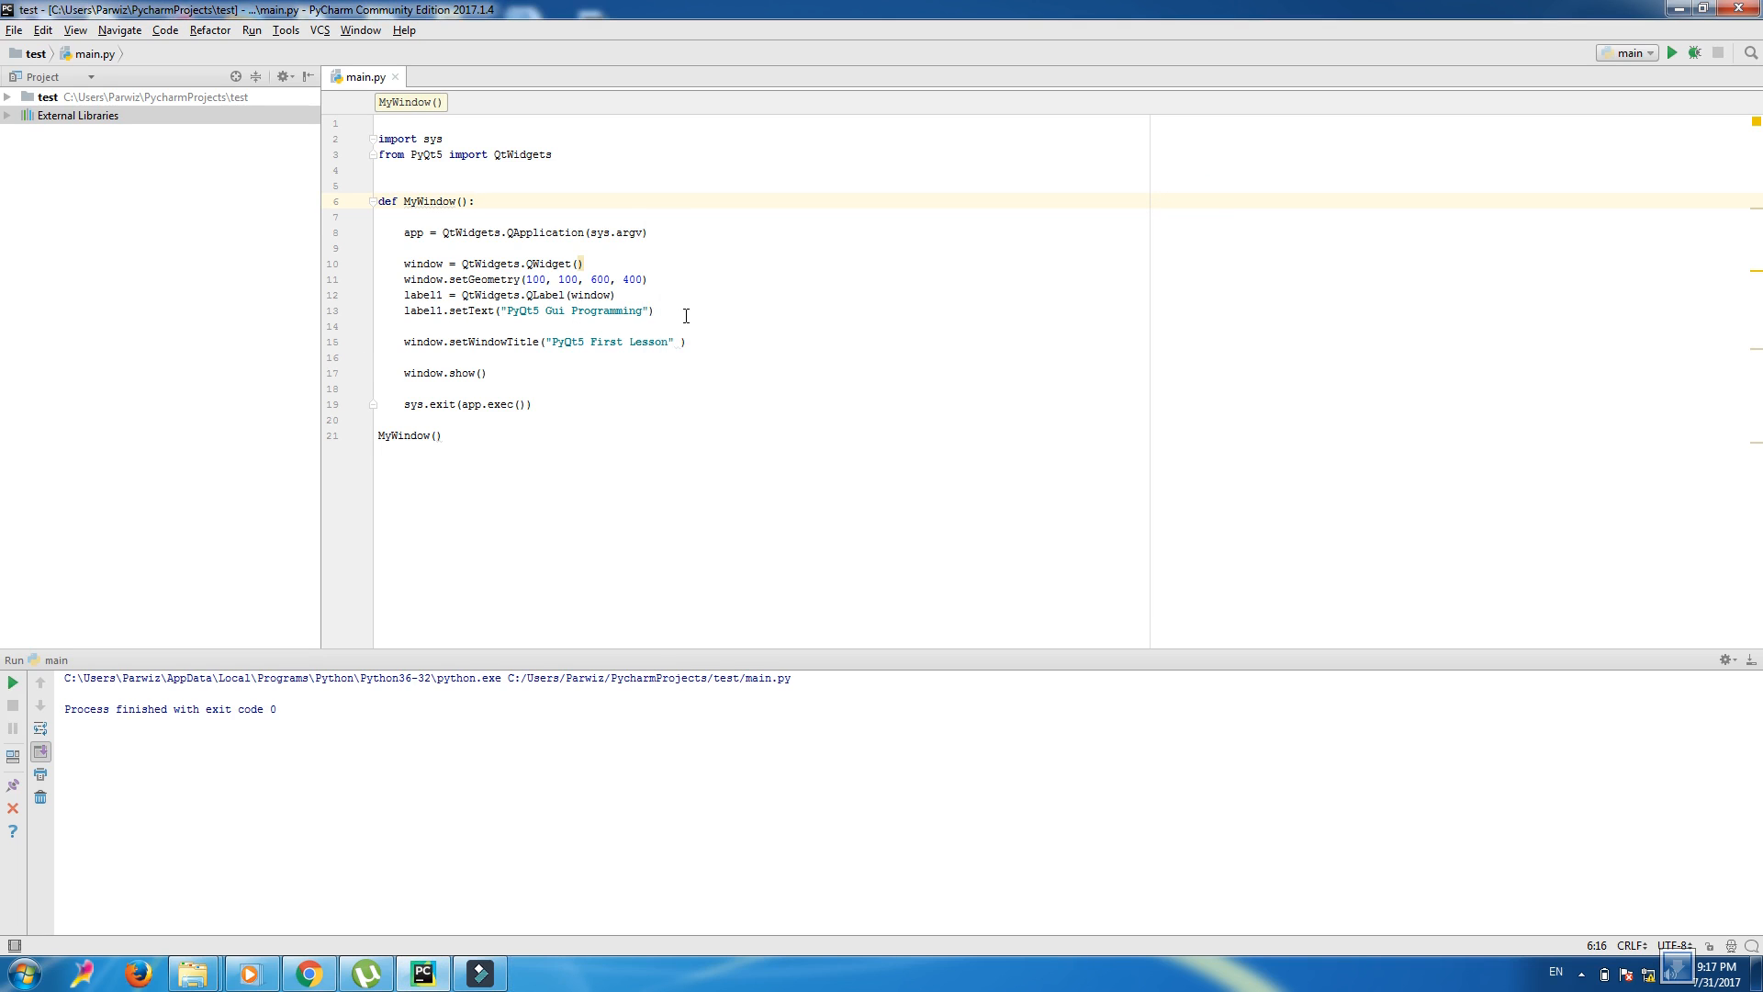
# - Add label1.move(120, 20) on a new line after label1.setText
pyautogui.press('enter')
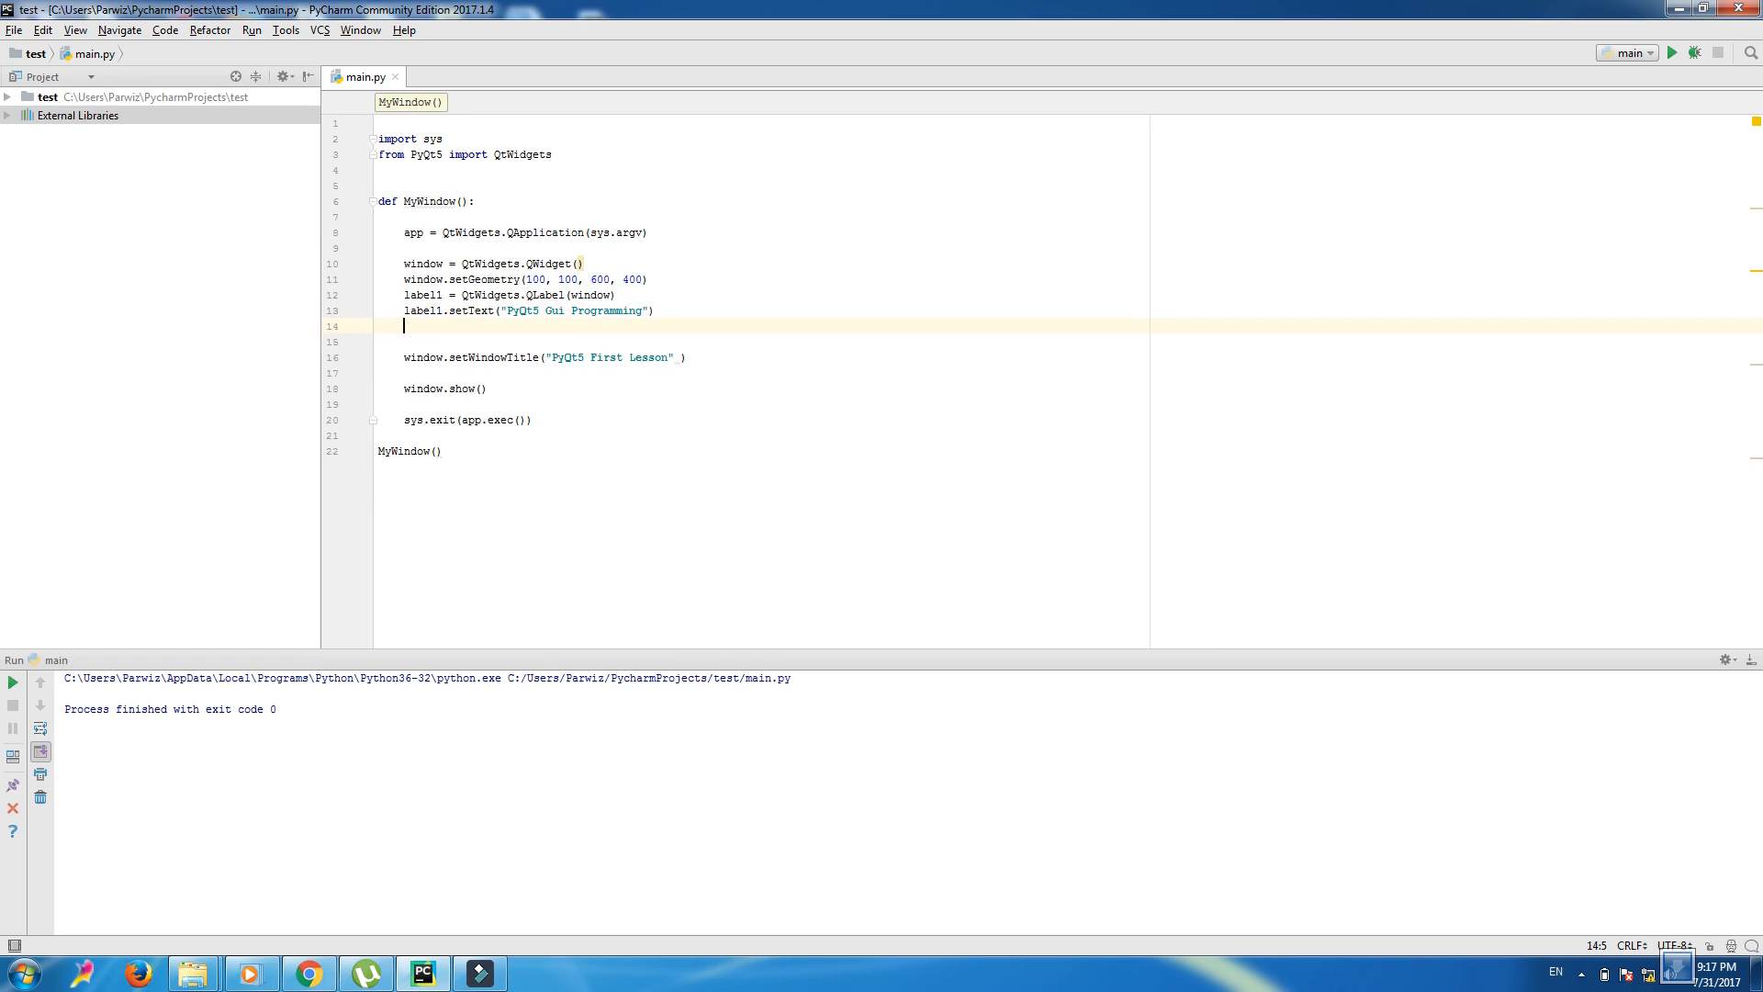
pyautogui.write('label1')
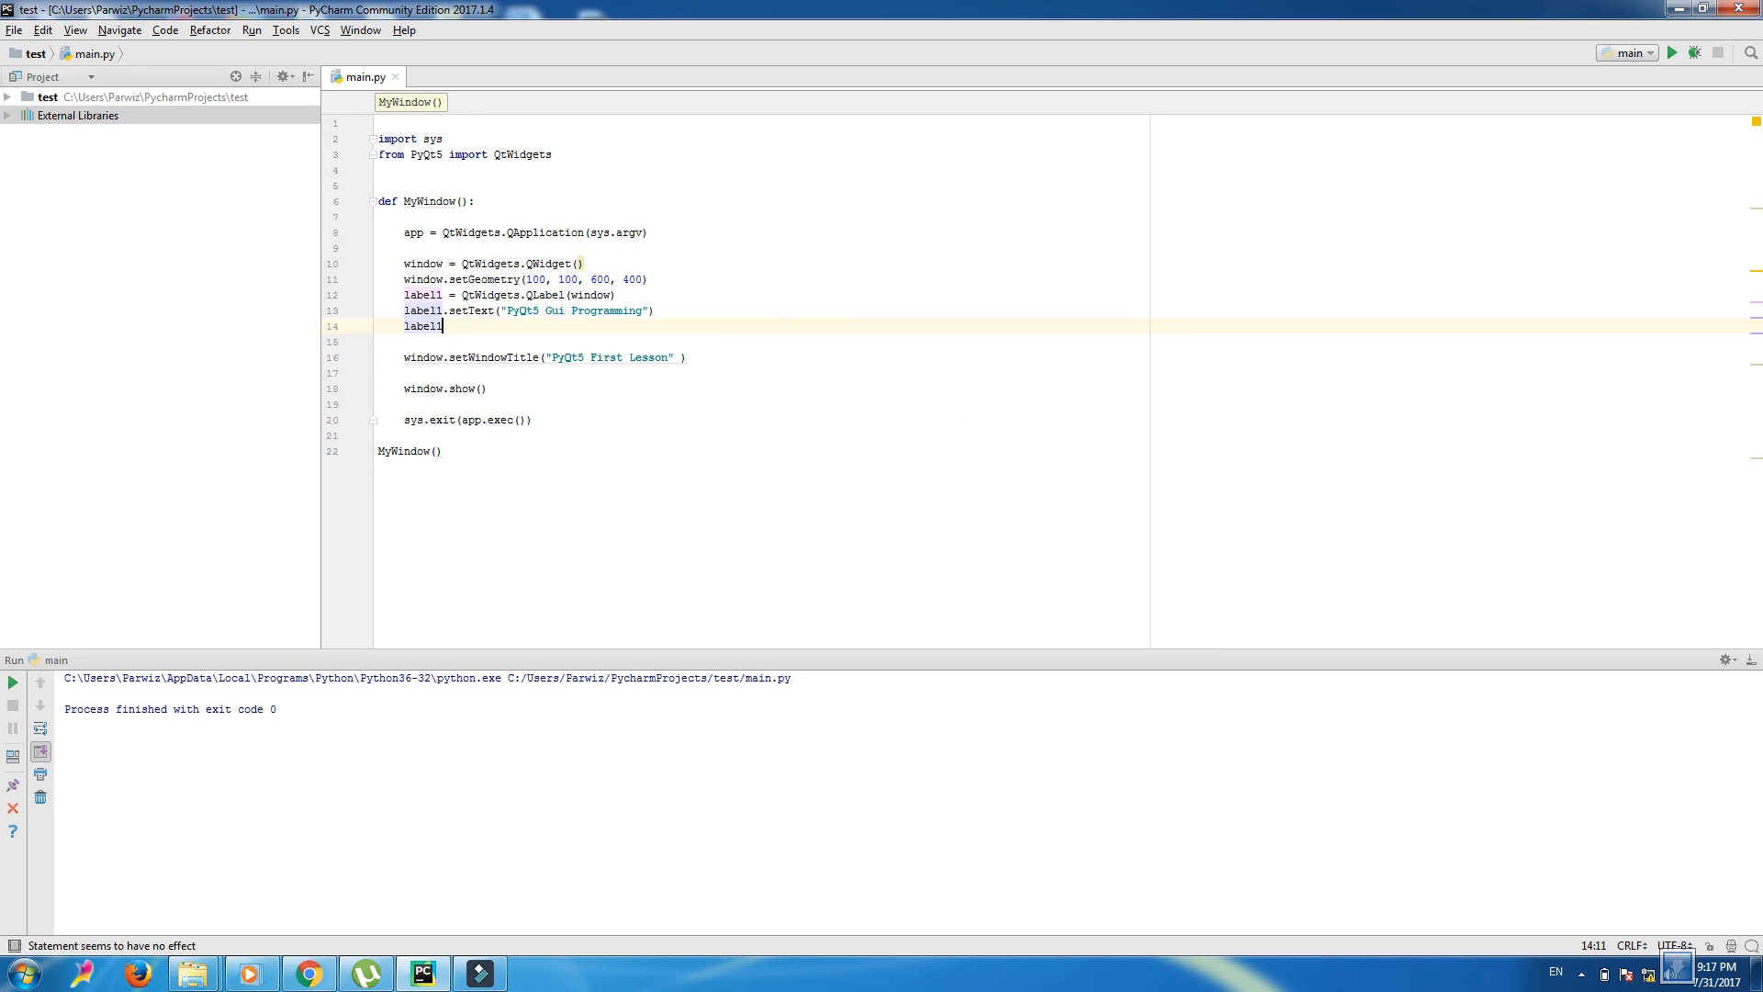
pyautogui.write('.')
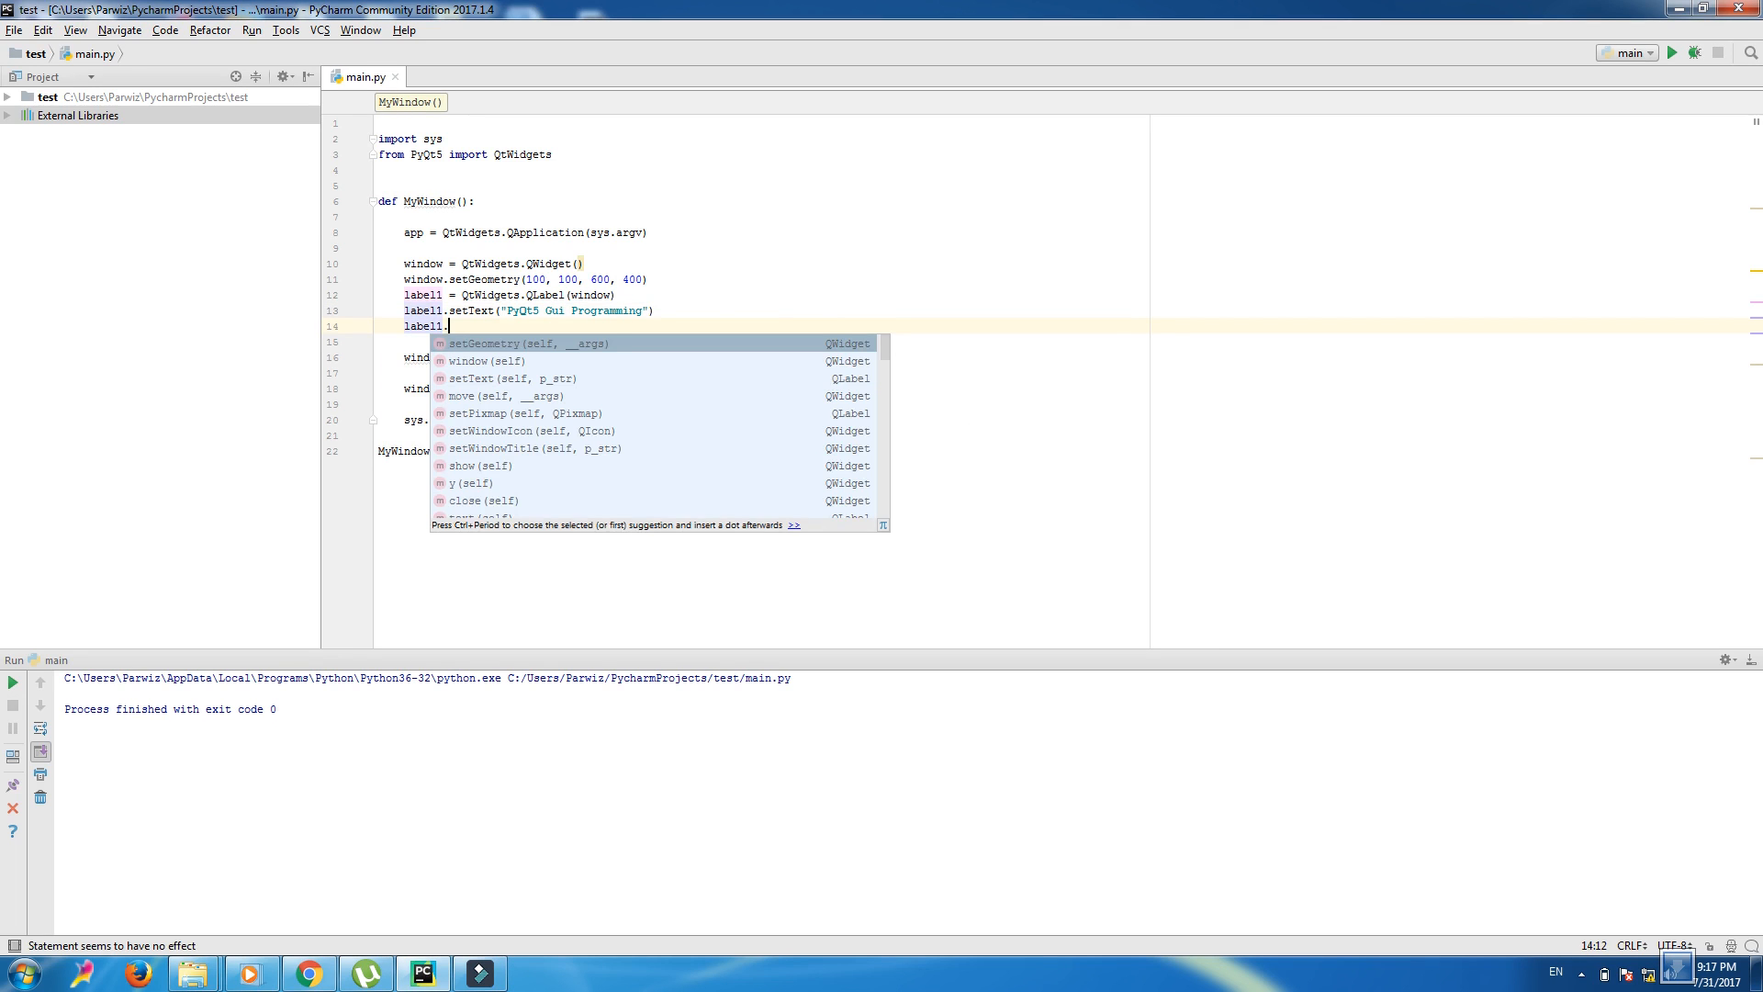
pyautogui.write('mo')
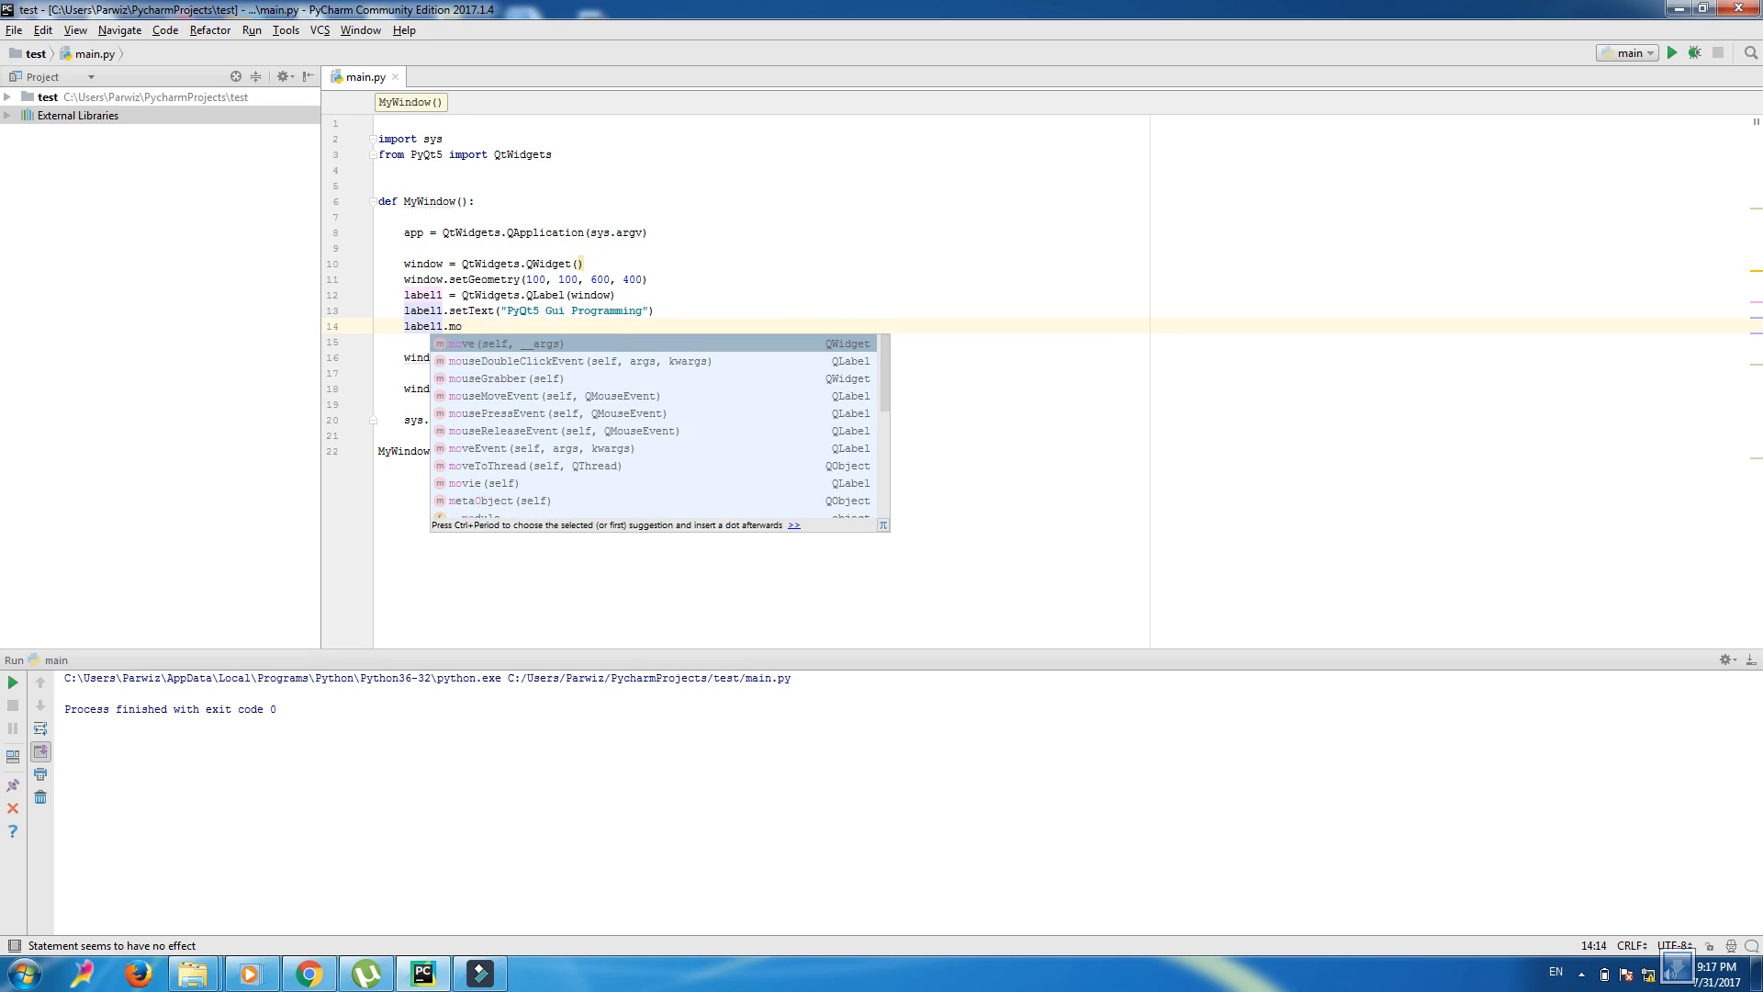
pyautogui.press('Tab')
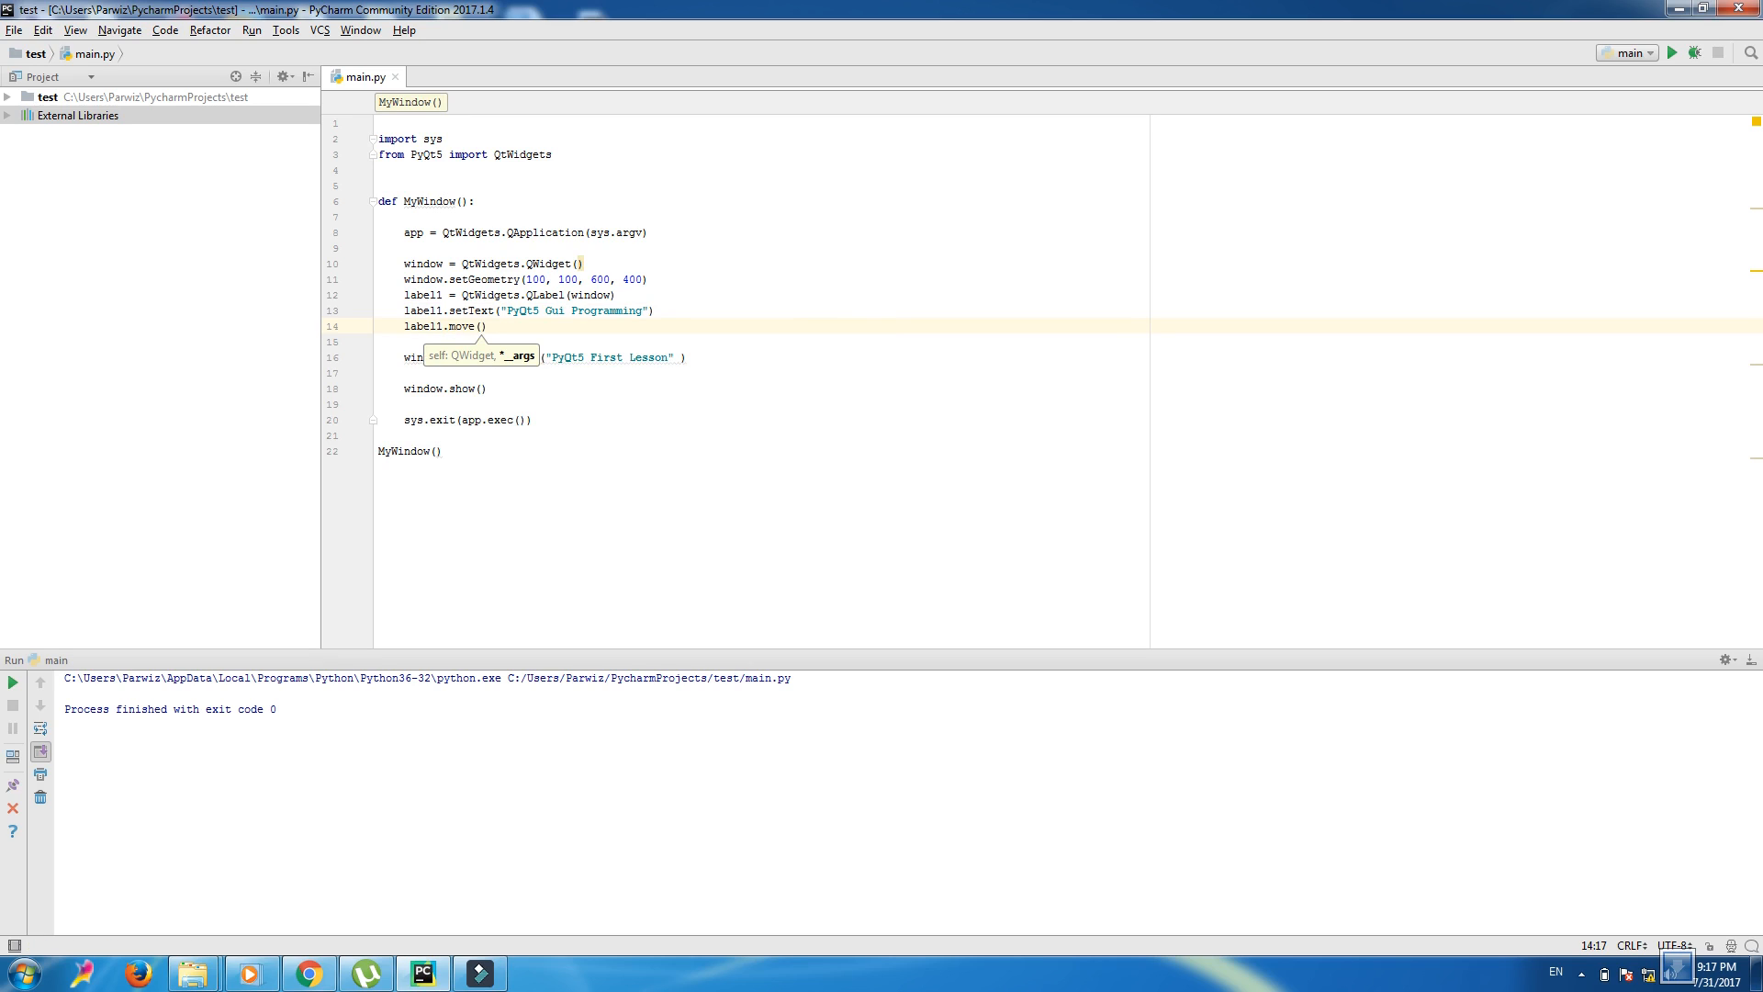
pyautogui.write('120')
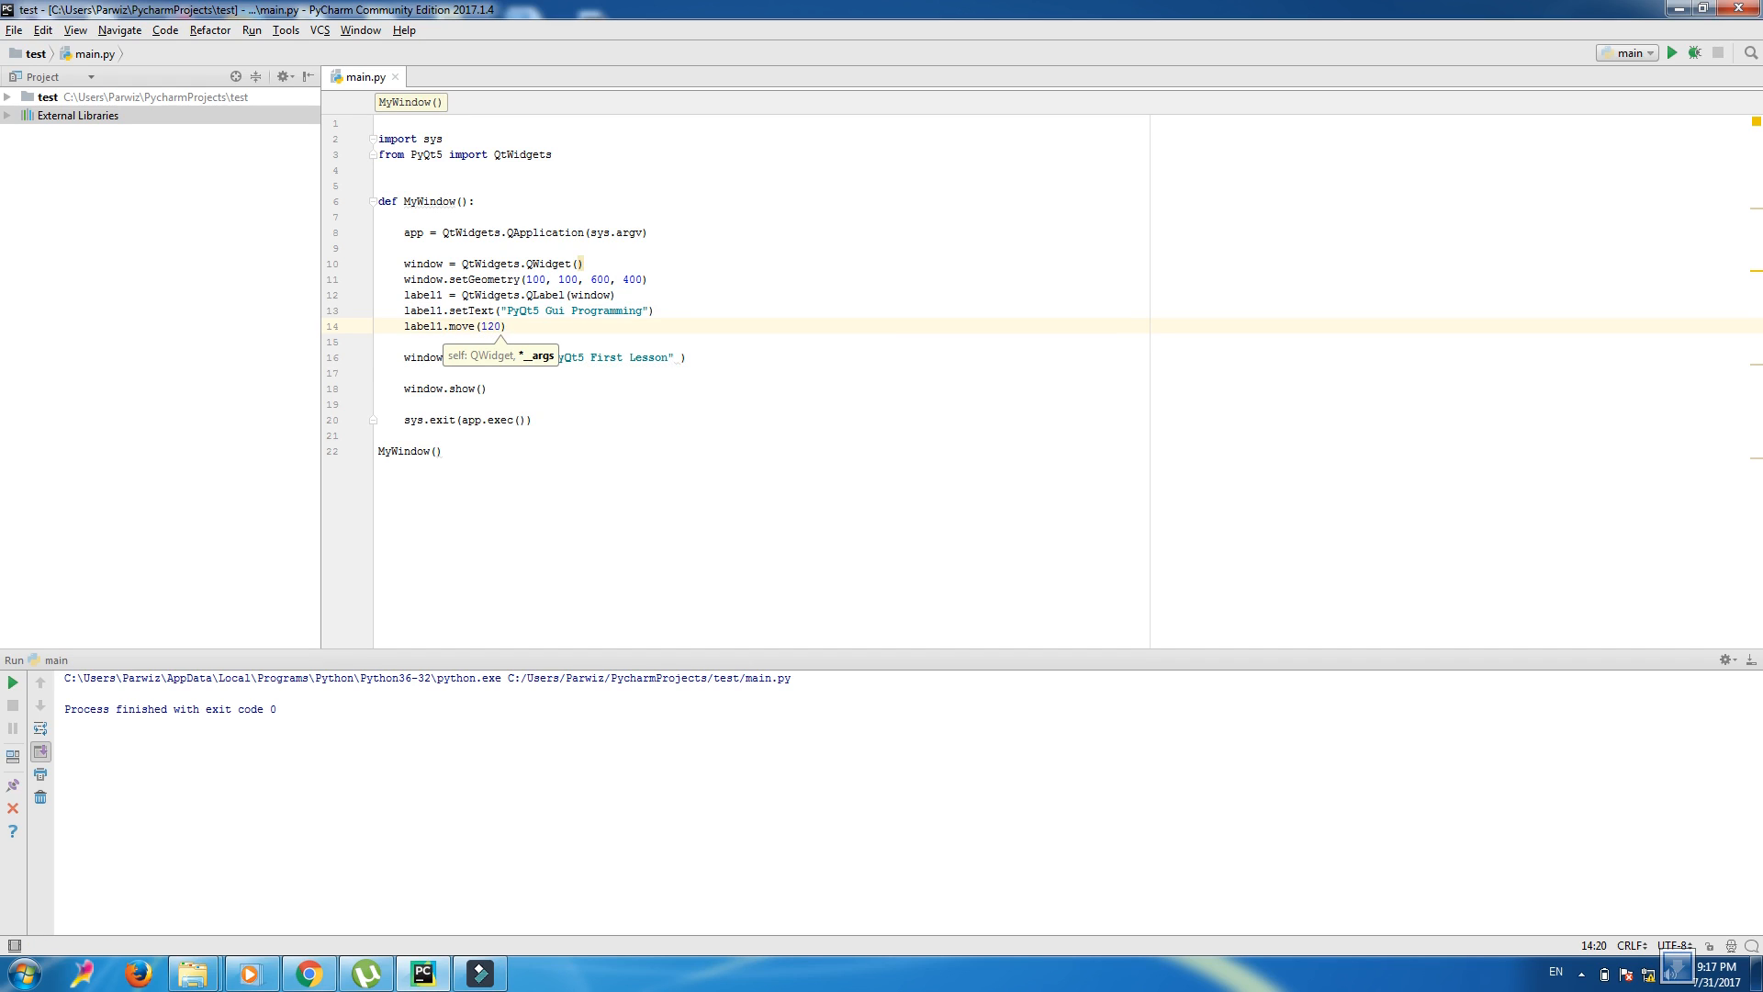
pyautogui.write(',')
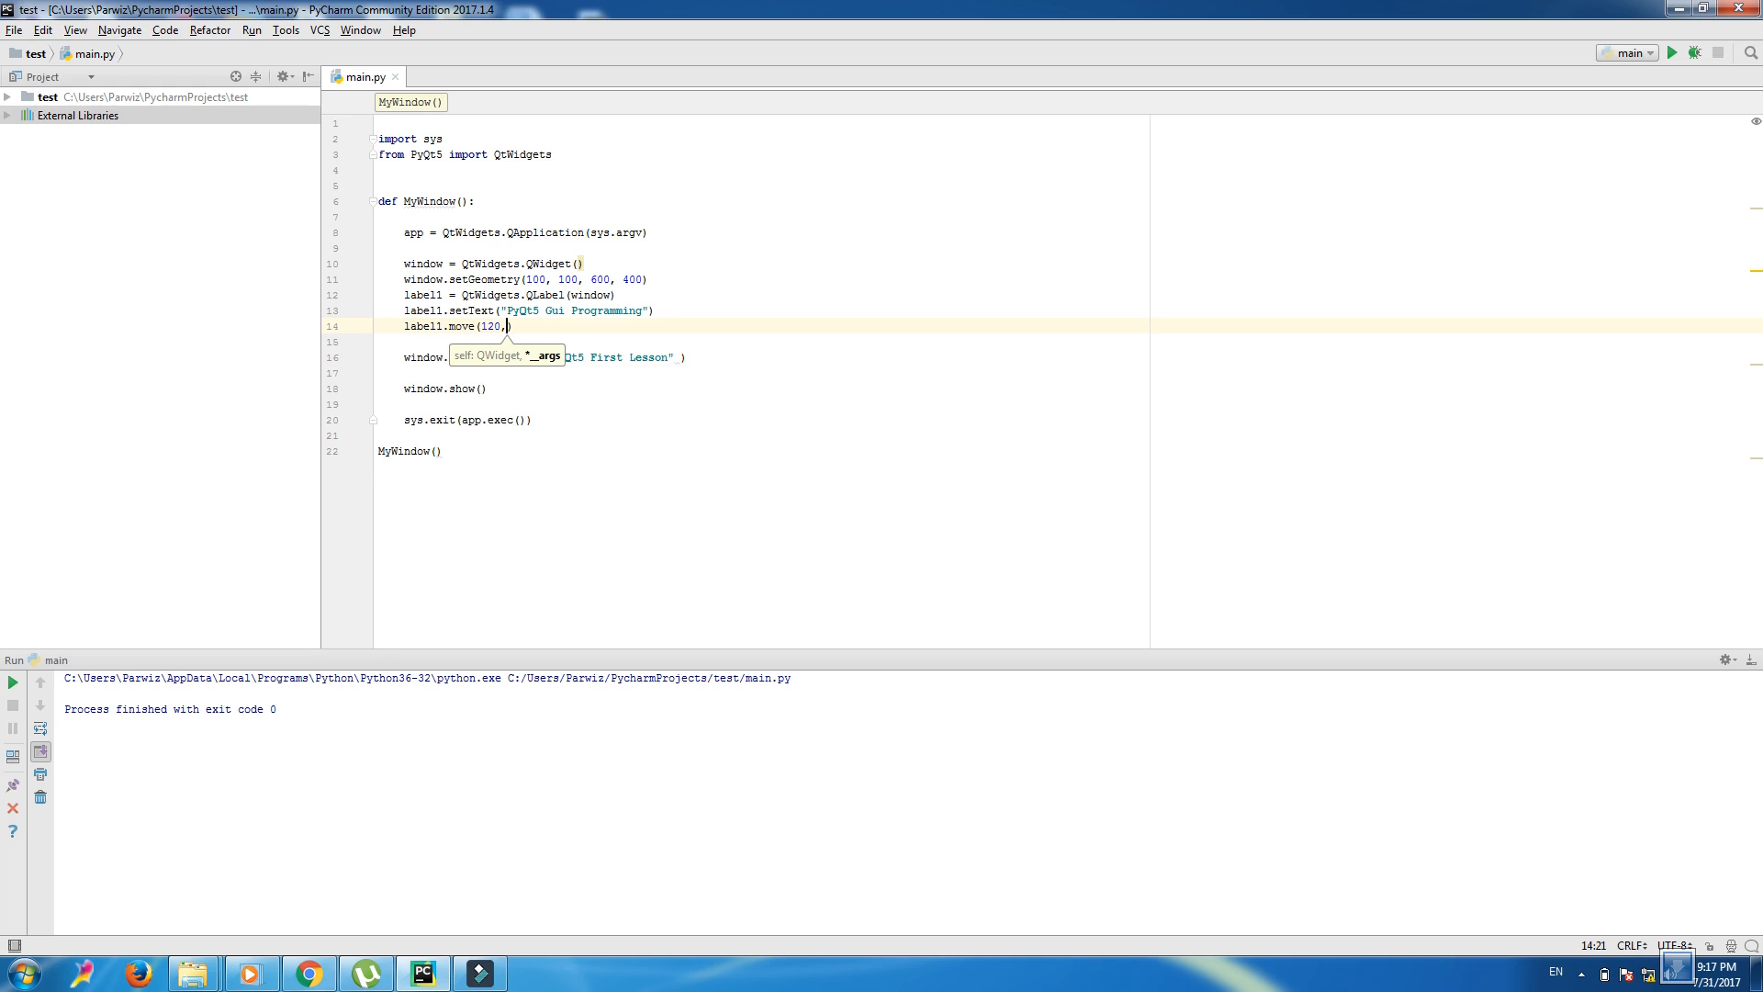
pyautogui.write('20')
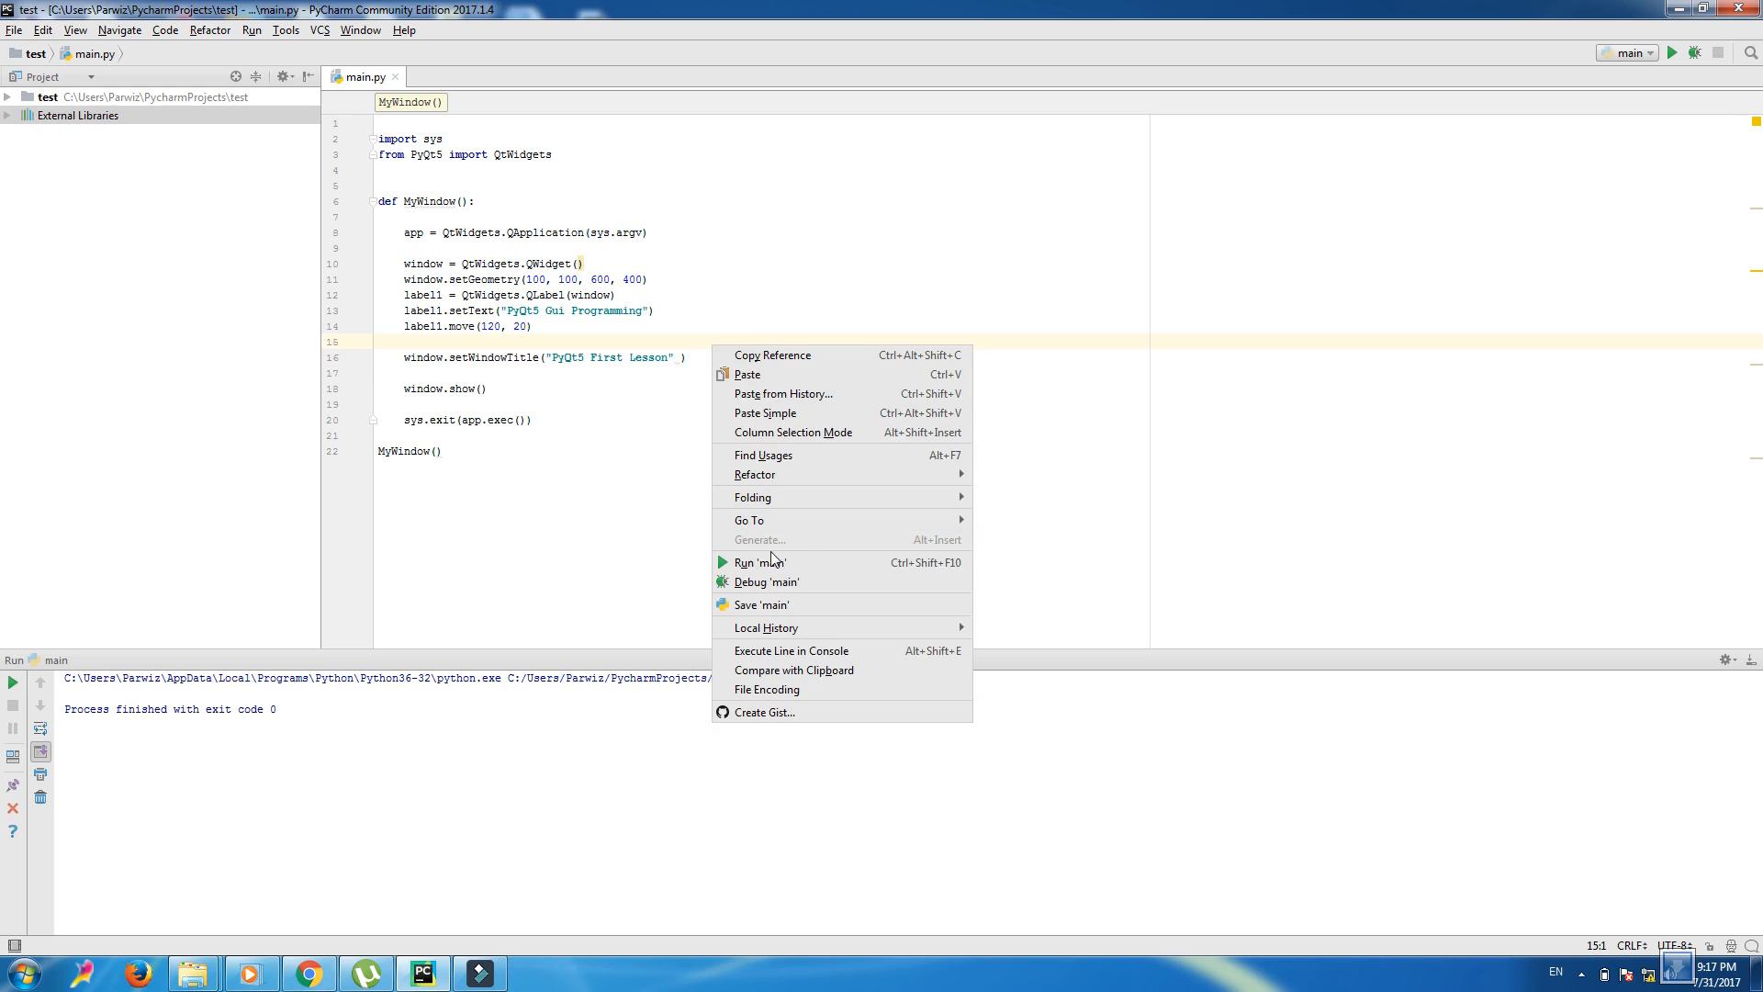
# - Run main.py to check the shifted label, close the window, and refocus the code
pyautogui.click(761, 562)
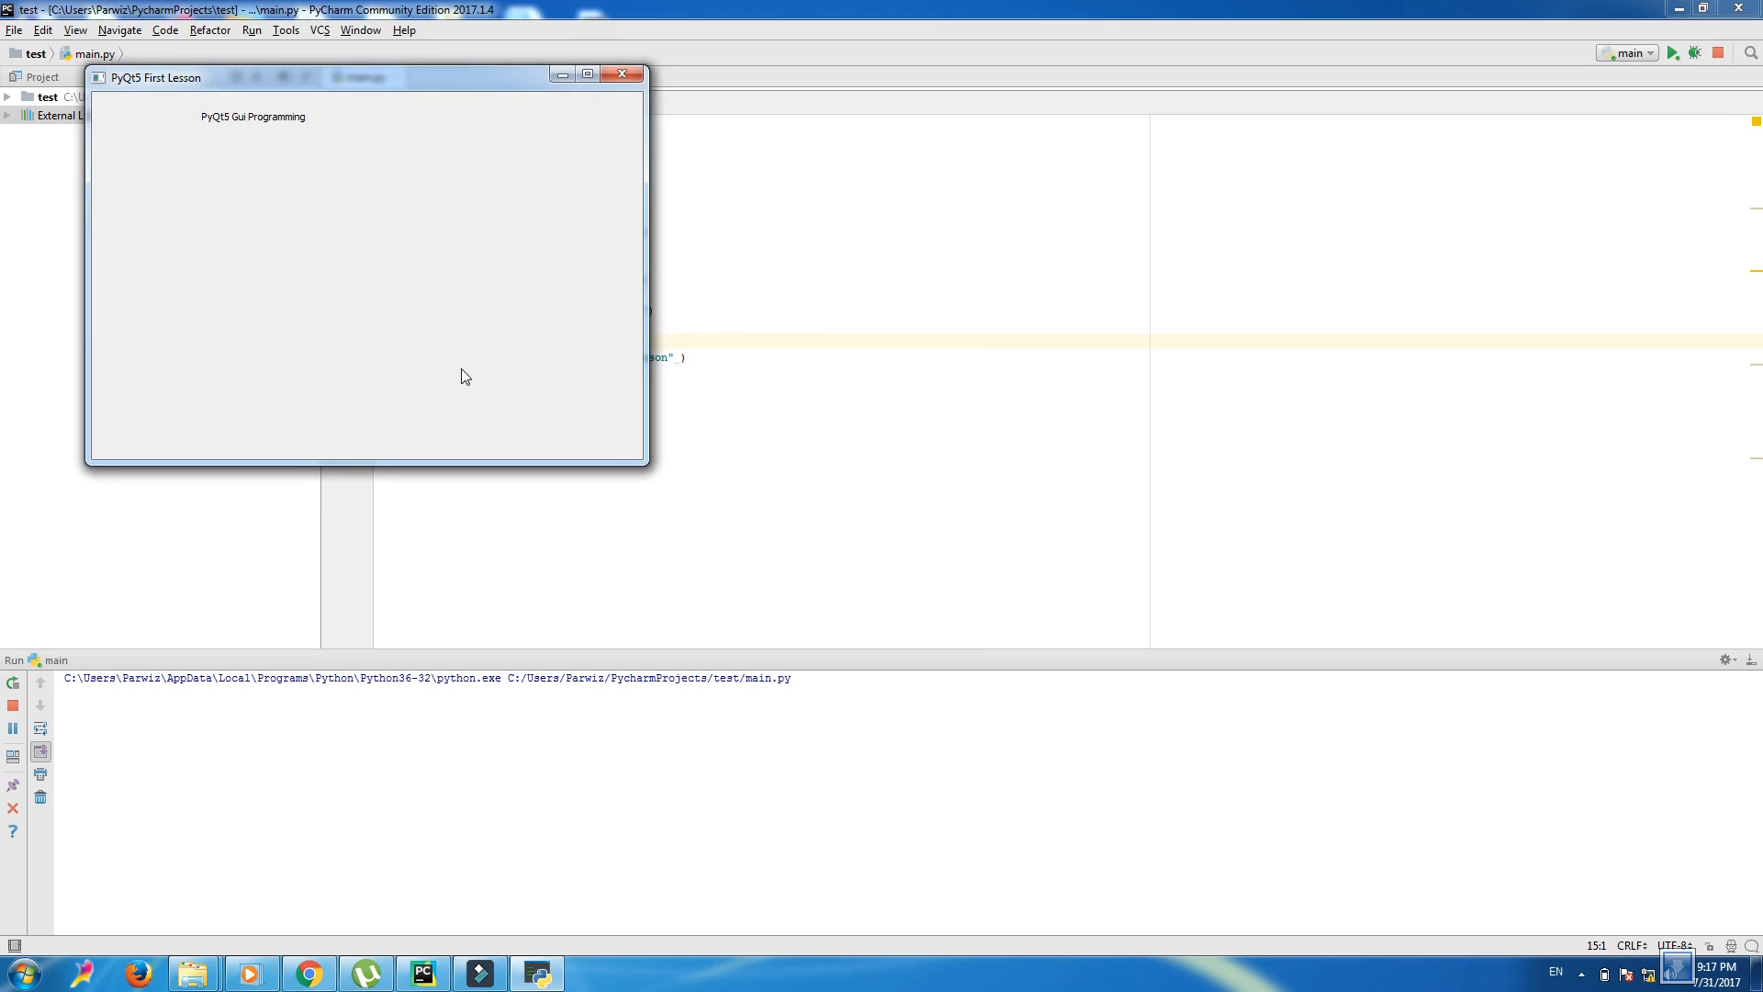
pyautogui.moveTo(284, 133)
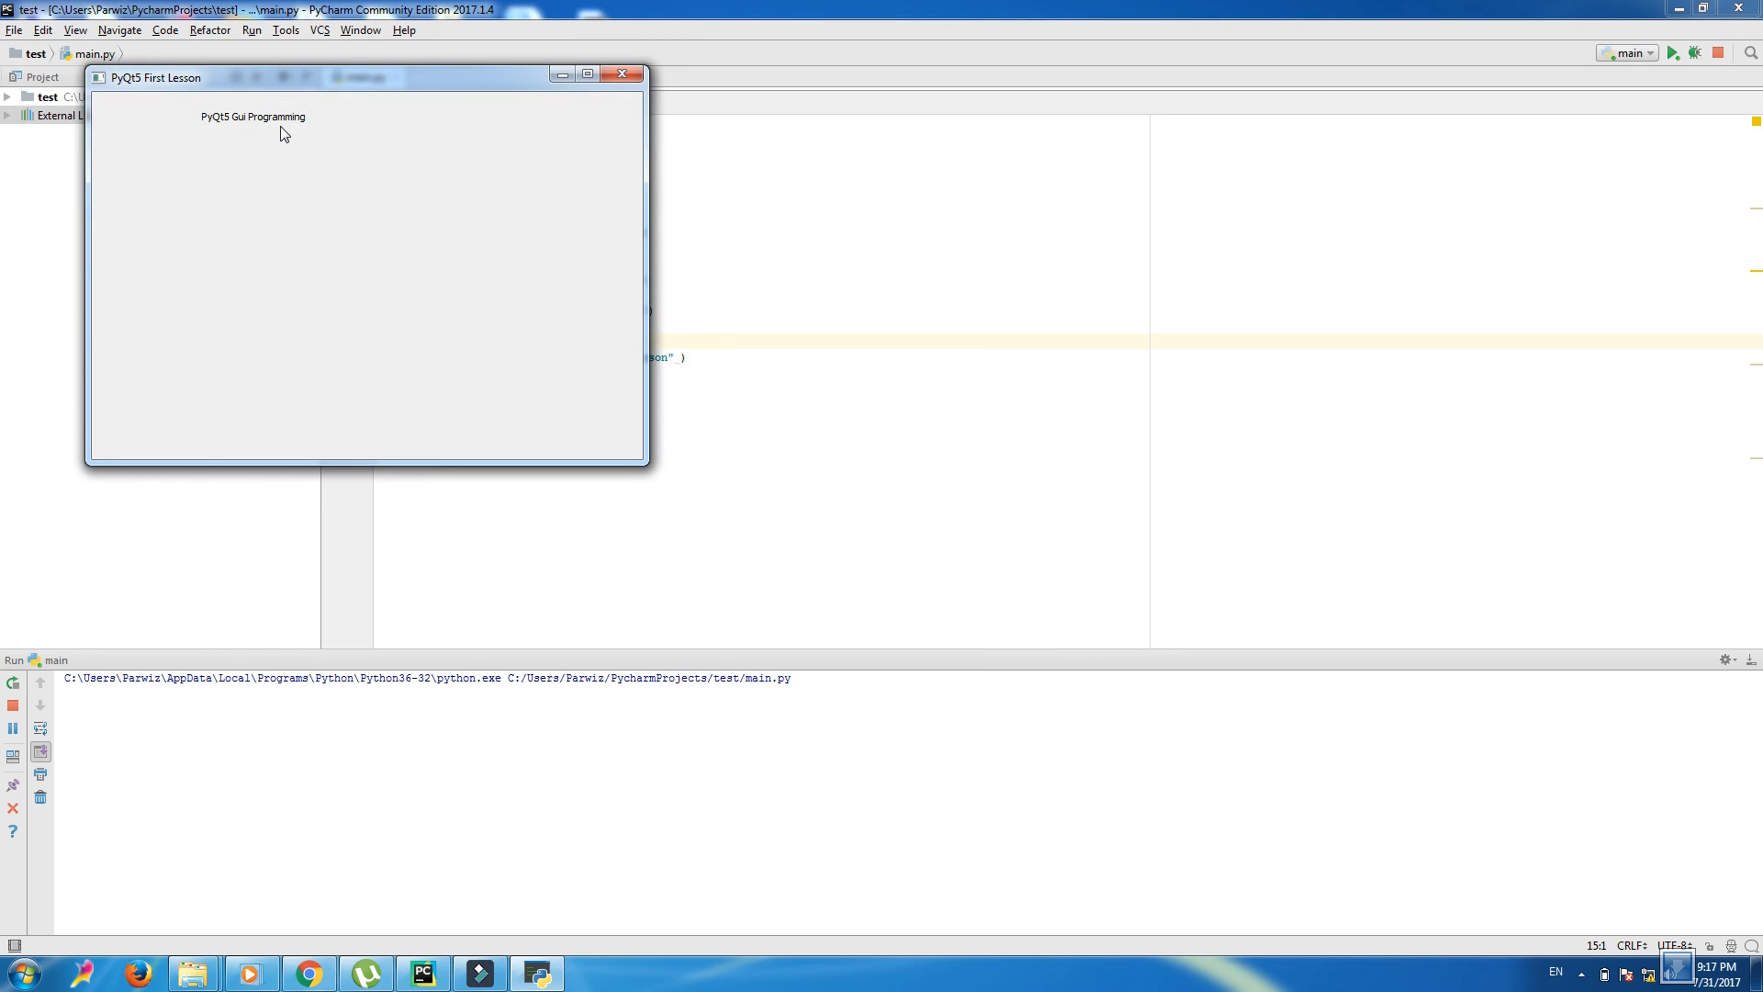
pyautogui.click(622, 74)
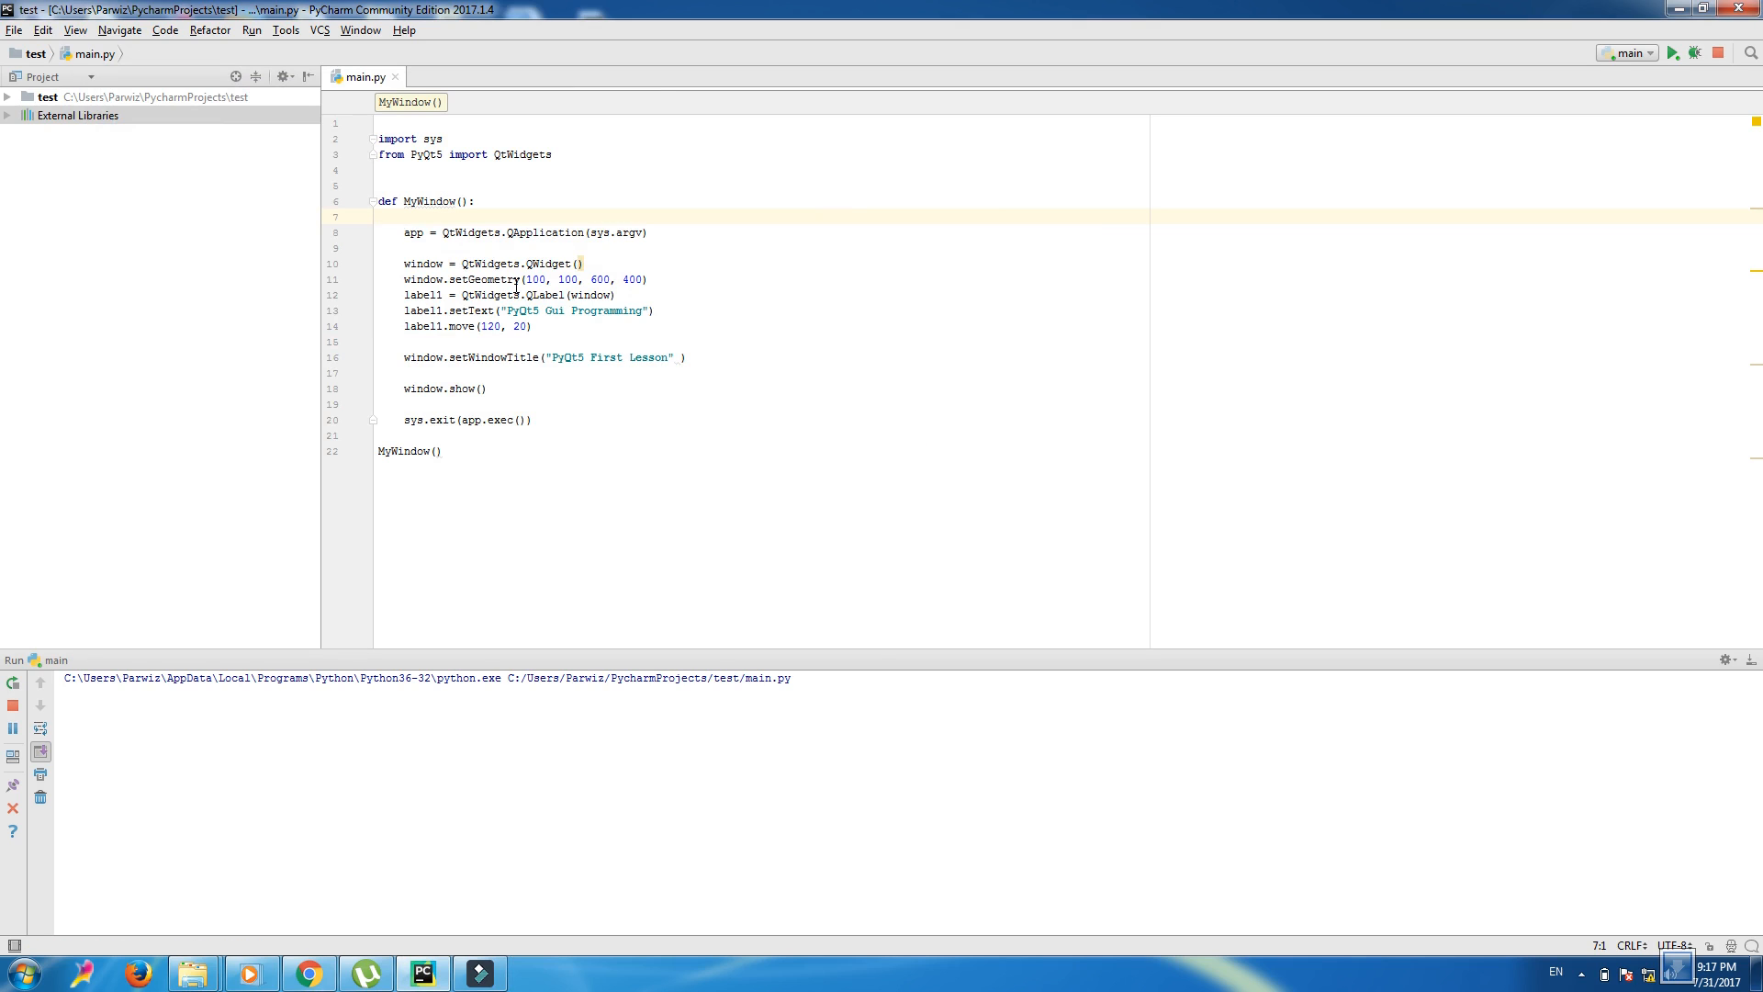
pyautogui.click(1673, 53)
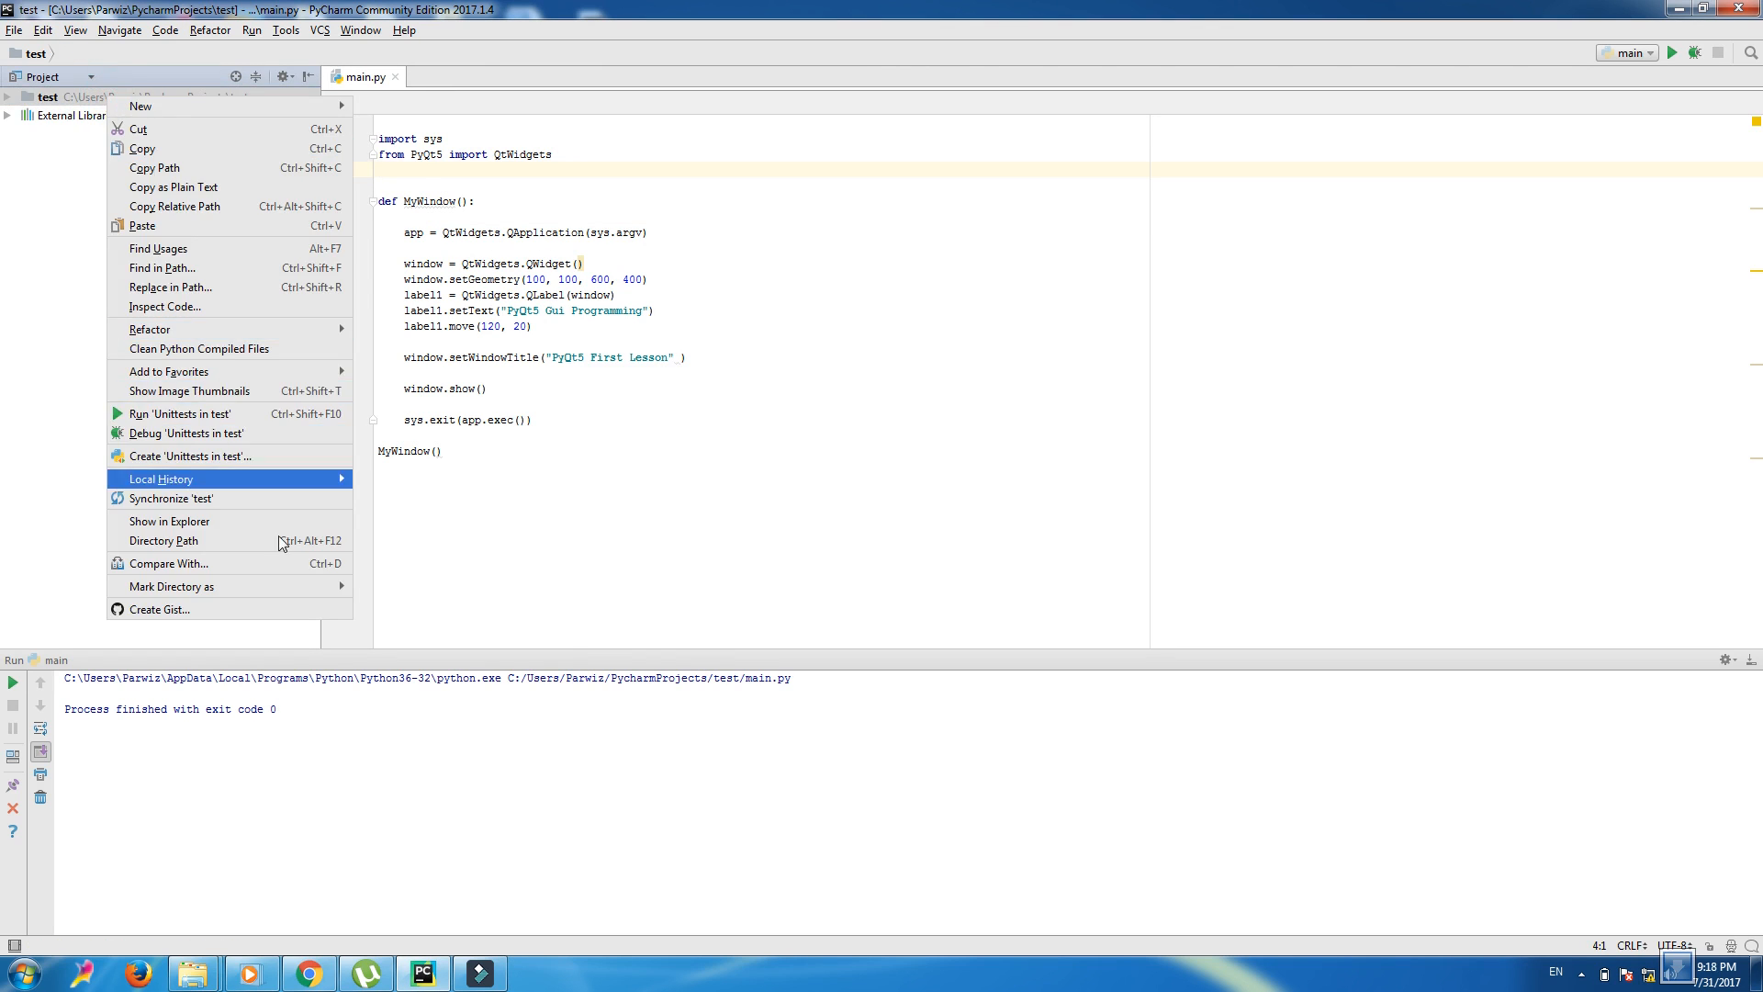
pyautogui.moveTo(169, 521)
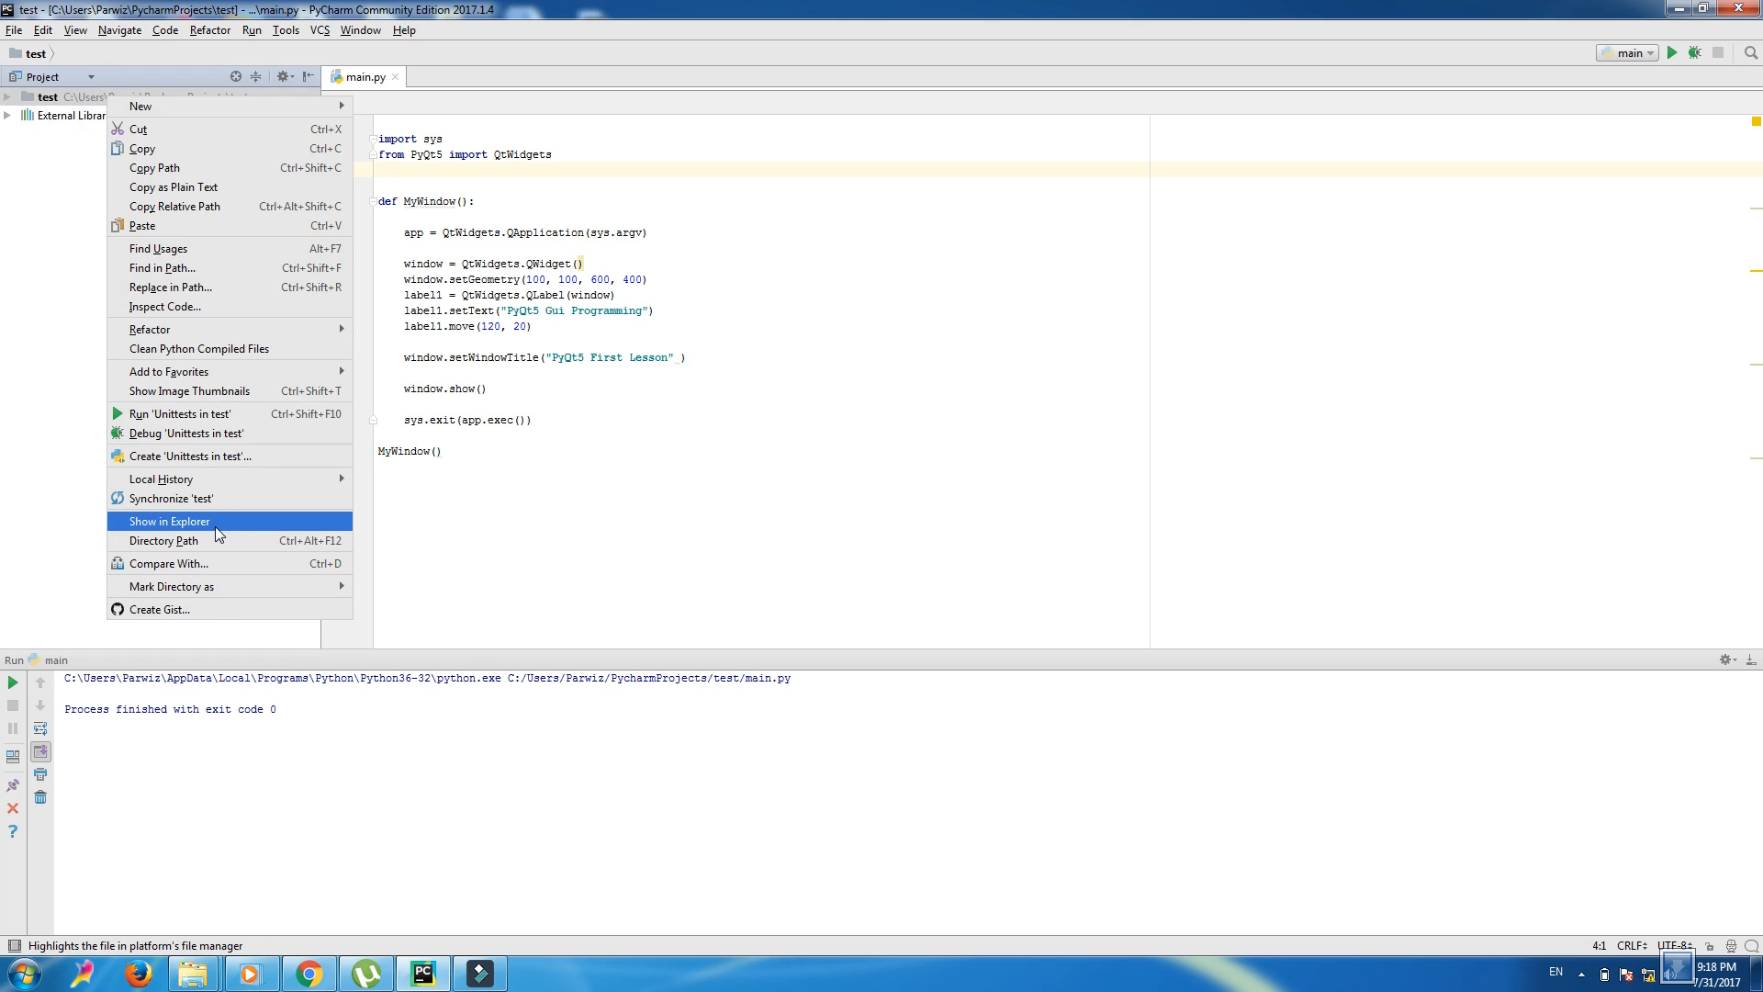
pyautogui.click(169, 521)
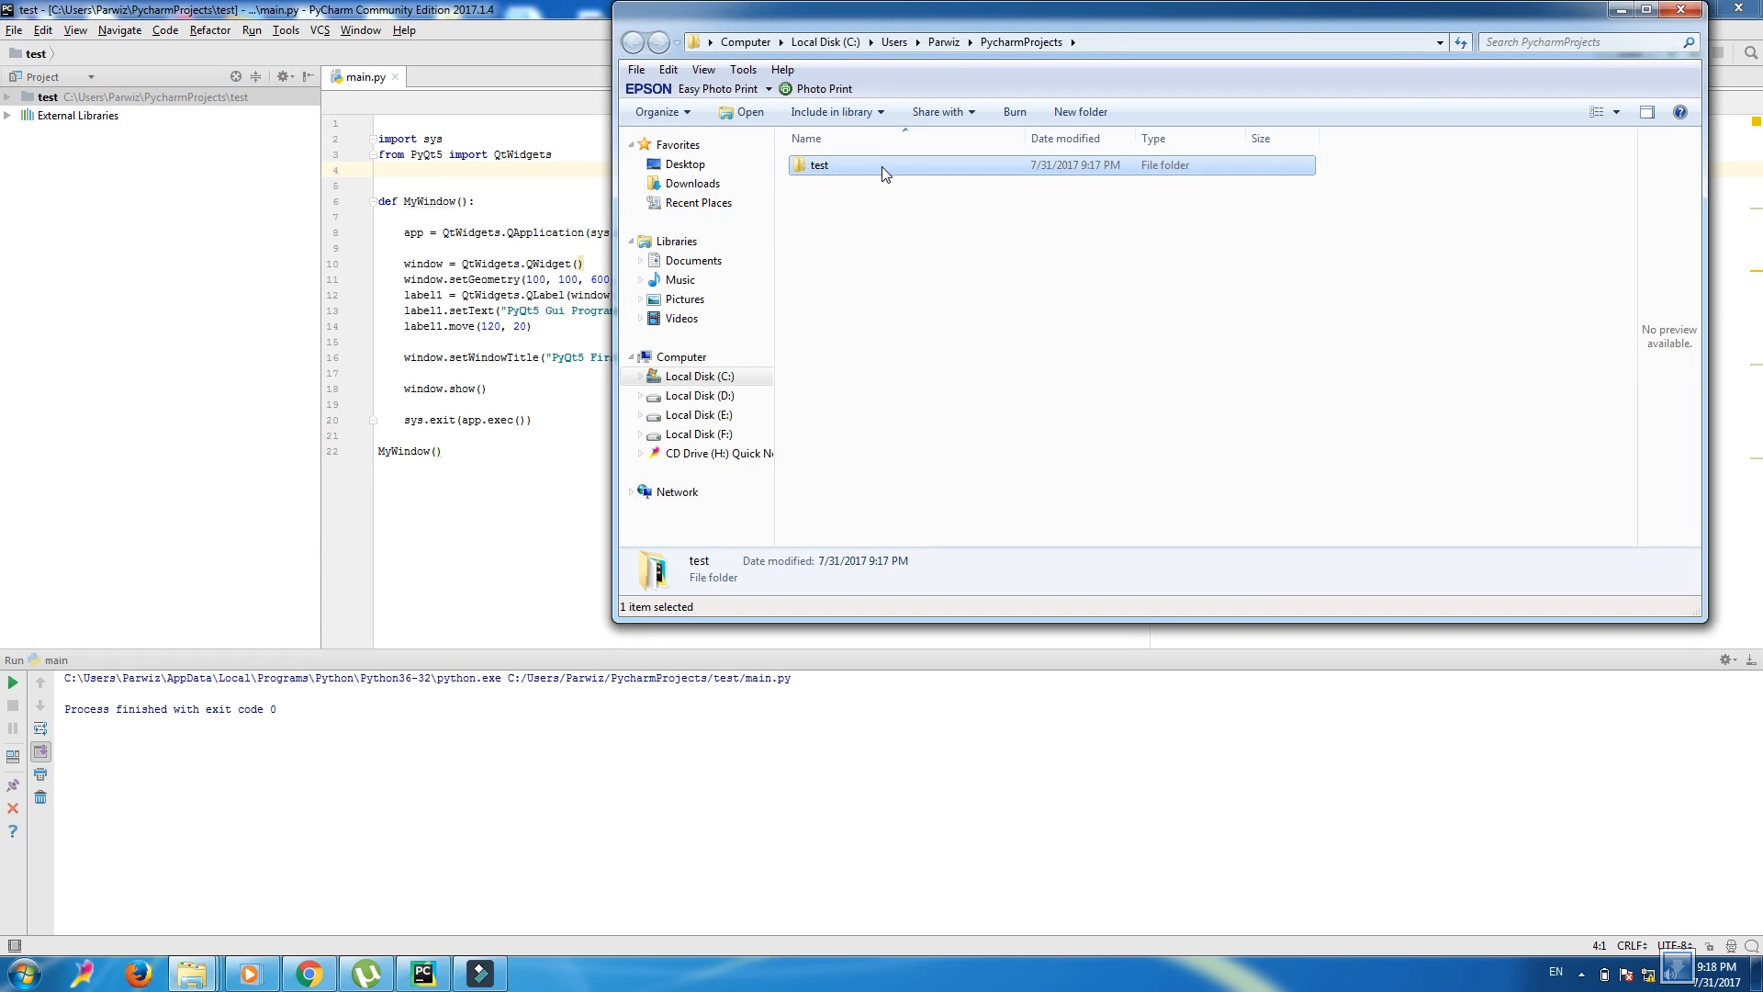
pyautogui.doubleClick(818, 165)
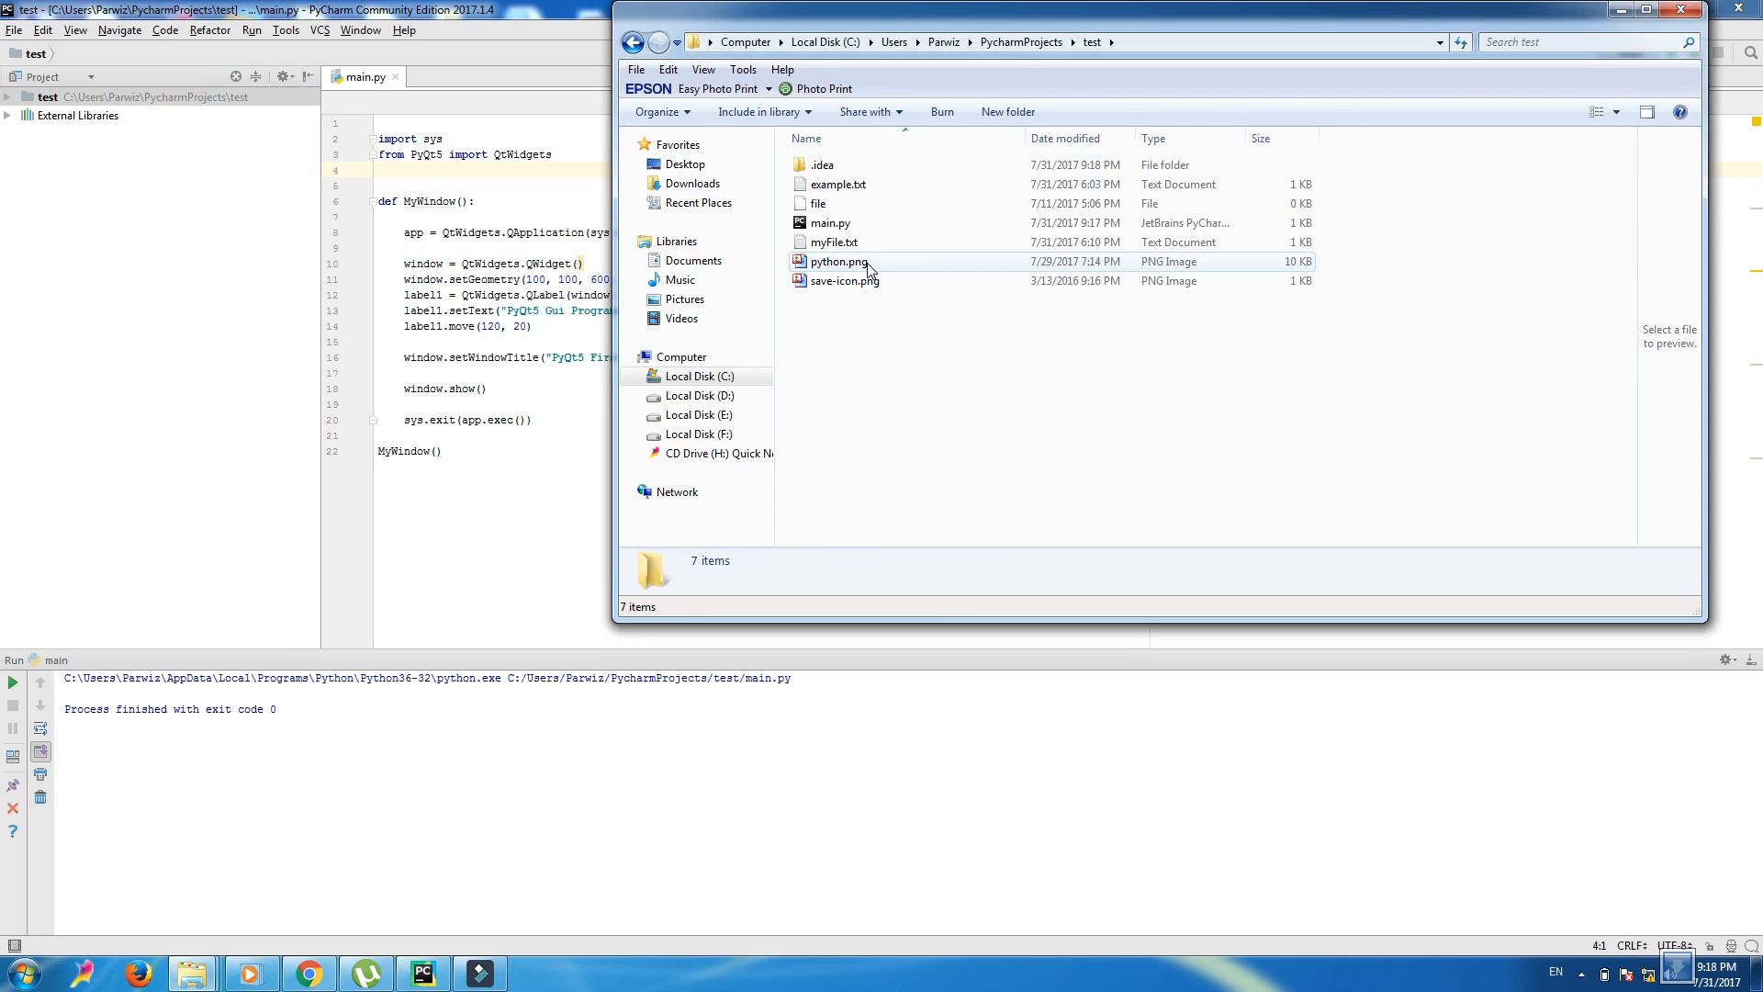
pyautogui.rightClick(837, 261)
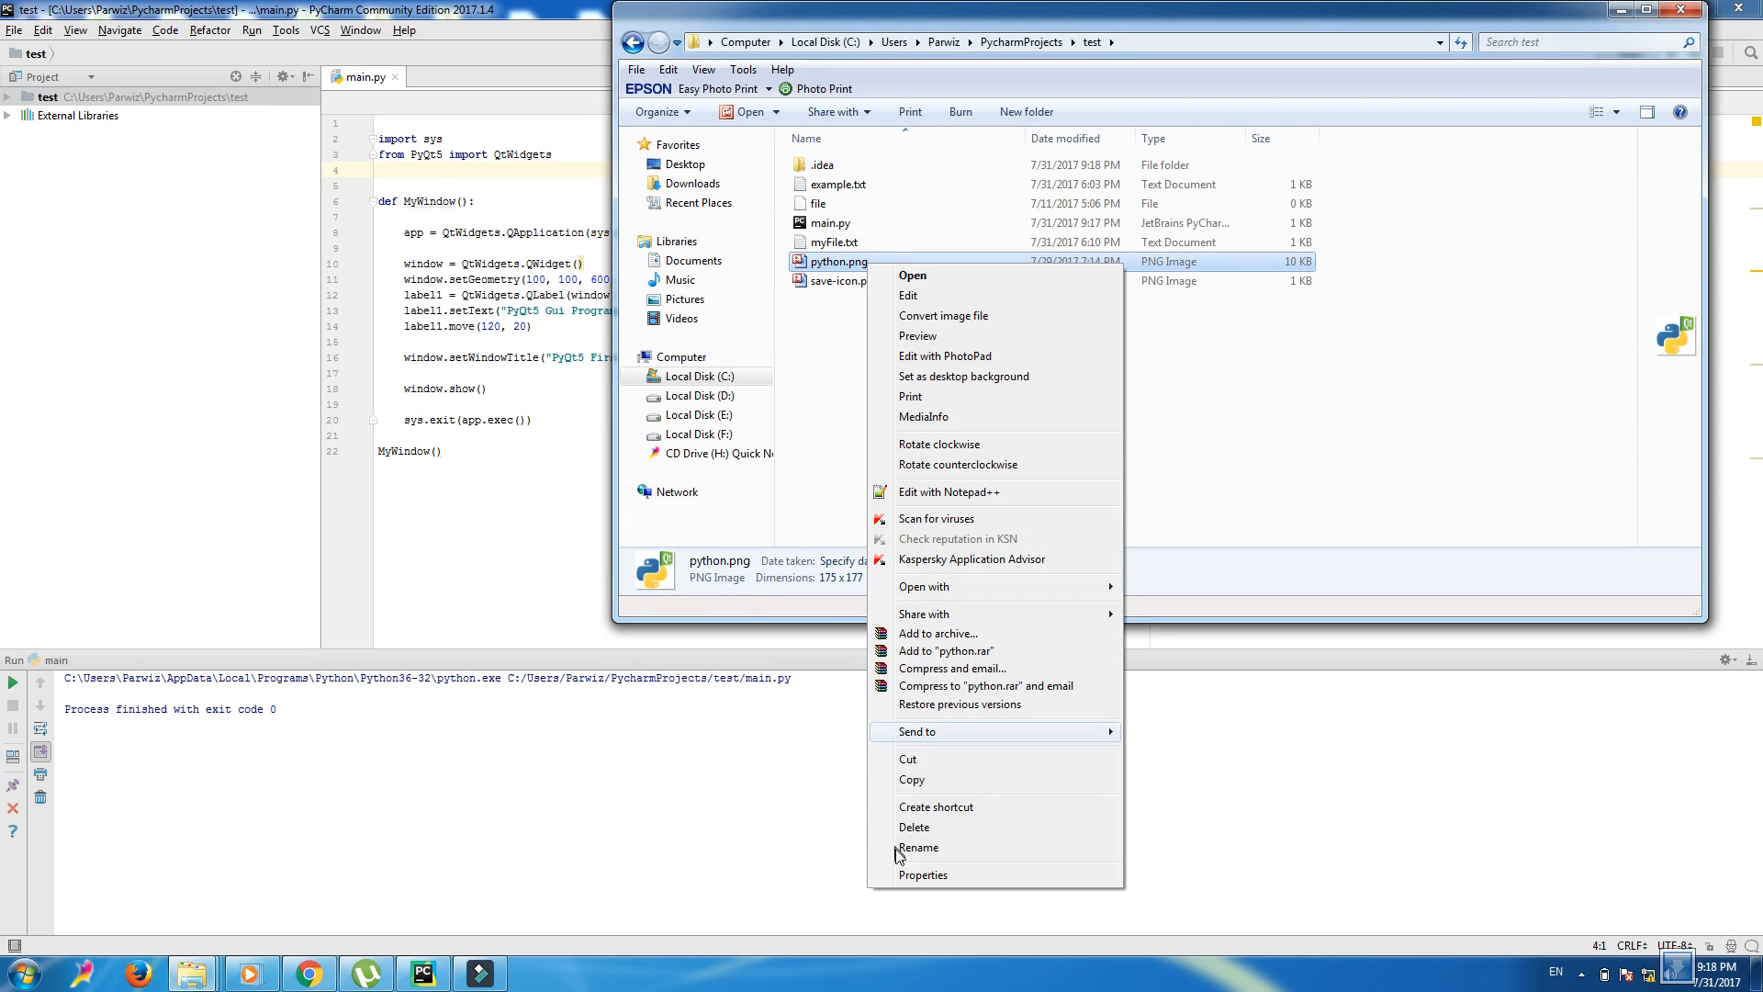
pyautogui.click(918, 846)
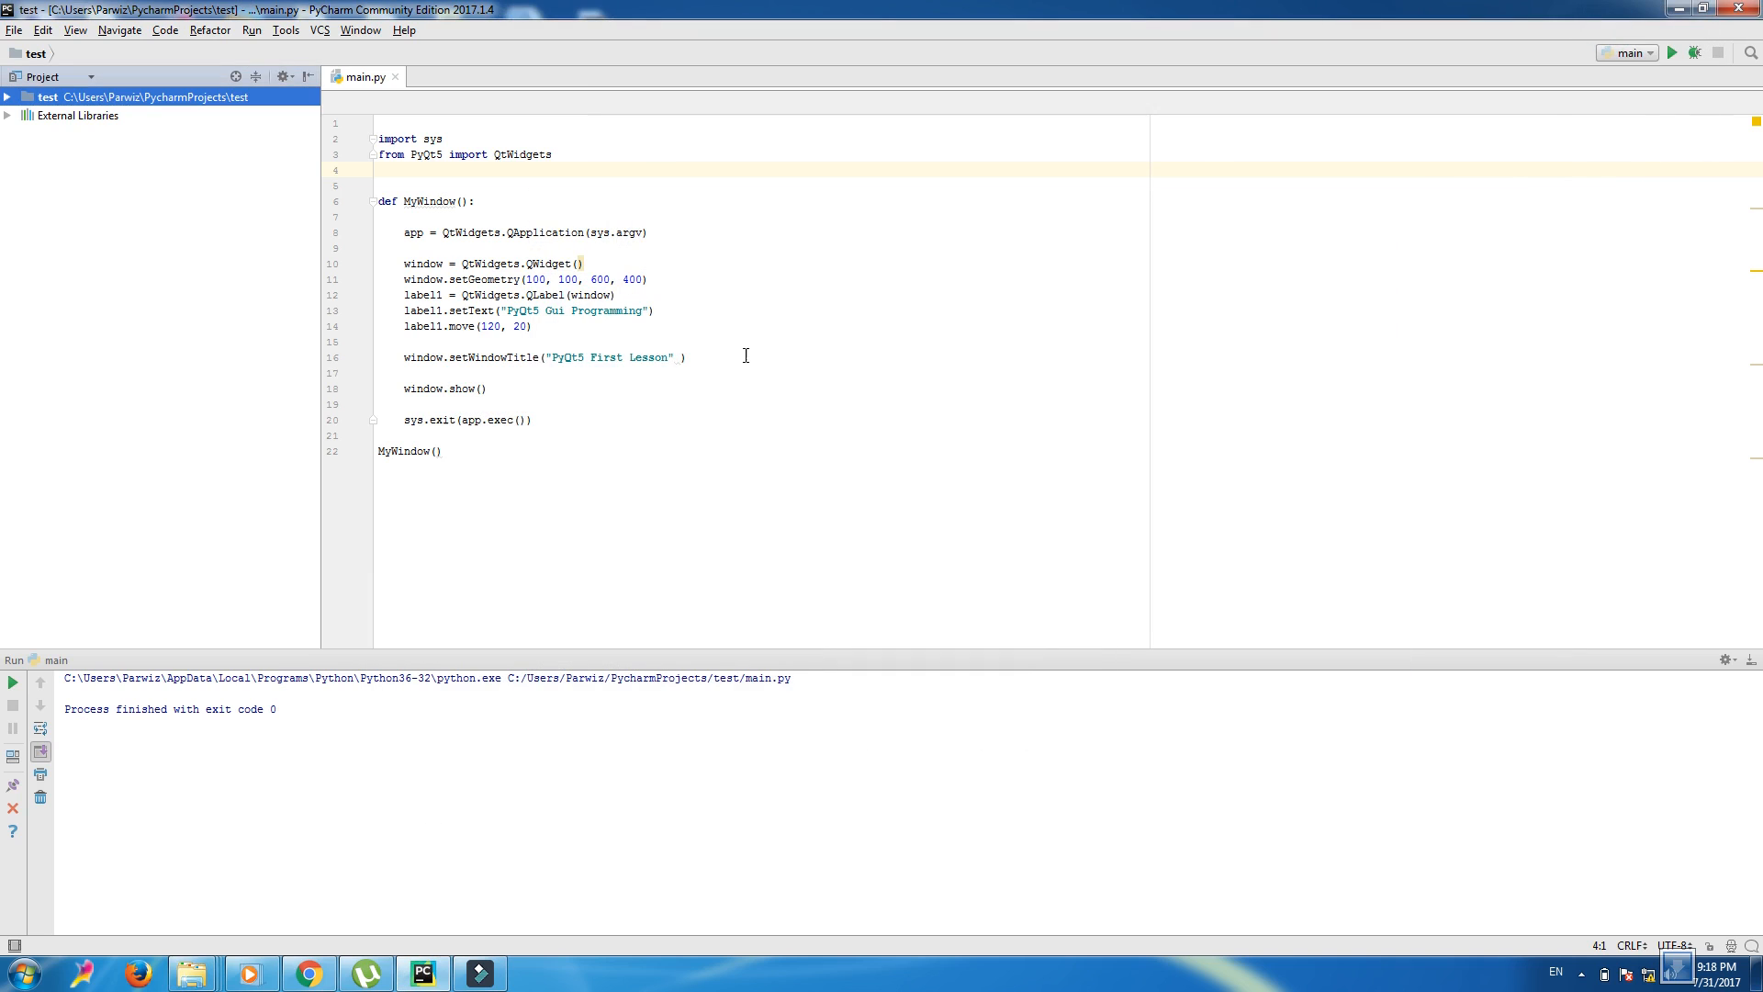
pyautogui.moveTo(621, 298)
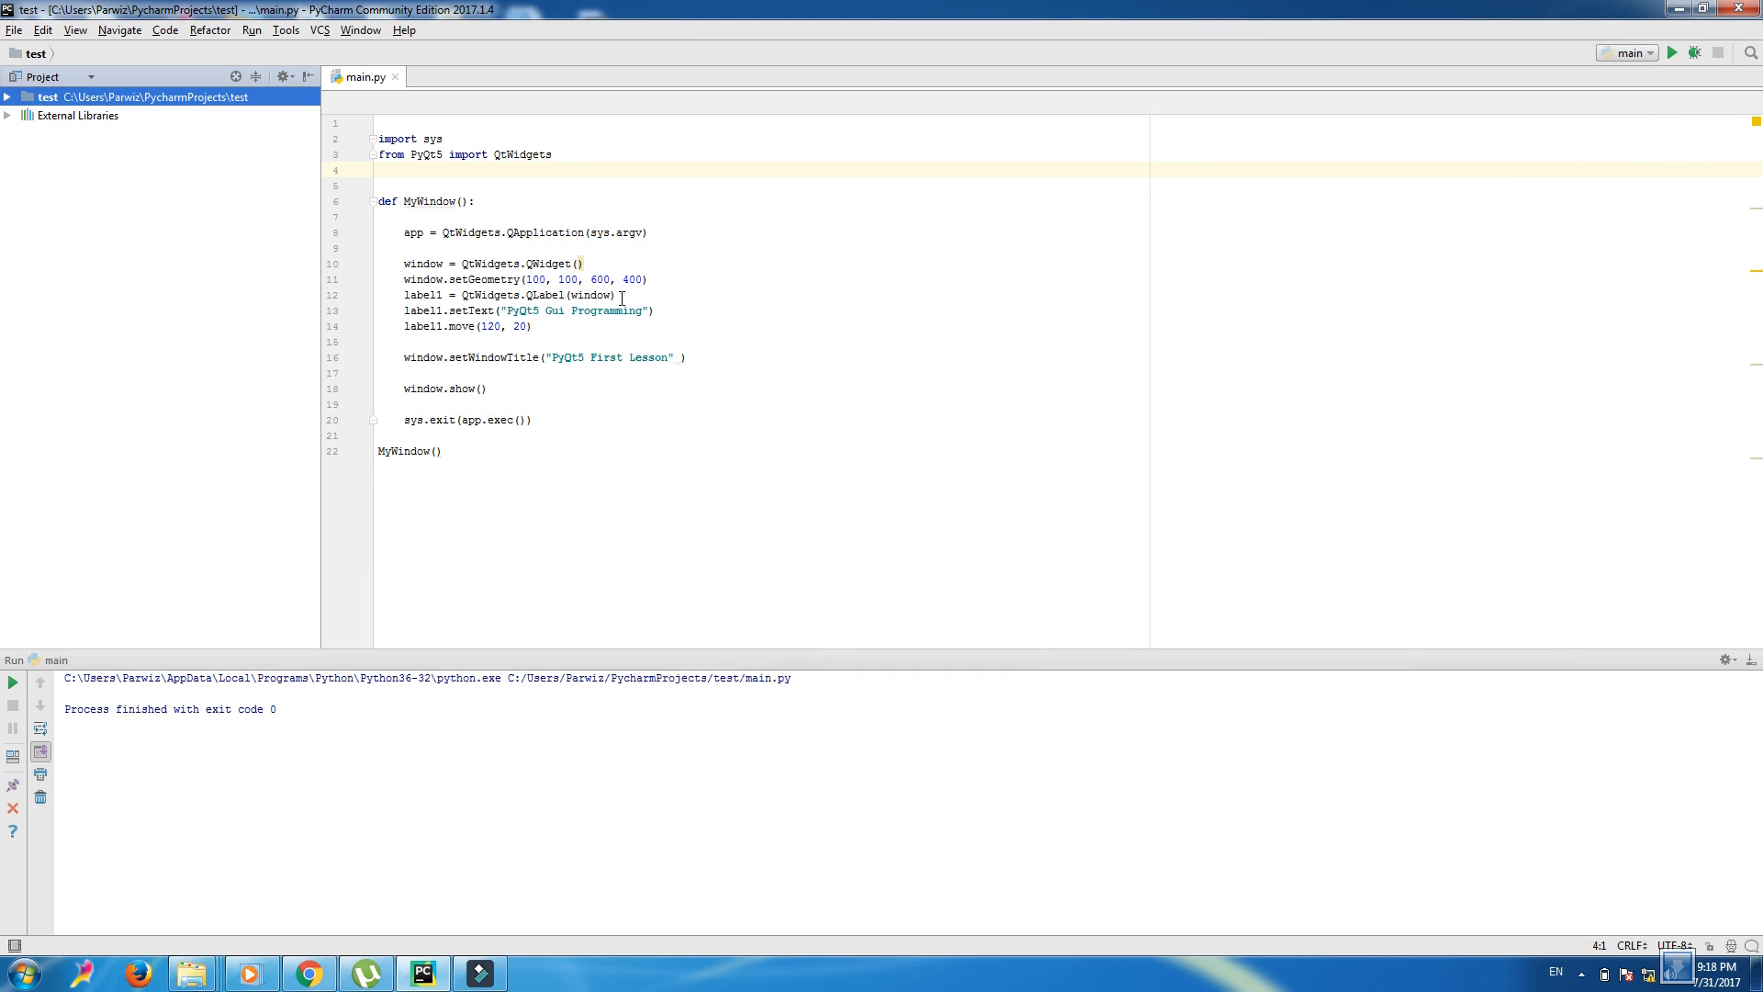
# - Add label2 = QtWidgets.QLabel(window) on a new line below label1's creation
pyautogui.press('enter')
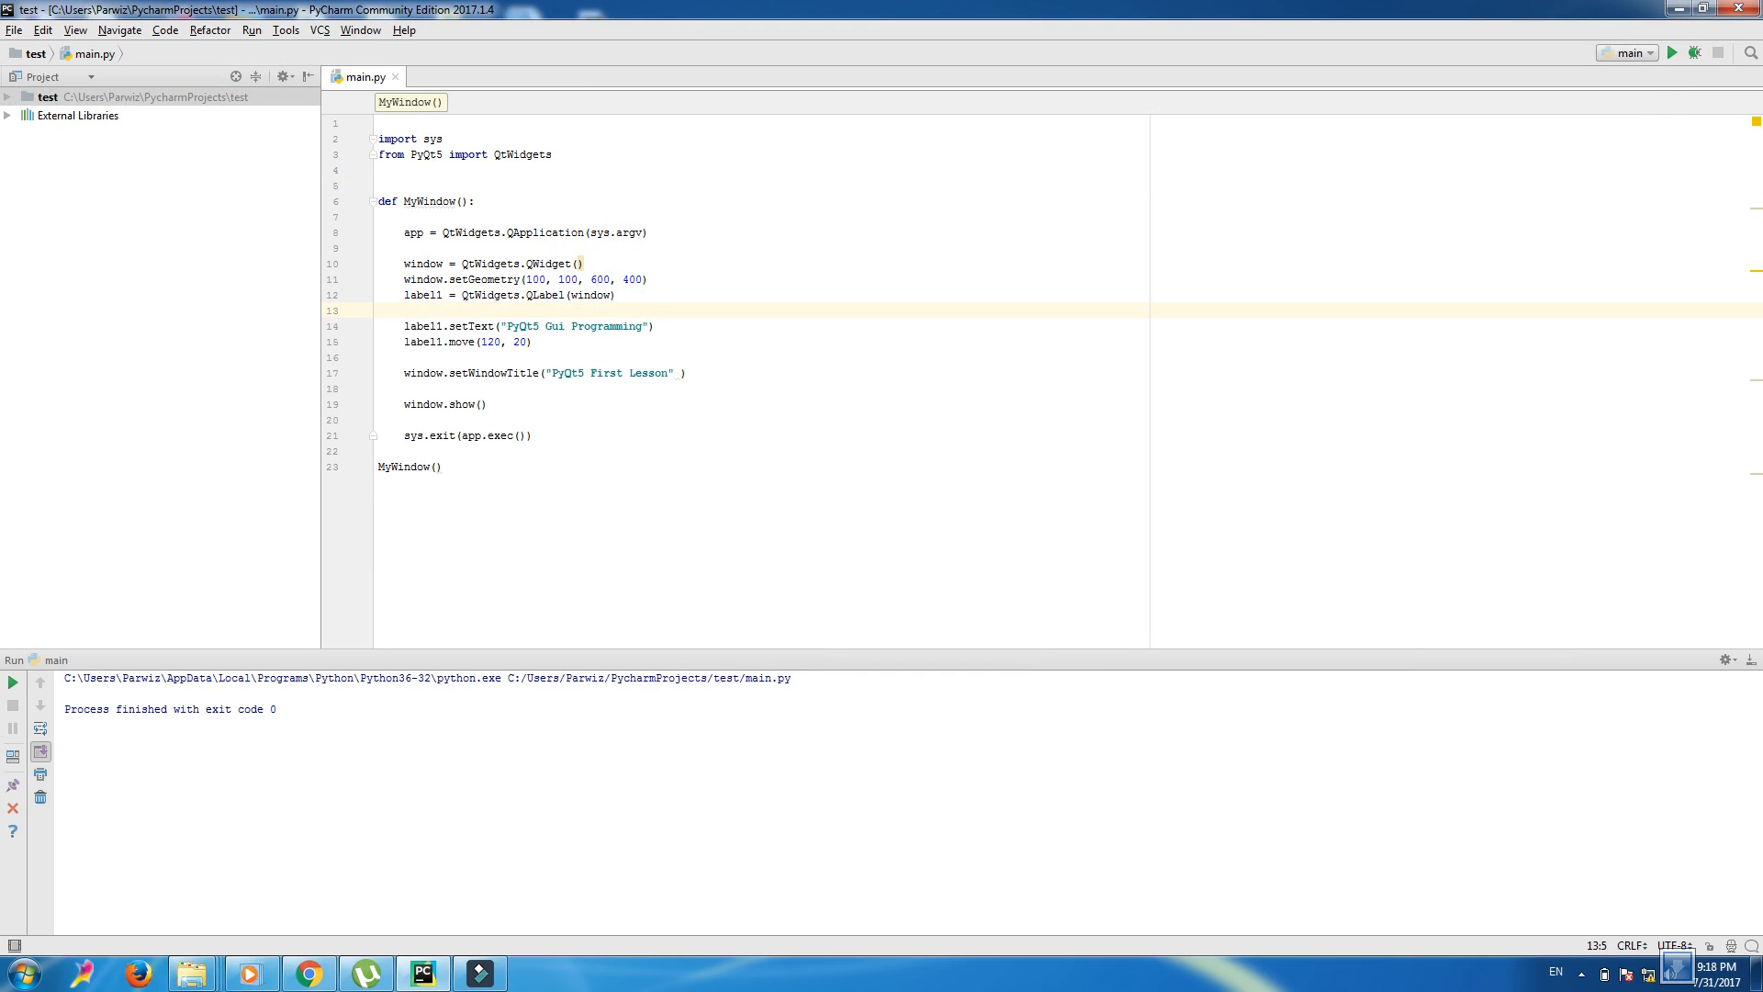
pyautogui.write('label1')
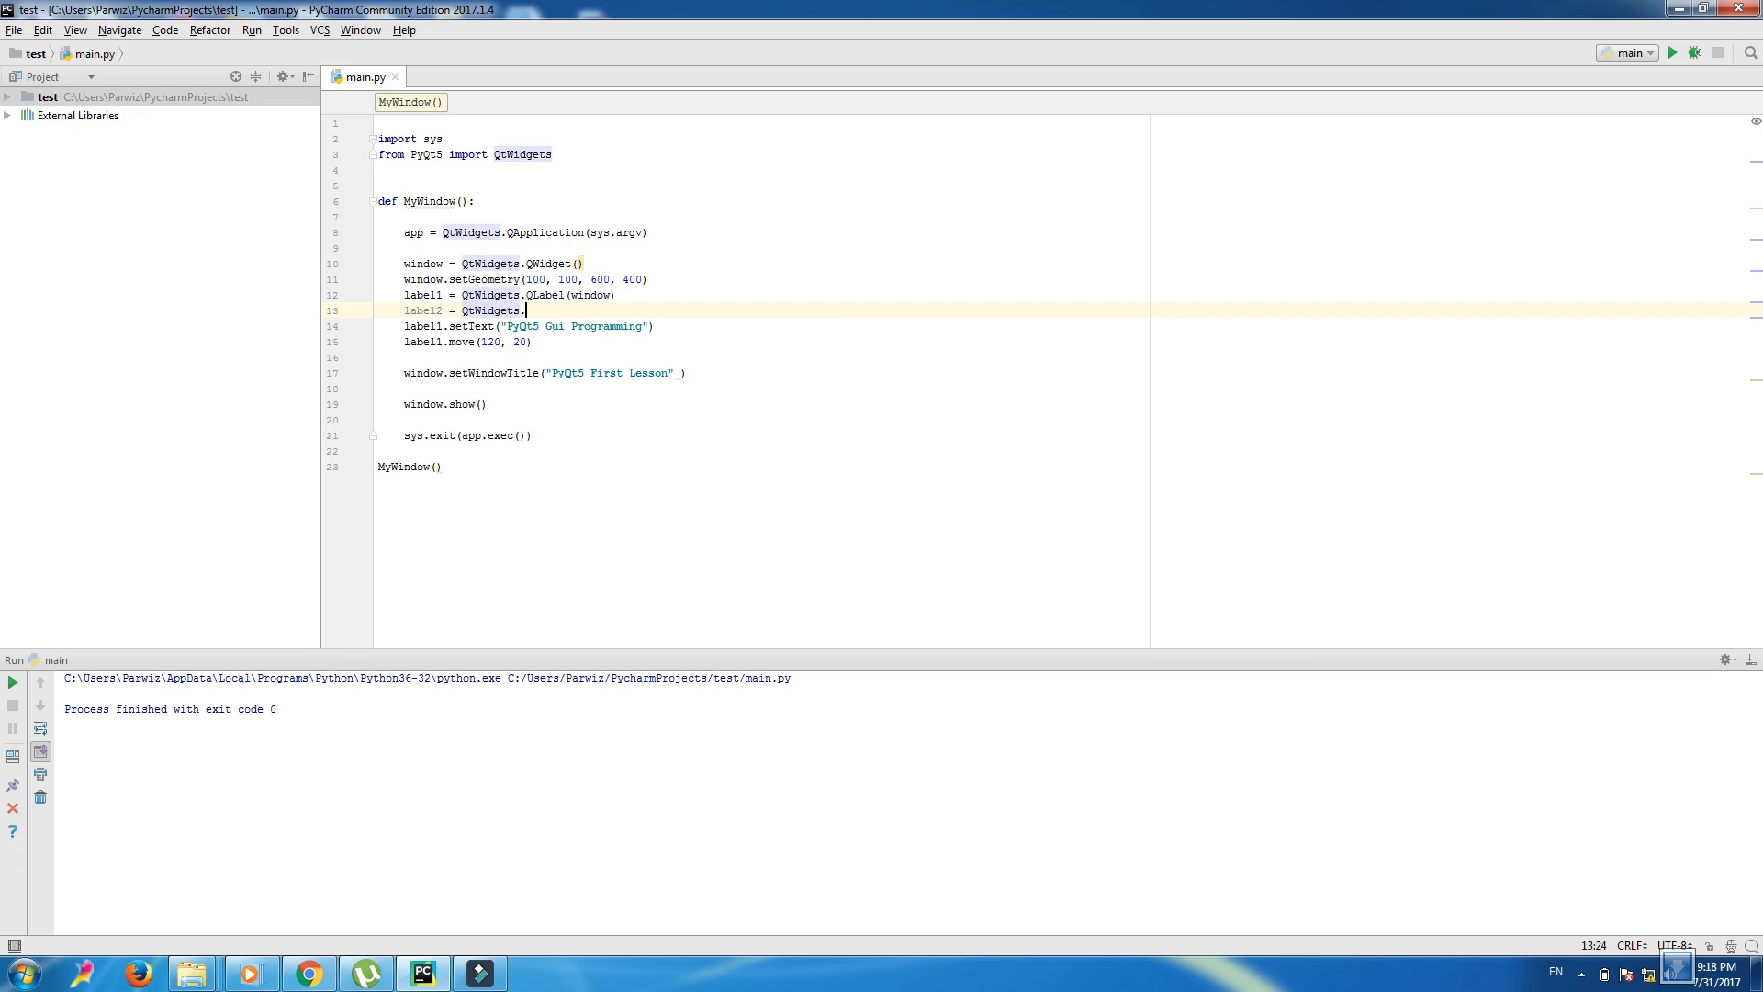
pyautogui.write('QLabel(')
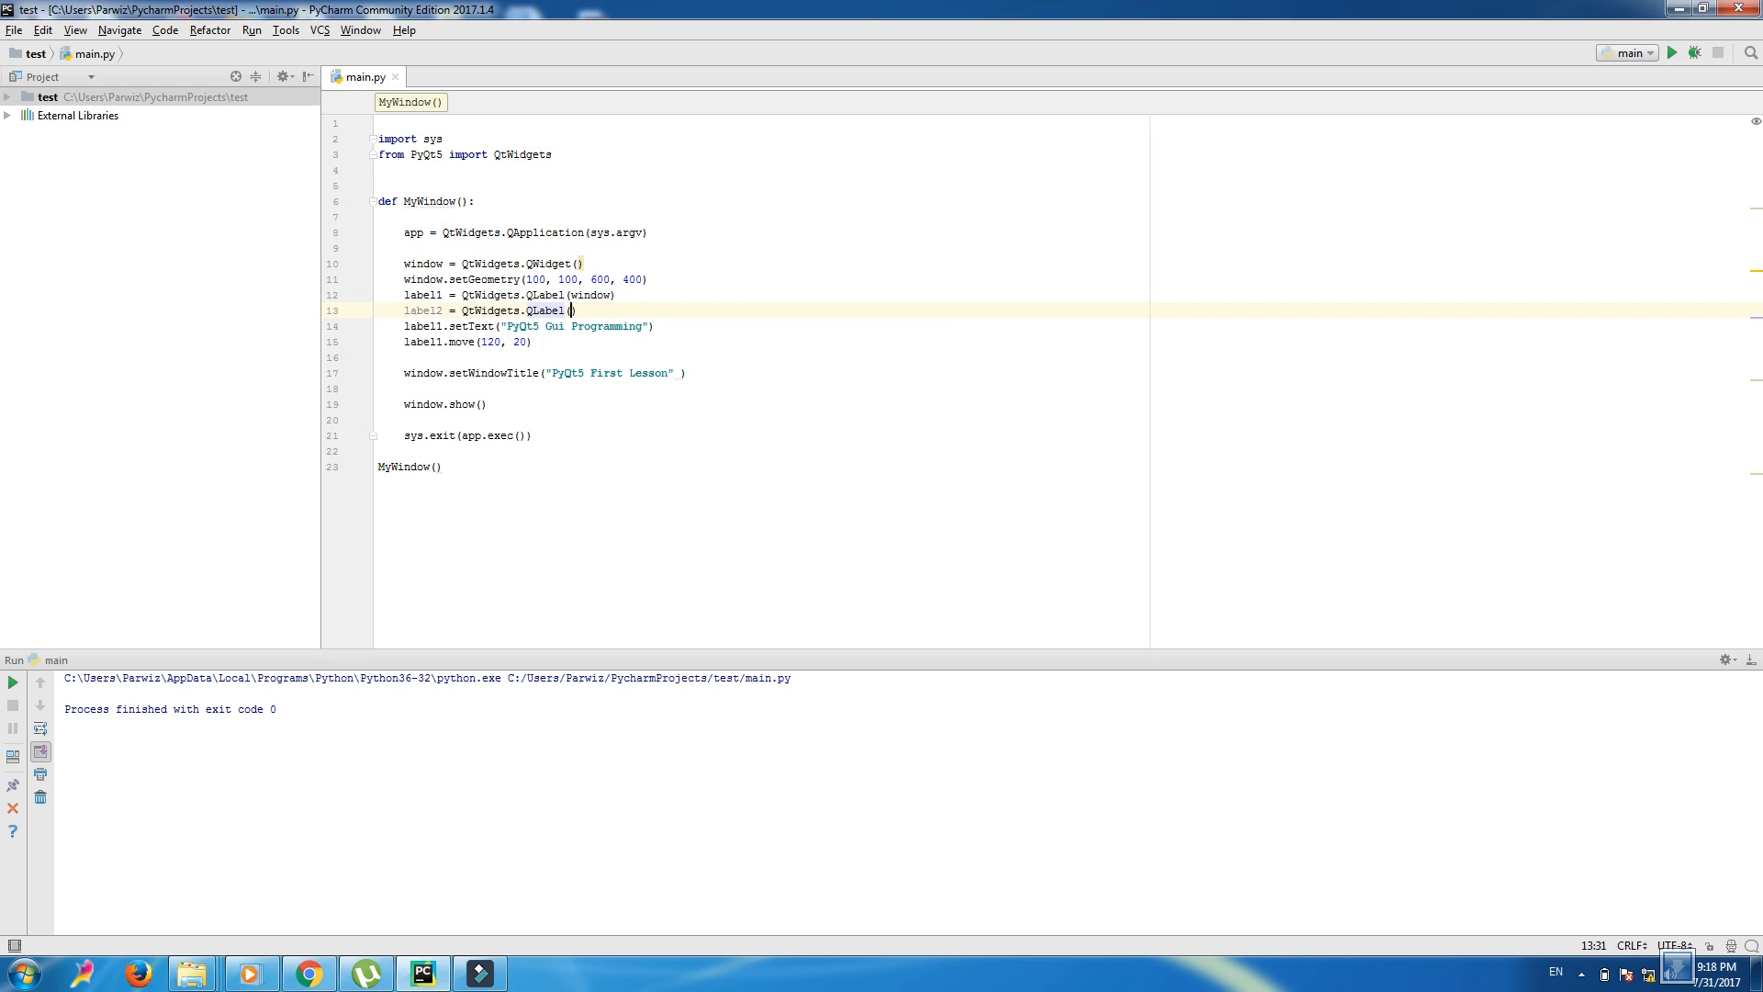
pyautogui.write('window)')
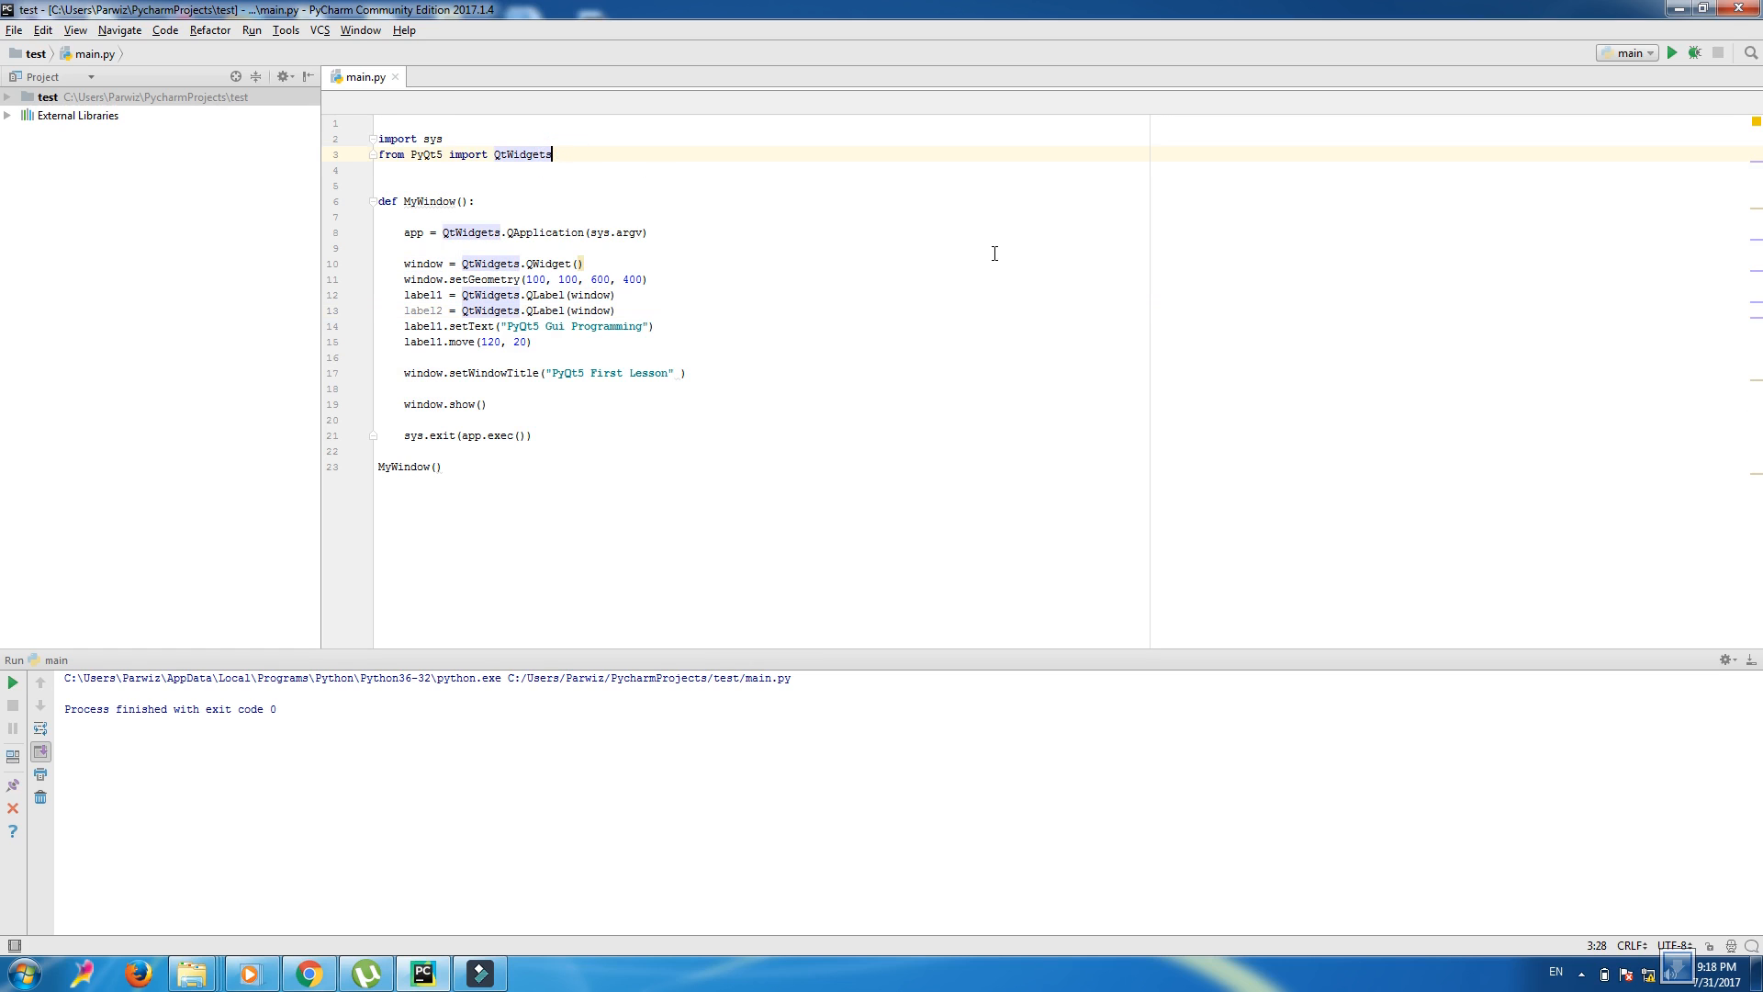
# - Append QtGui to the import and add label2.setPixmap(QtGui.QPixmap("python.png"))
pyautogui.write(',')
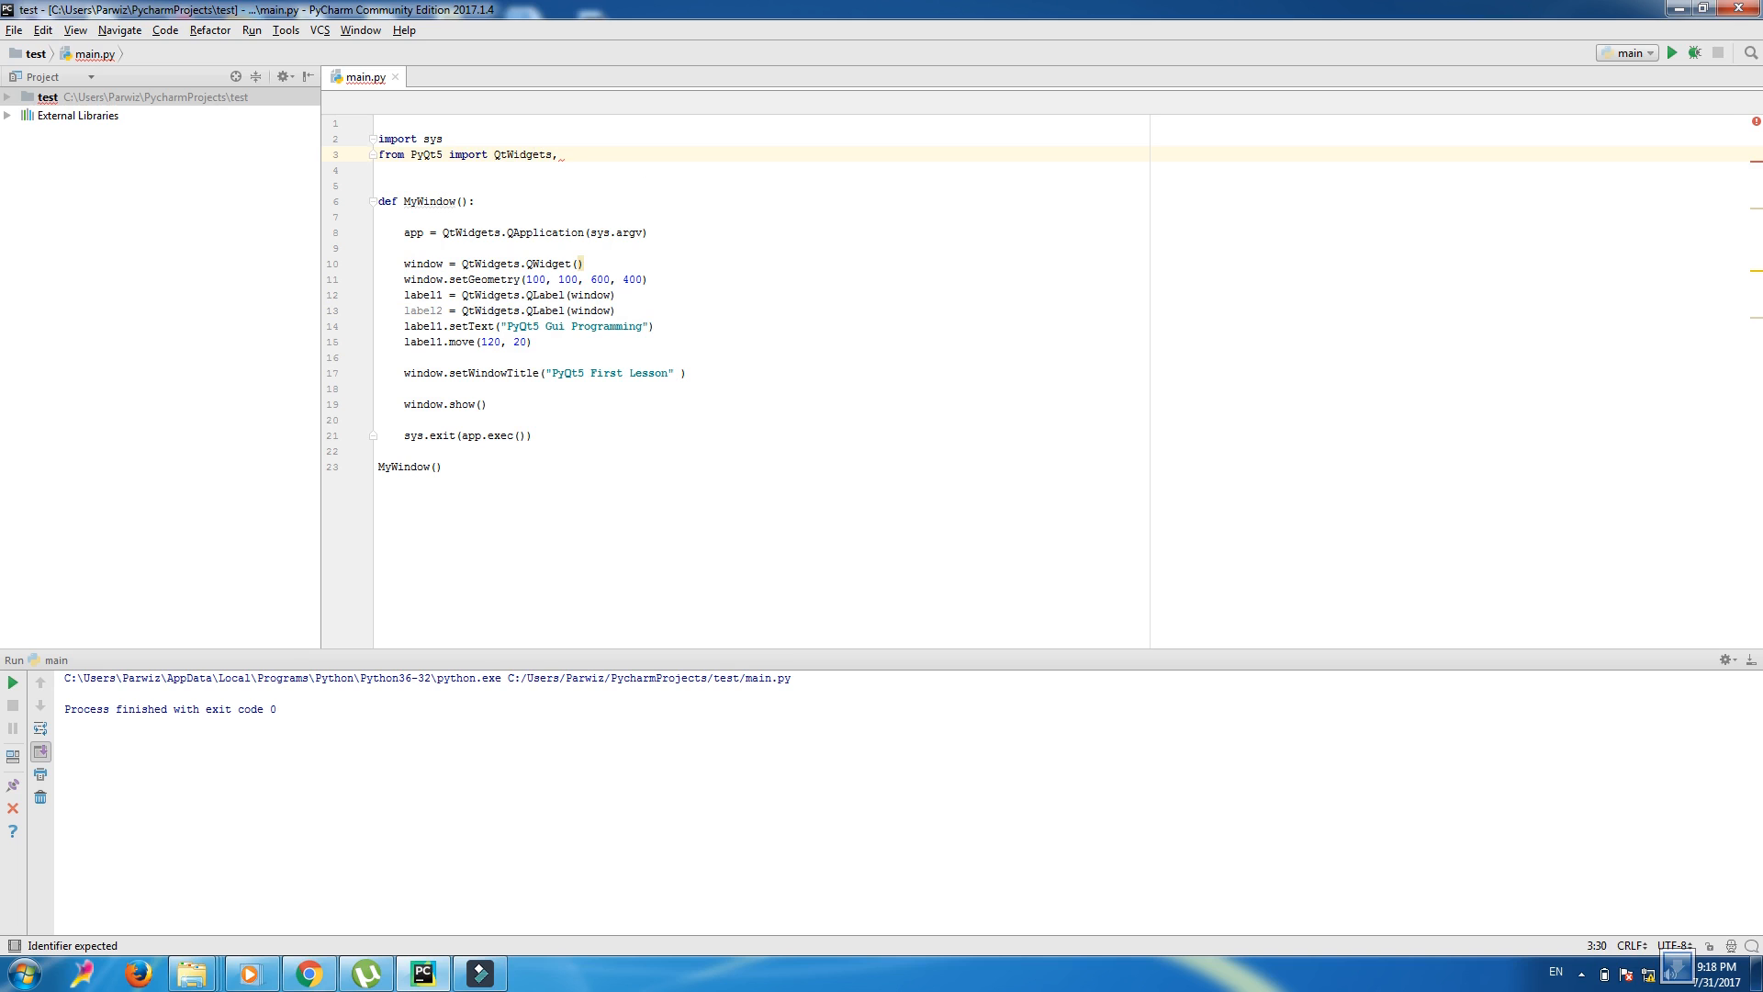
pyautogui.write('QtGui')
pyautogui.write('label2.')
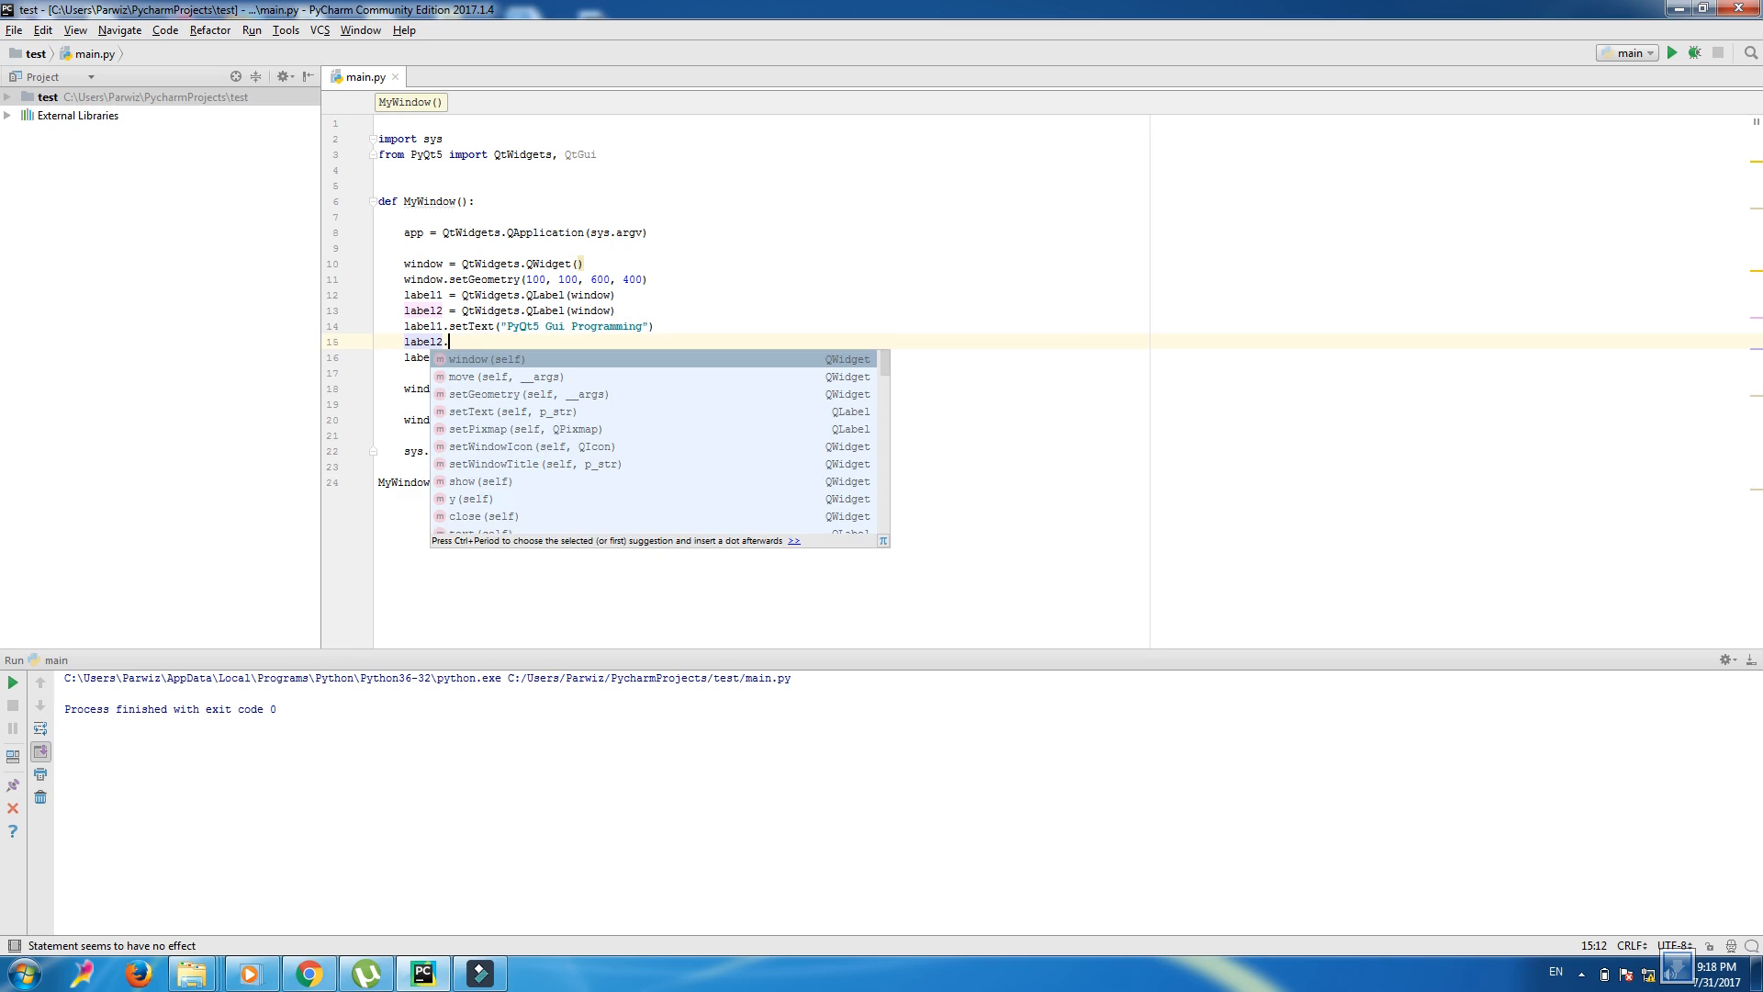
pyautogui.write('setPixmap(QtGui.QPixmap)')
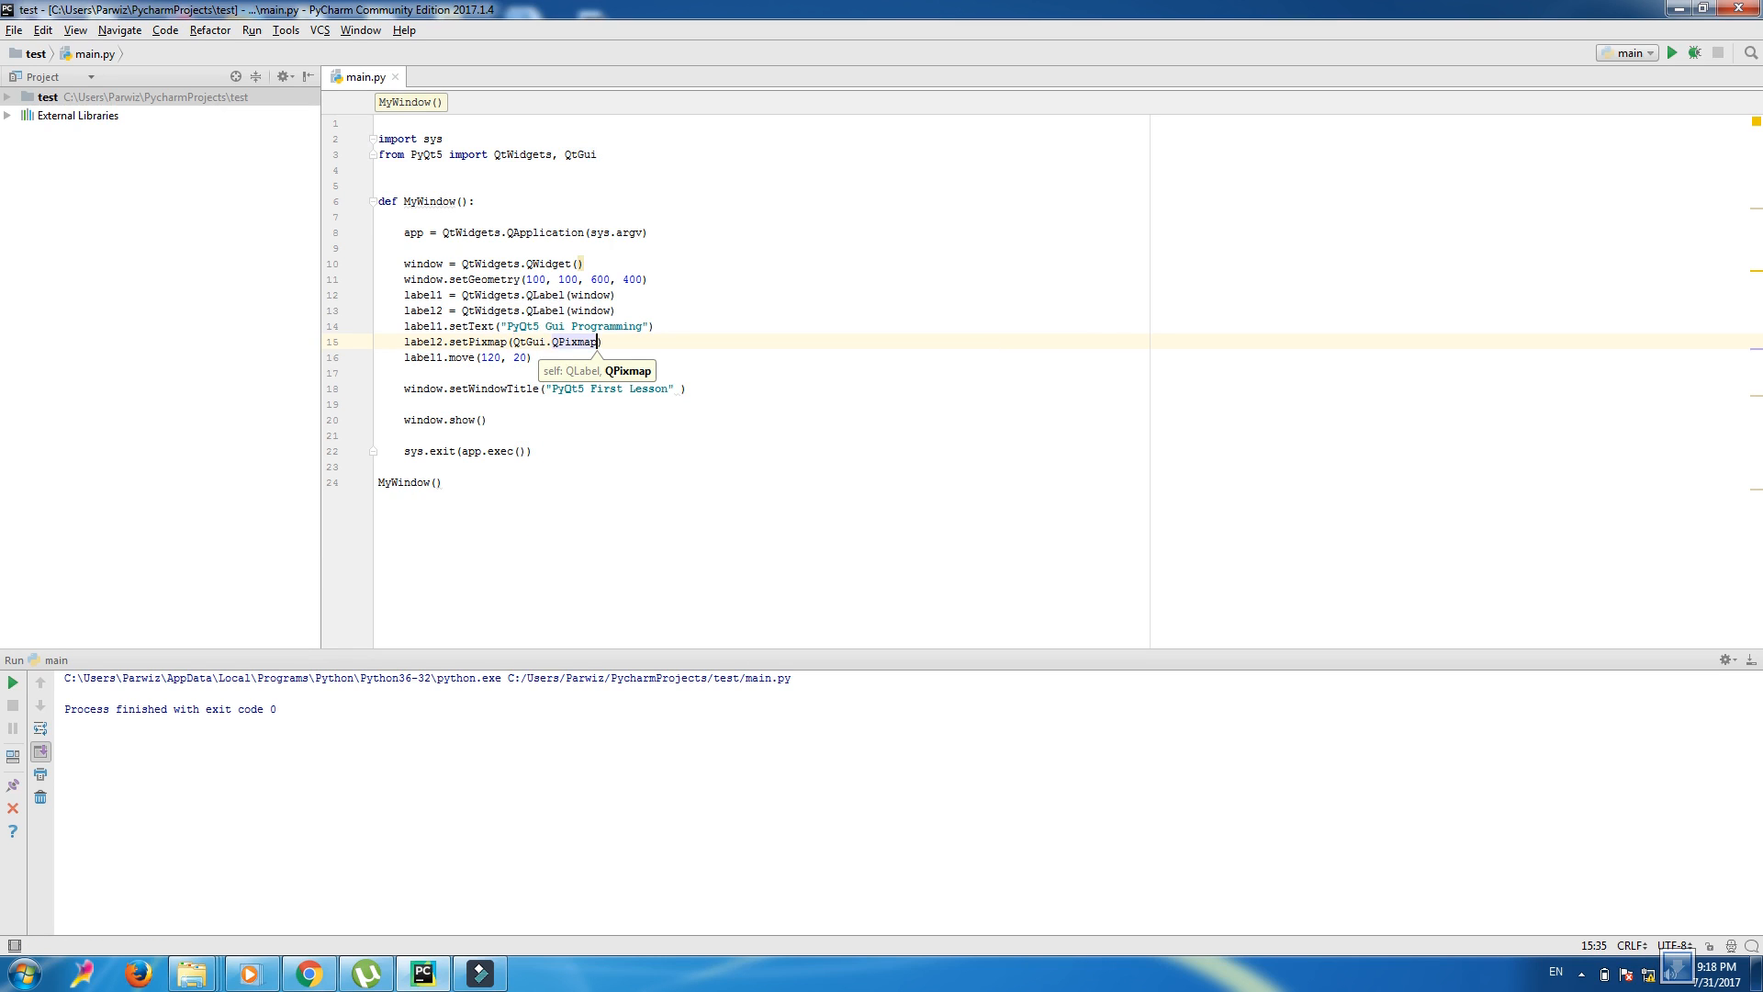
pyautogui.write('(')
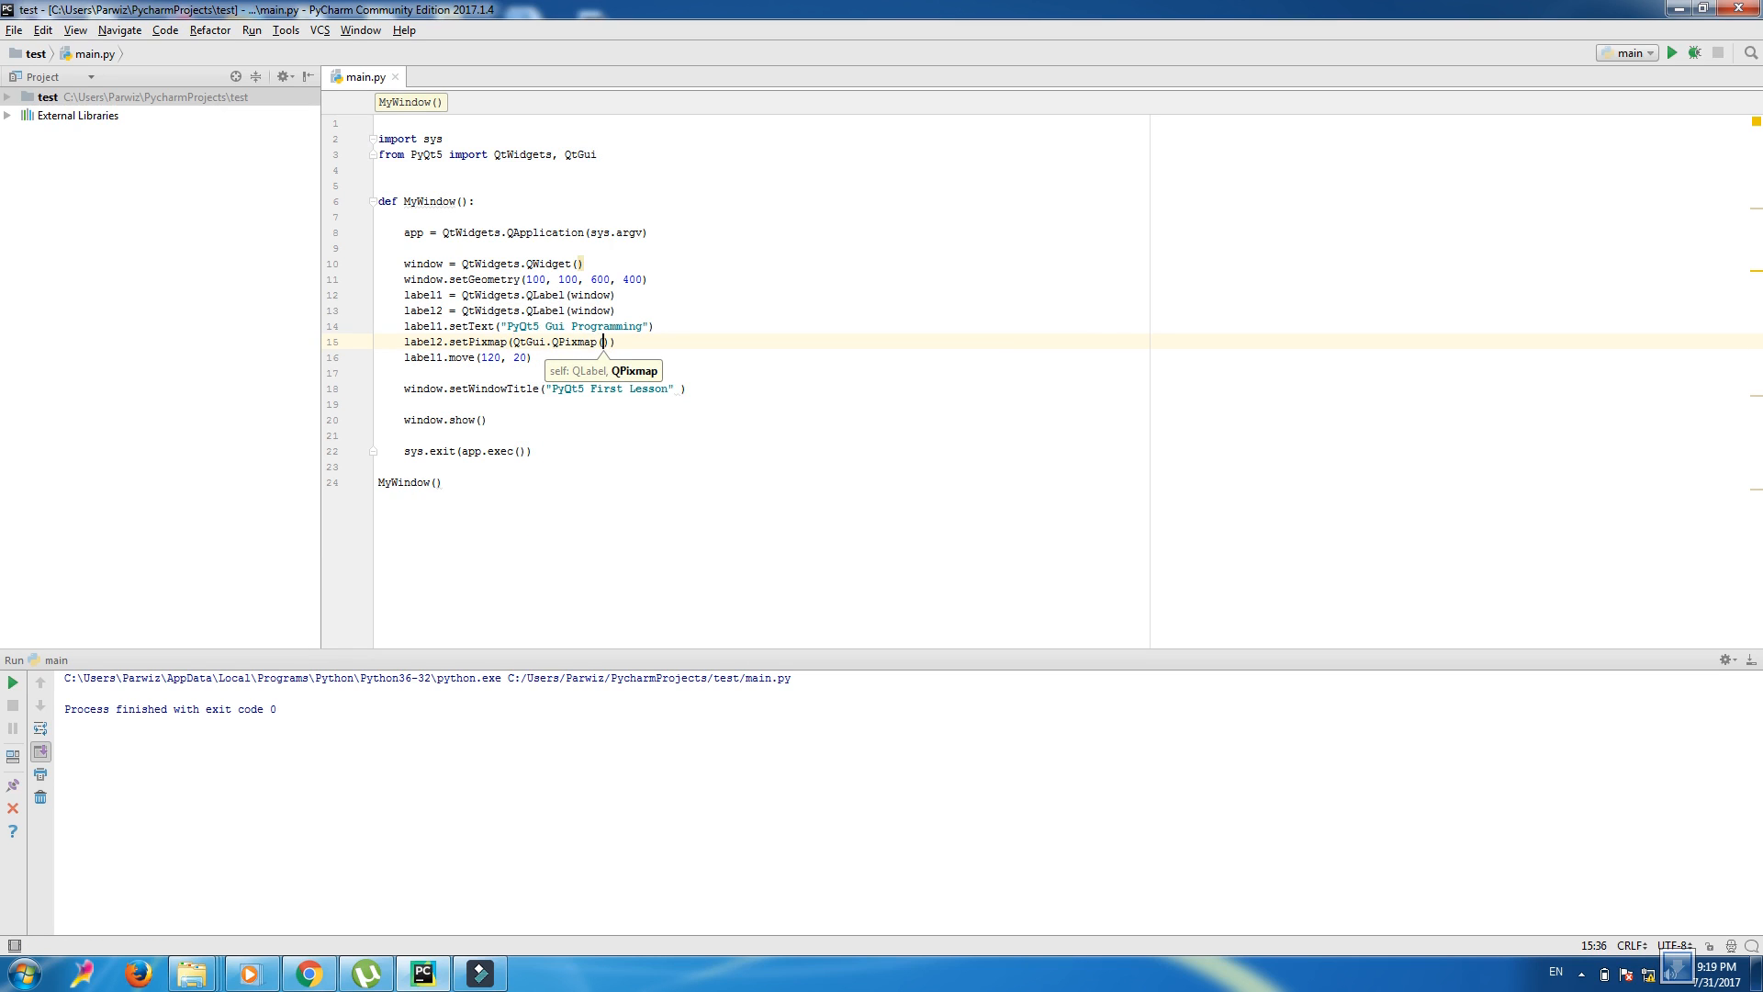
pyautogui.write('""')
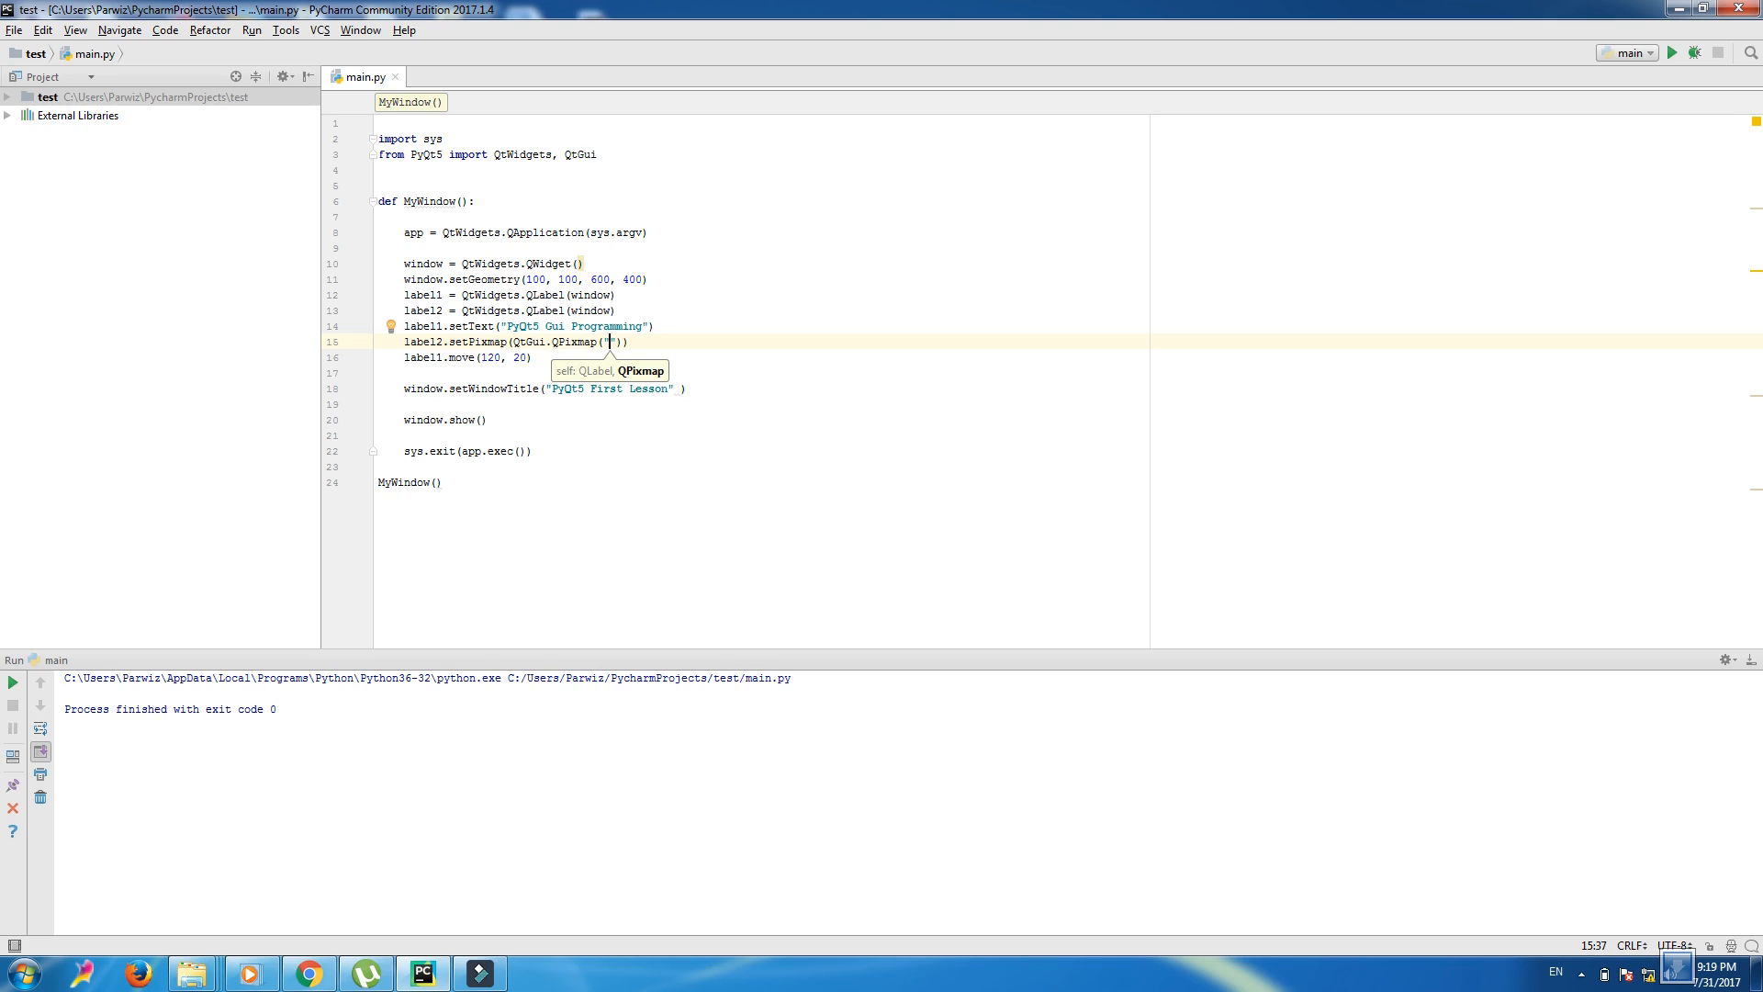
pyautogui.write('python.')
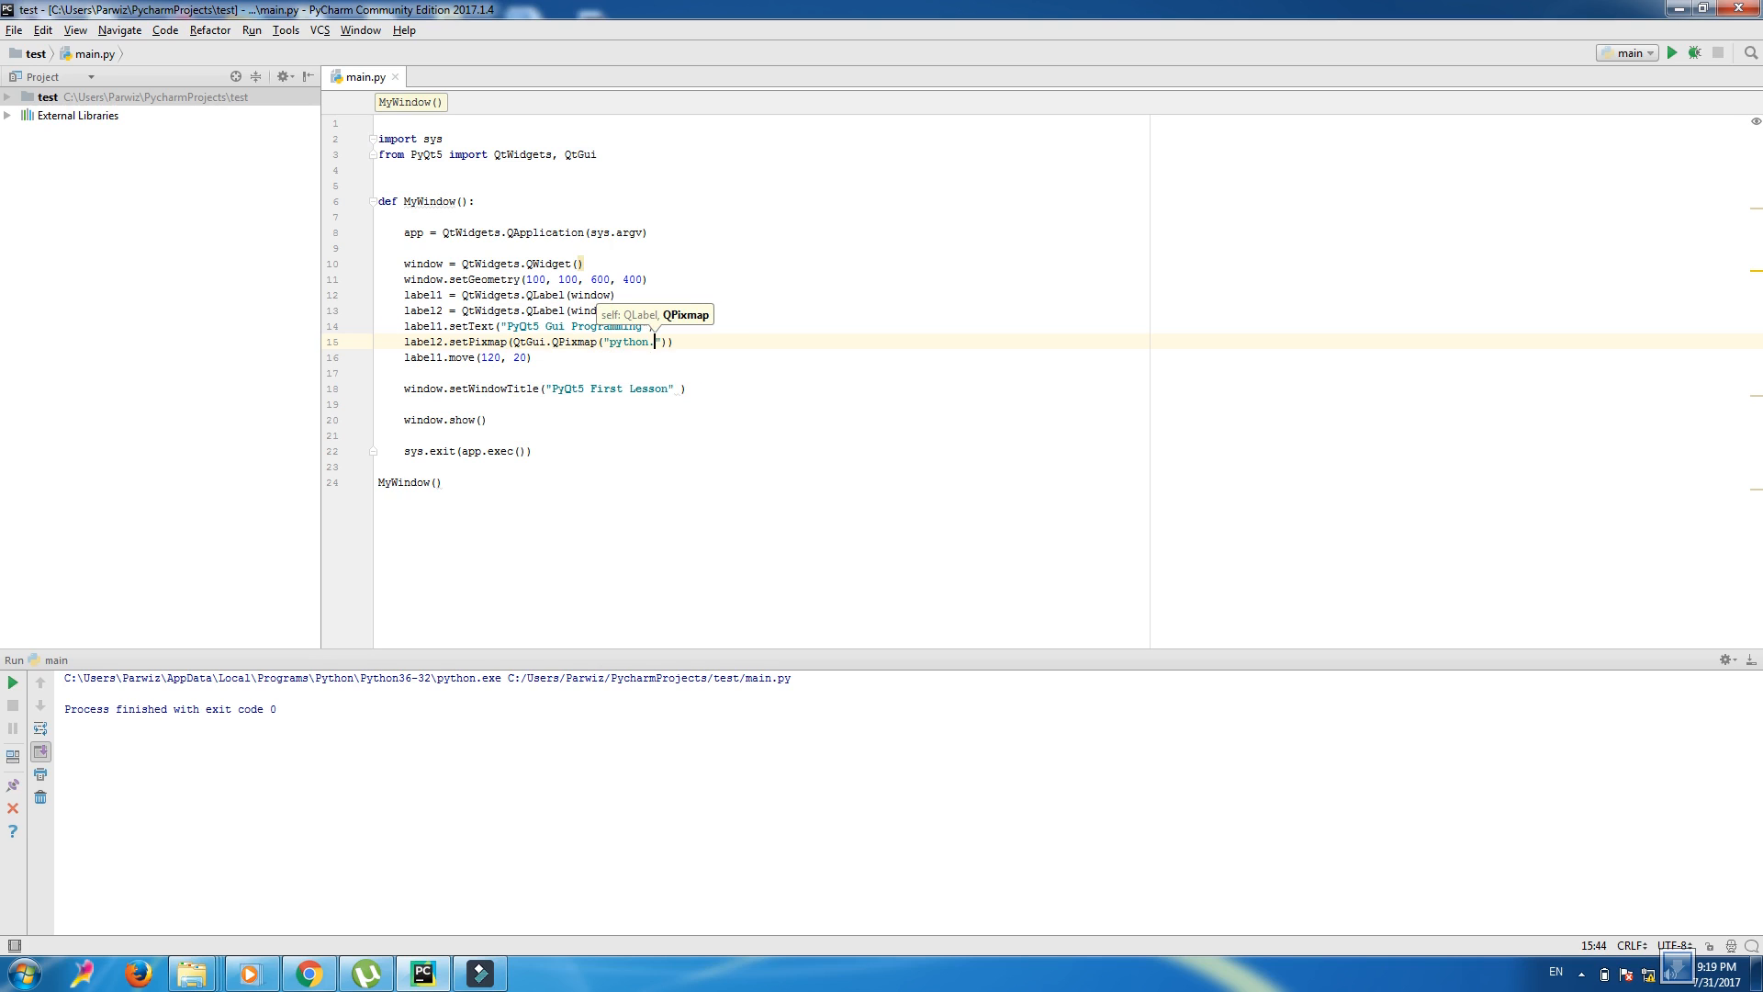
pyautogui.write('png')
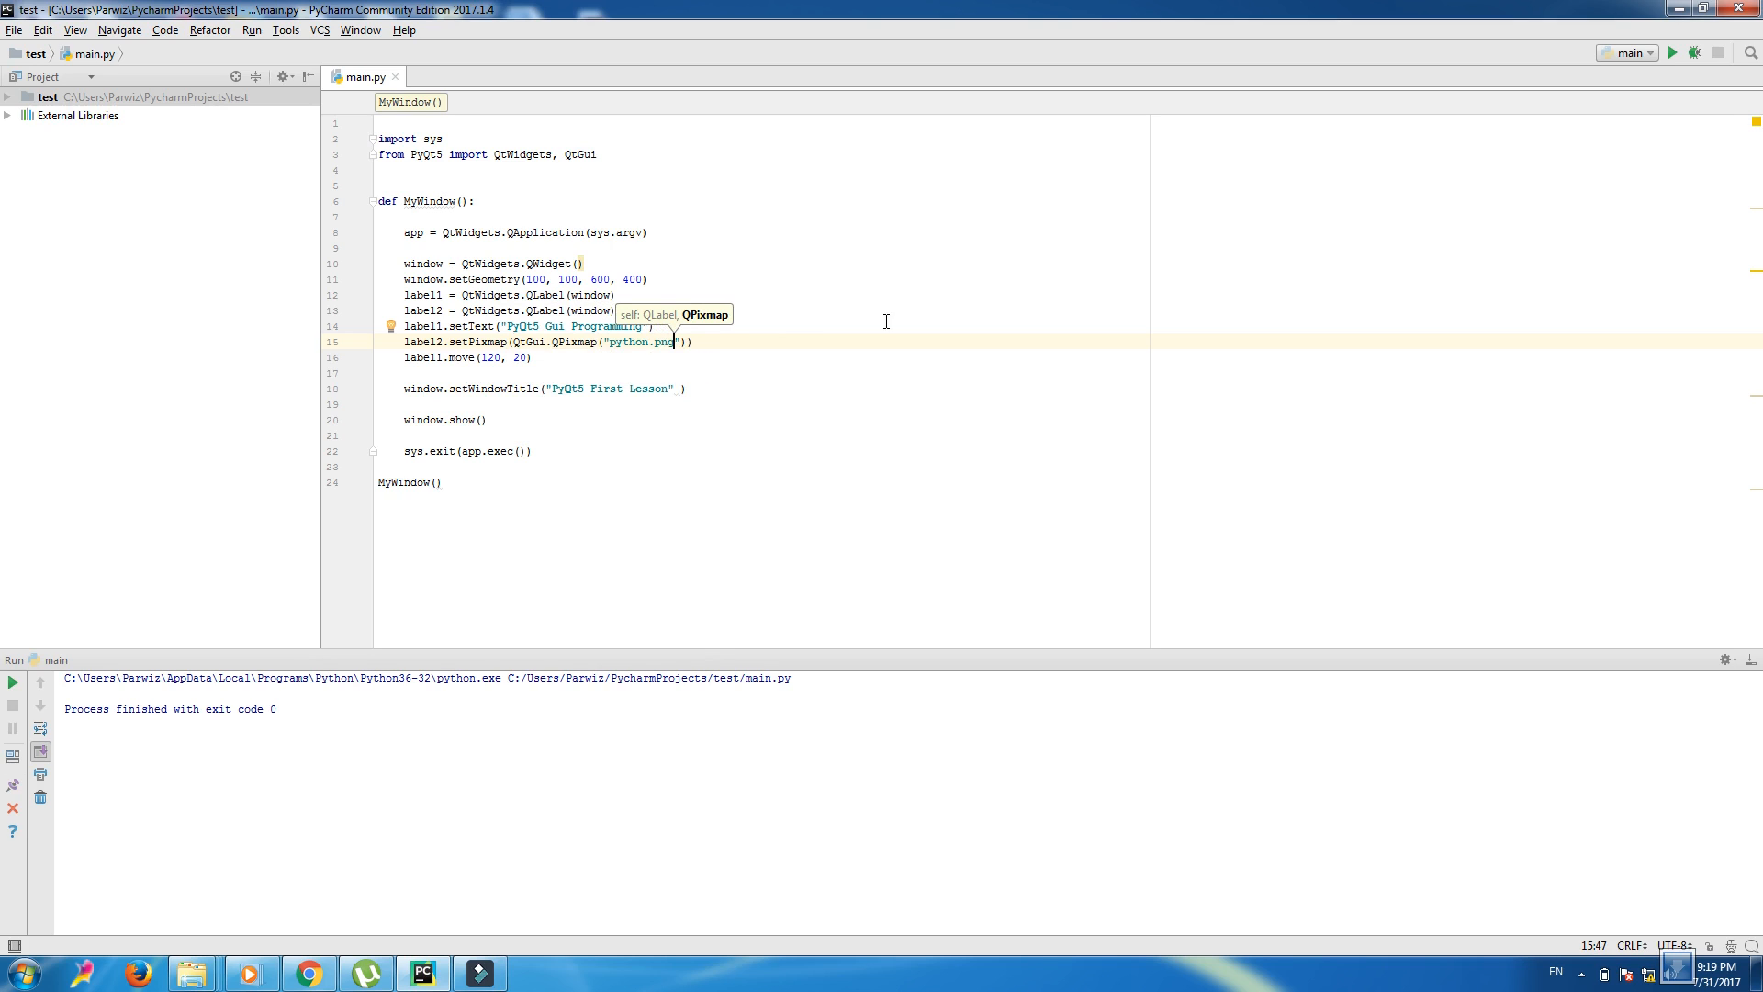
# - Run main.py to preview the python.png image, then close the window
pyautogui.rightClick(562, 294)
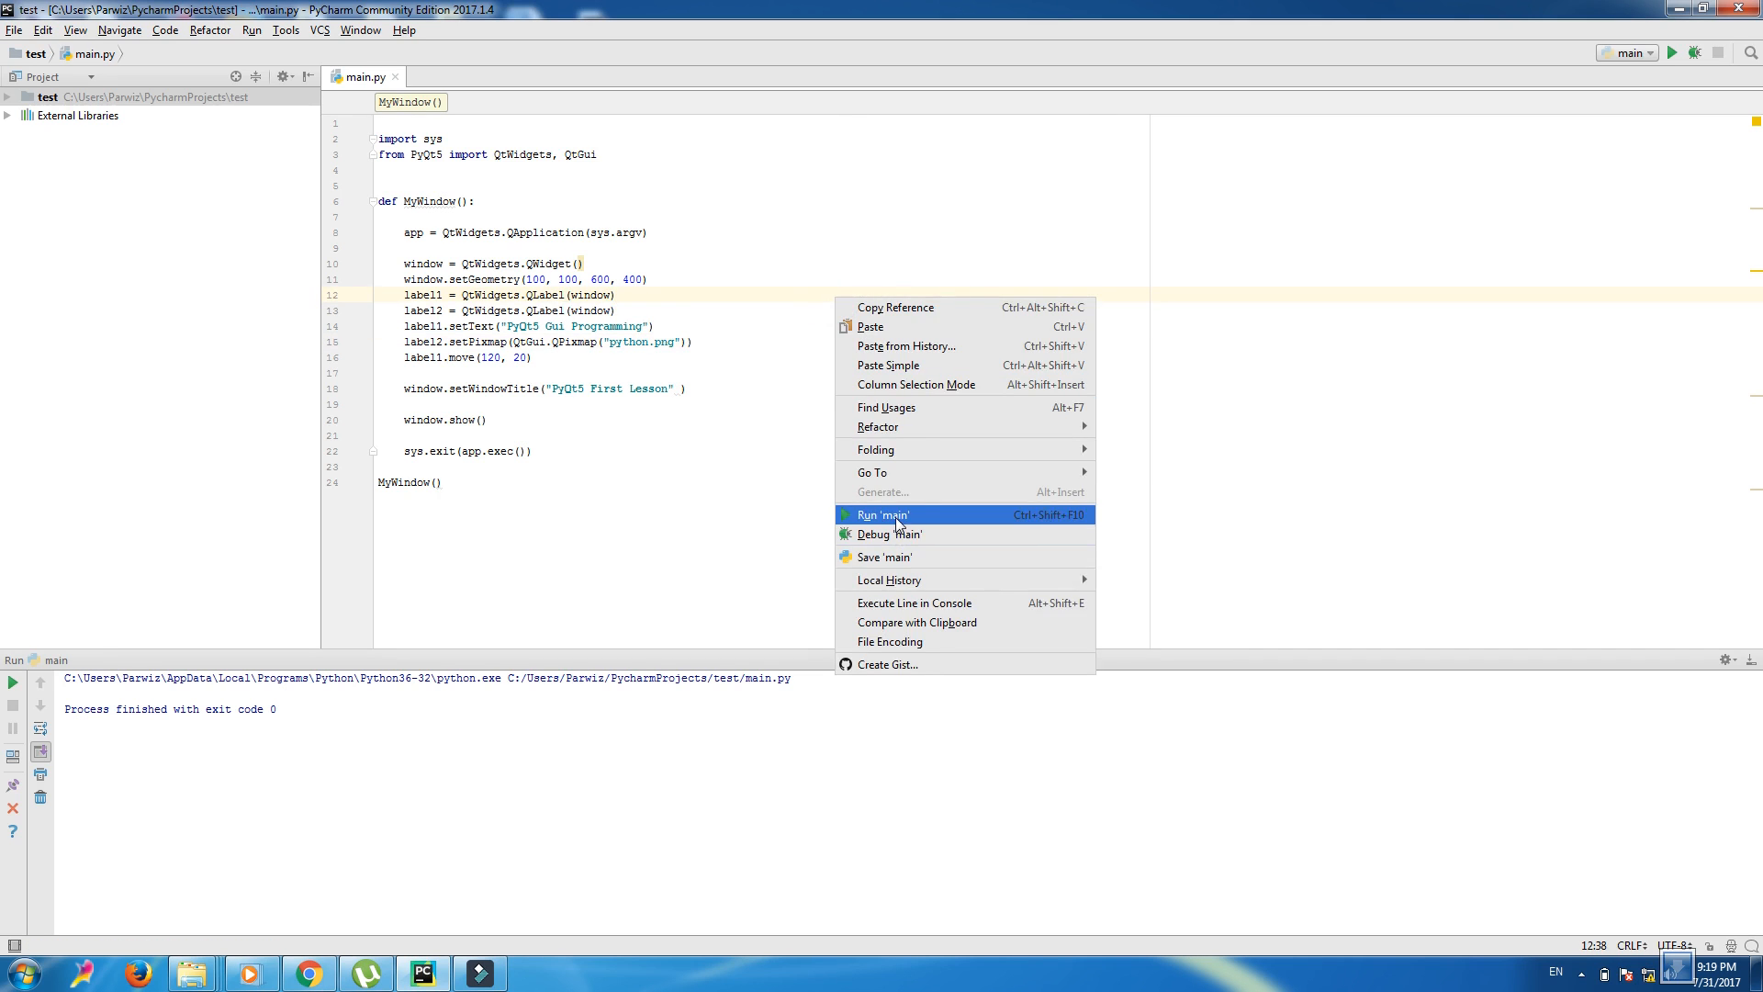
pyautogui.click(883, 515)
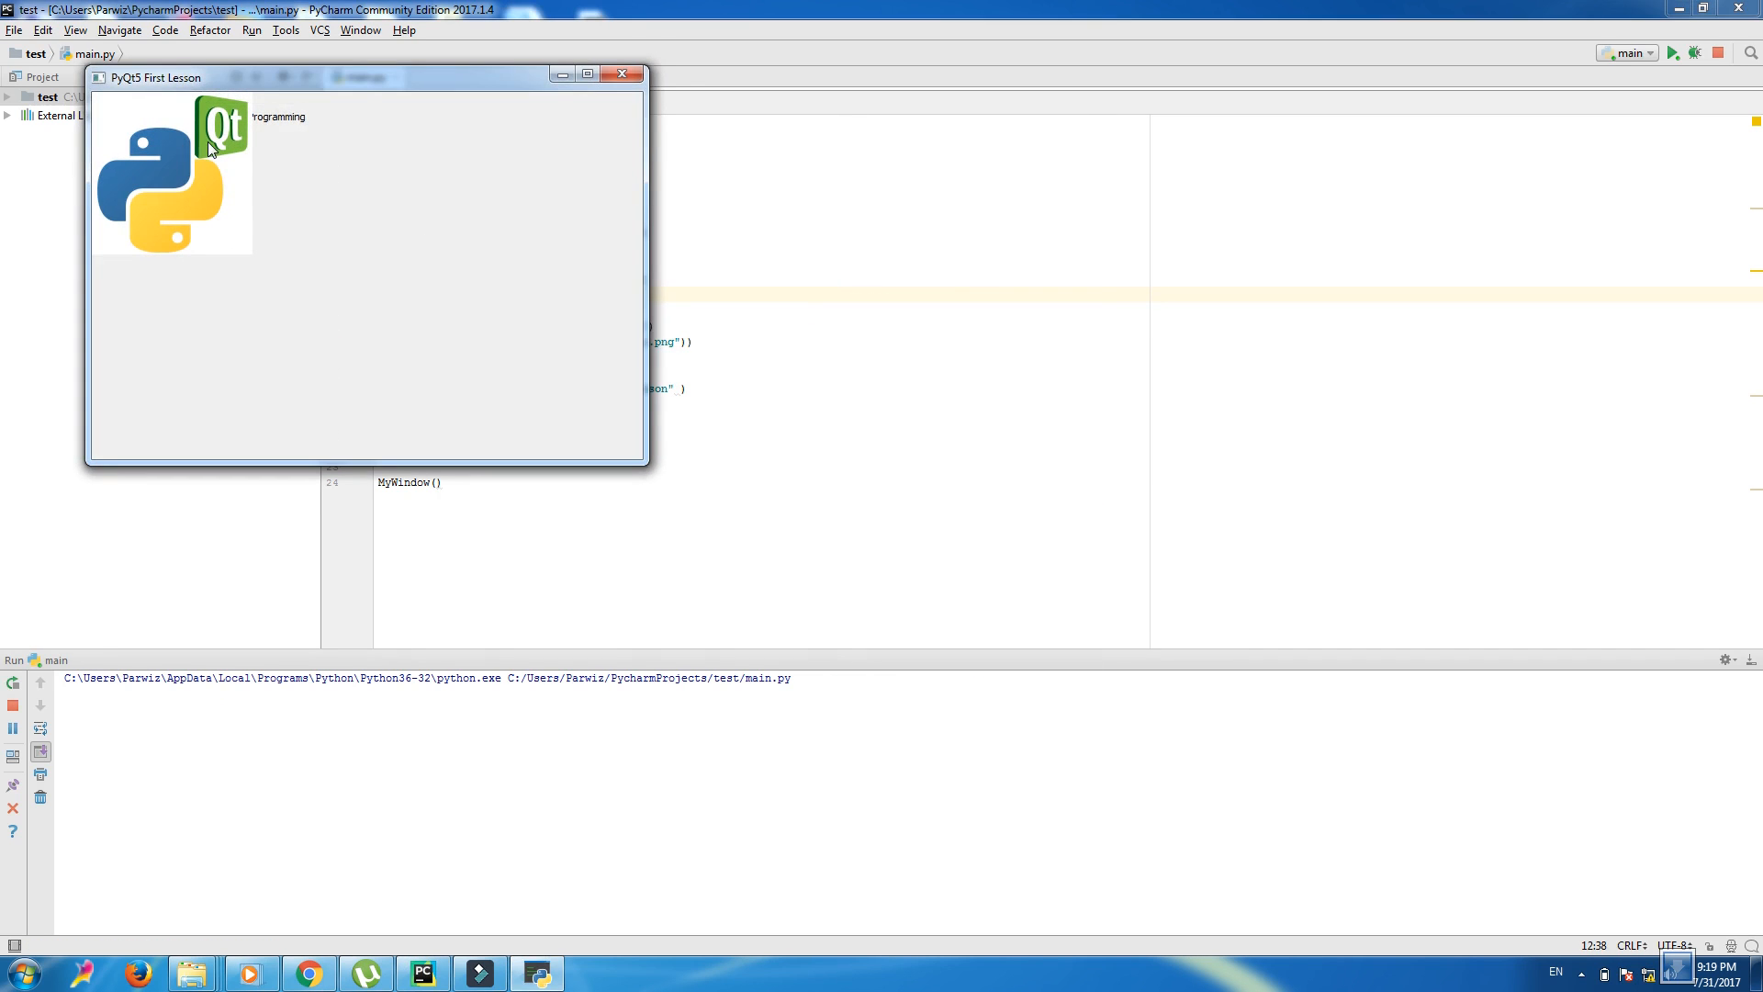
pyautogui.moveTo(235, 139)
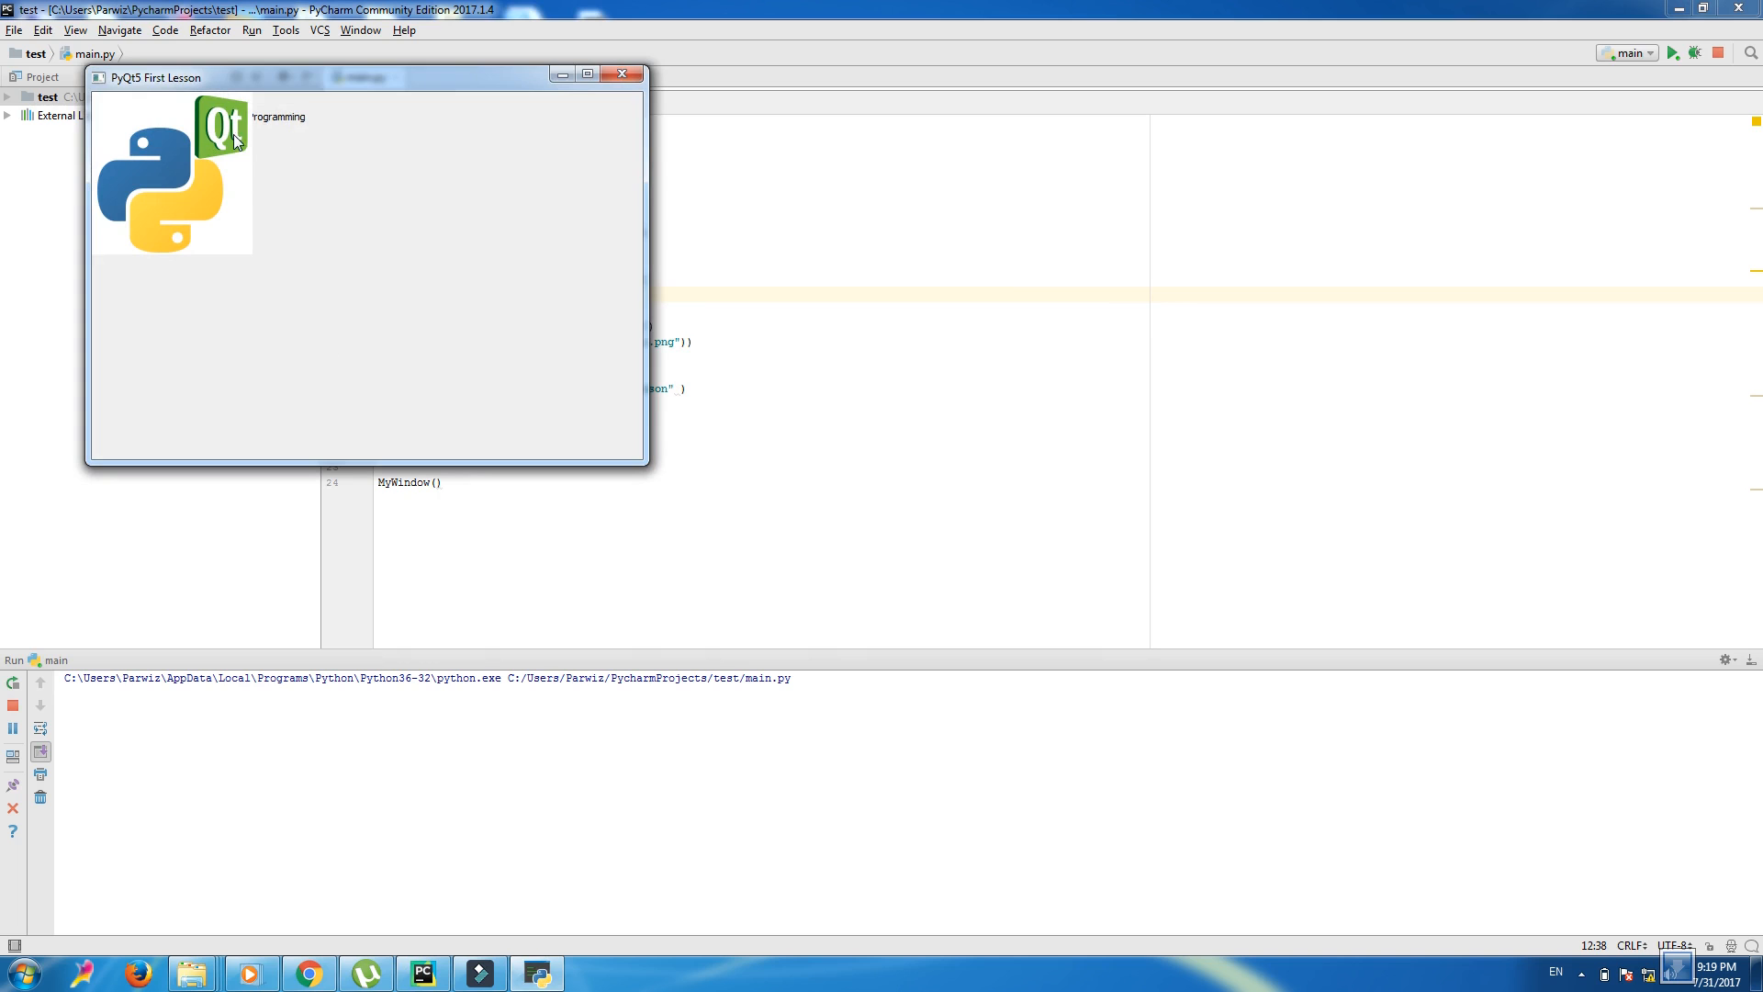
pyautogui.click(622, 74)
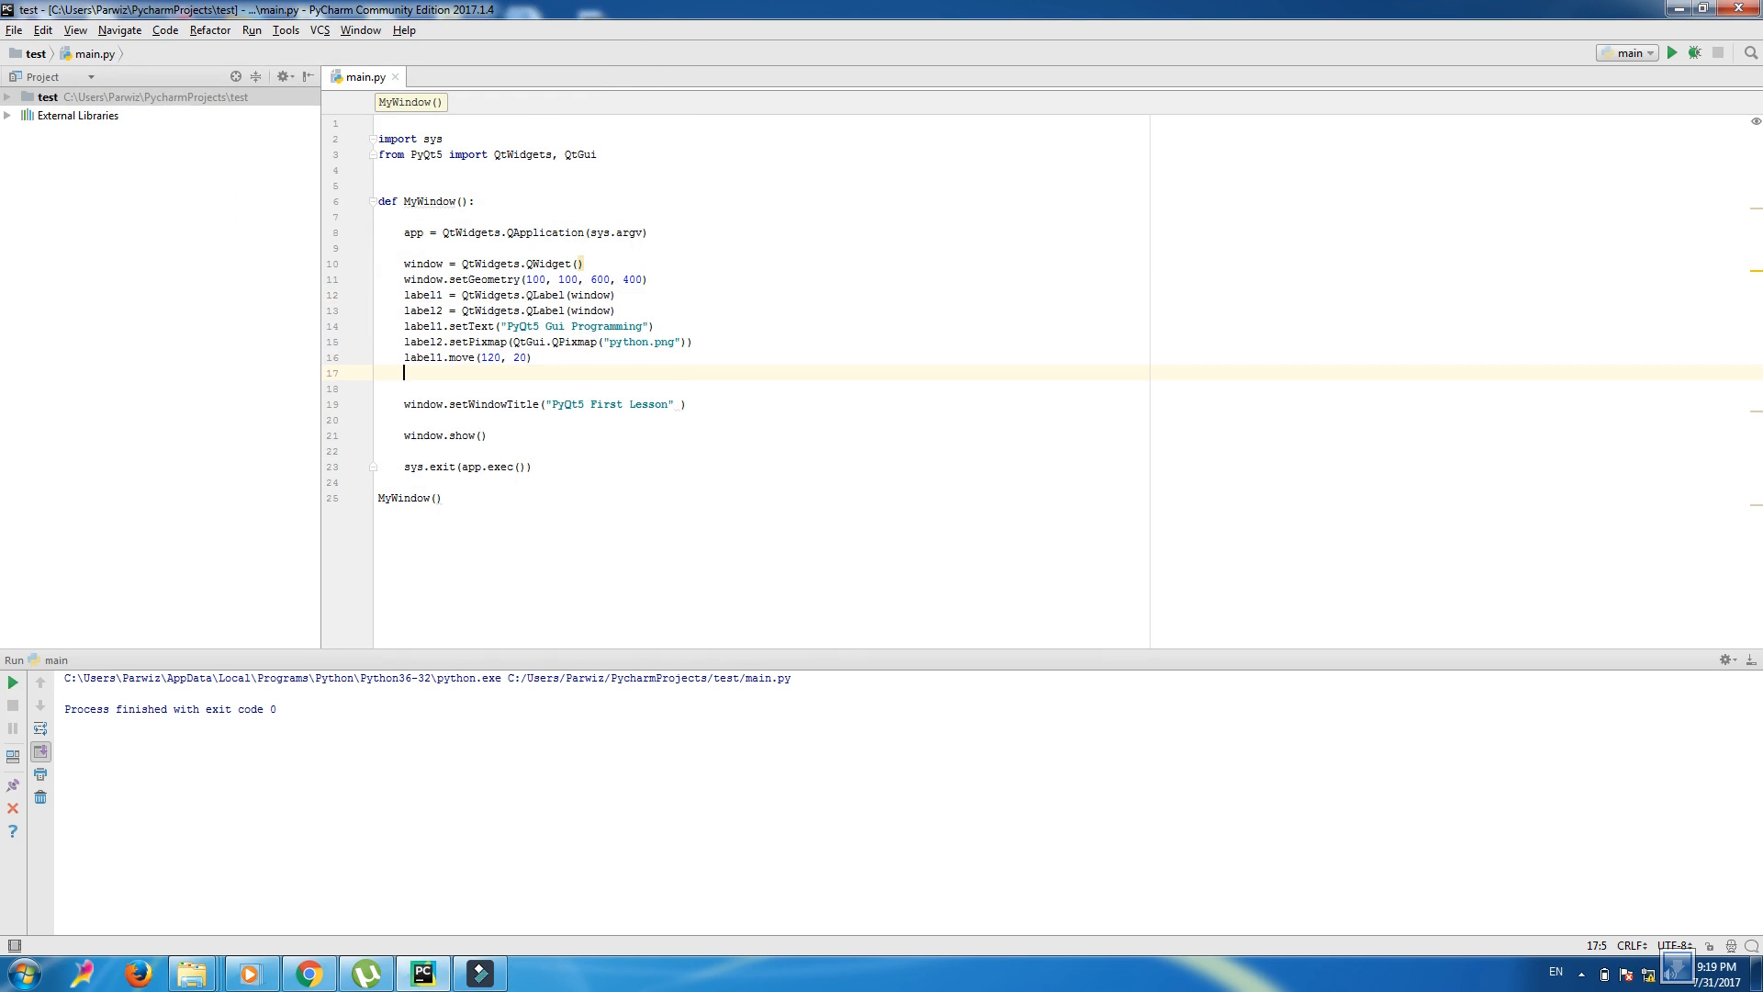
# - Add label2.move(x, 20), adjusting x from 180 to 280 with preview runs
pyautogui.write('label2.move(')
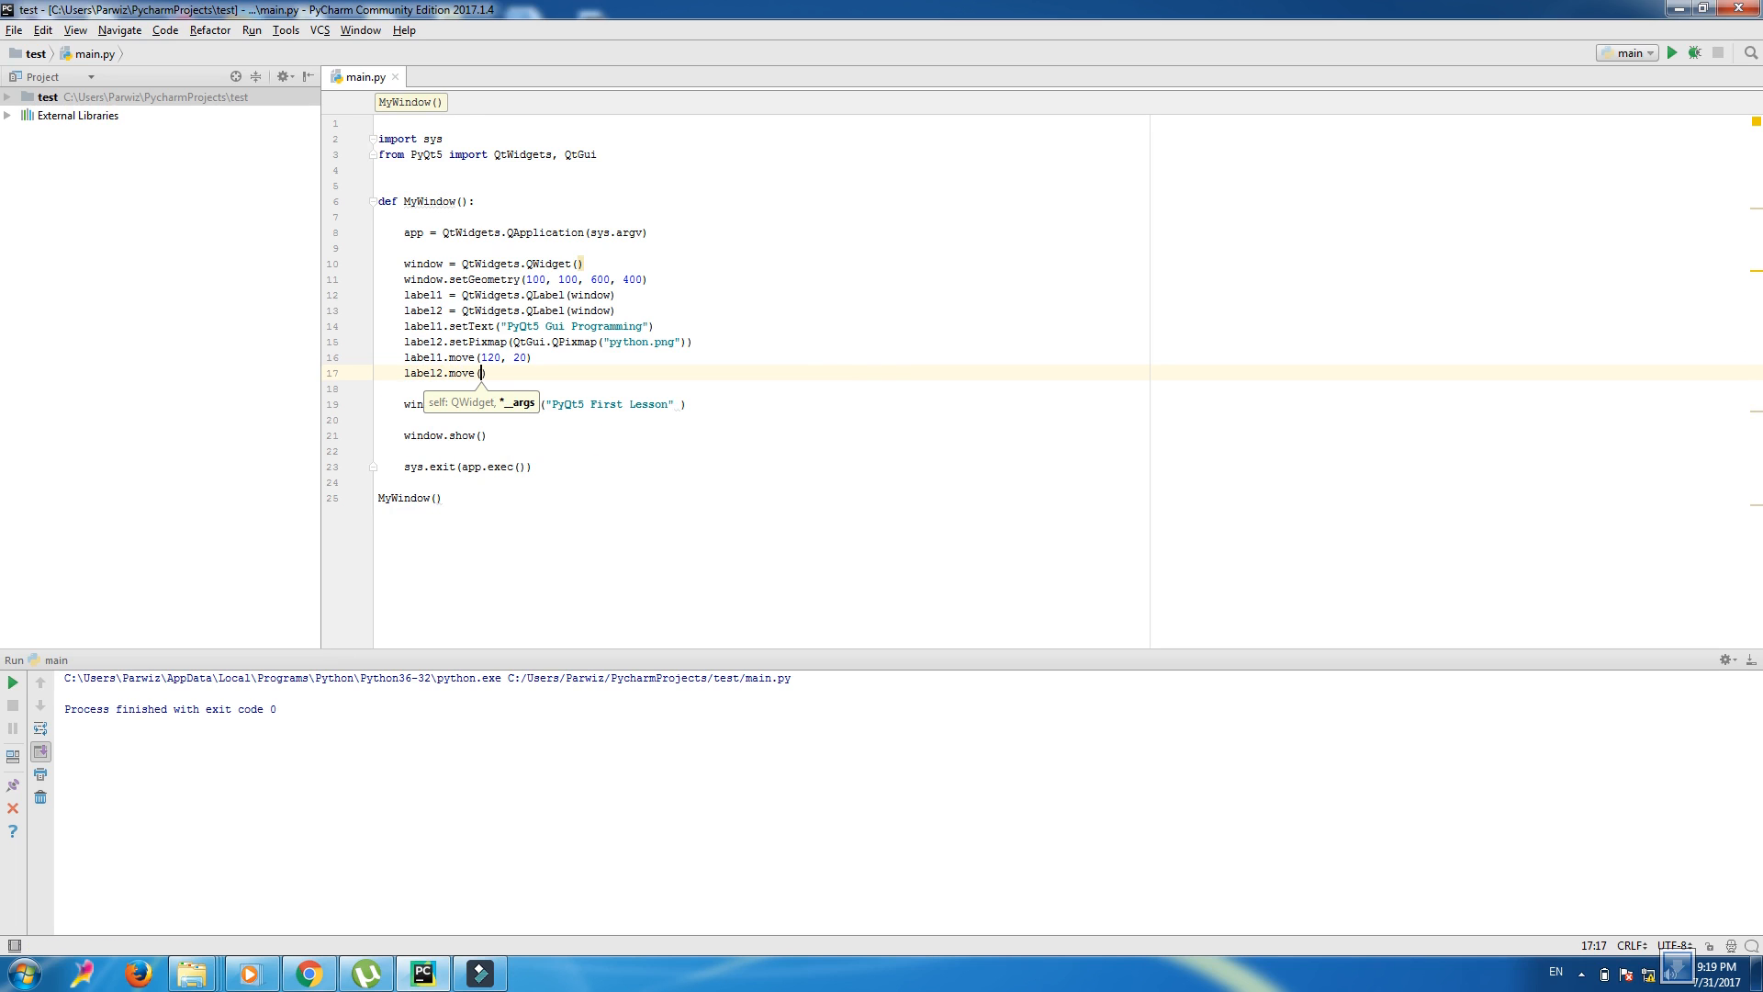
pyautogui.write('180')
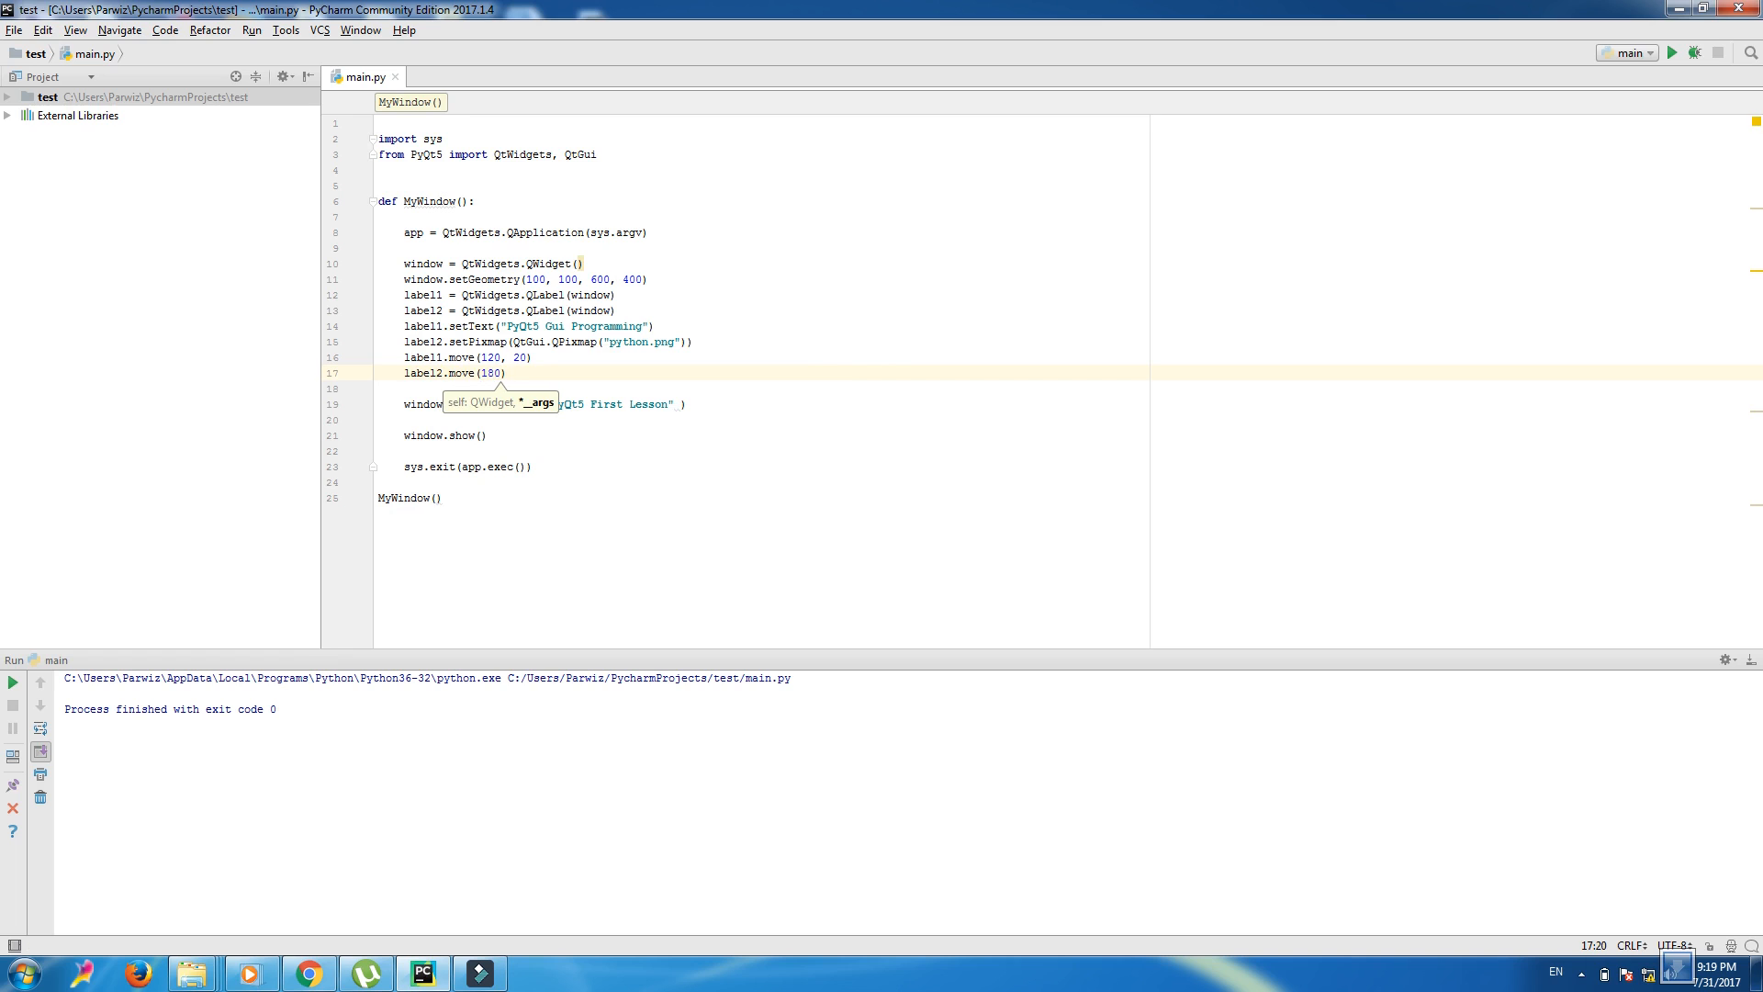
pyautogui.write(', 20')
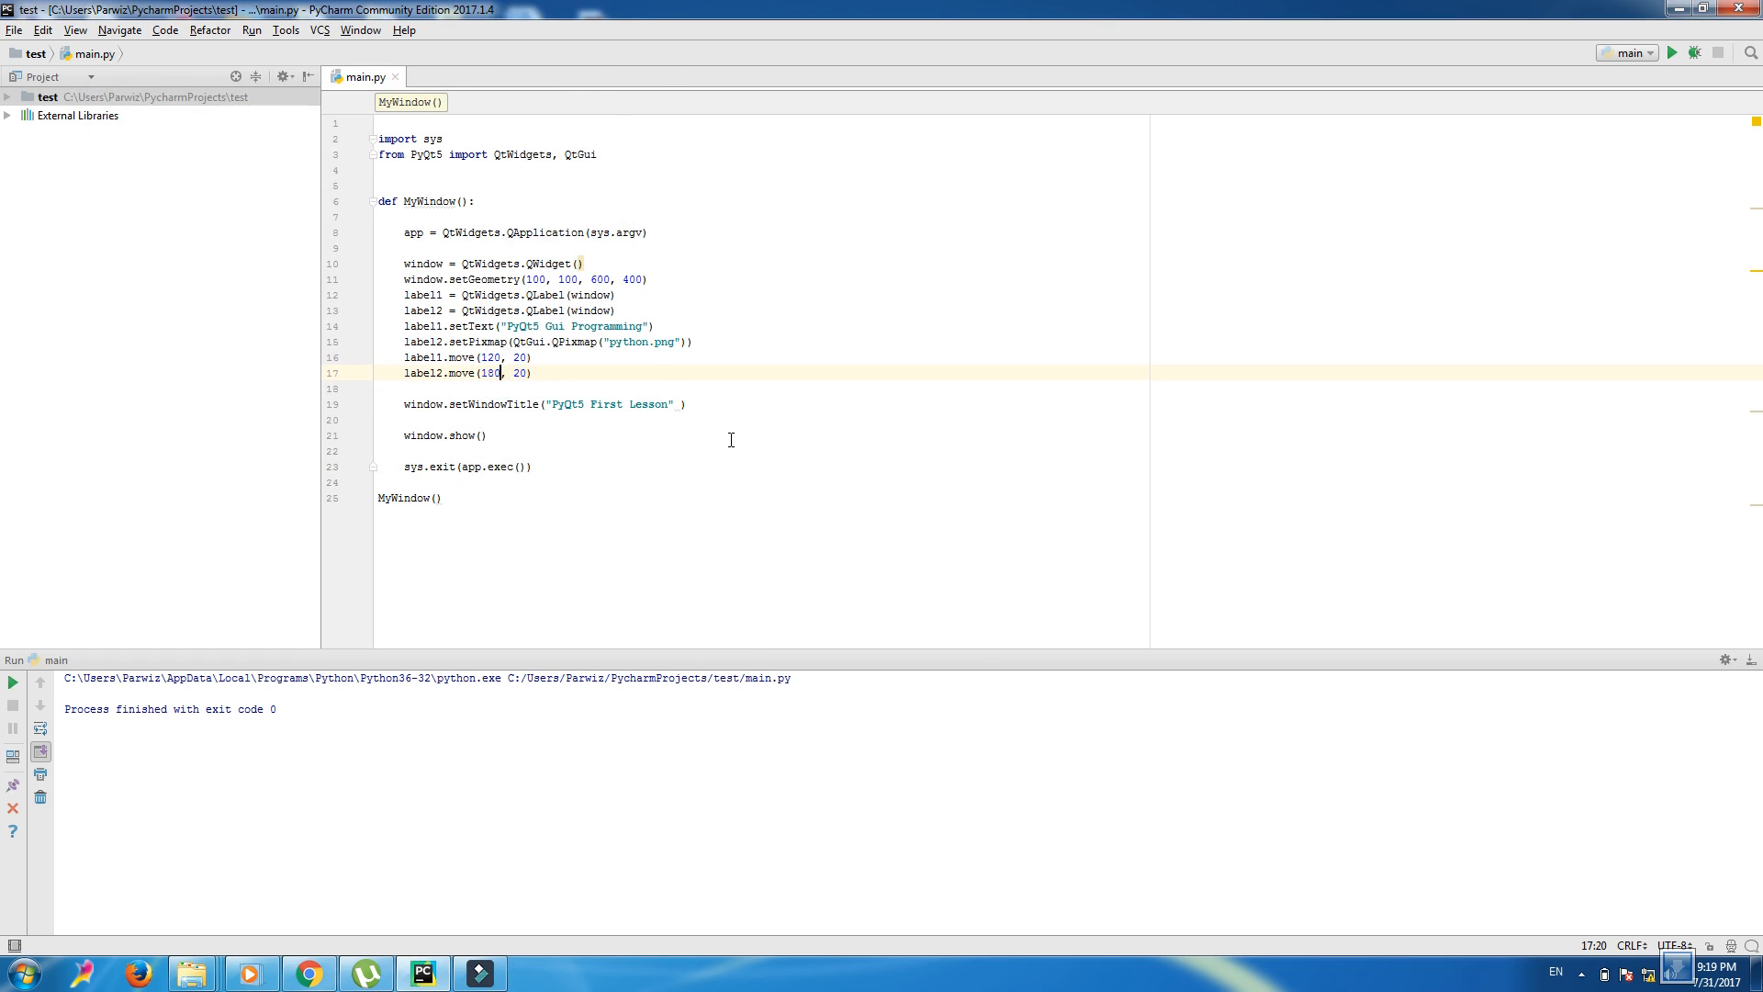
pyautogui.press('Backspace')
pyautogui.write('23')
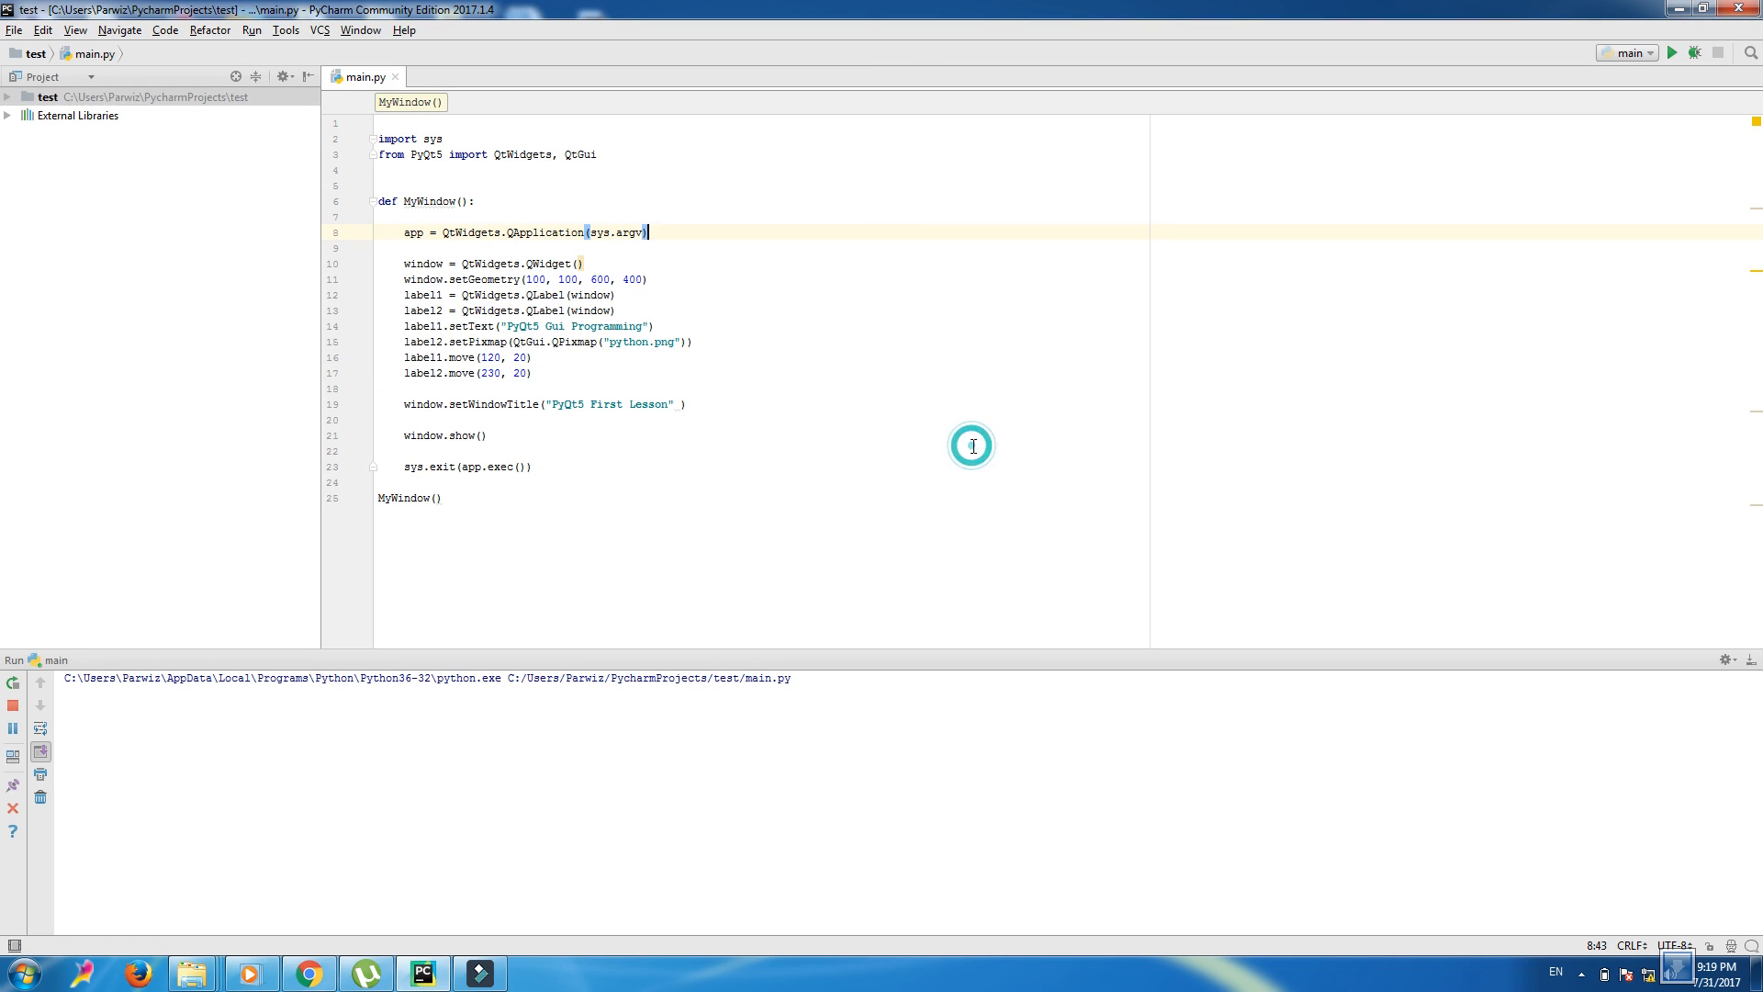
pyautogui.click(1672, 53)
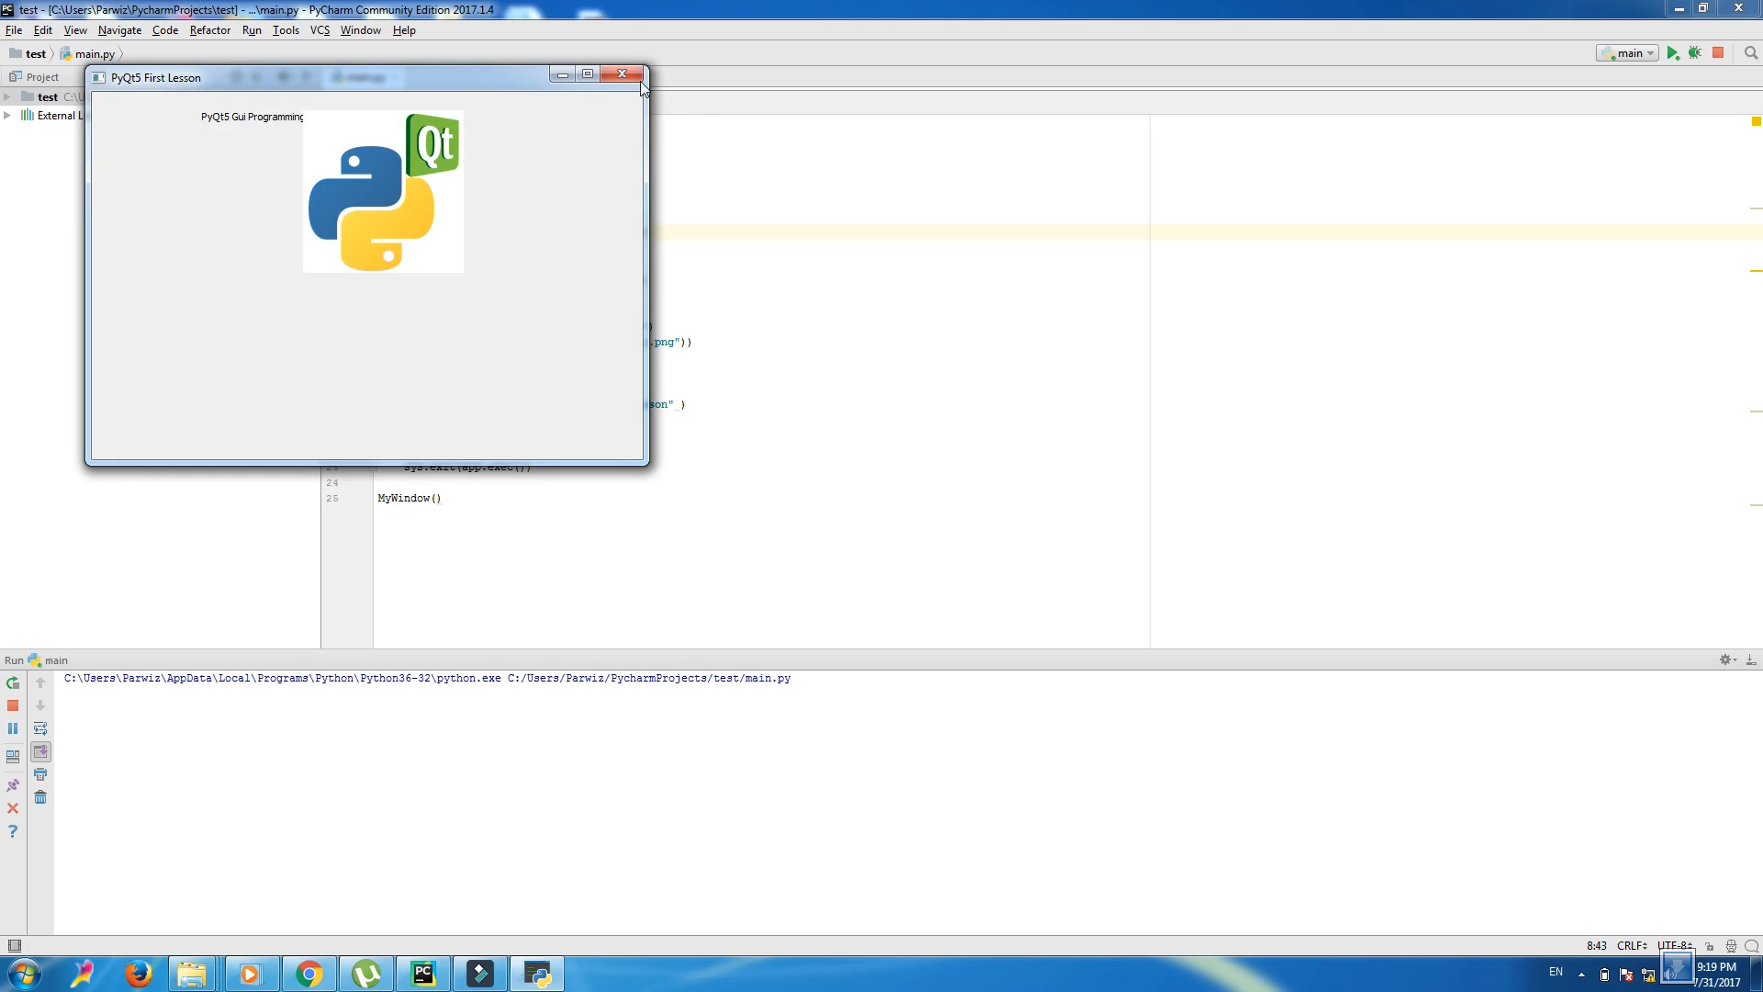
pyautogui.click(621, 73)
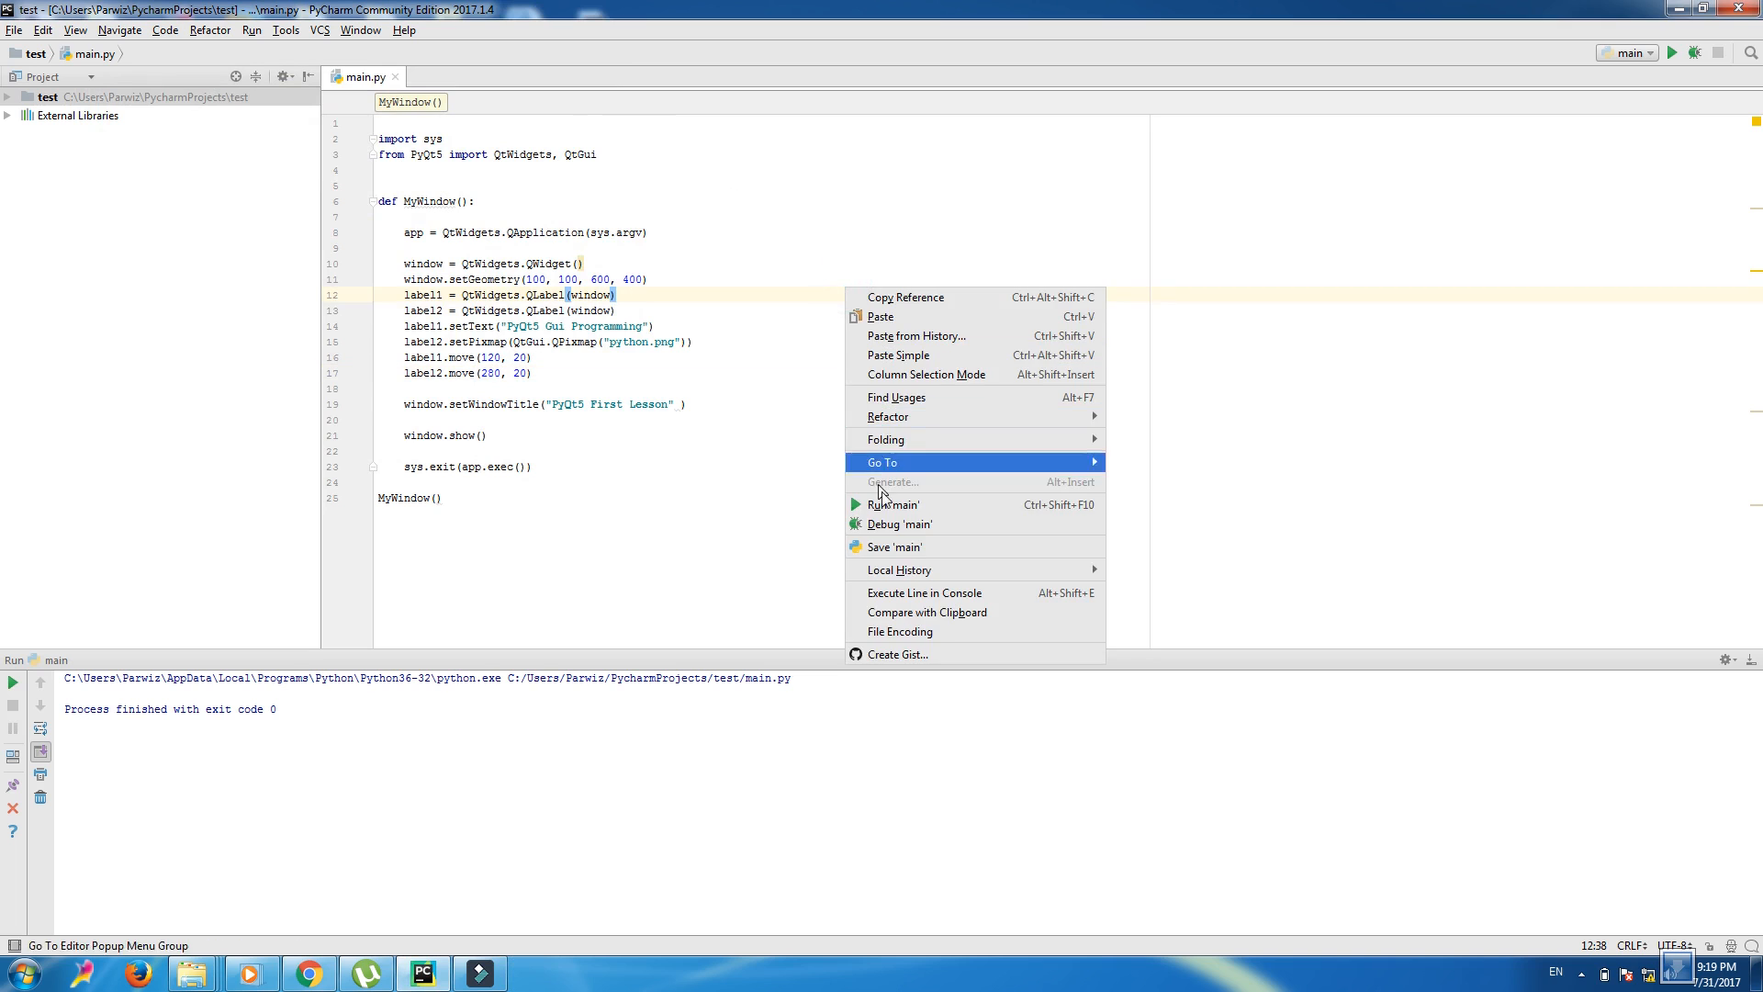
pyautogui.click(892, 505)
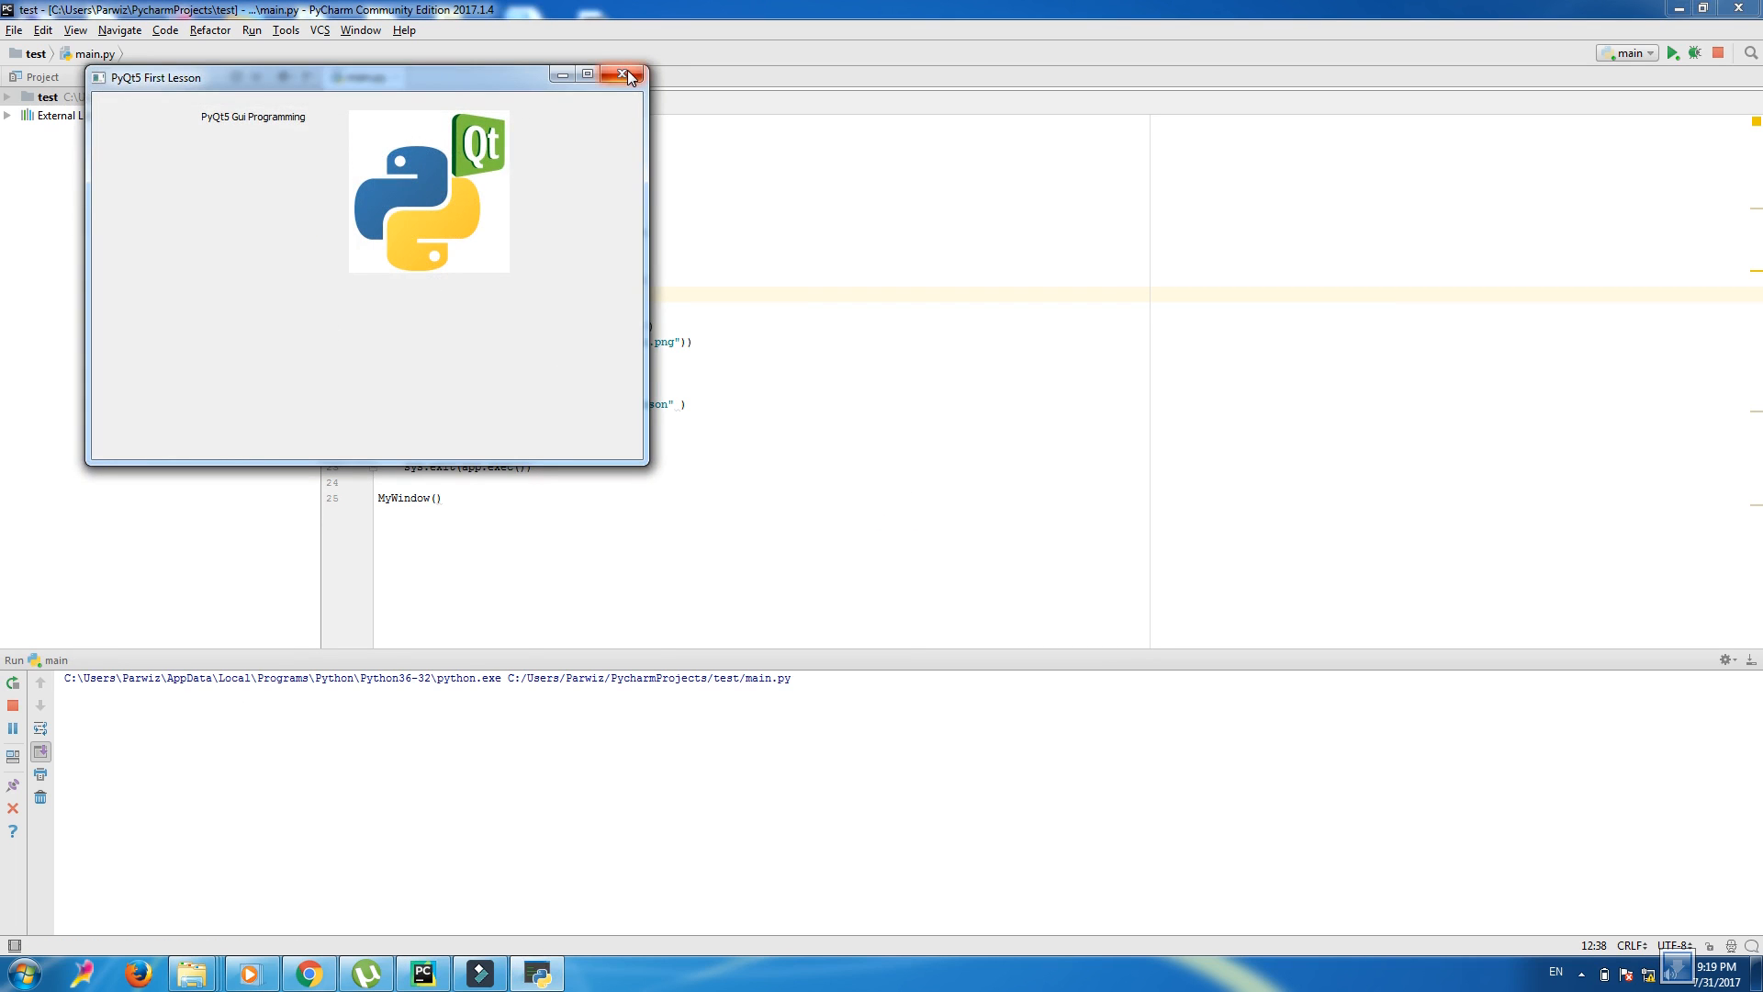
pyautogui.click(621, 74)
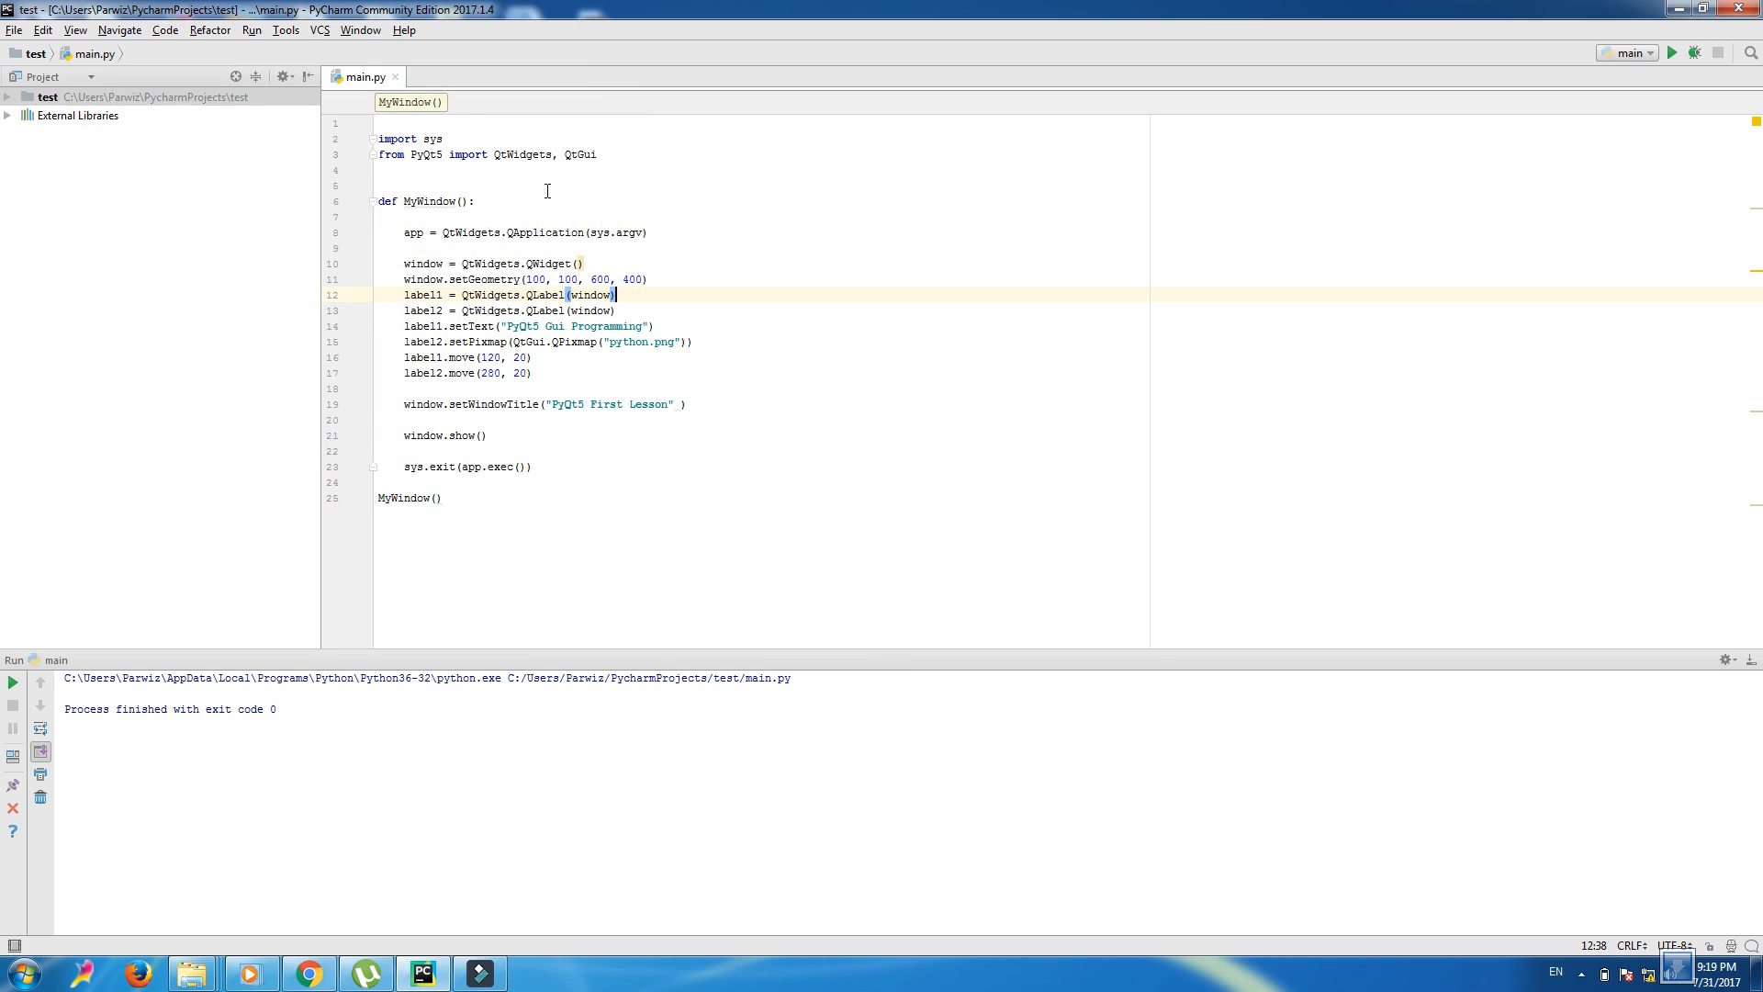
pyautogui.moveTo(762, 241)
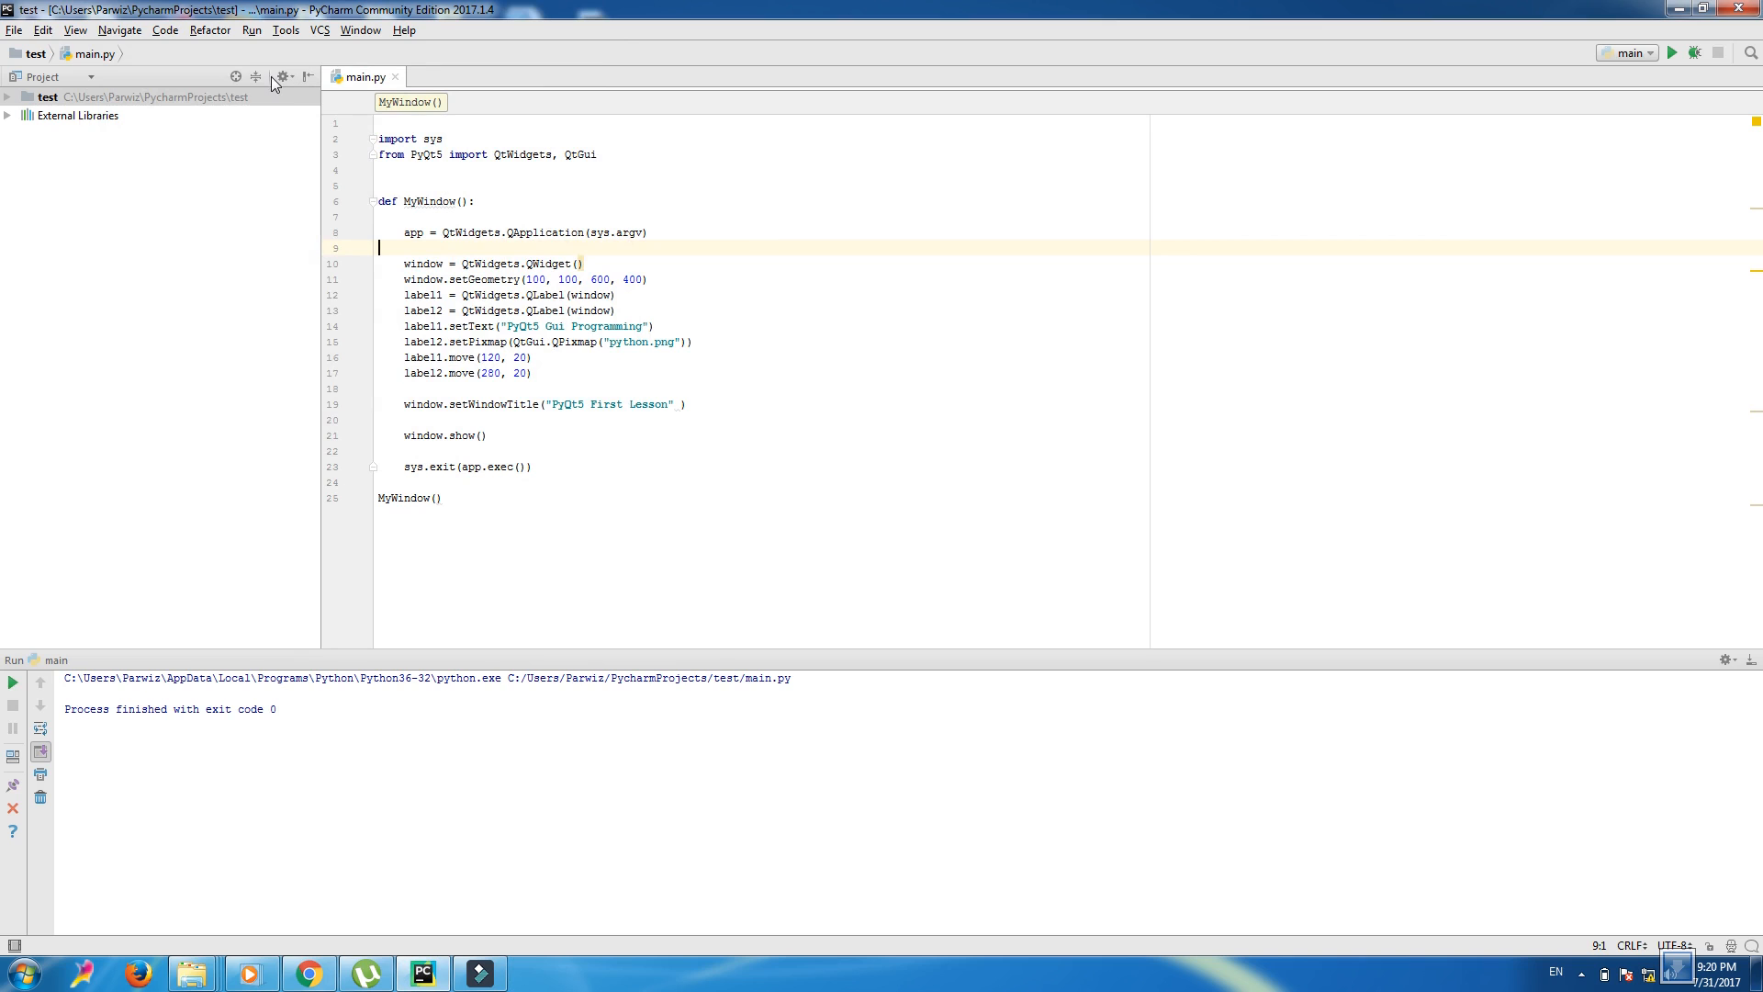
# - Reveal the test project folder in Windows Explorer via Show in Explorer
pyautogui.rightClick(47, 96)
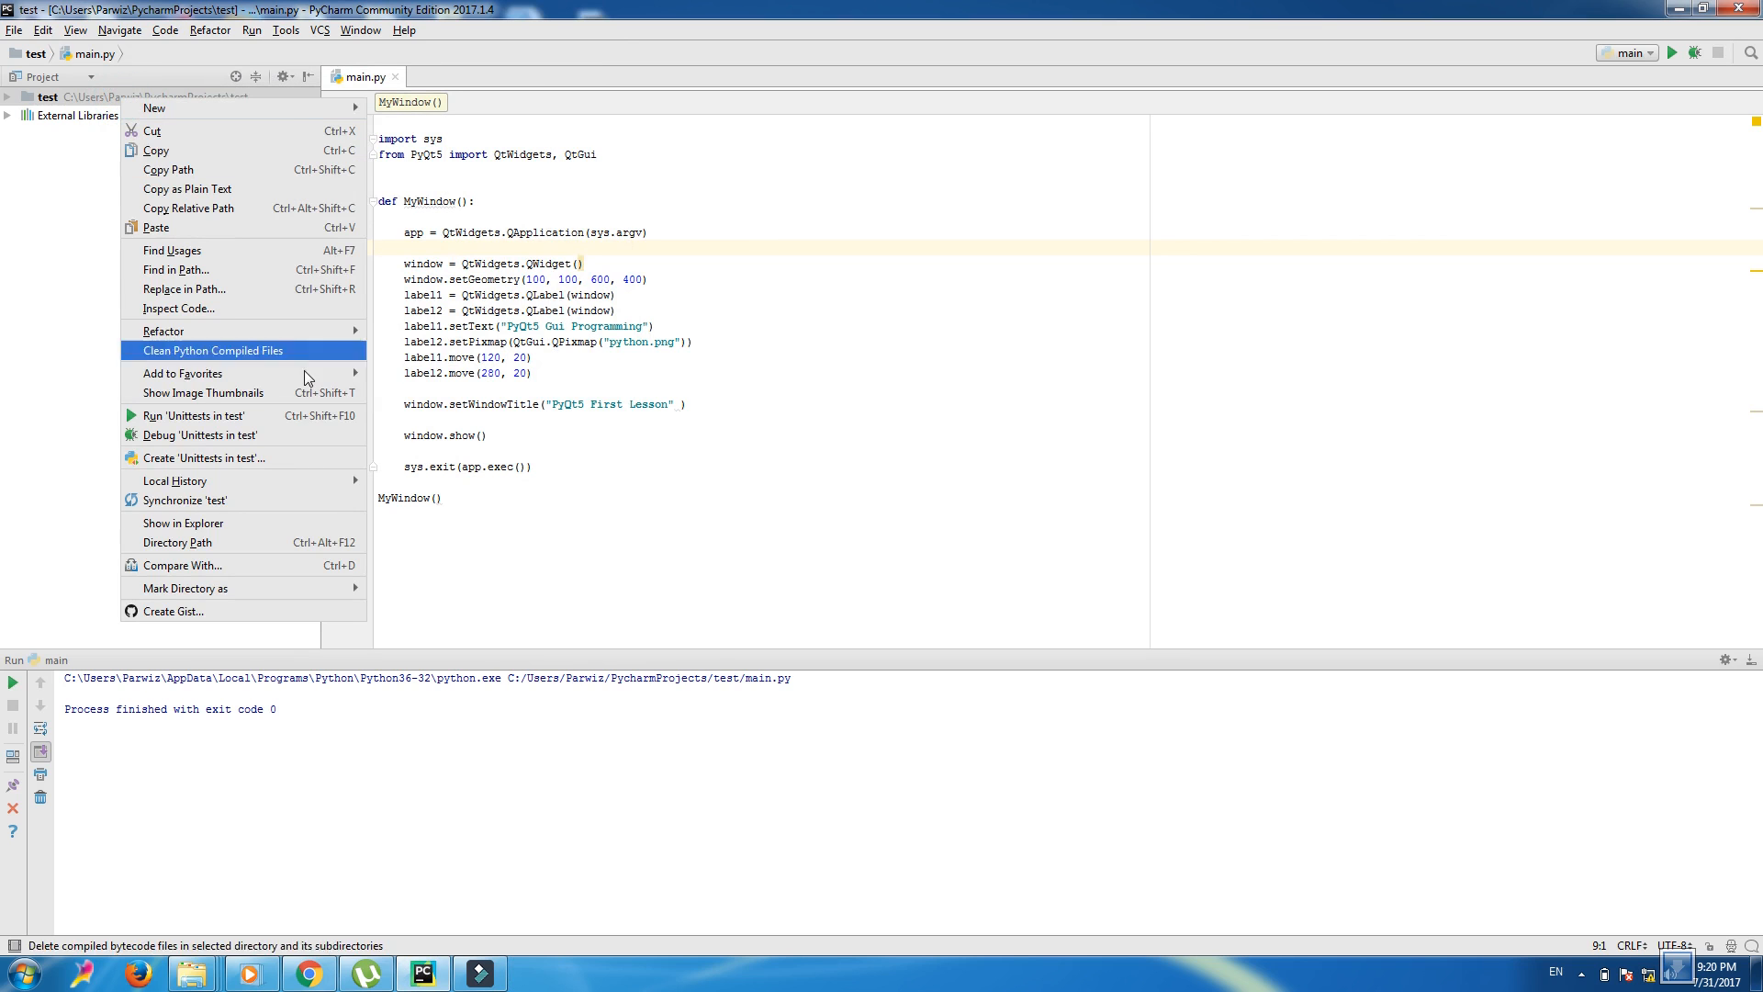
pyautogui.moveTo(236, 523)
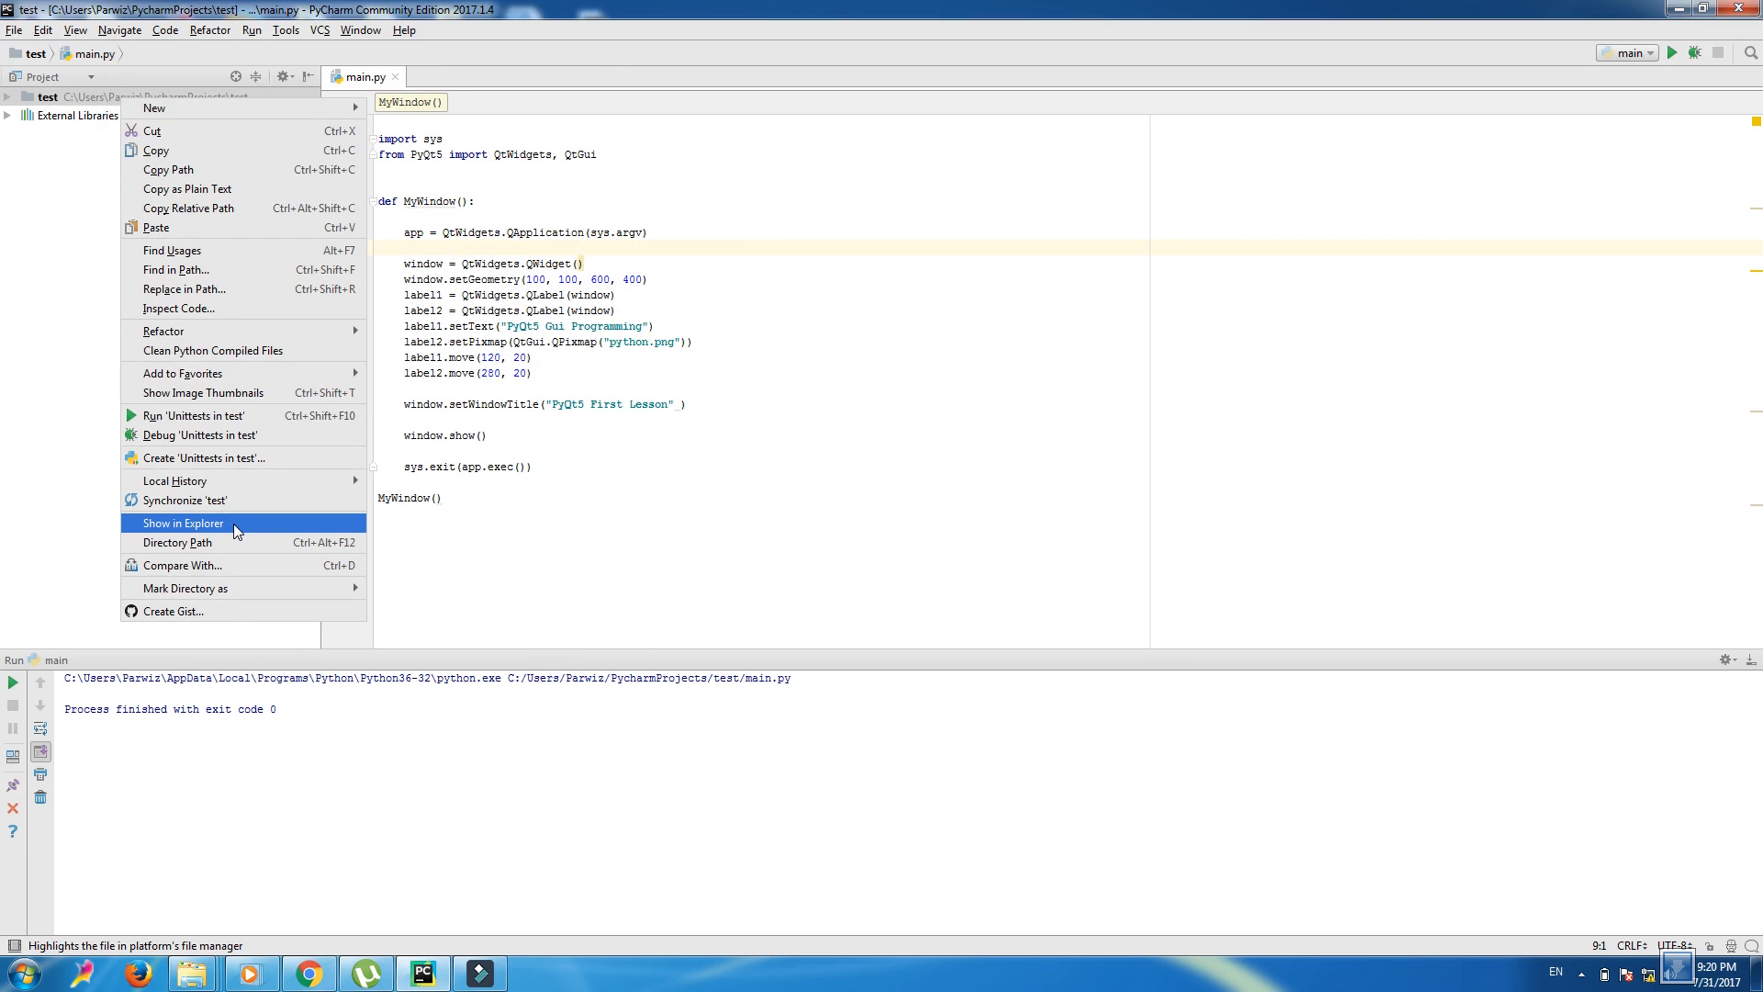
pyautogui.click(181, 522)
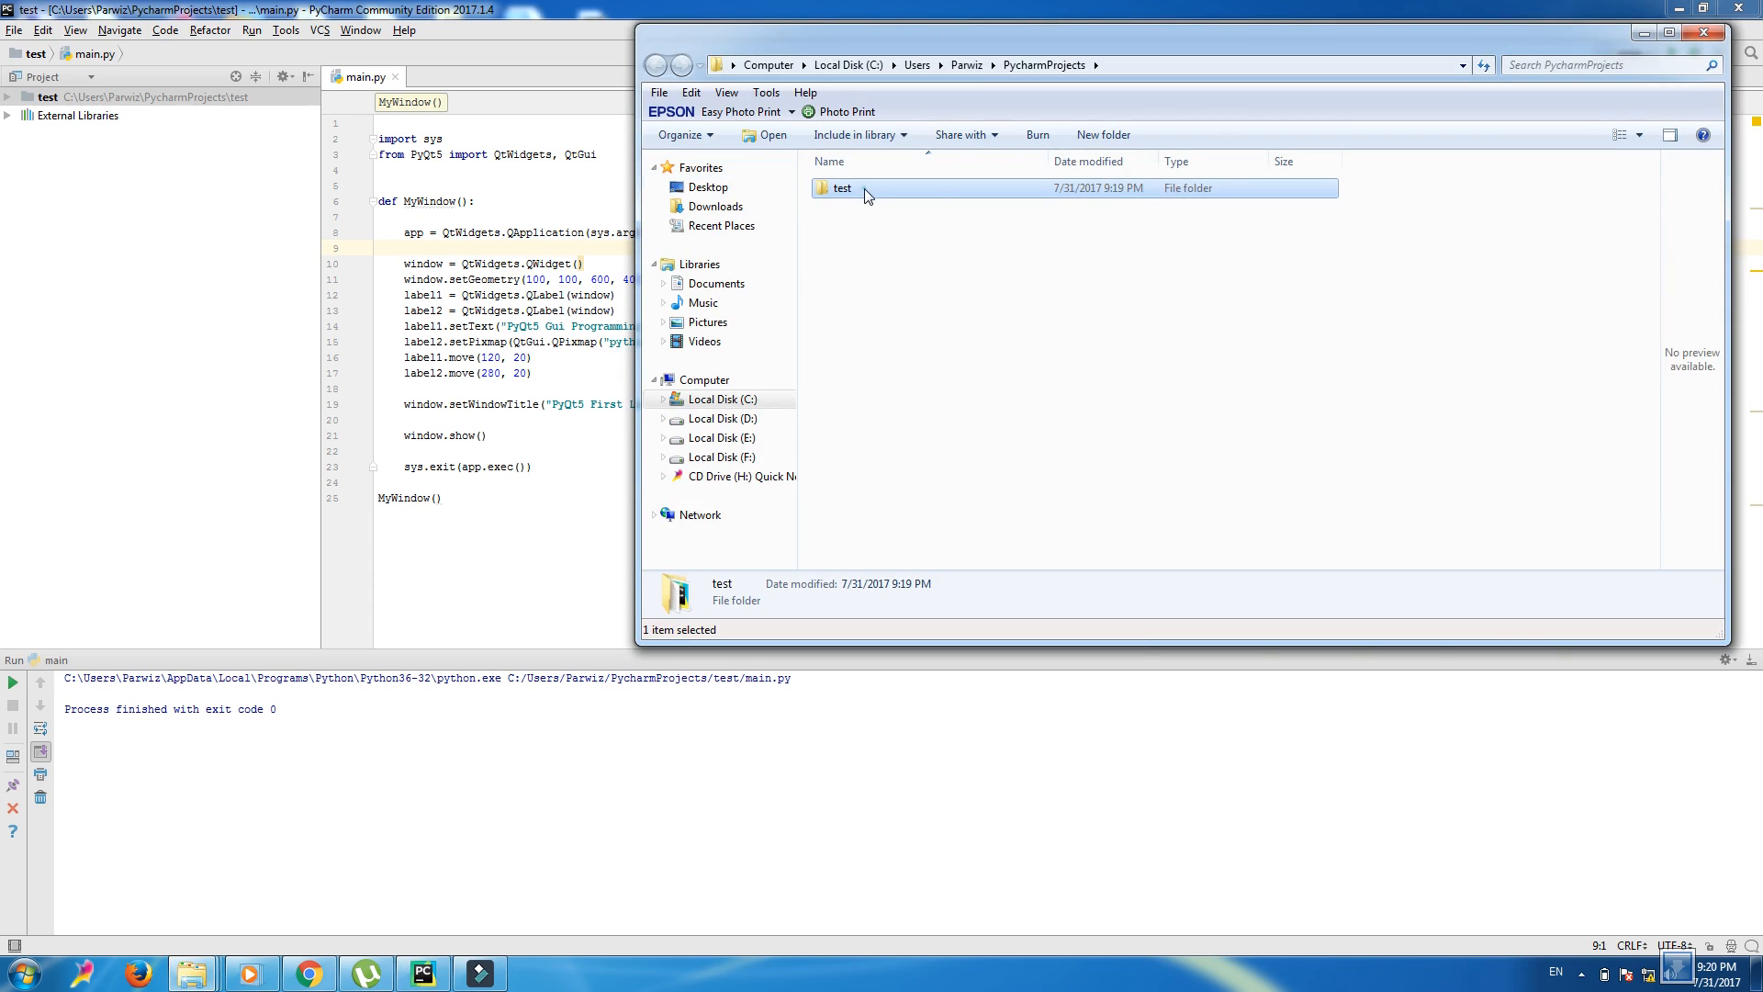
# - Open the test folder and check save-icon.png's details
pyautogui.doubleClick(841, 187)
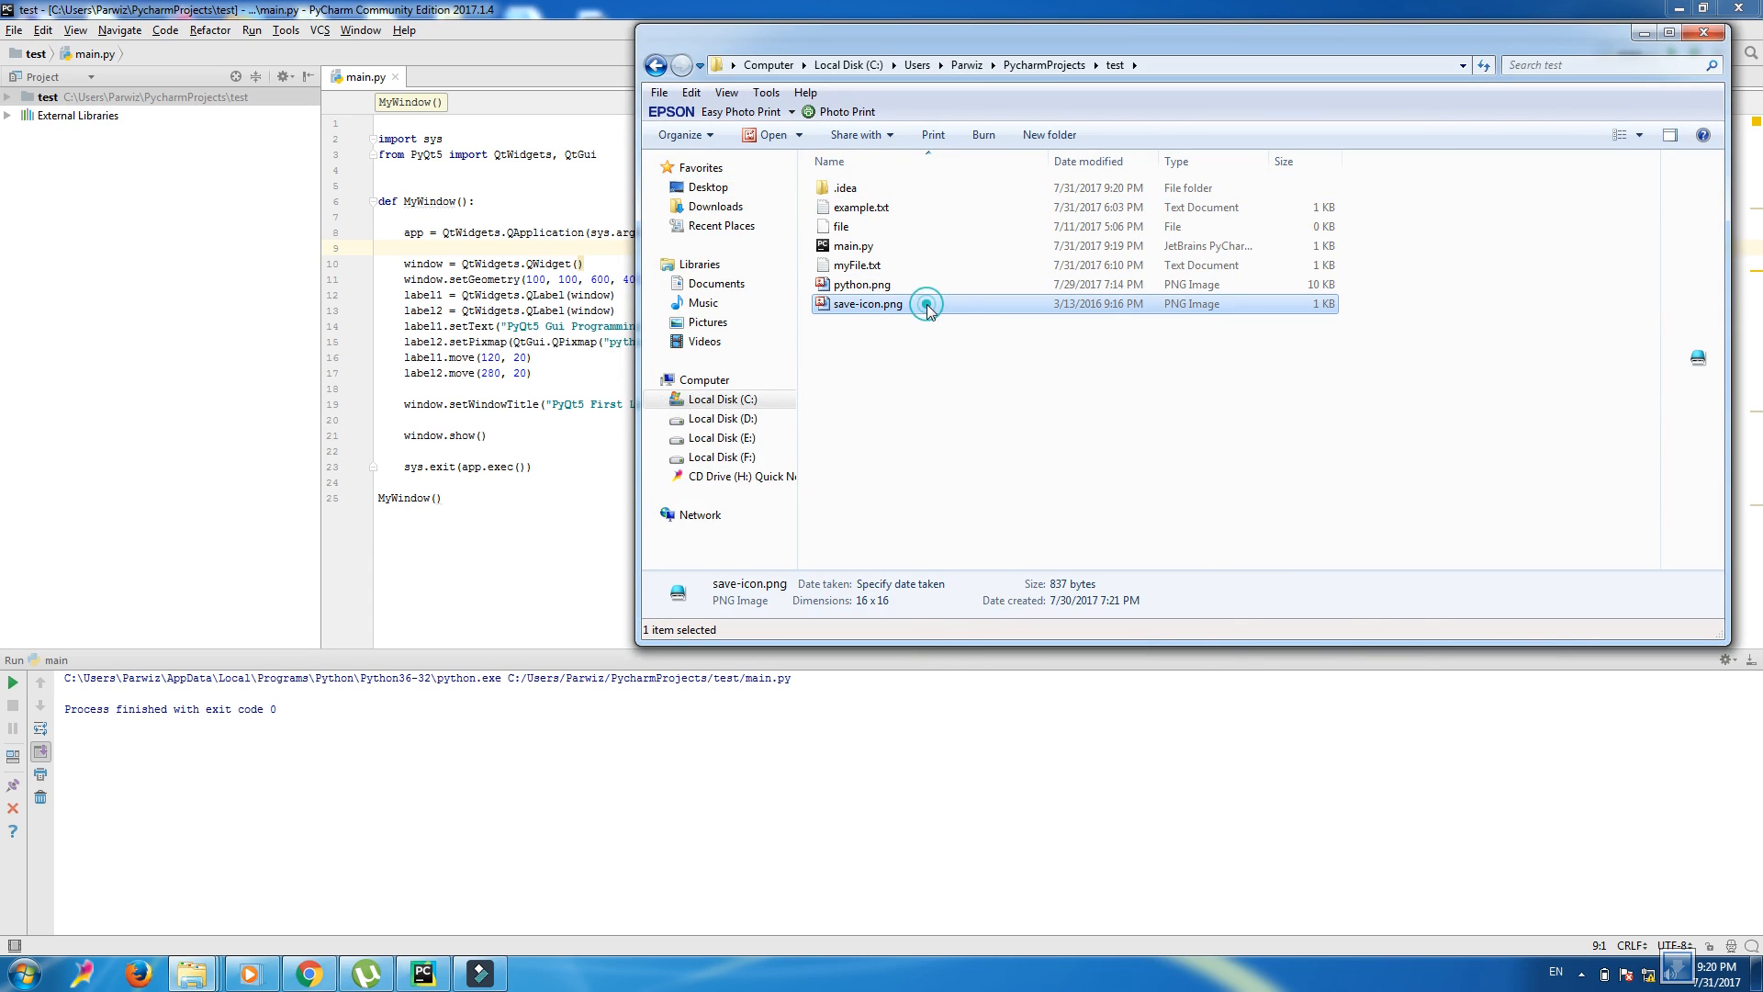
pyautogui.click(866, 304)
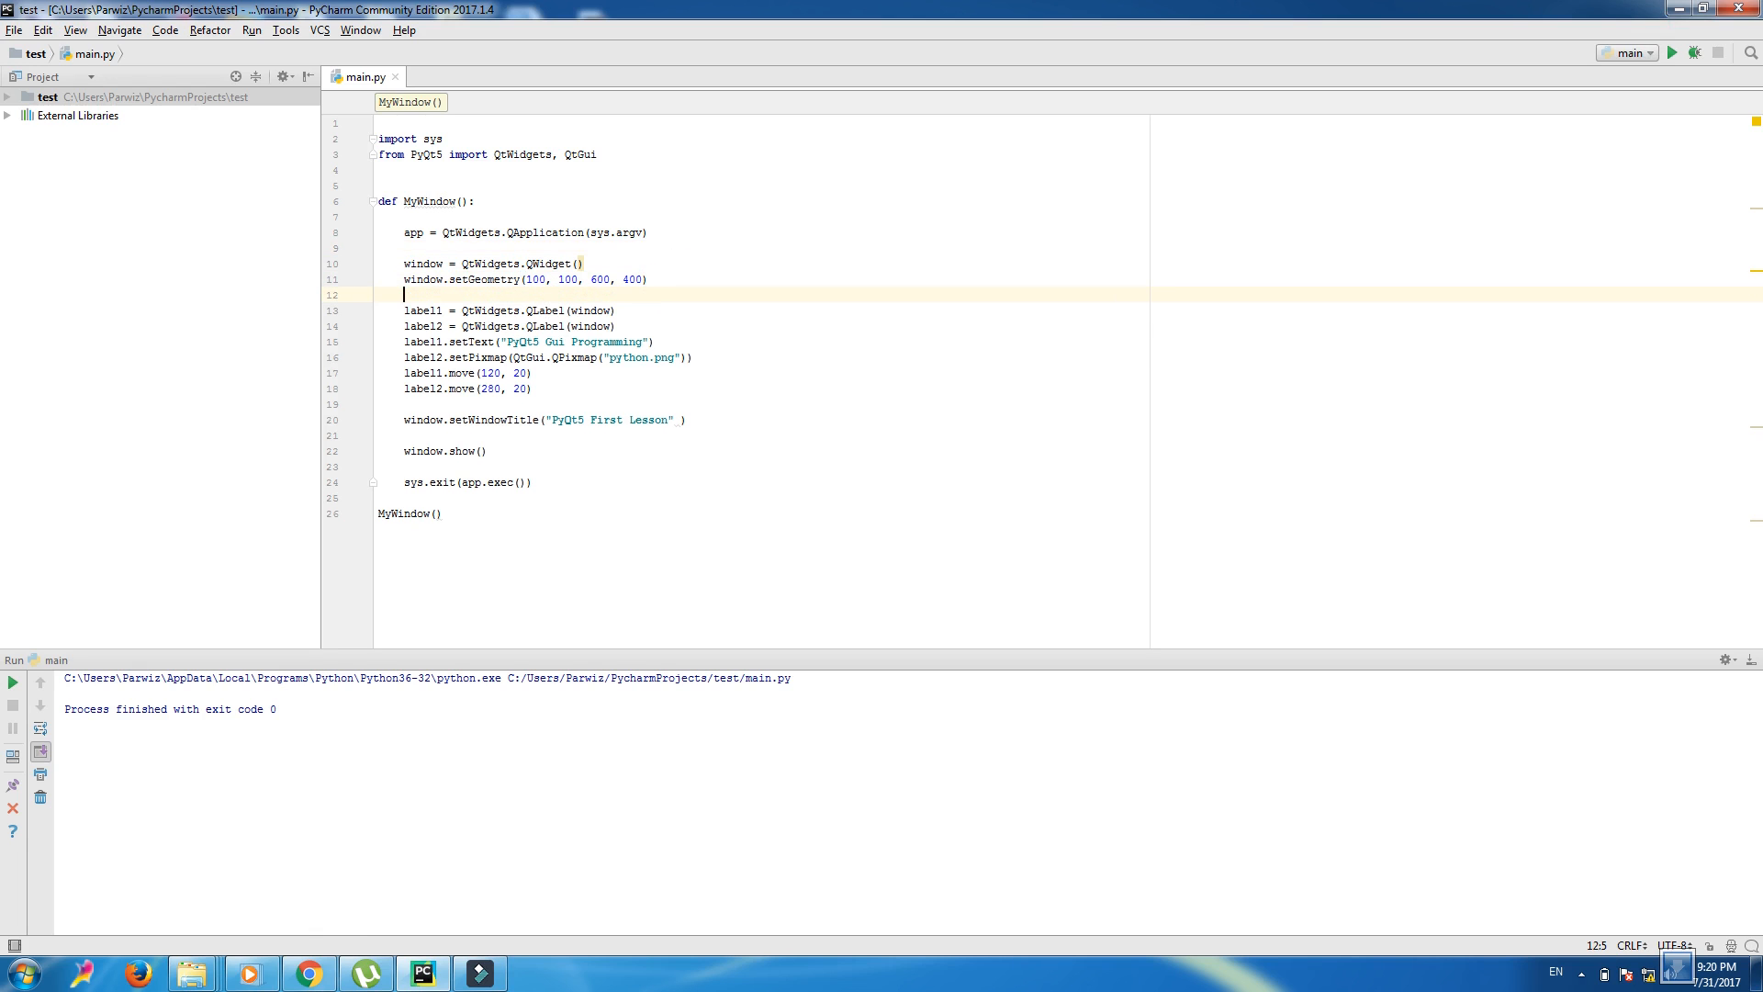
# - Add window.setWindowIcon(QtGui.QIcon("save-icon.png")) on line 12 with autocompletion
pyautogui.write('window.')
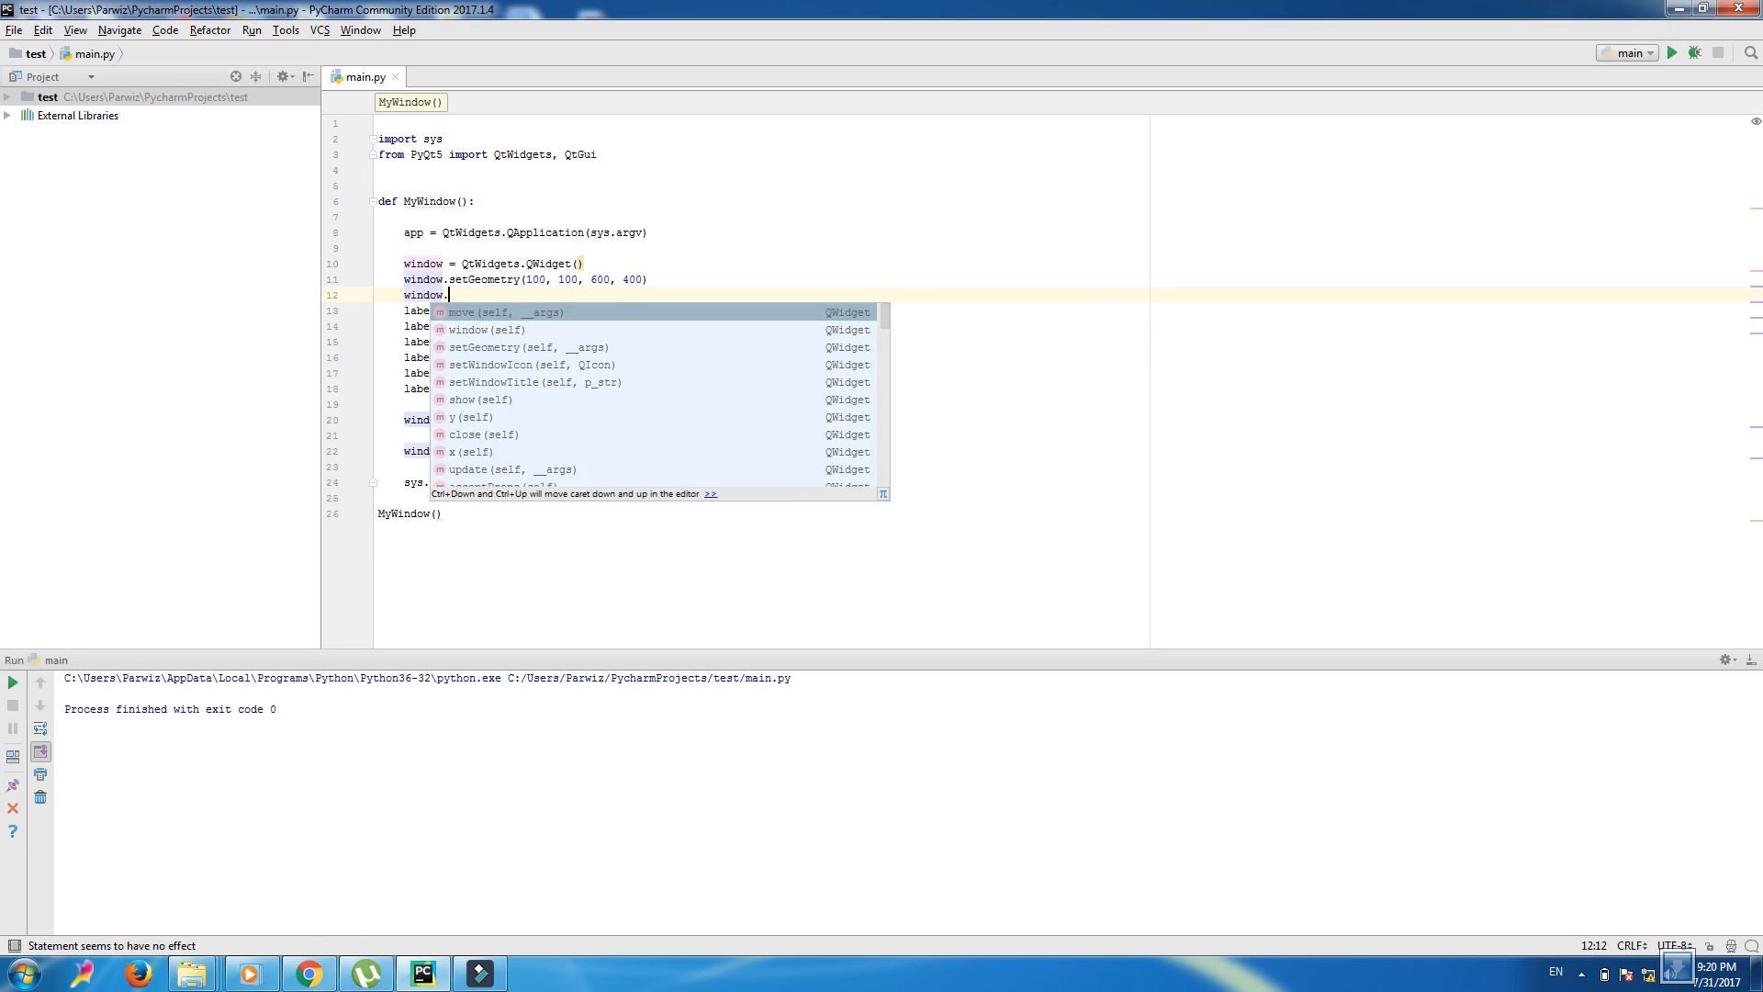
pyautogui.write('setWindowIcon(')
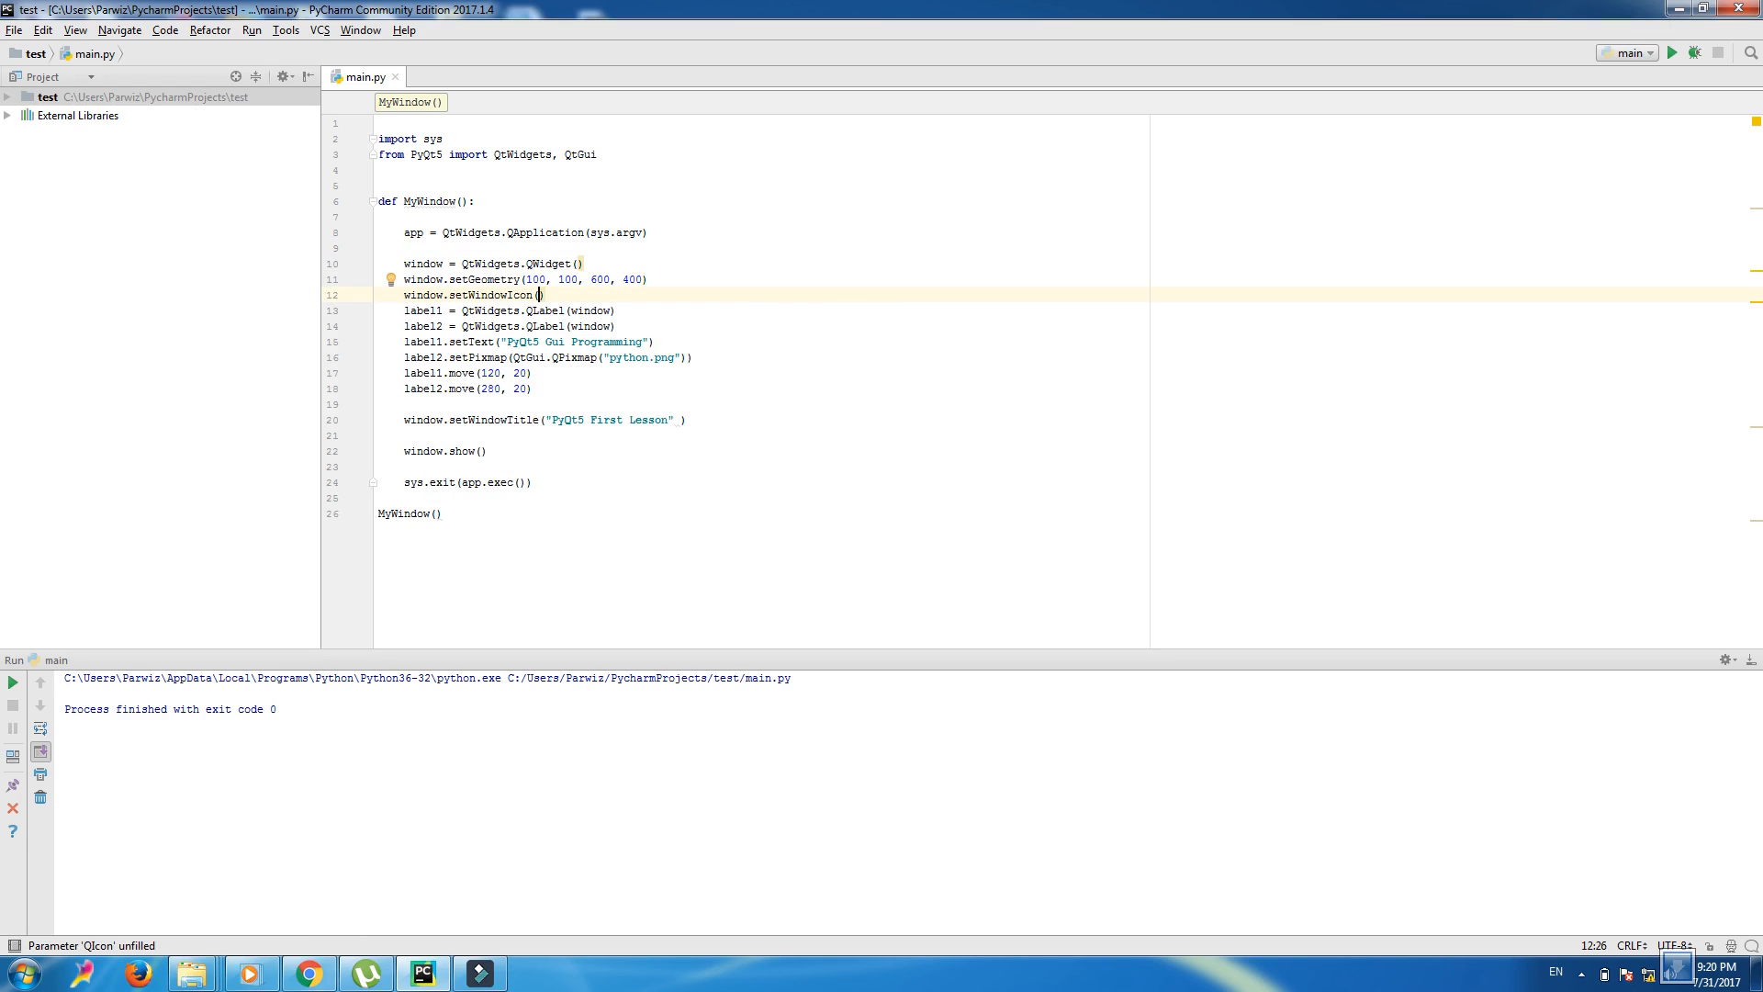
pyautogui.write('QtGui')
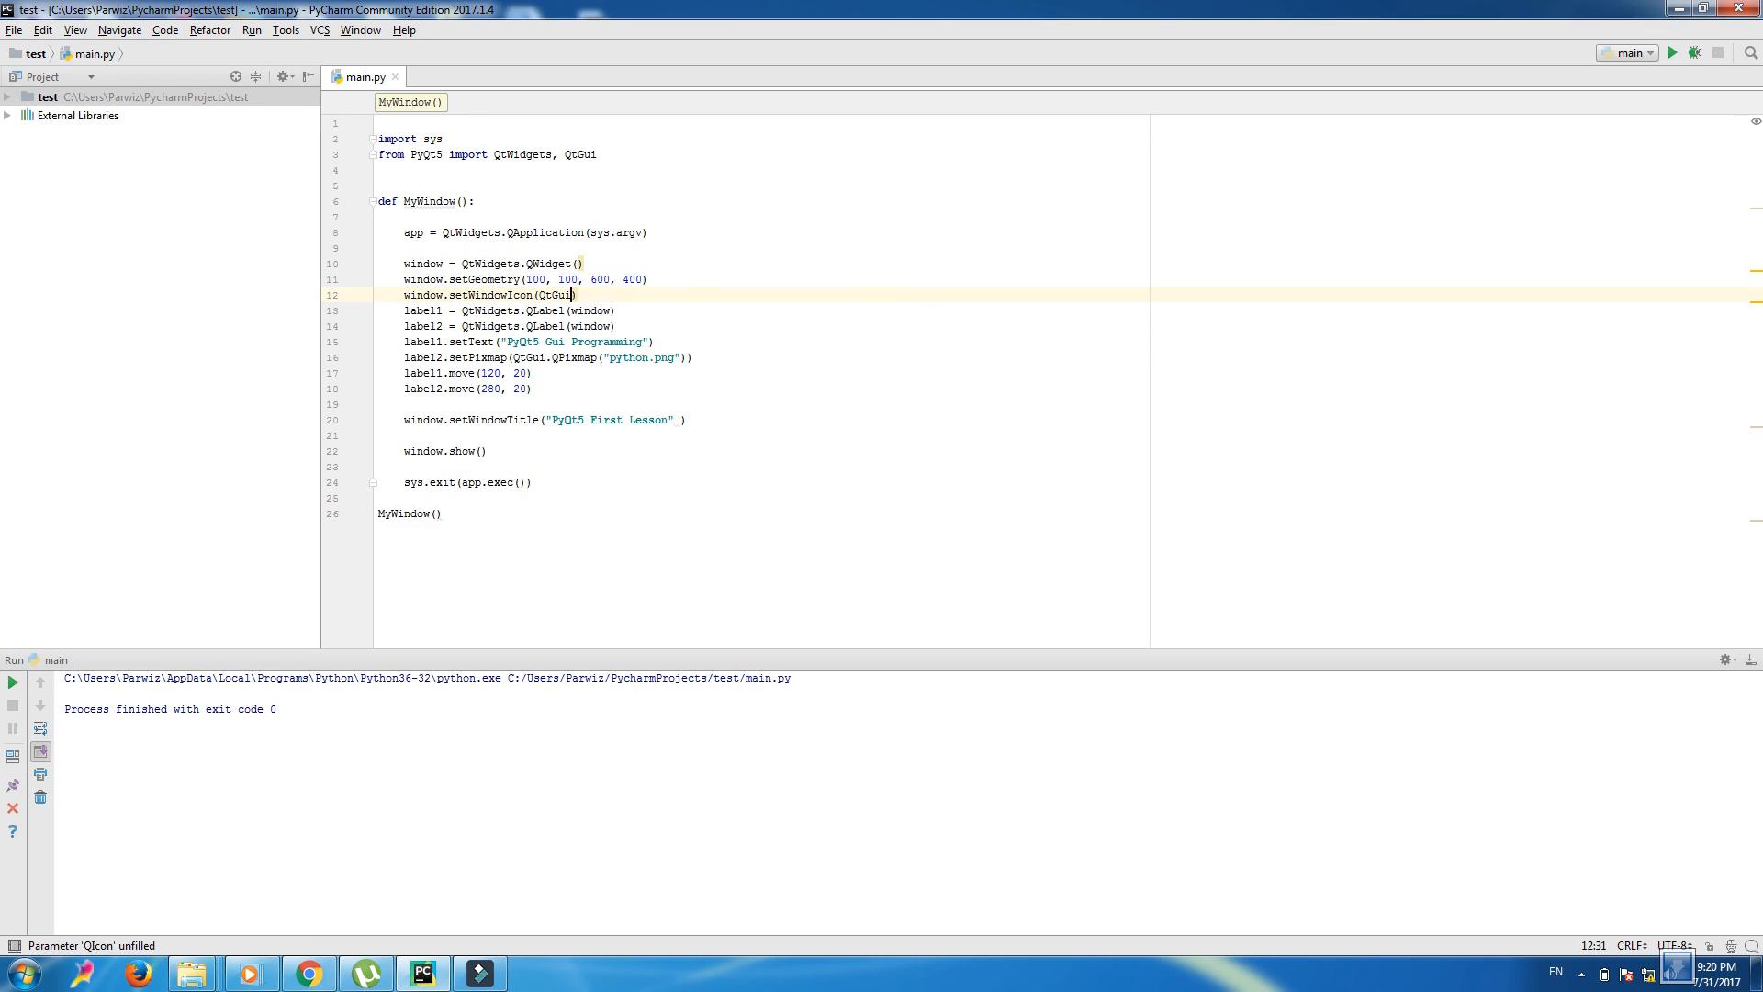
pyautogui.write('.QIcon(')
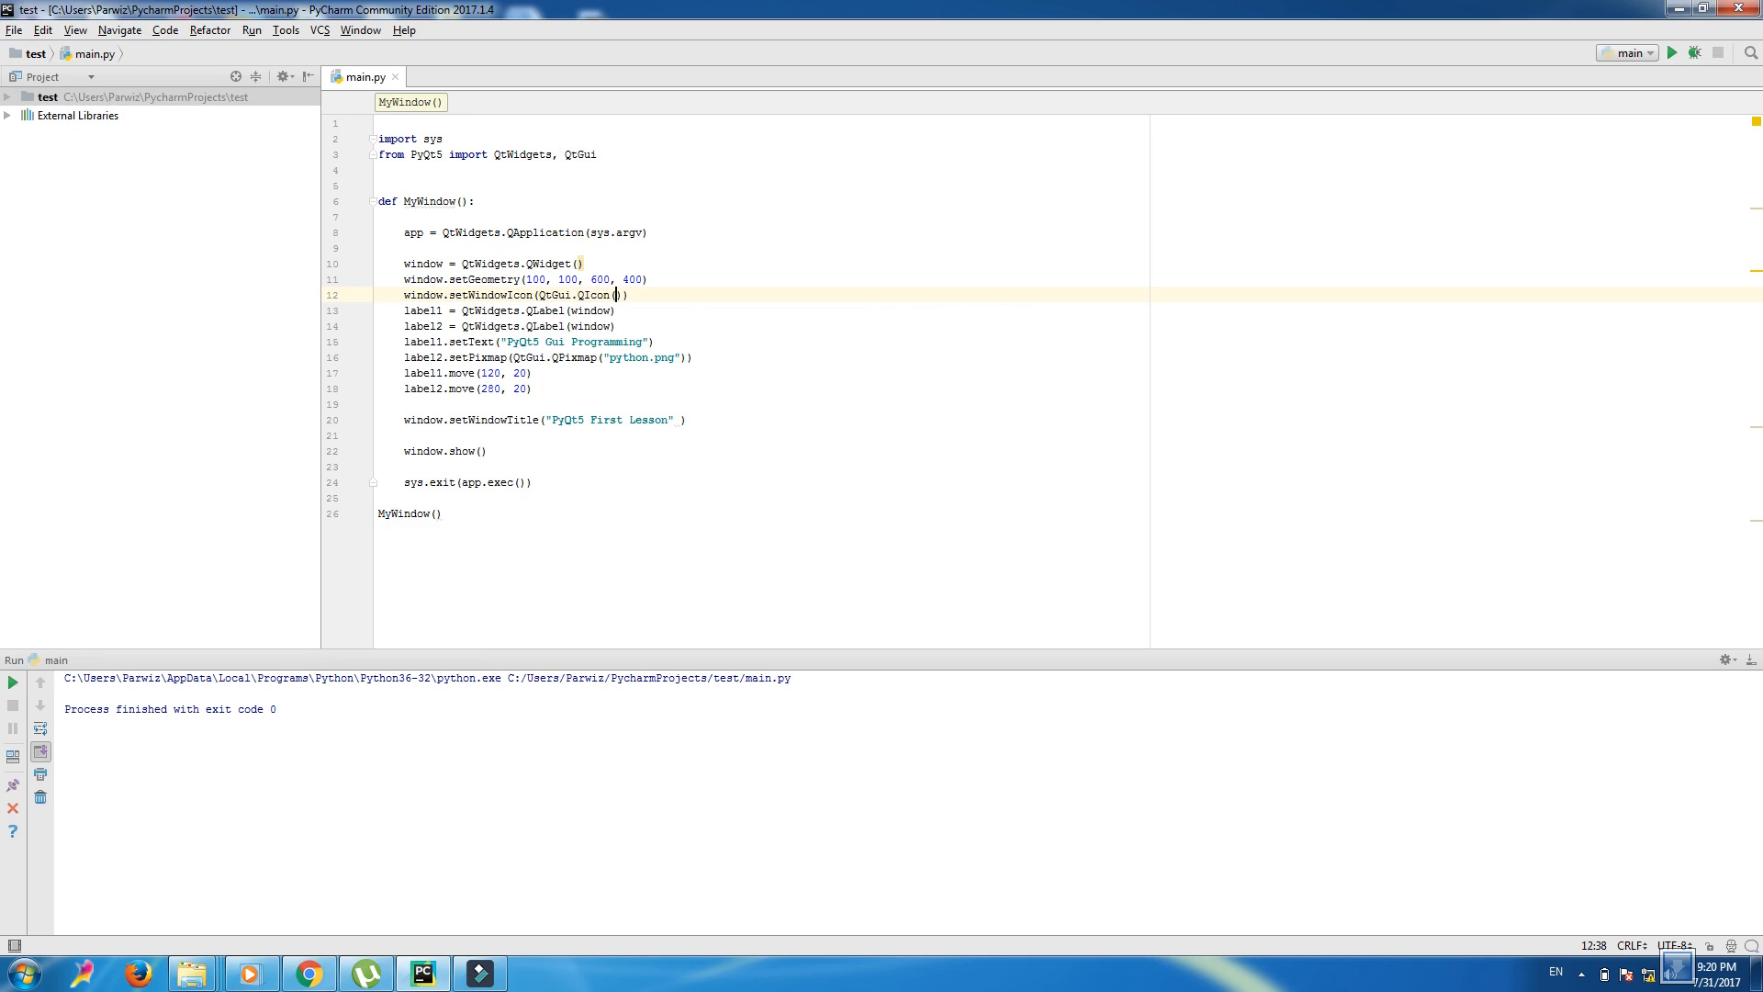
pyautogui.write('""')
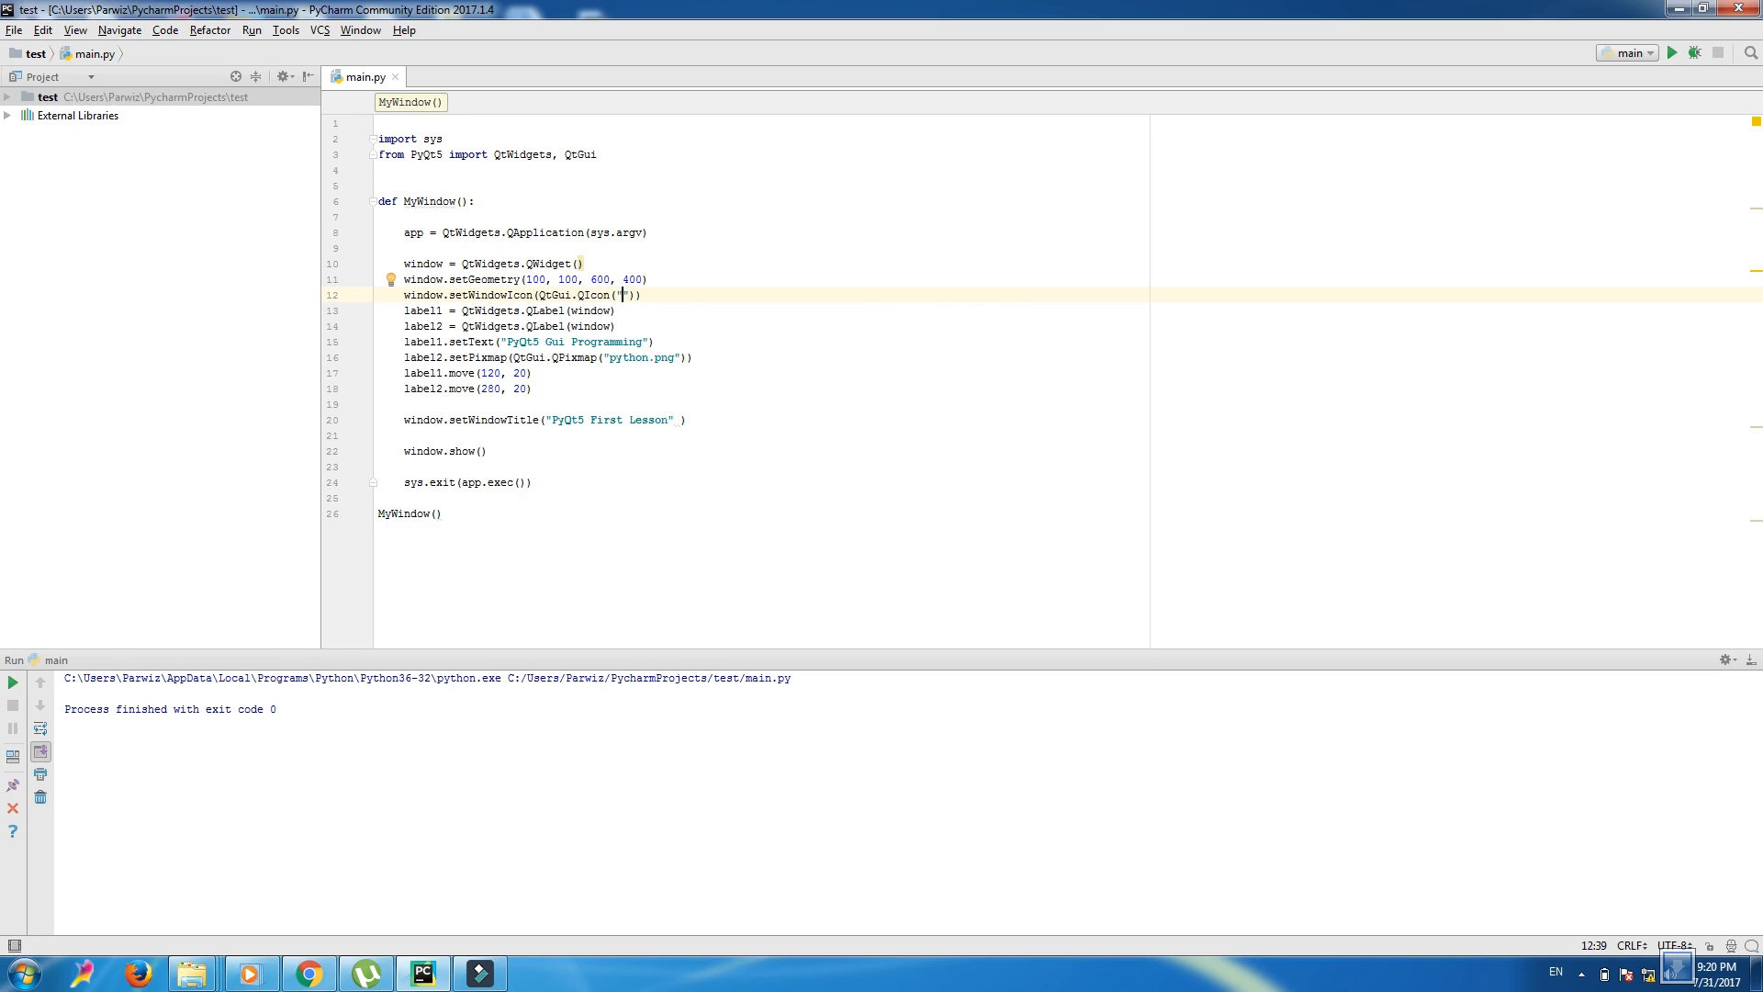
pyautogui.write('save-icon.')
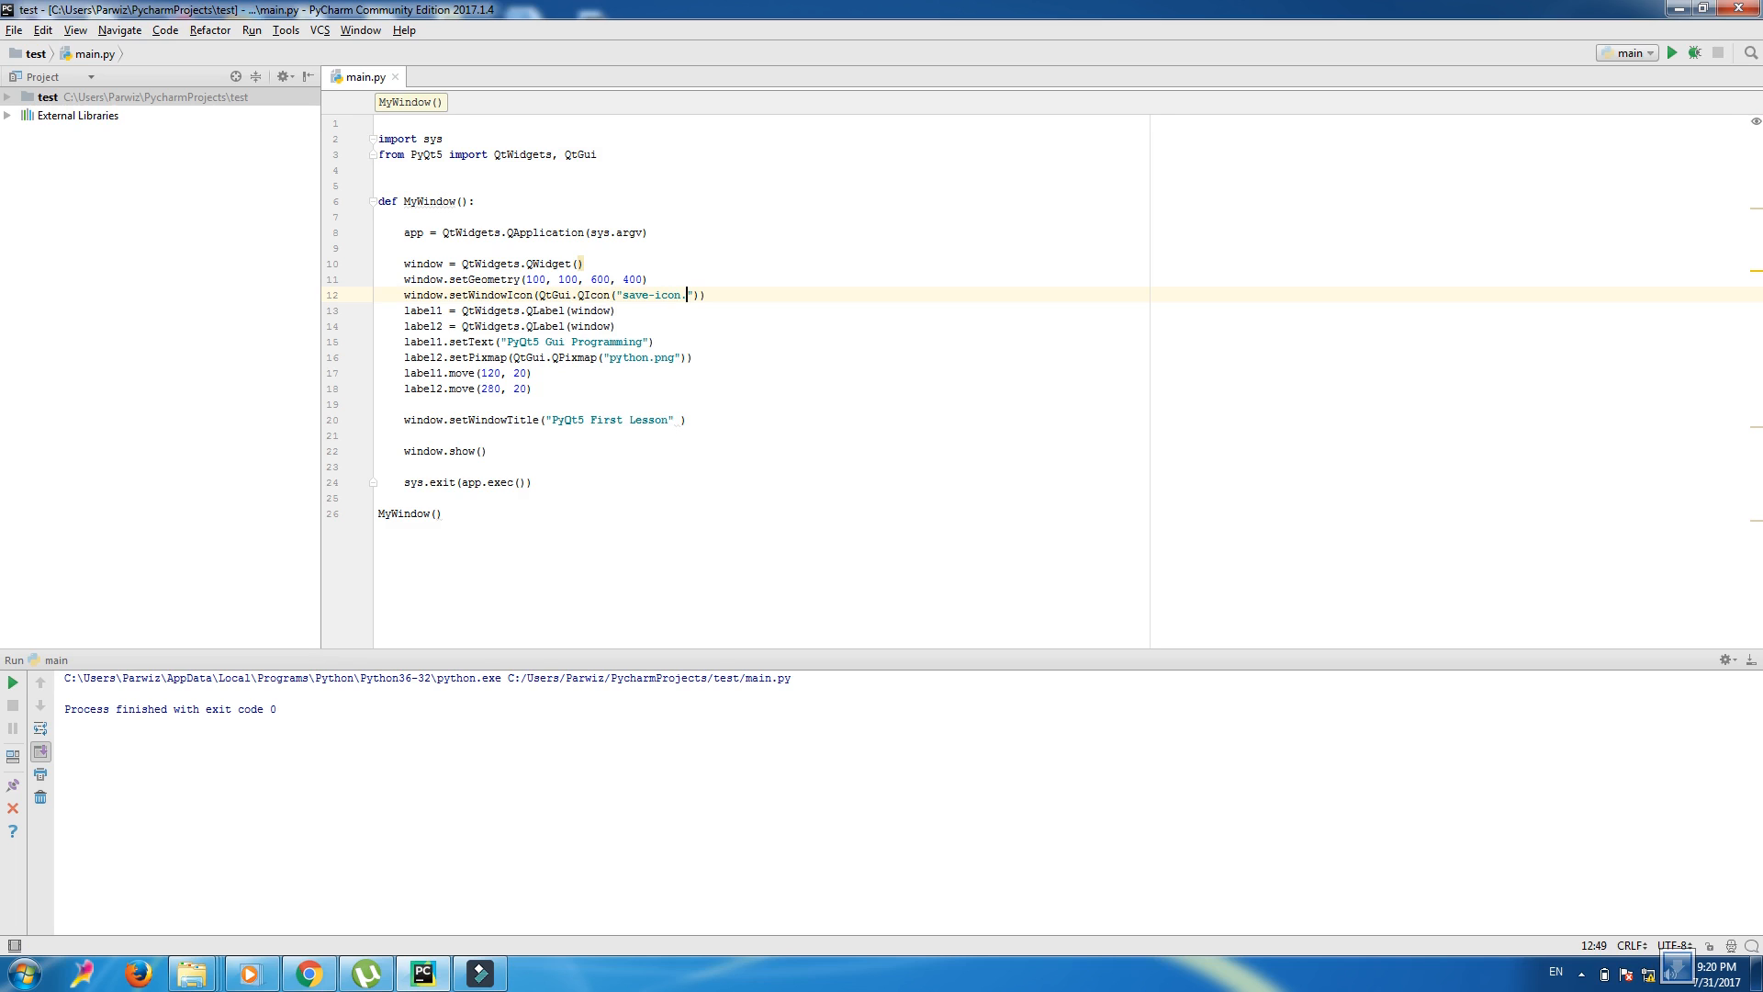
pyautogui.write('png')
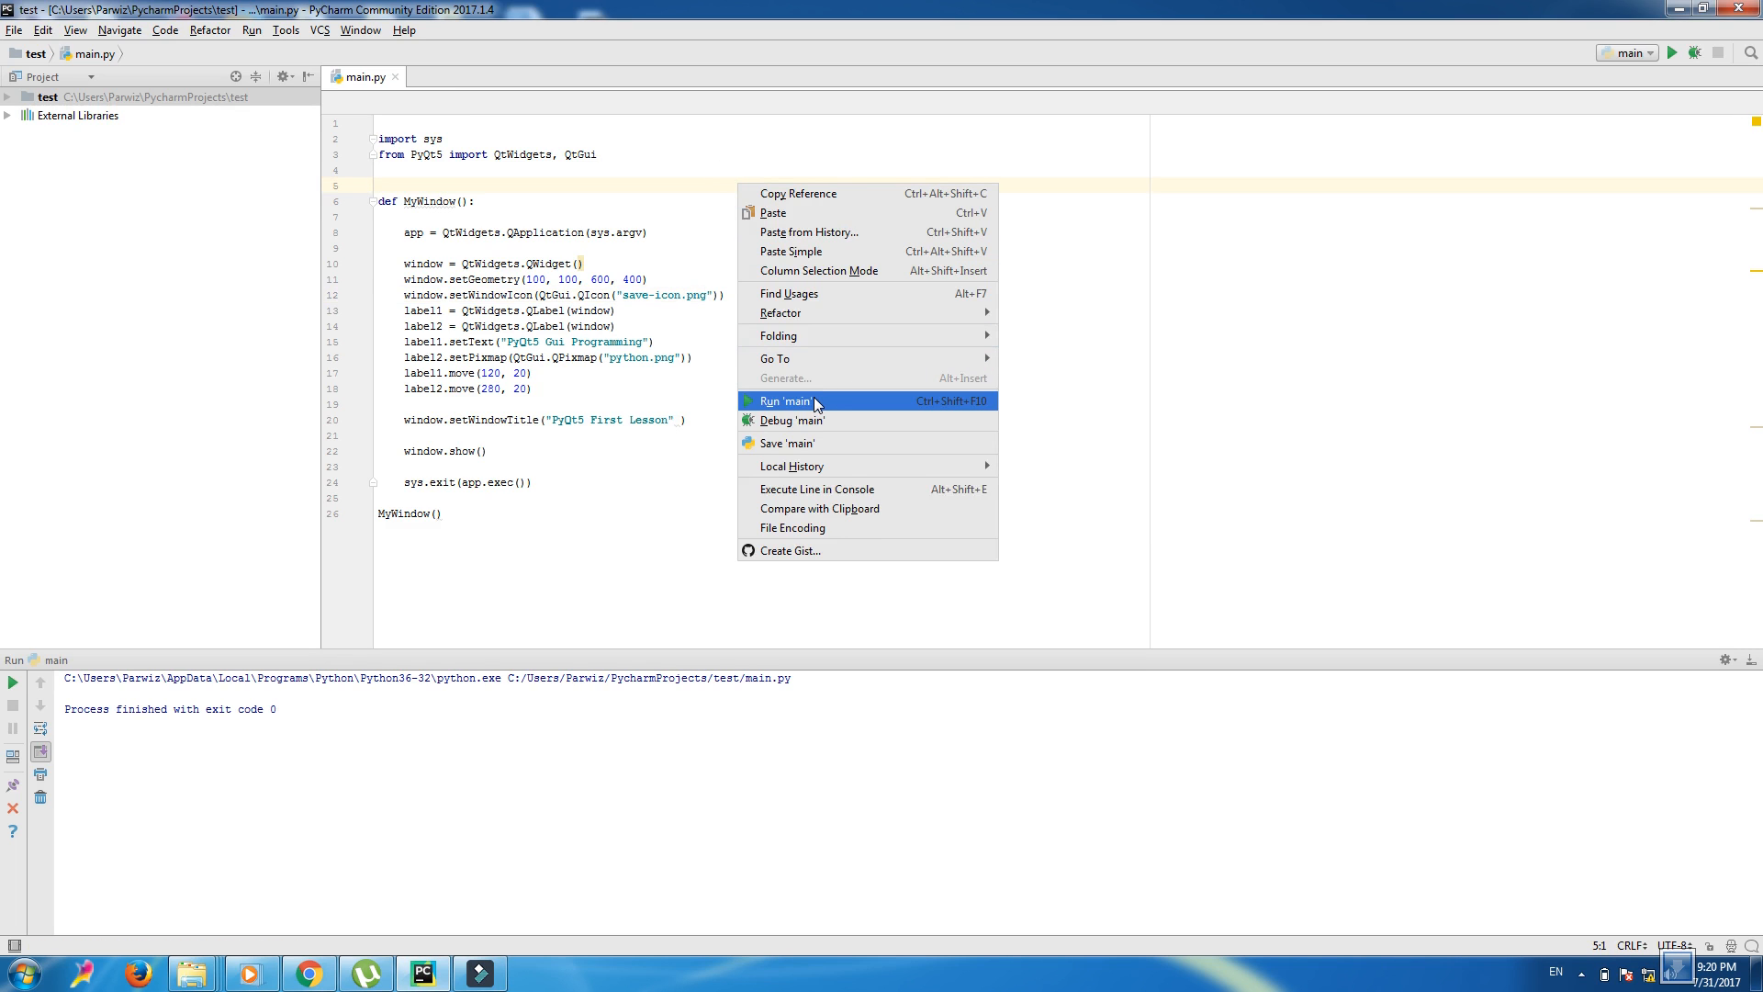
# - Run 'main' to launch the PyQt5 First Lesson window with its new icon
pyautogui.click(788, 401)
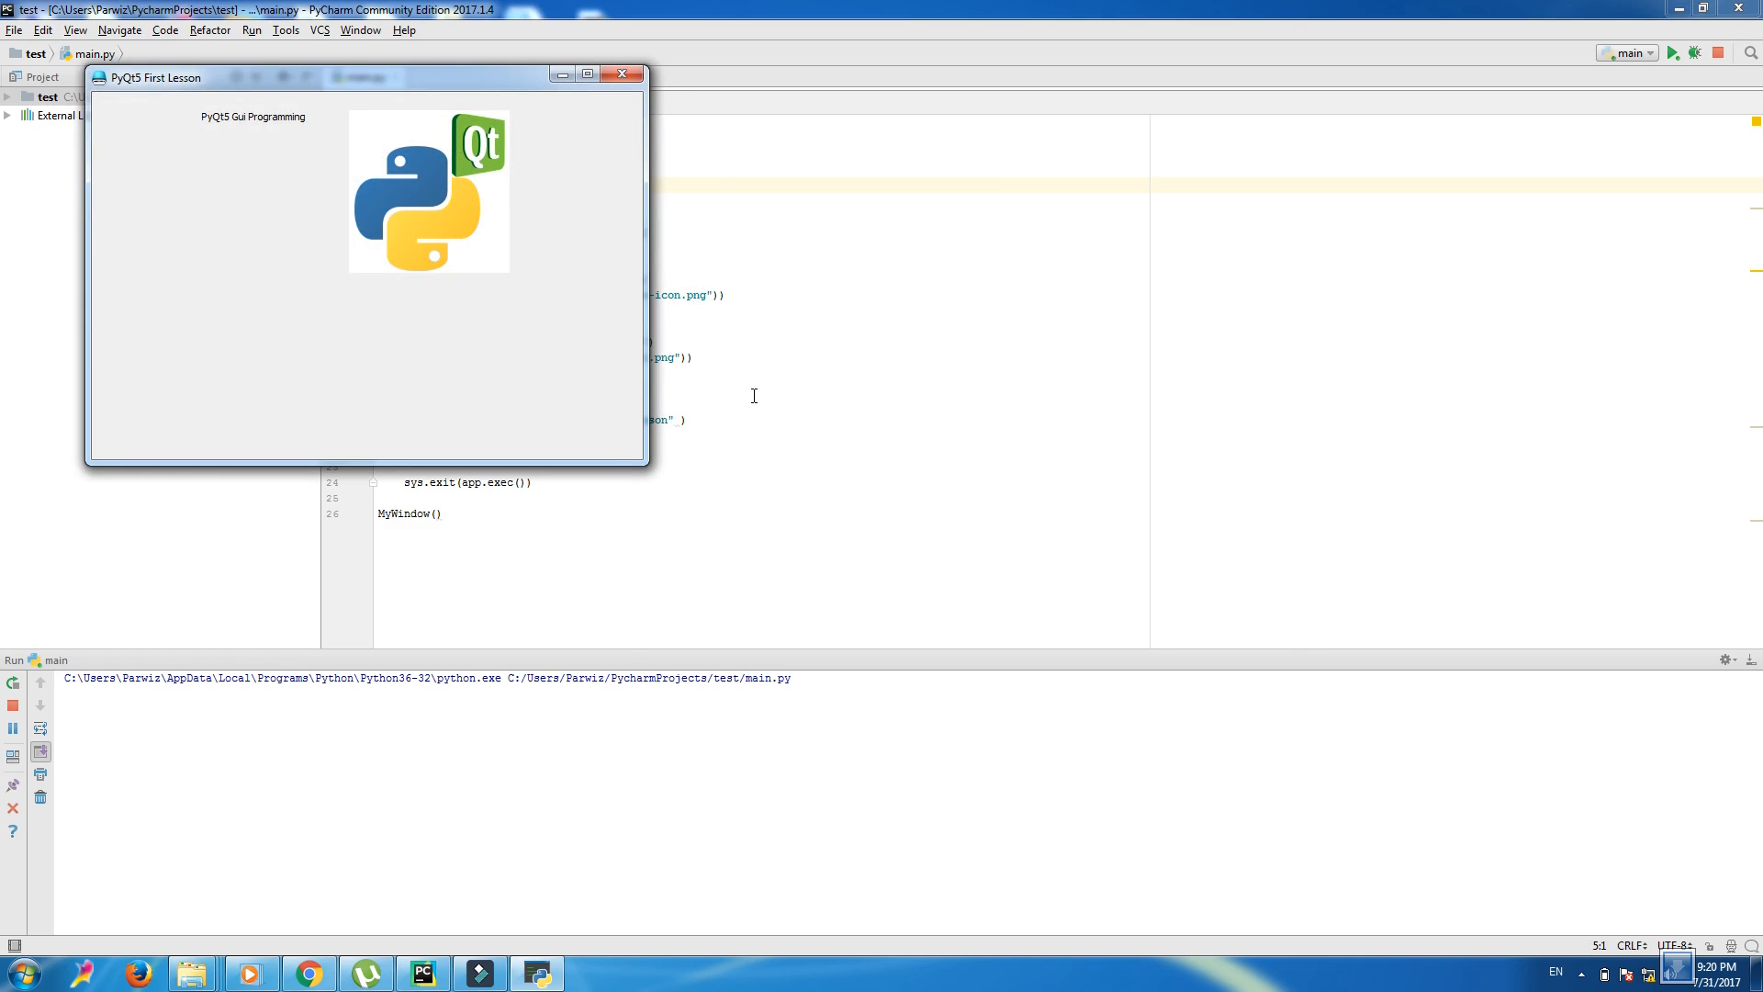
pyautogui.moveTo(209, 89)
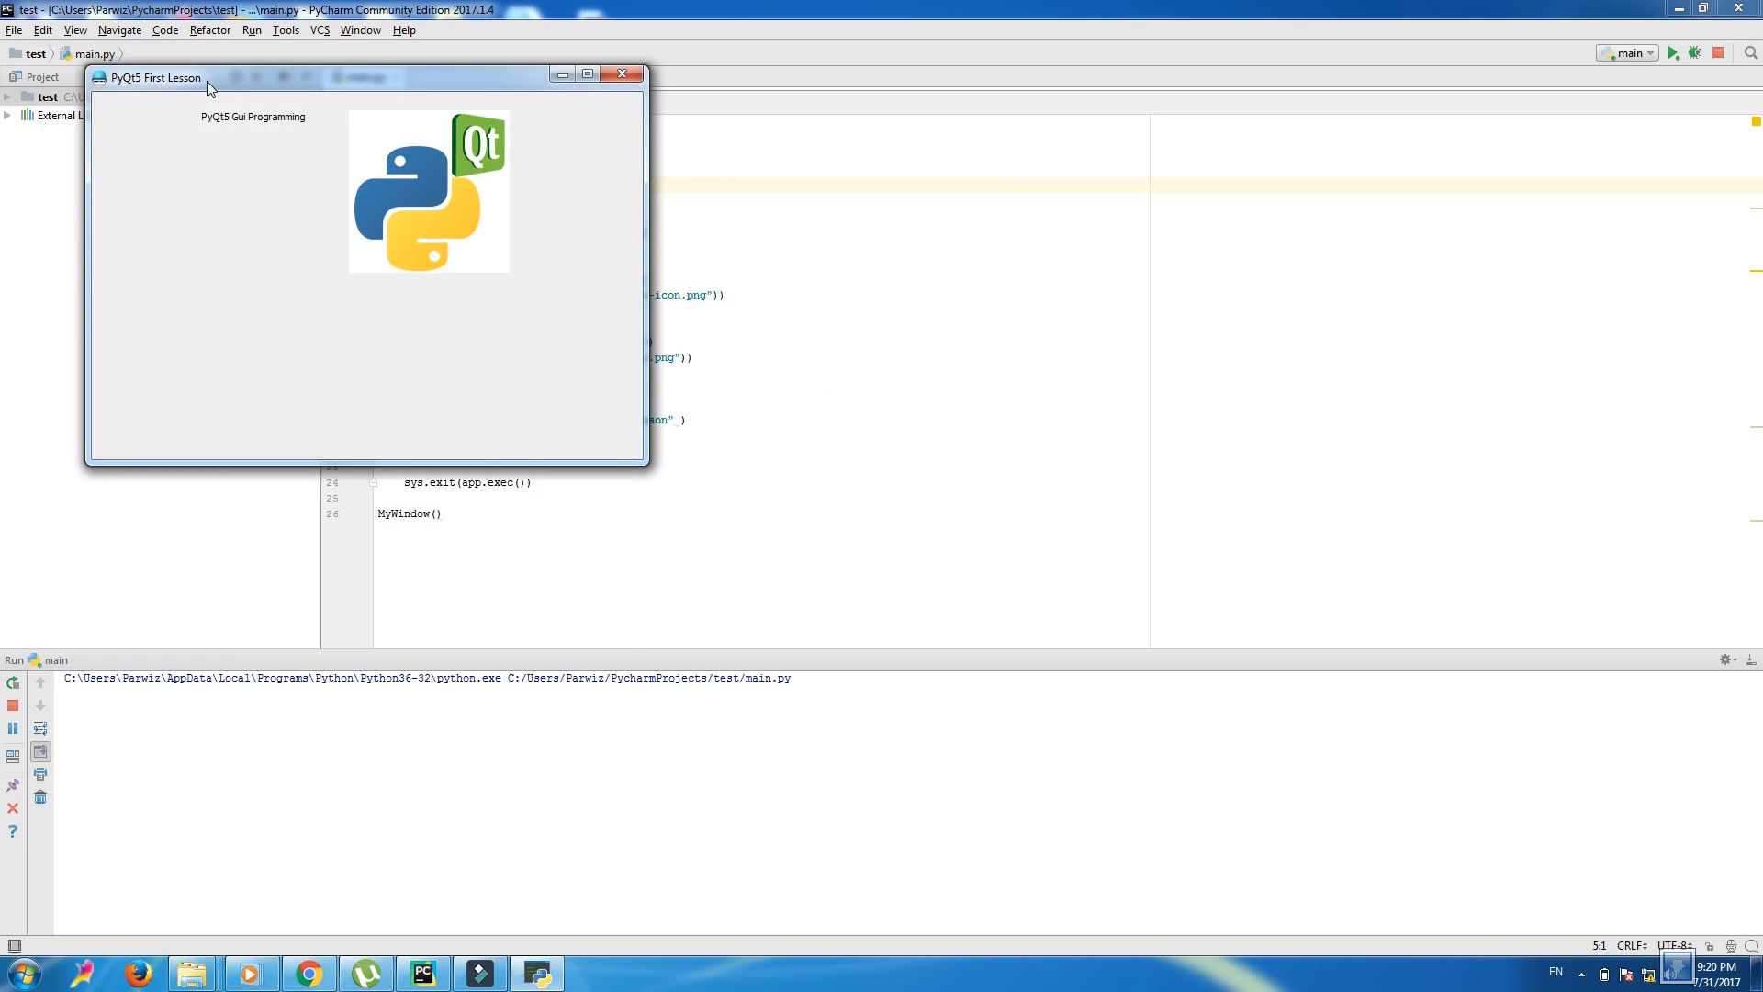